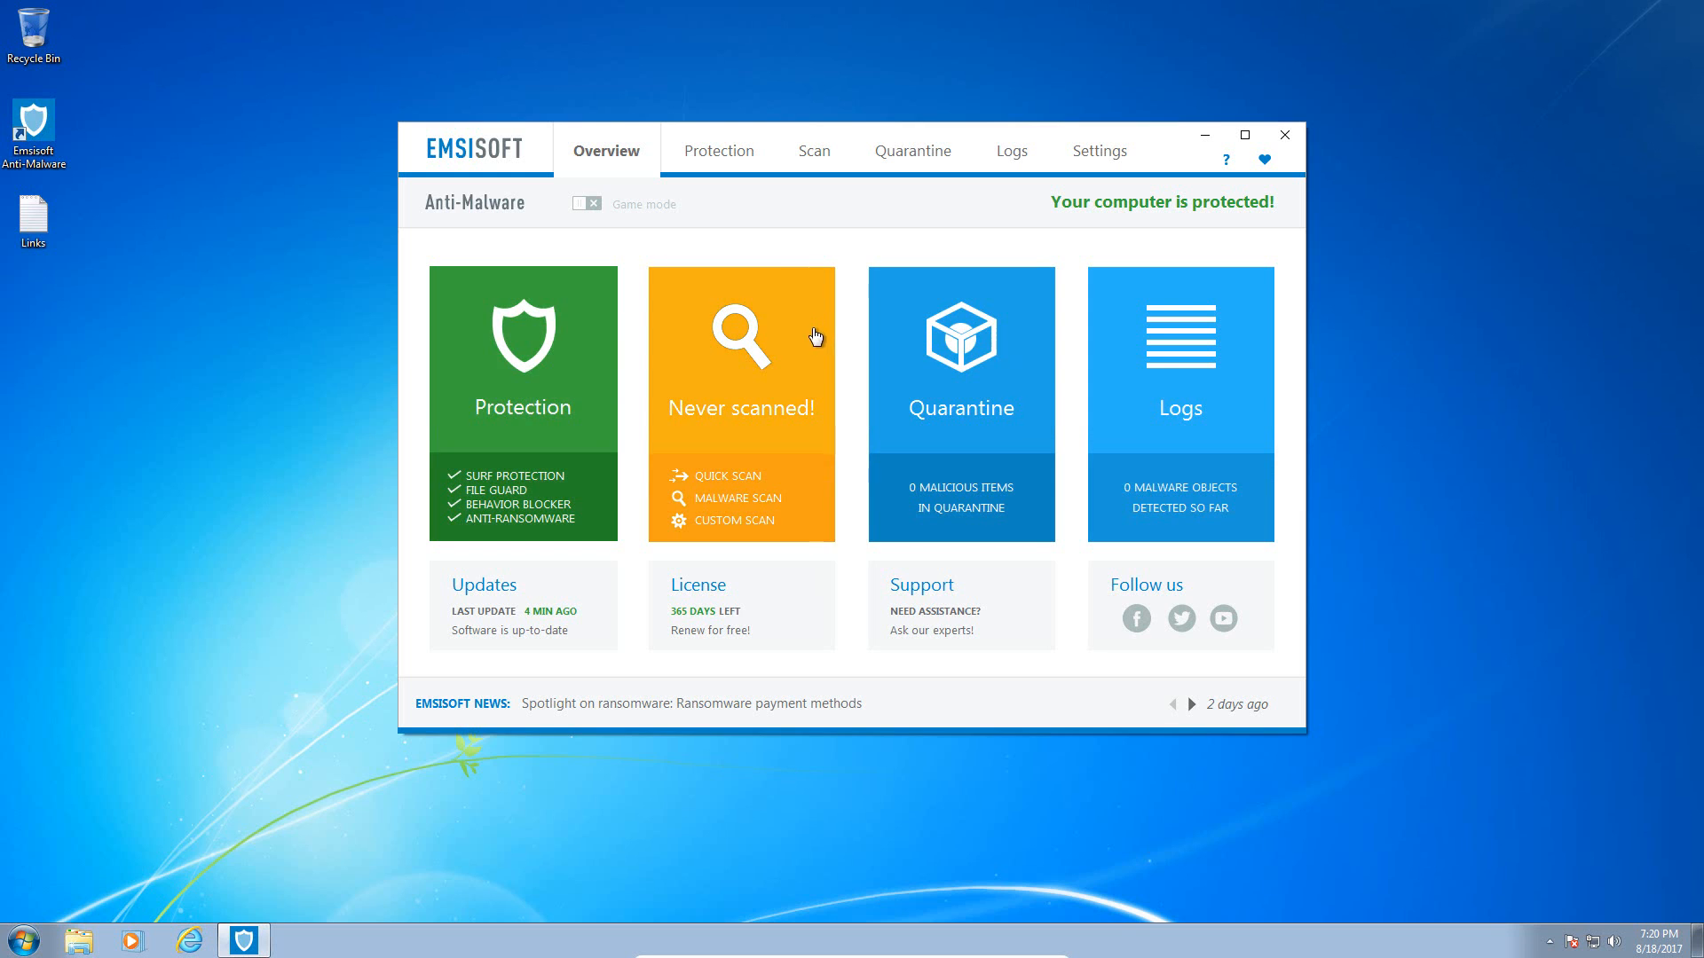
mouse_move(745, 384)
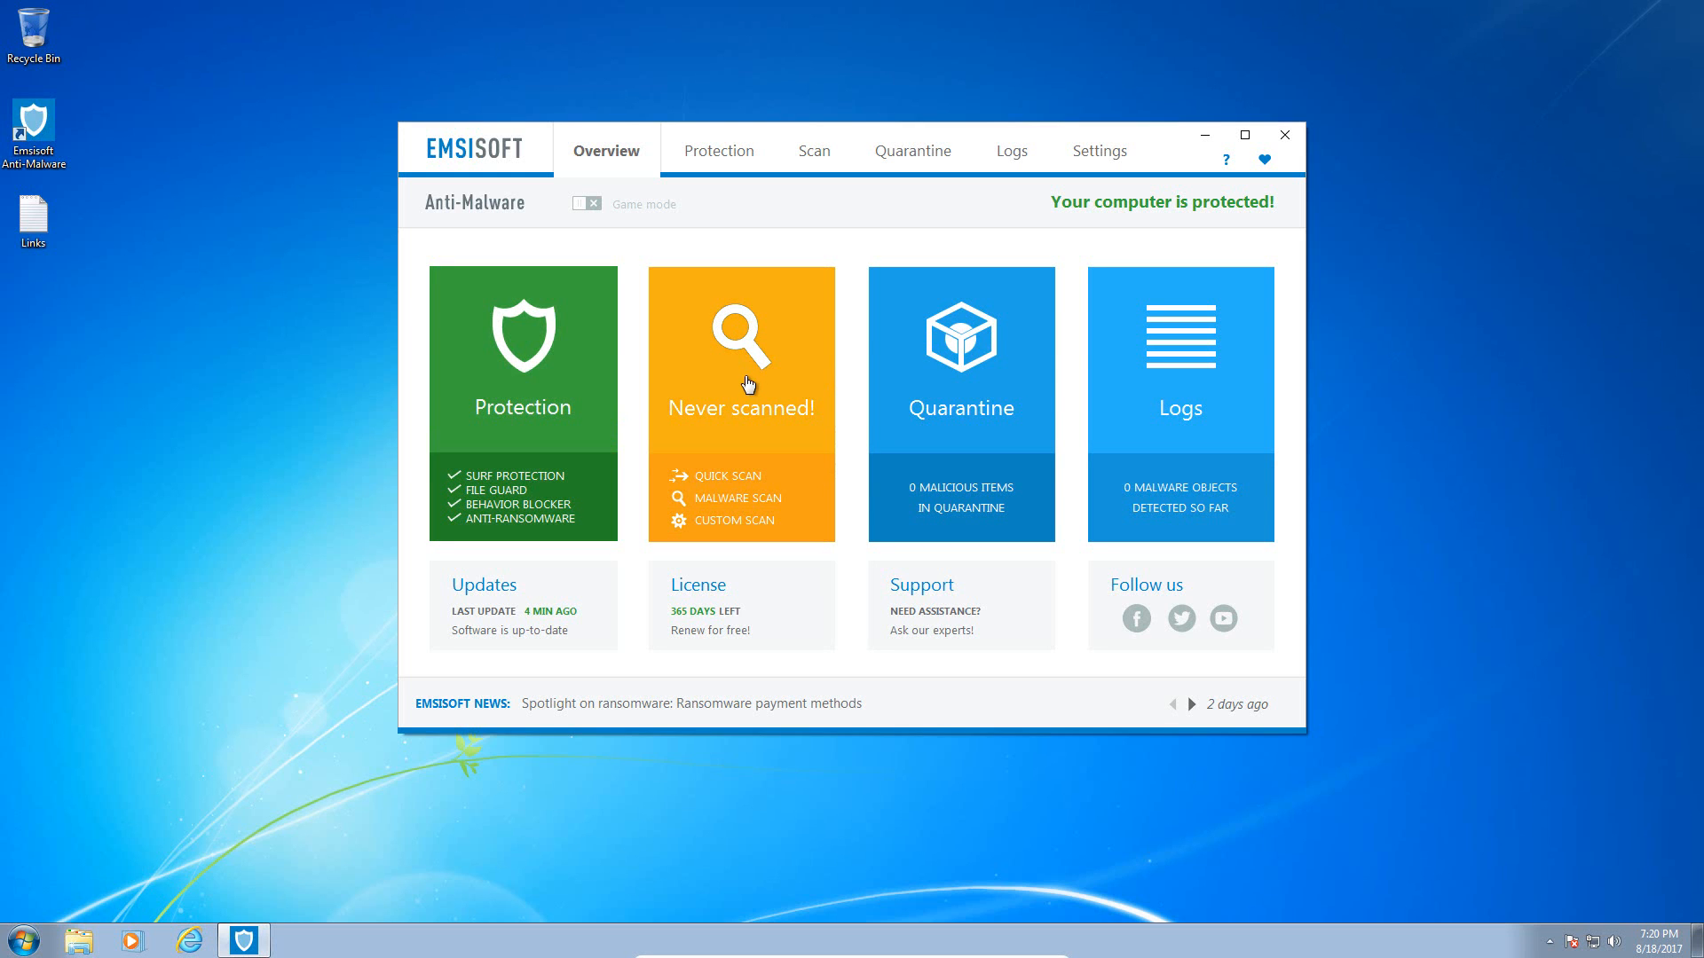
mouse_move(305, 110)
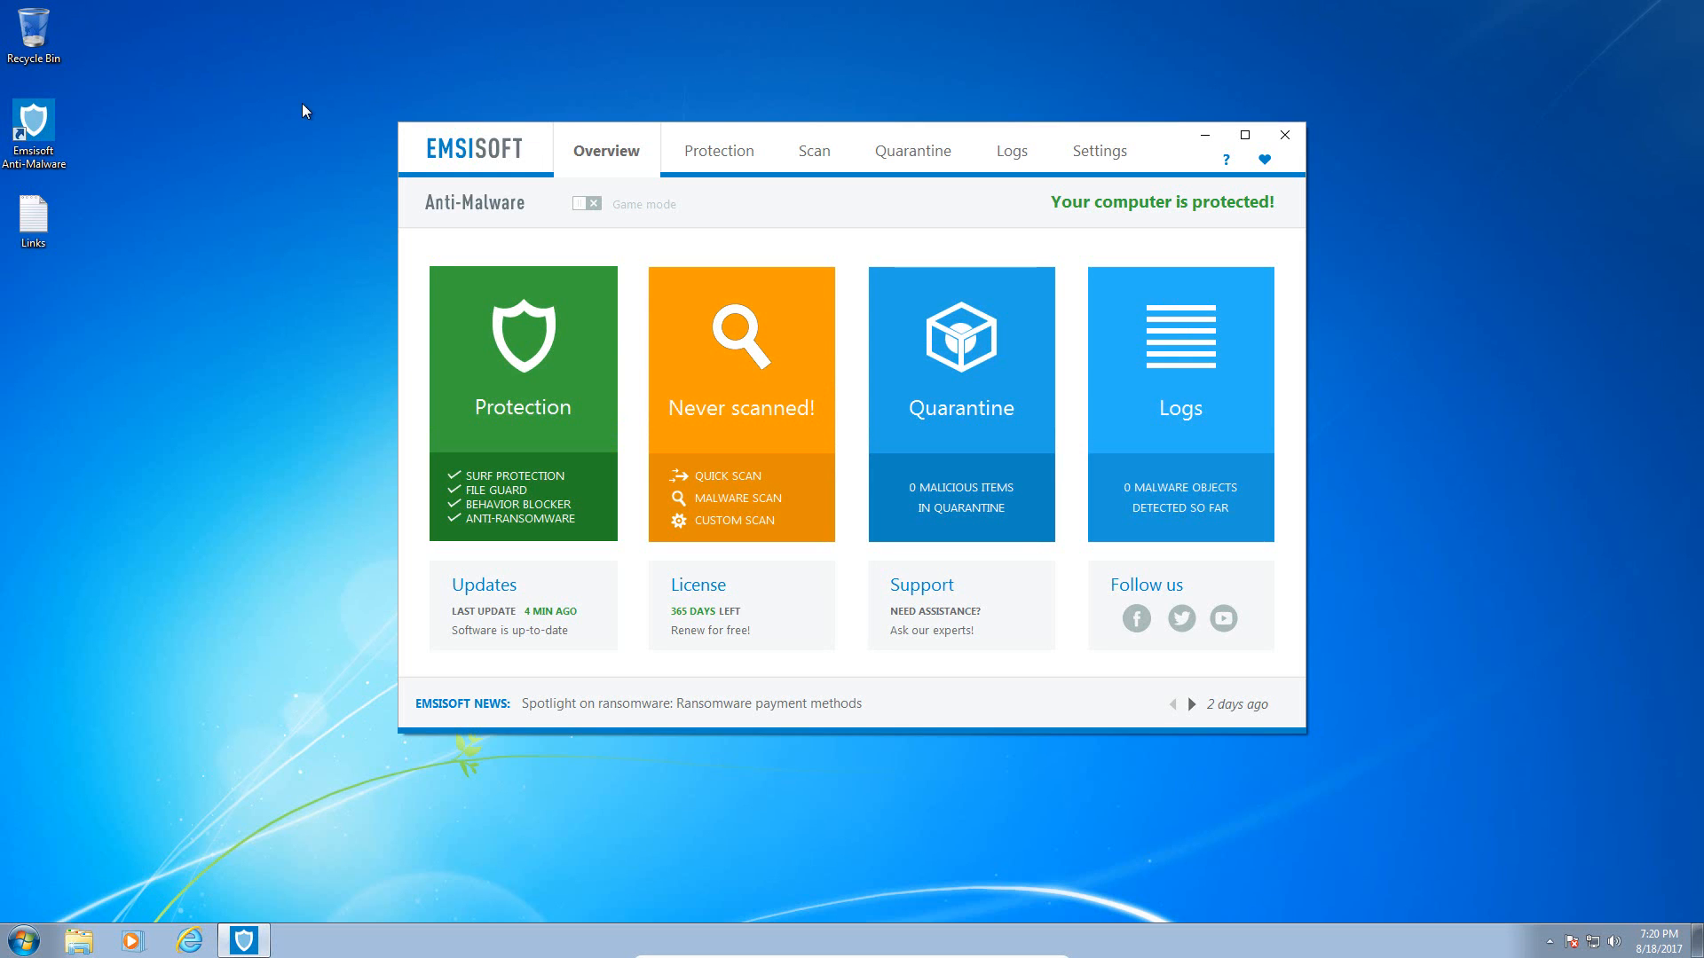
mouse_move(896, 168)
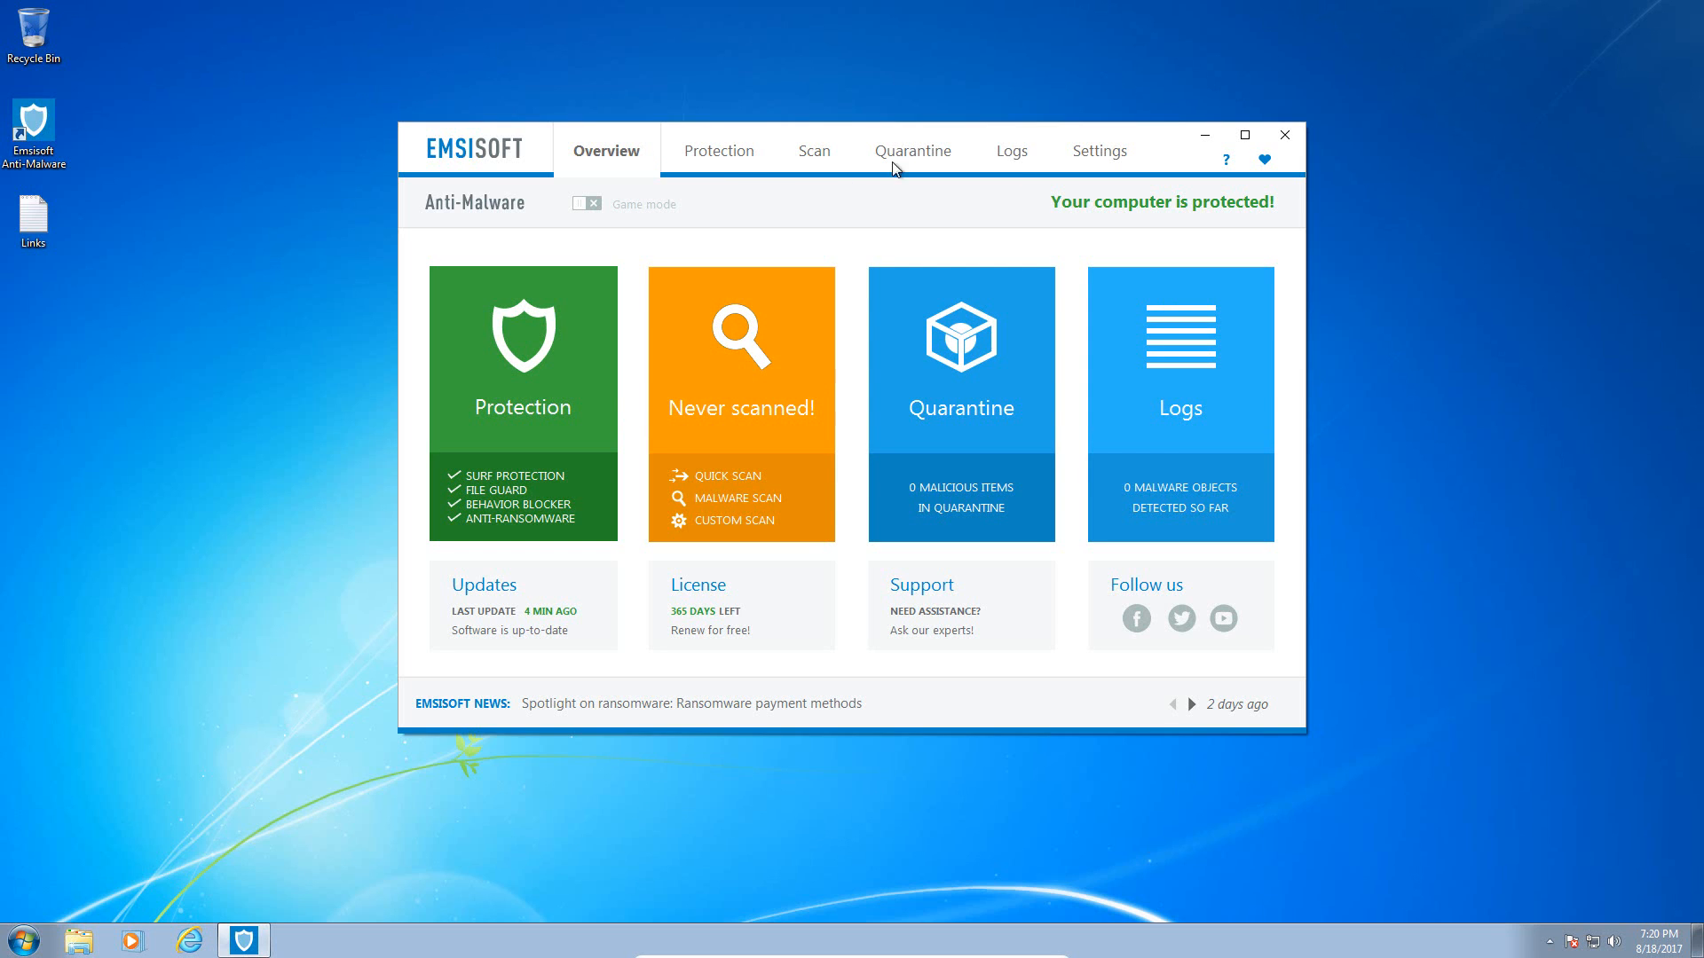
mouse_move(1106, 155)
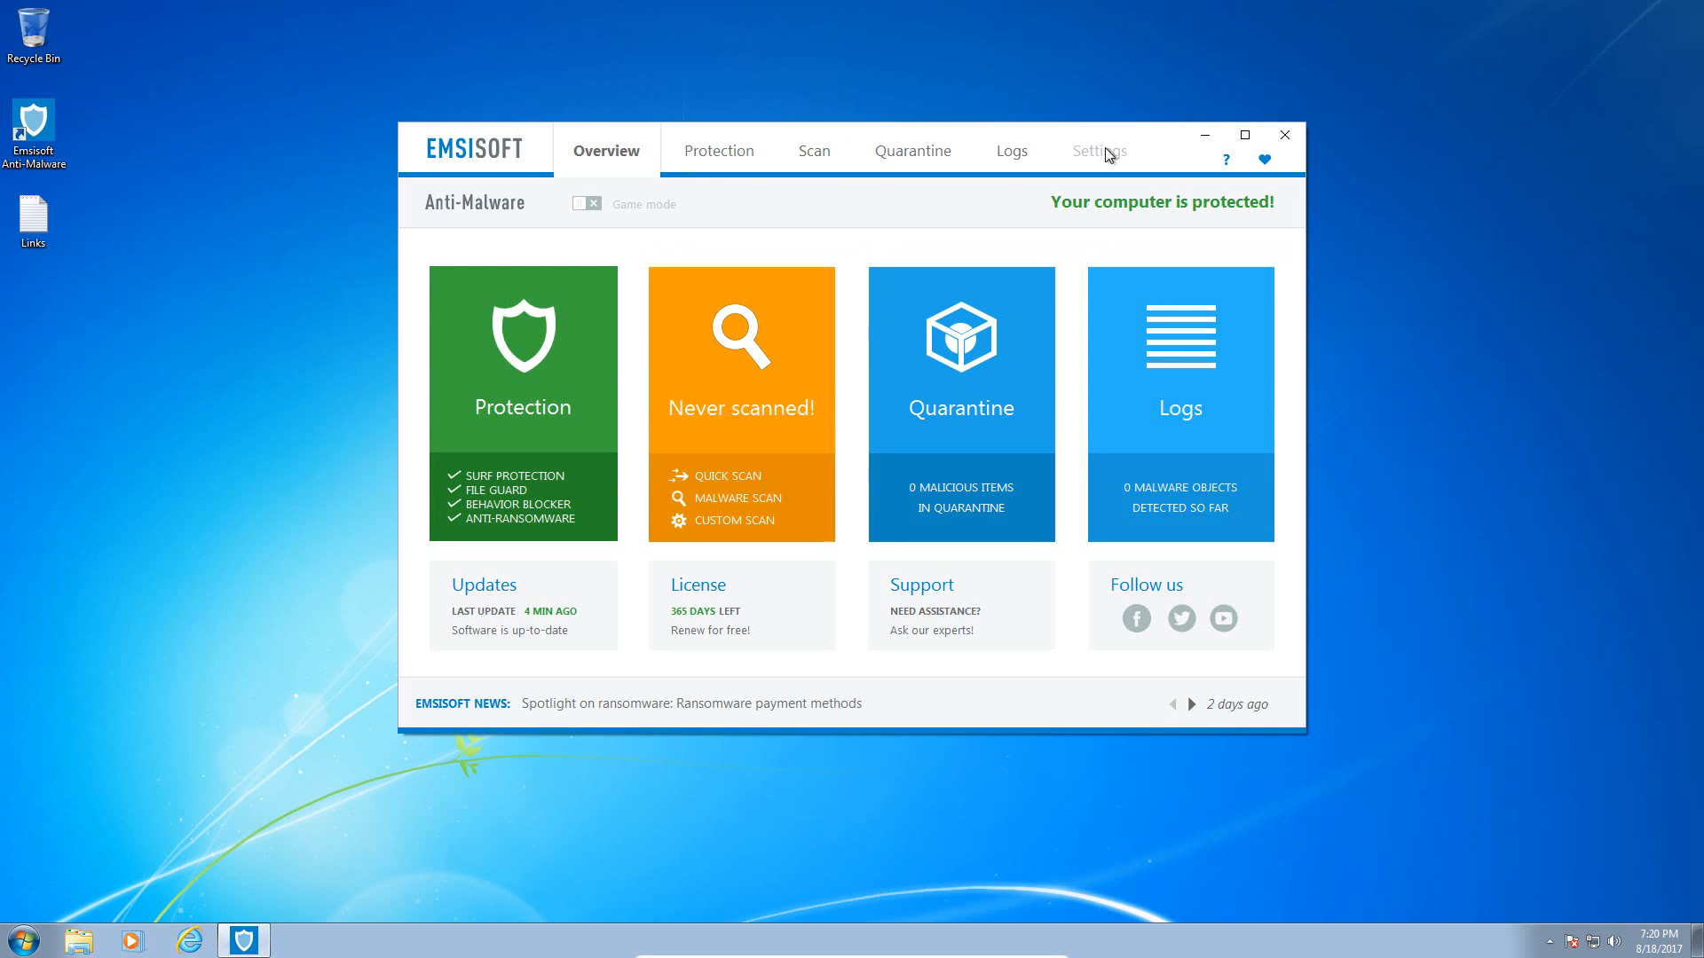
mouse_move(1186, 432)
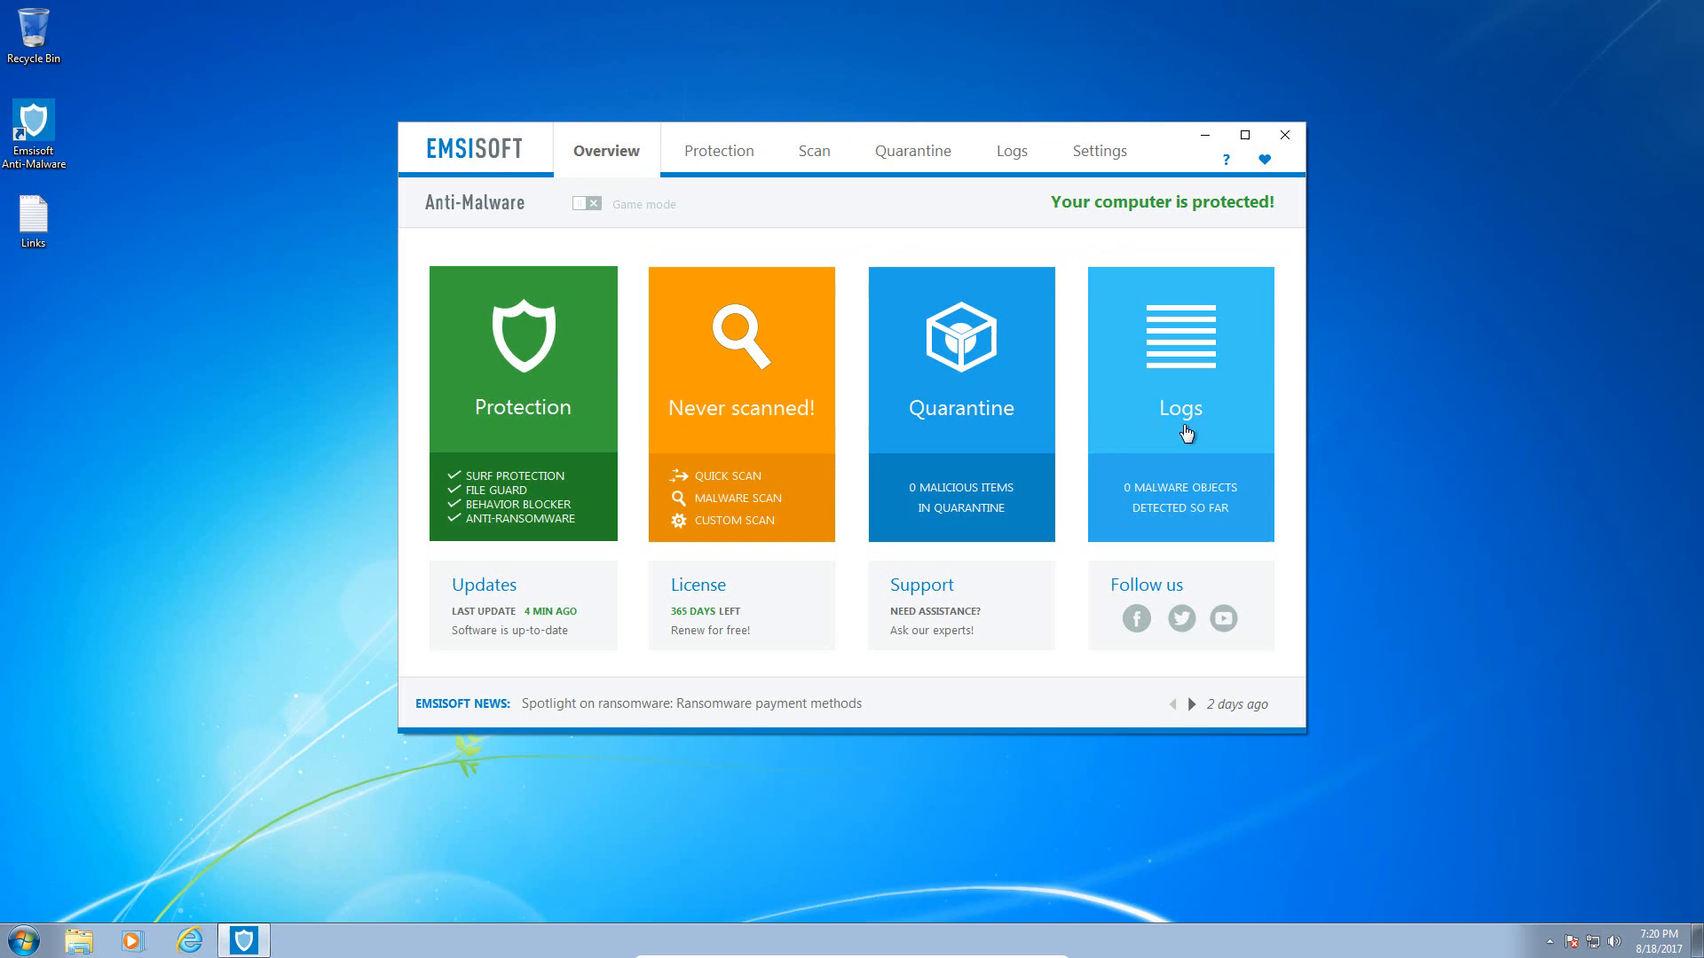
mouse_move(875, 531)
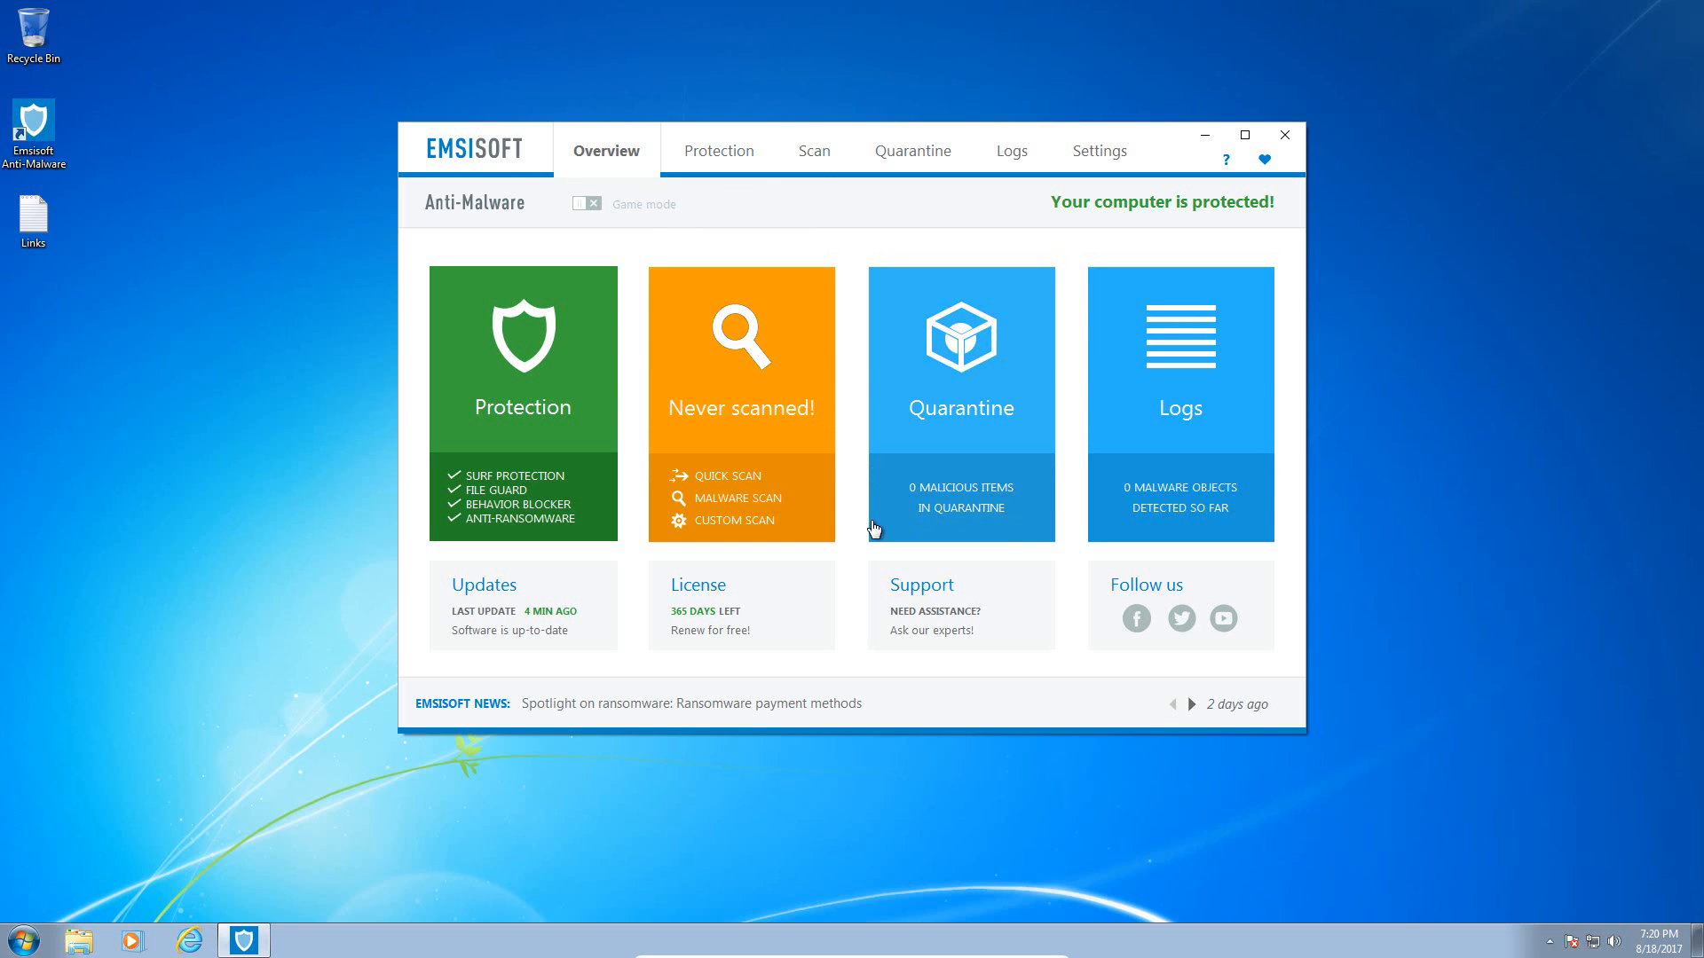
mouse_move(683, 387)
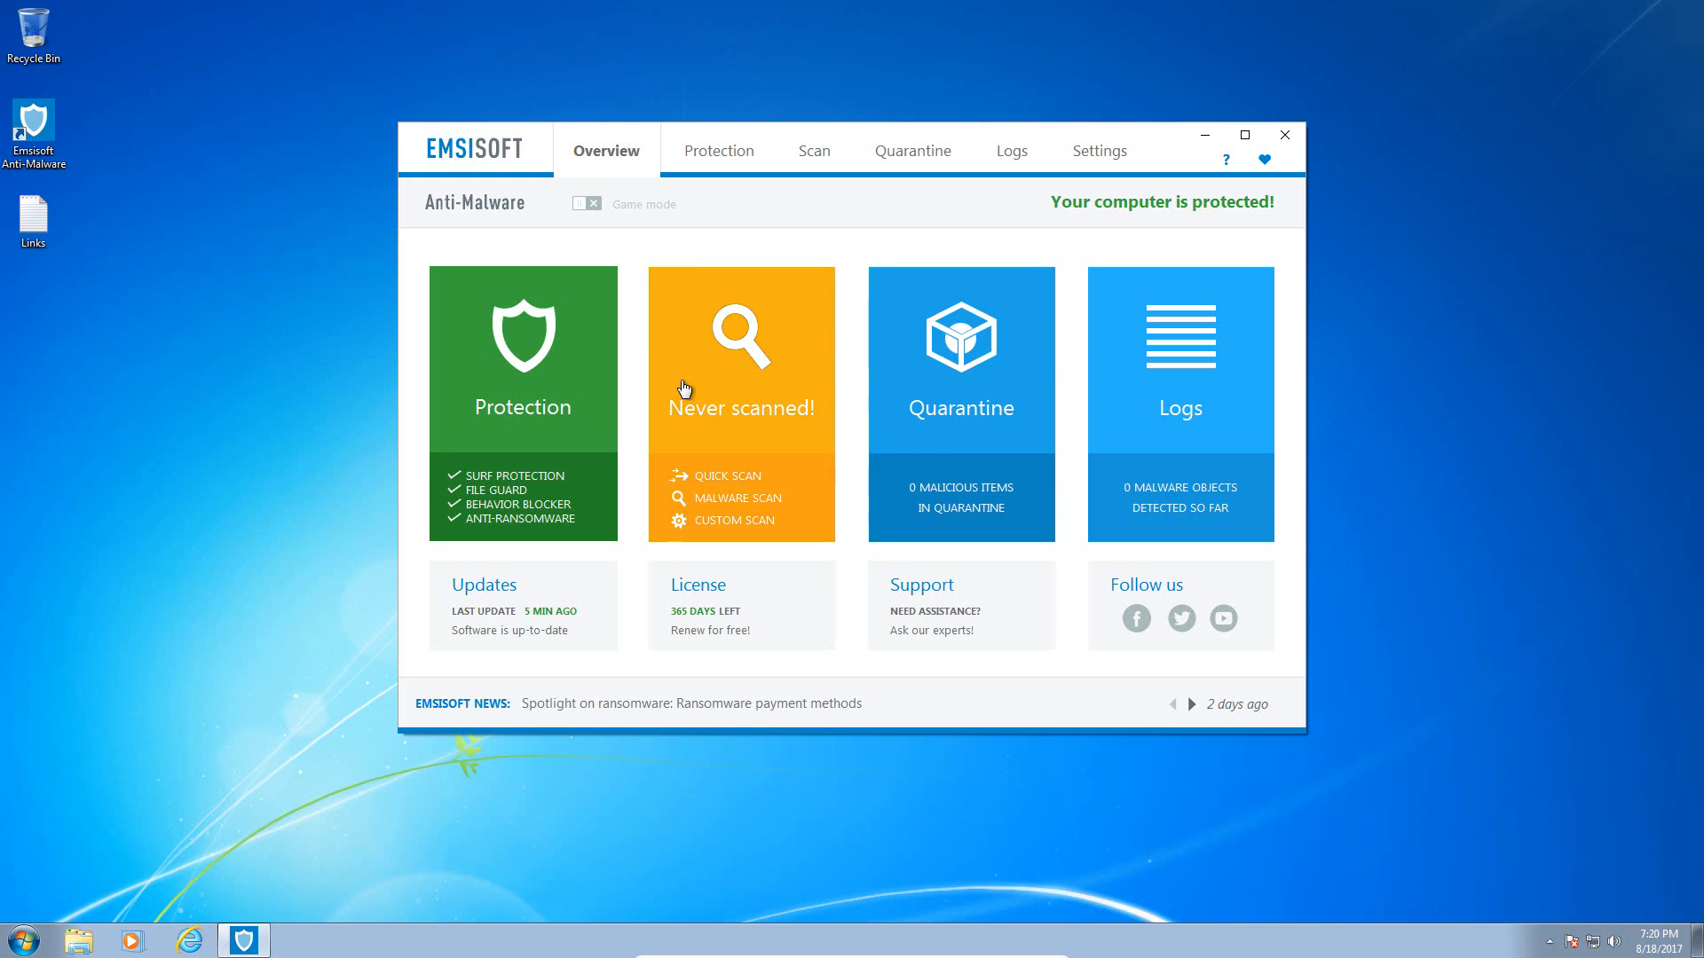
mouse_move(692, 142)
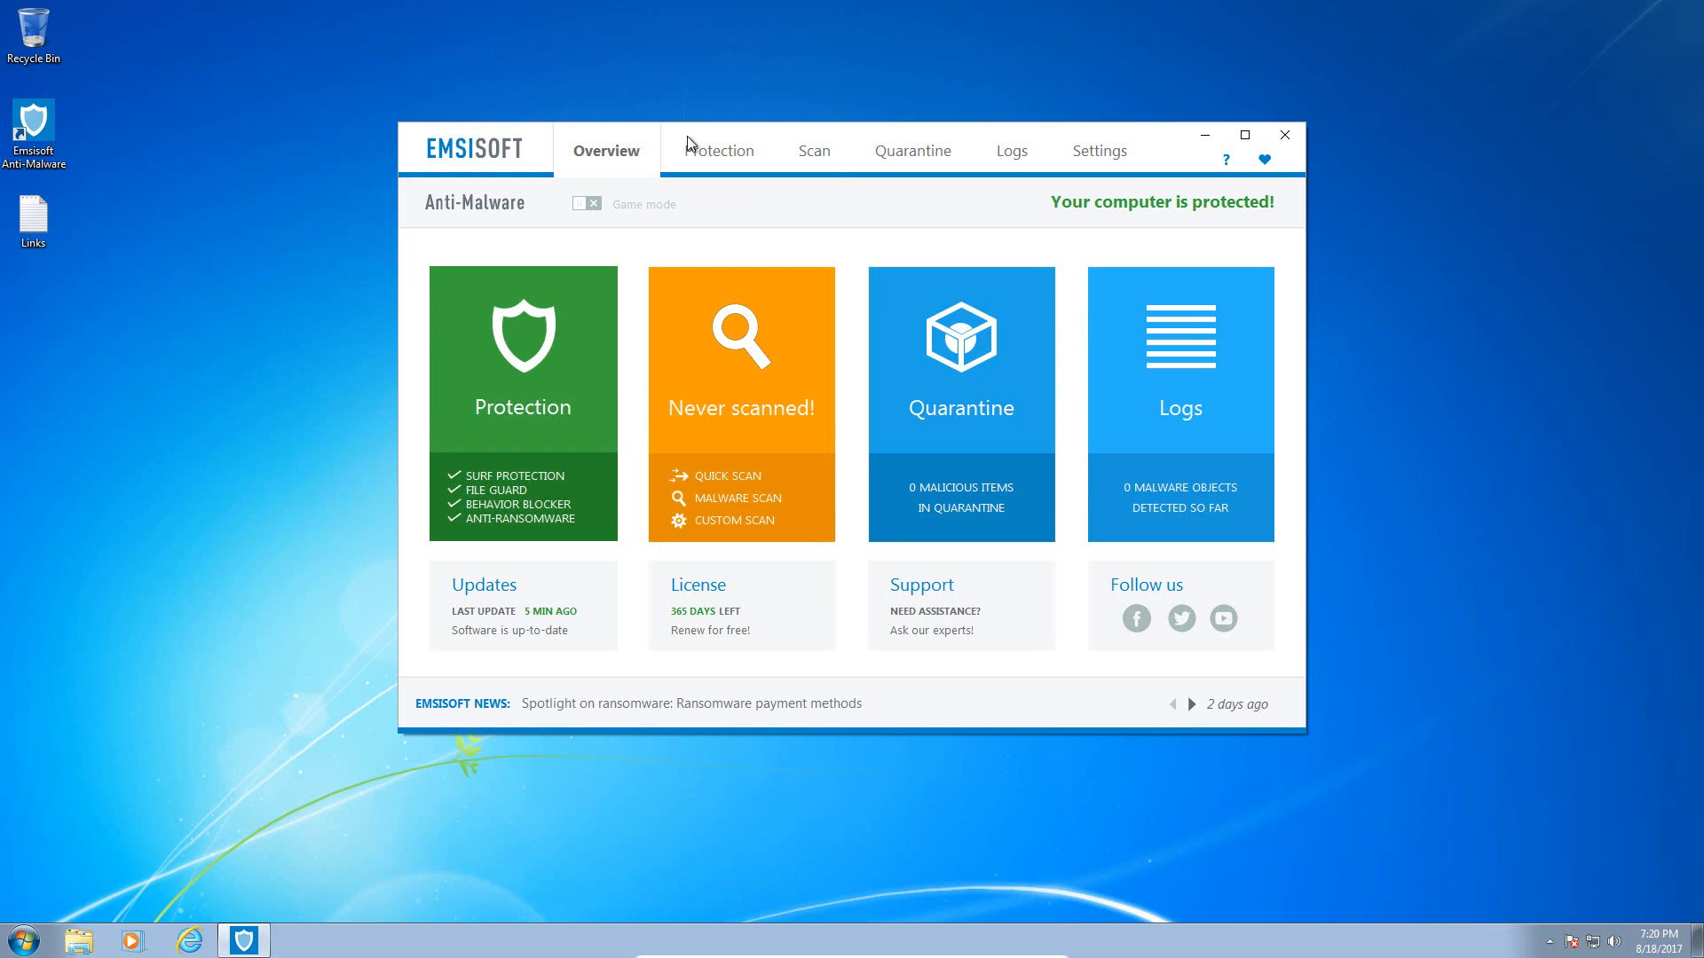
Open the Protection tab to see the empty Application Rules list.
left_click(718, 150)
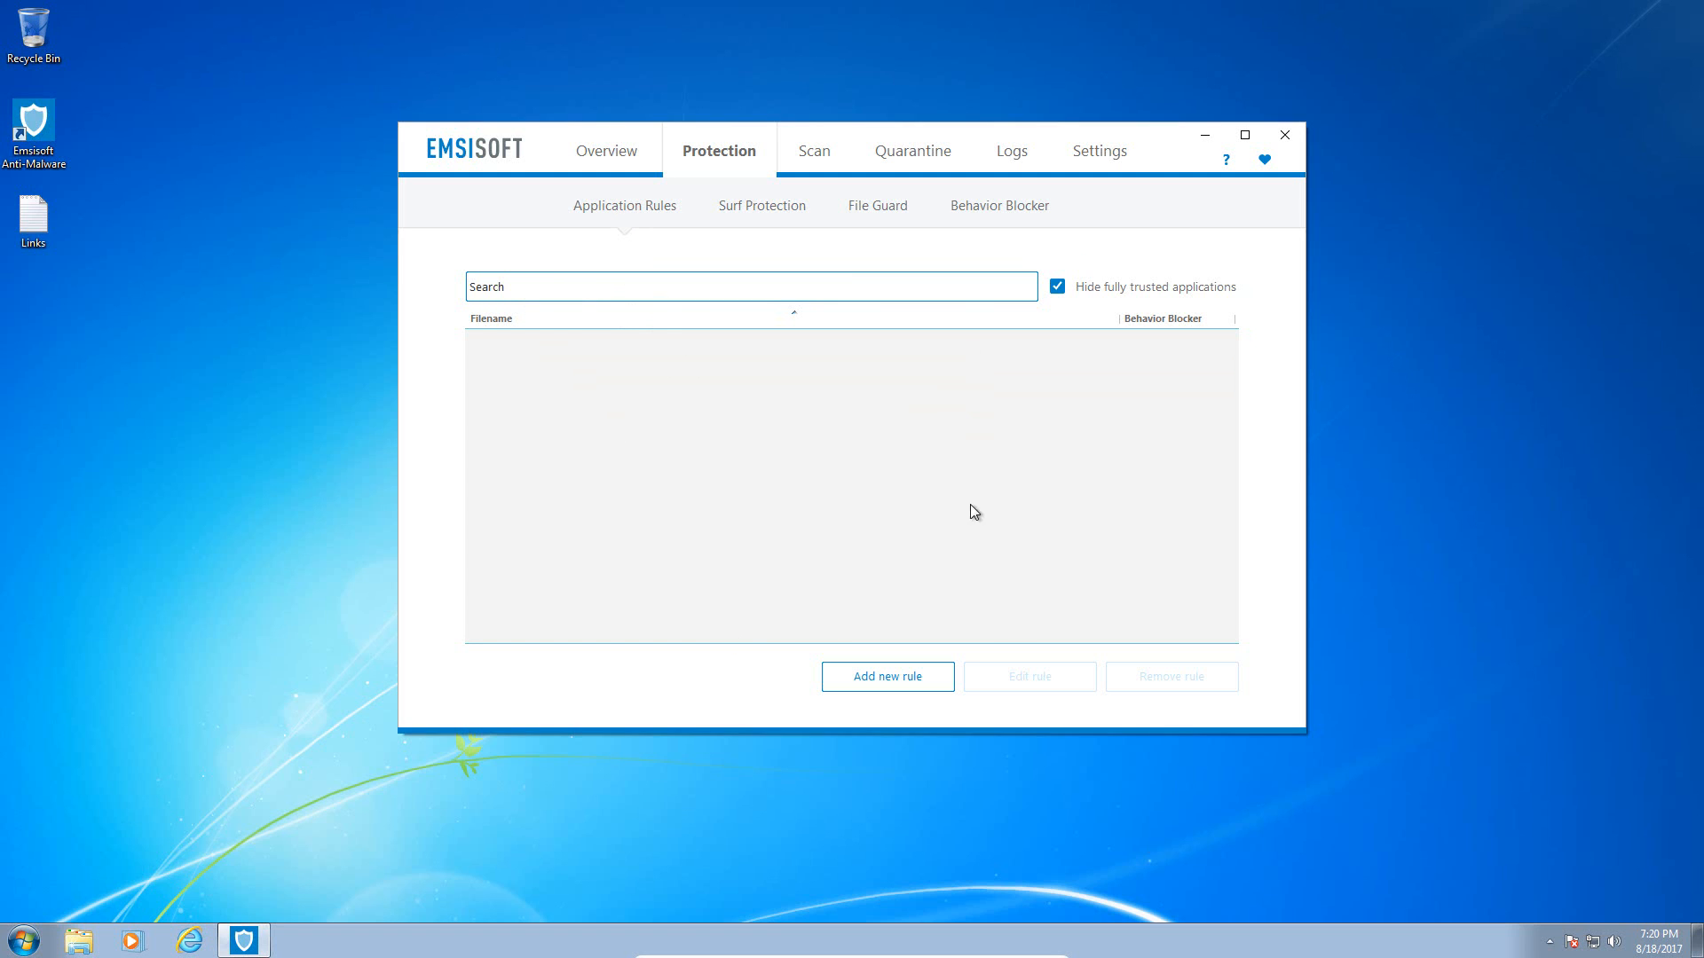
mouse_move(743, 214)
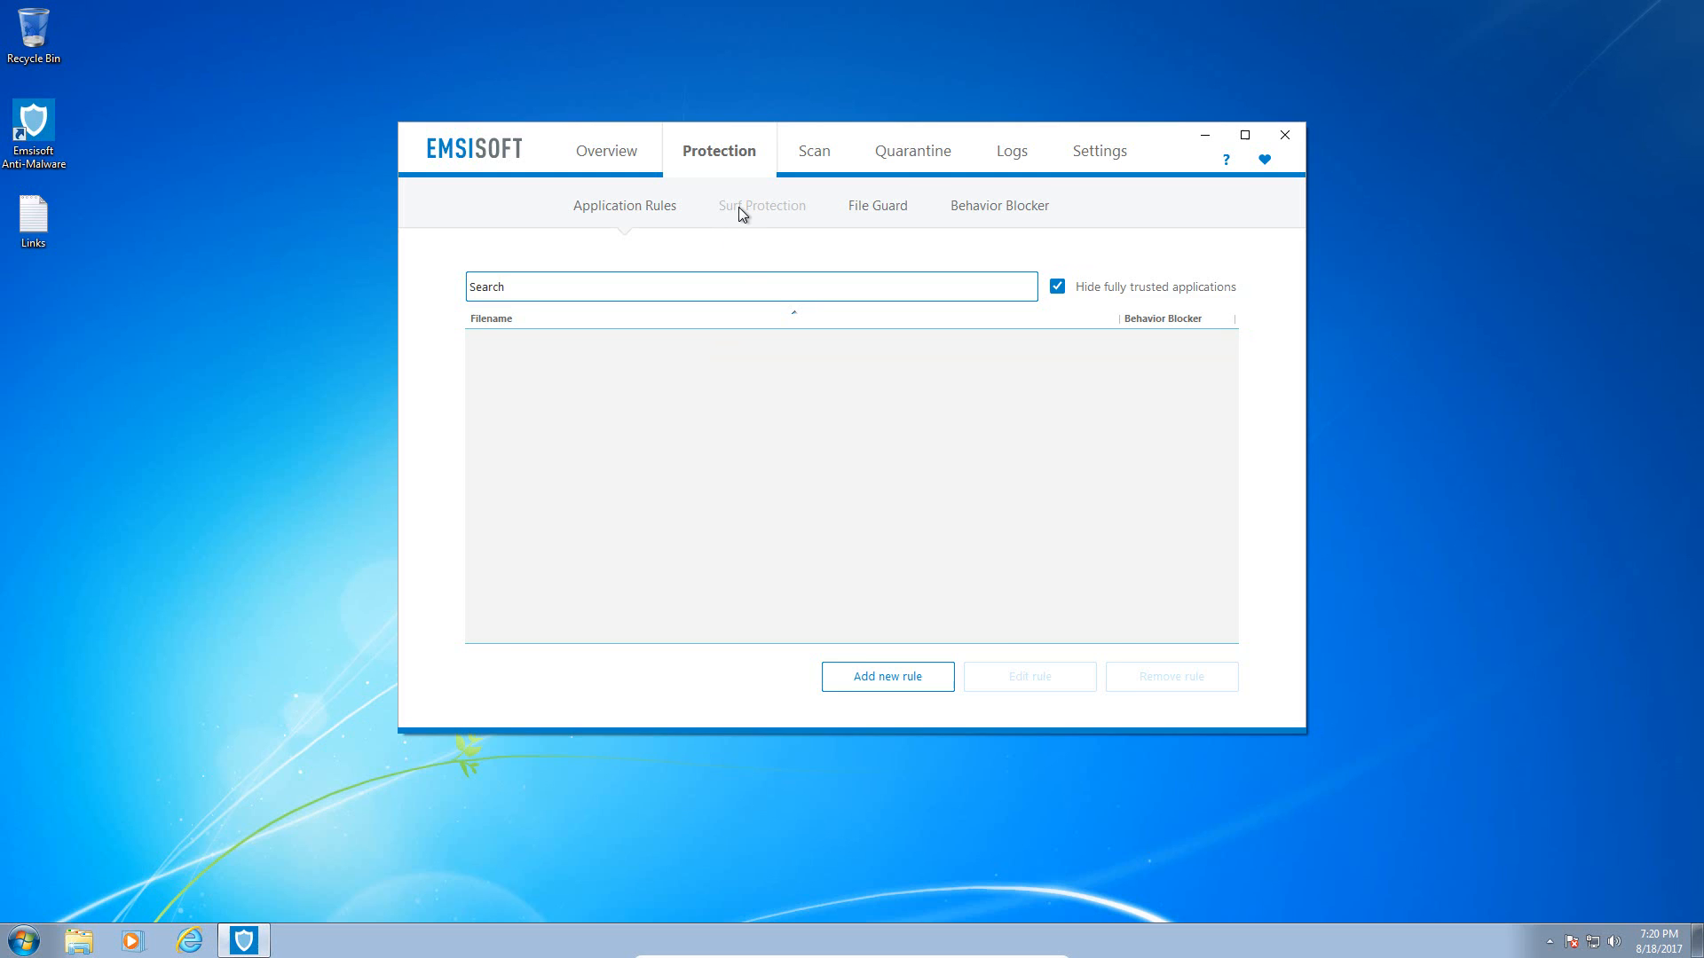
Switch to Surf Protection to view its empty blocked-hosts list.
left_click(761, 205)
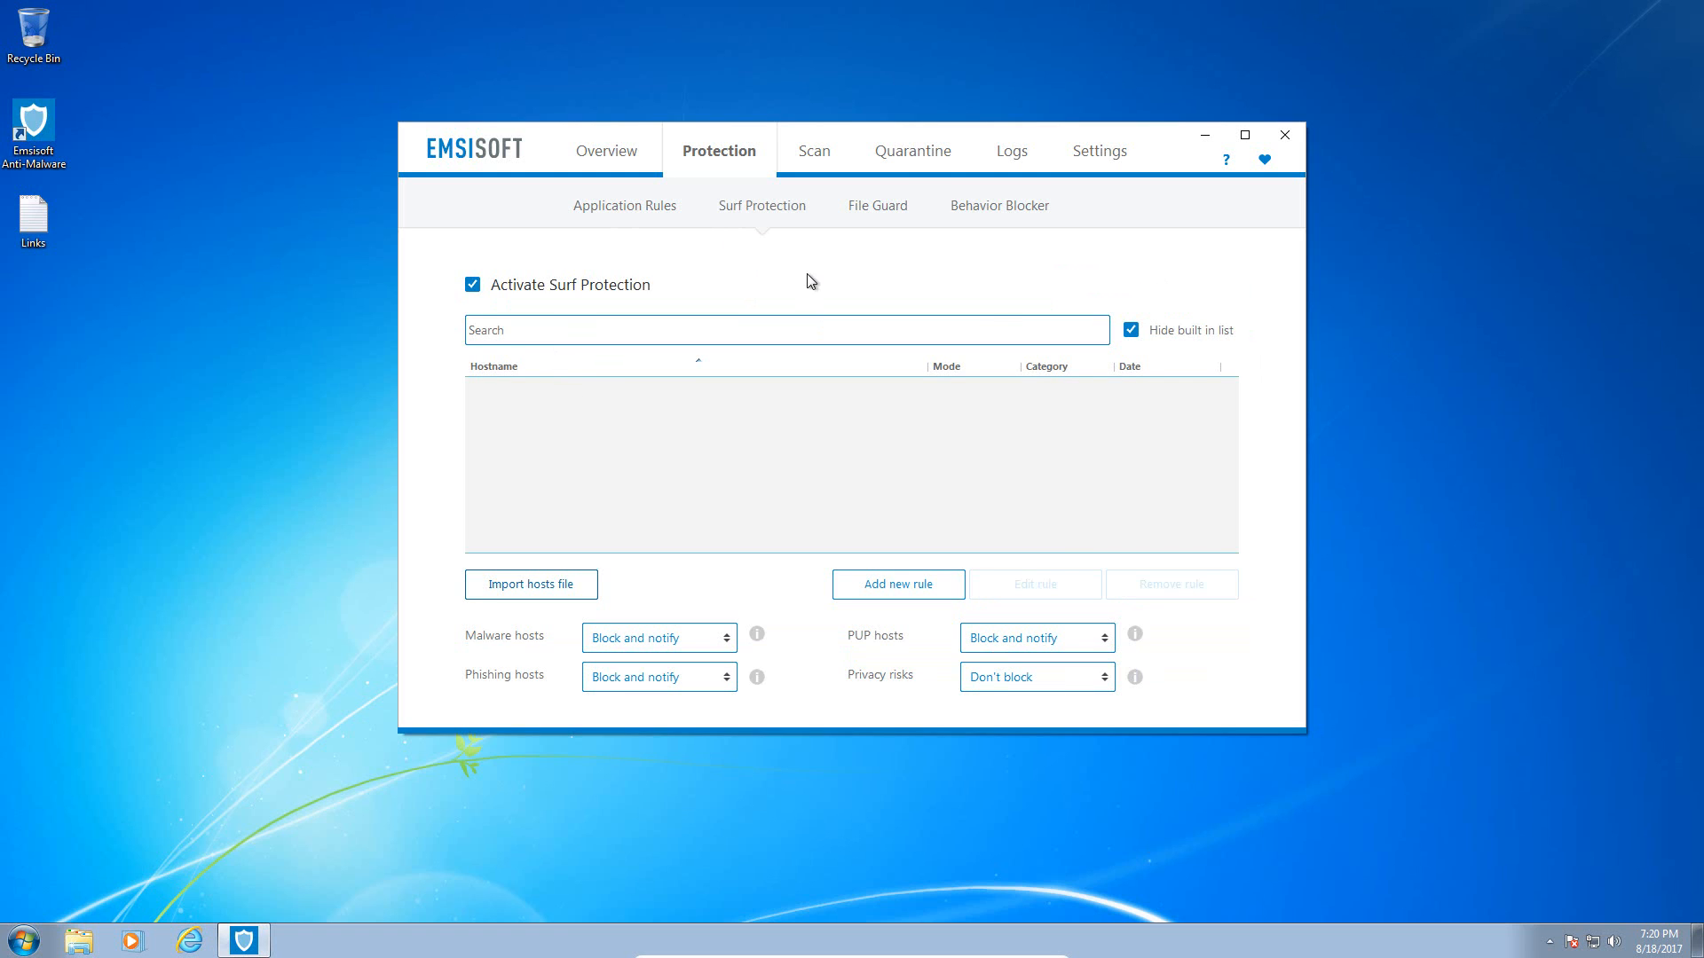
mouse_move(548, 425)
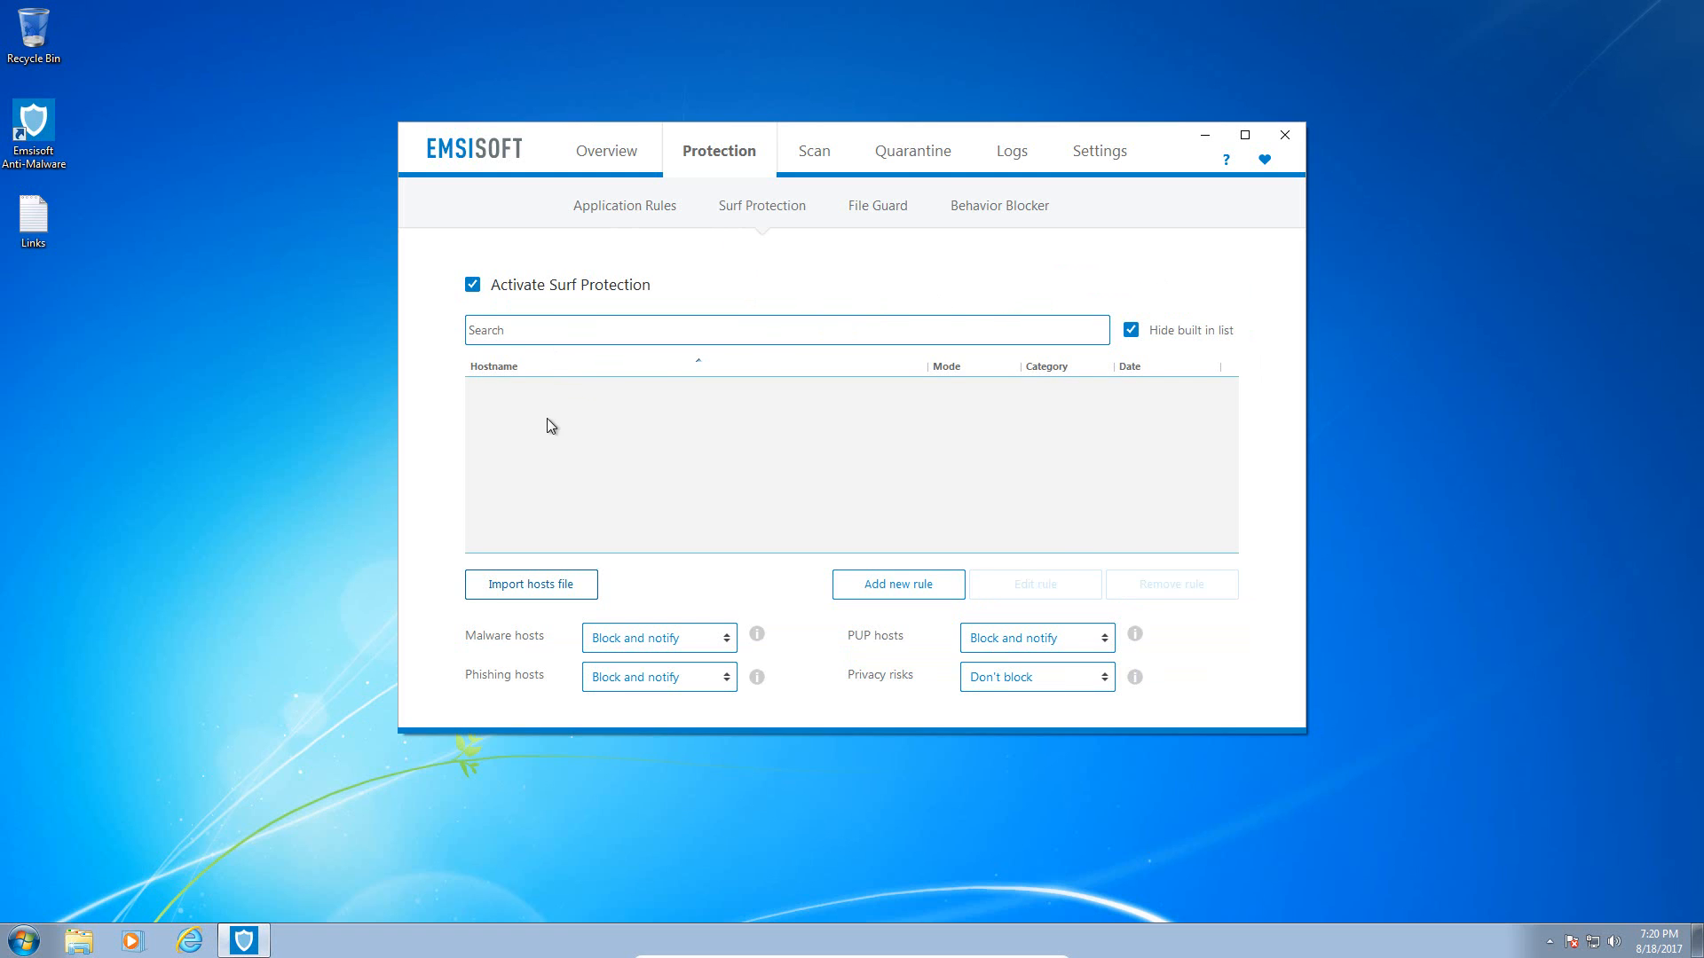
mouse_move(898, 585)
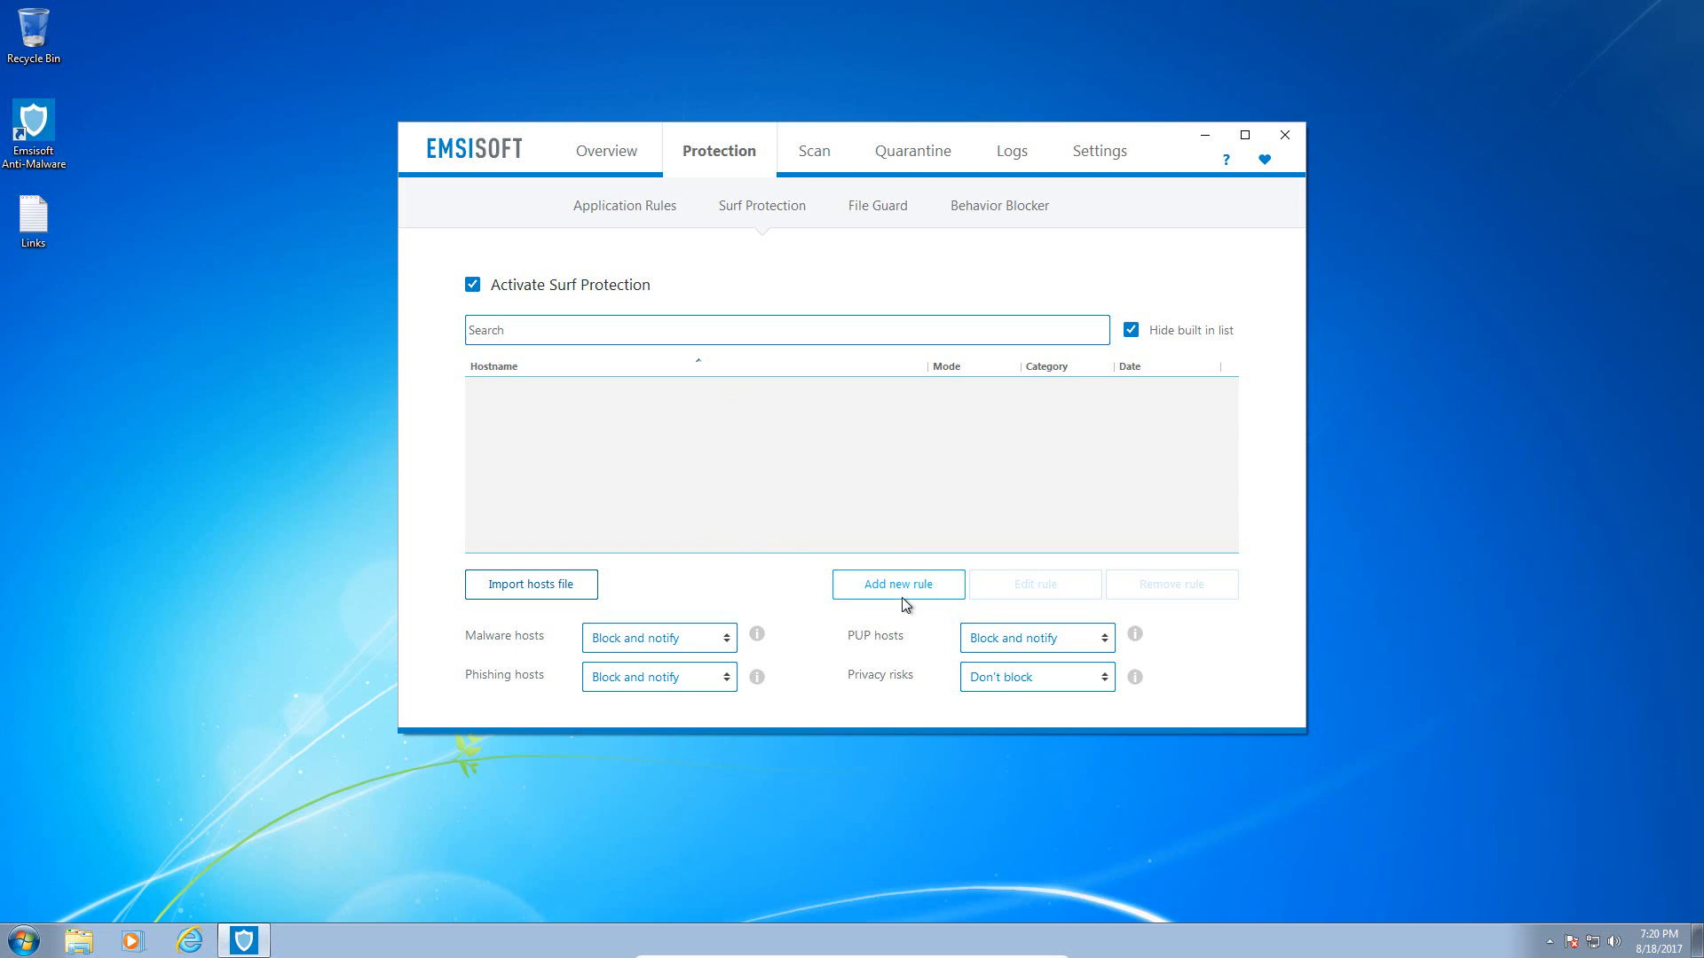
mouse_move(670, 662)
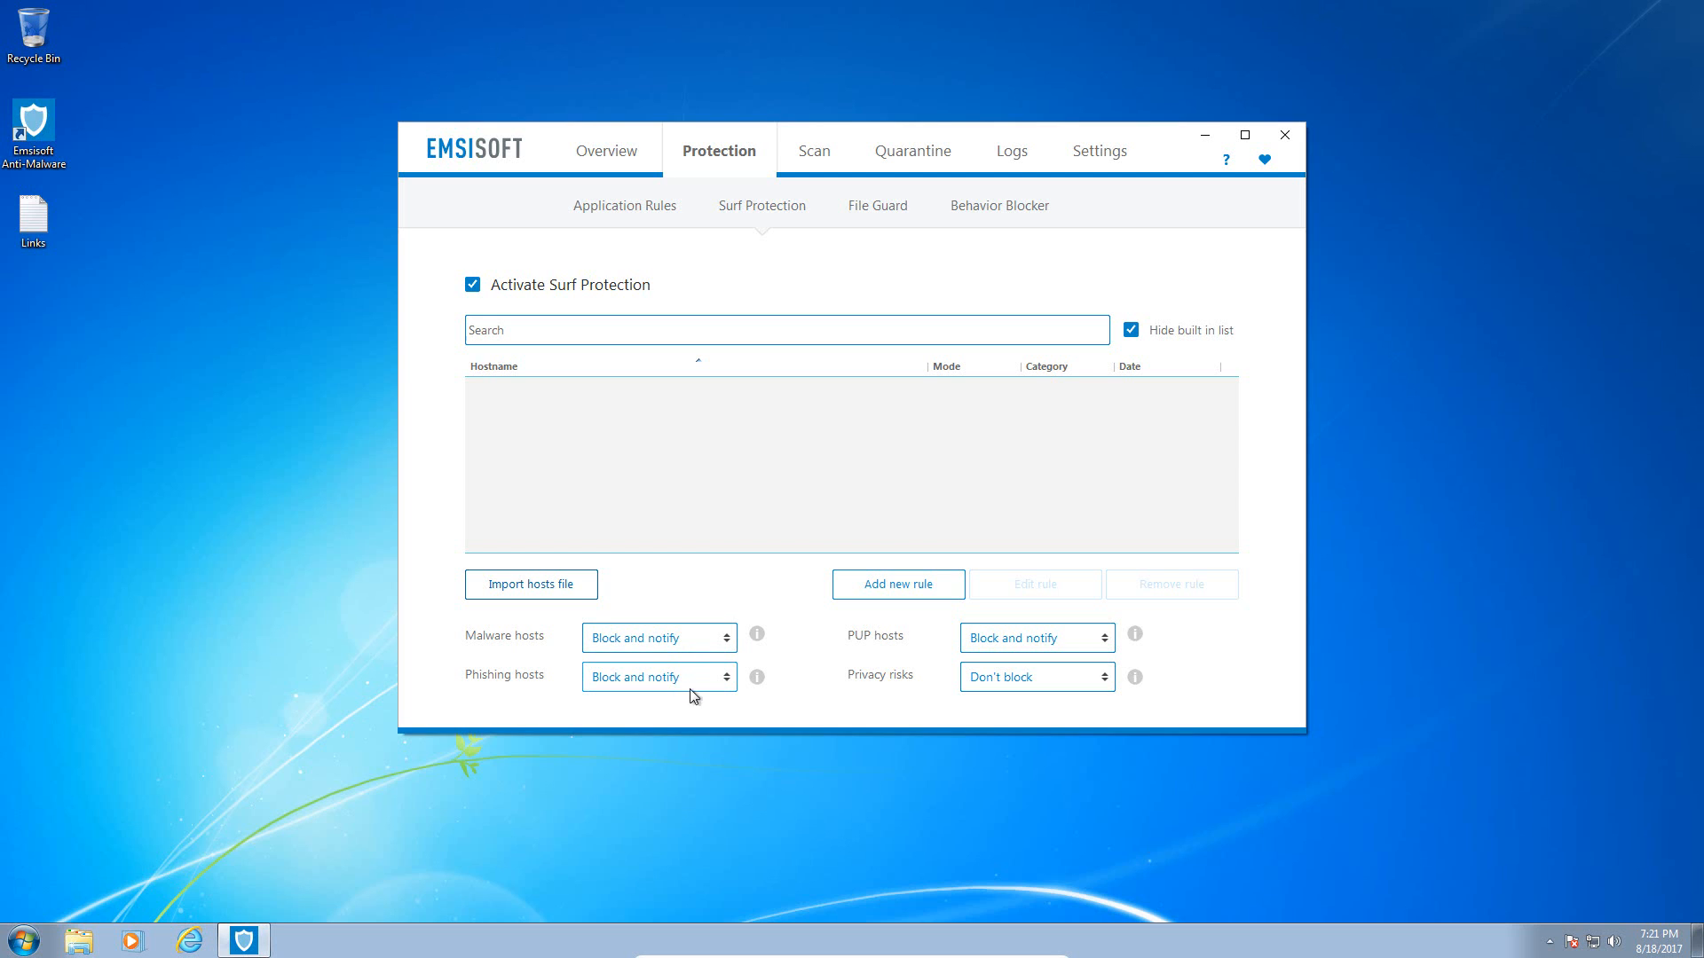
mouse_move(1036, 638)
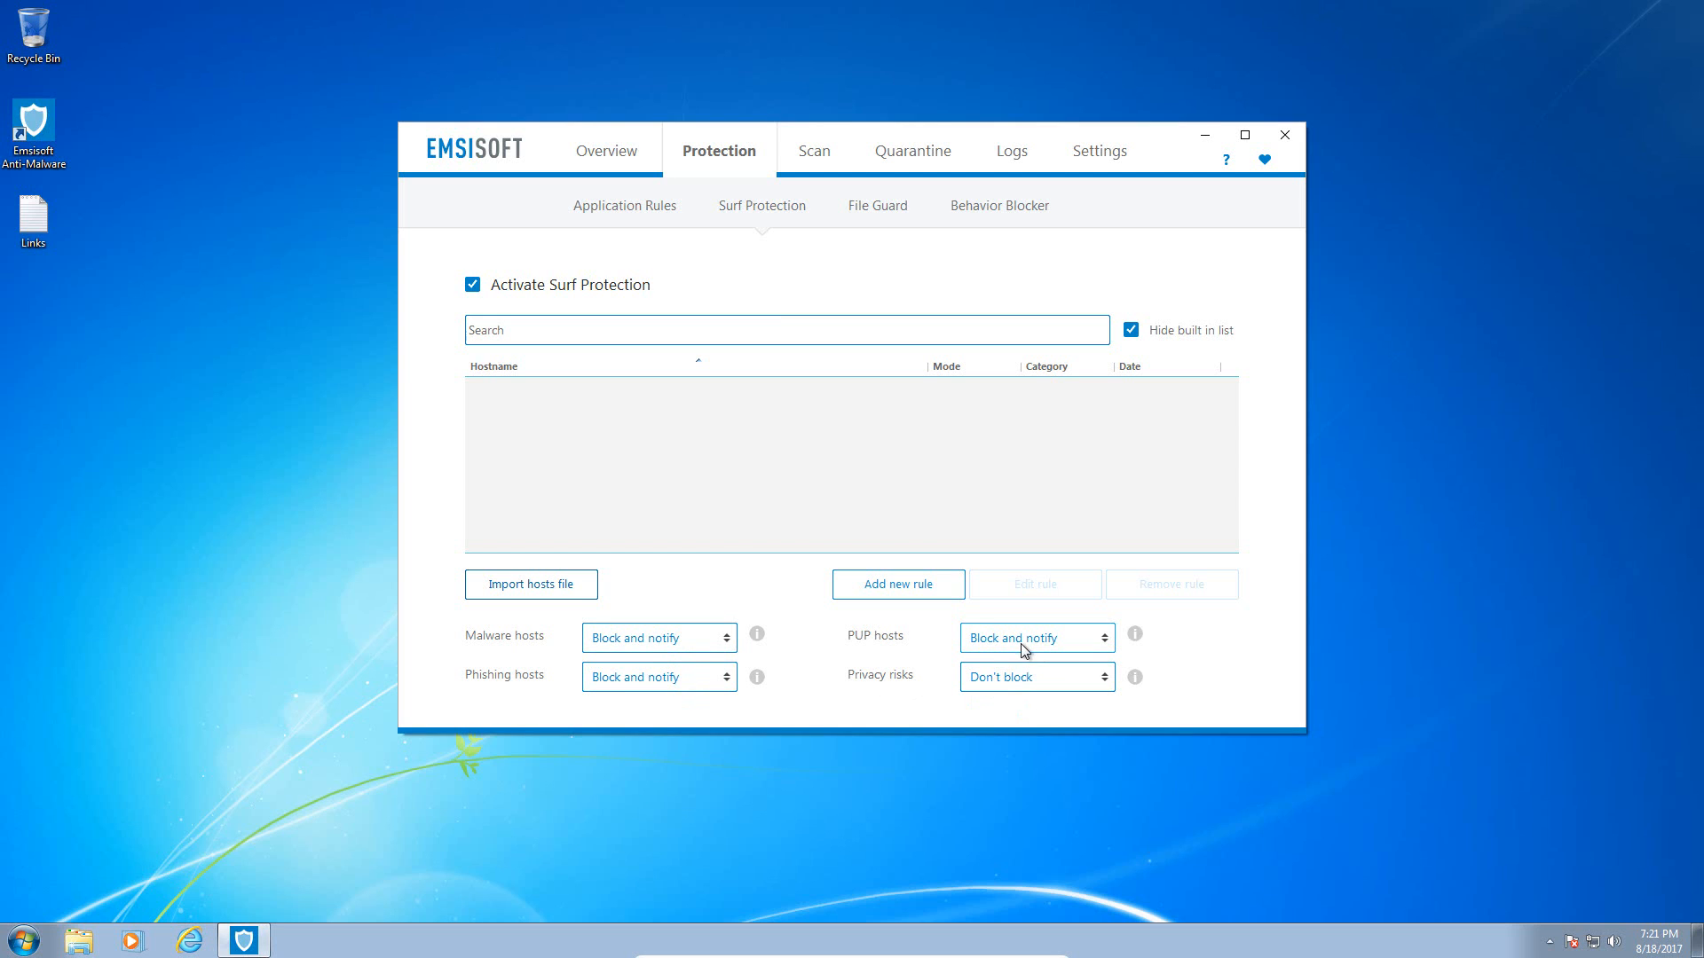
mouse_move(745, 295)
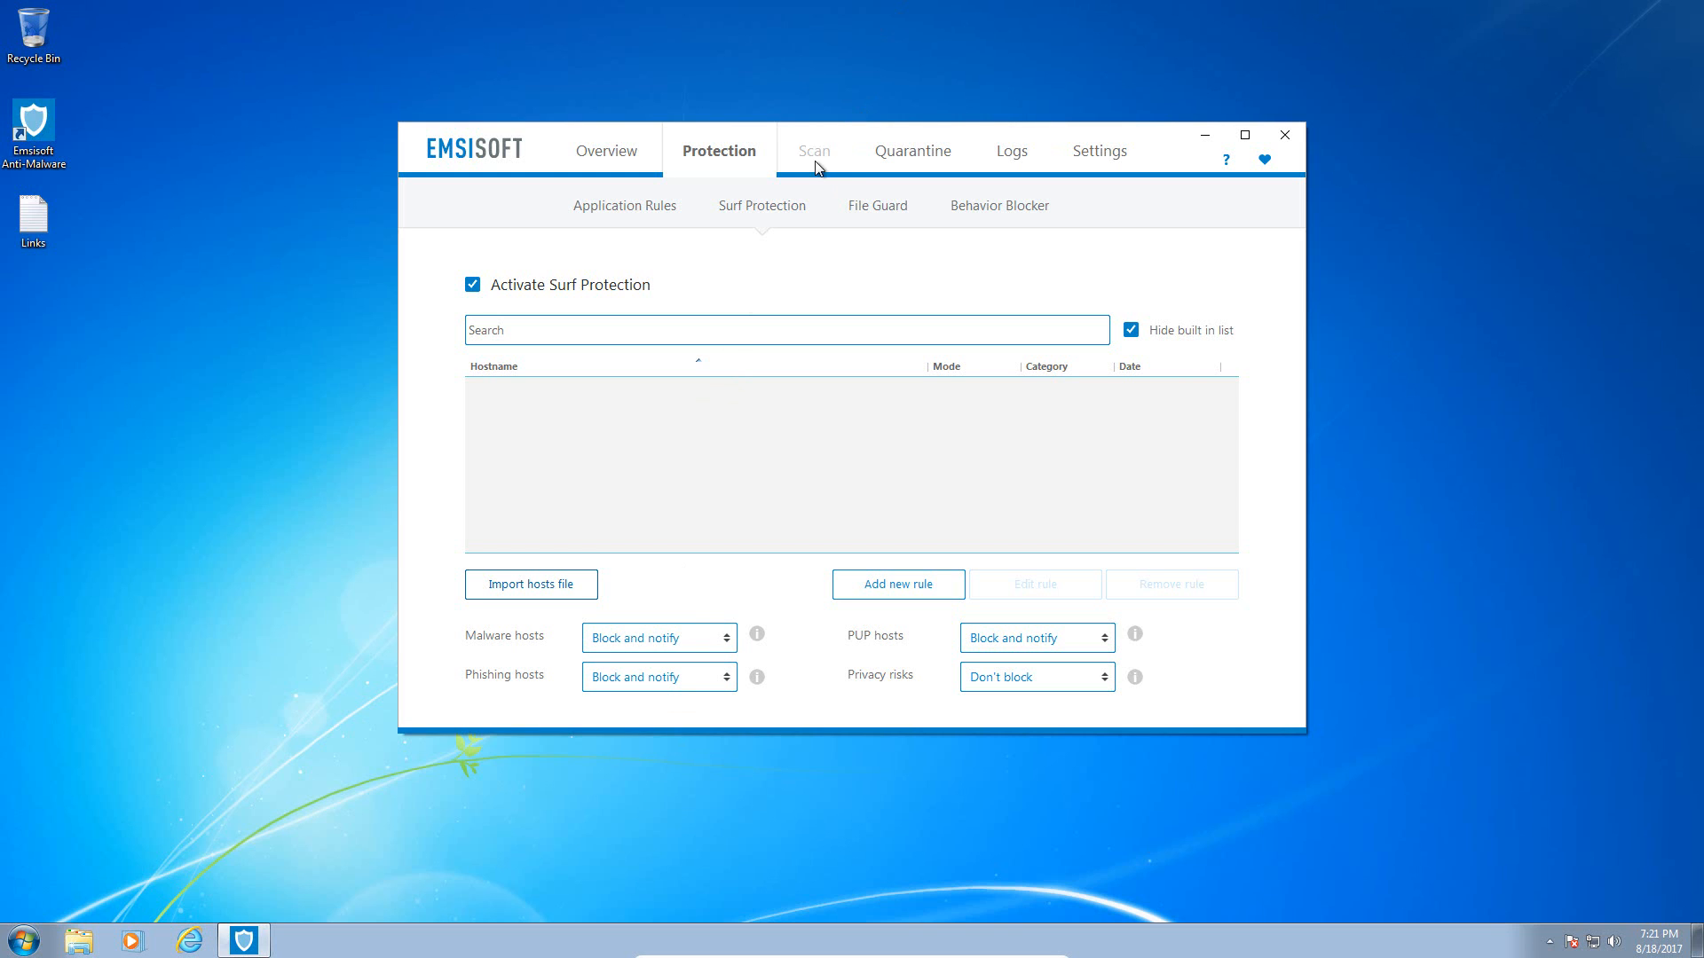
Switch to File Guard to view its balanced scan level and detection actions.
left_click(877, 205)
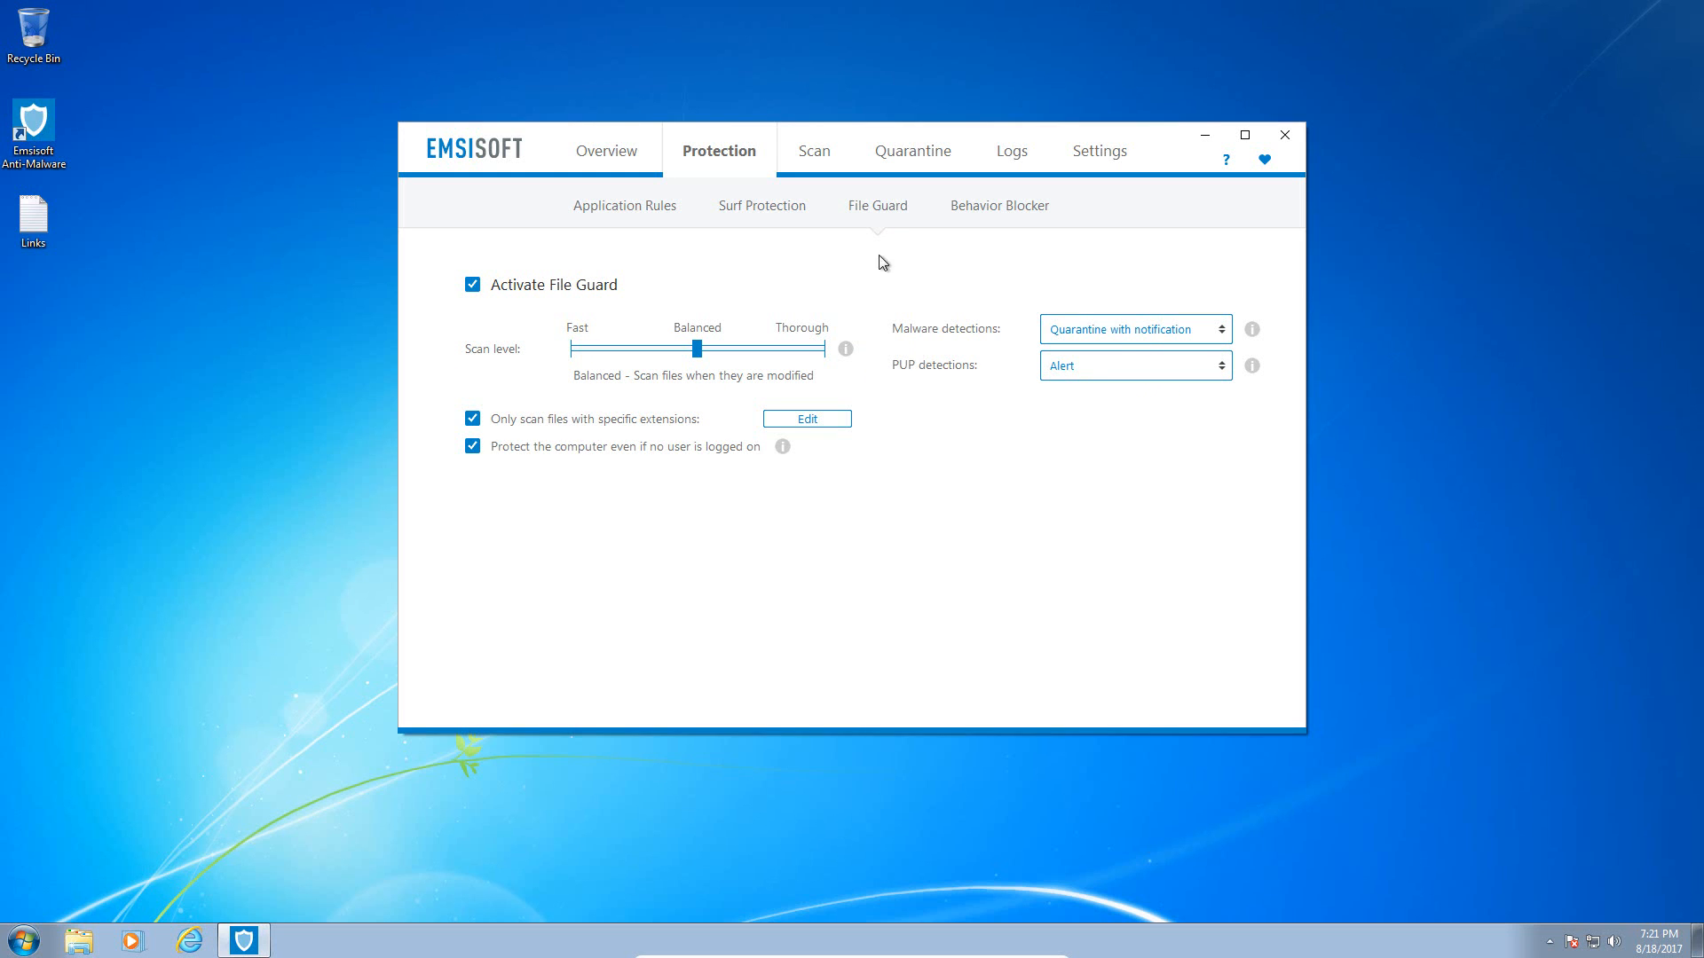
mouse_move(858, 318)
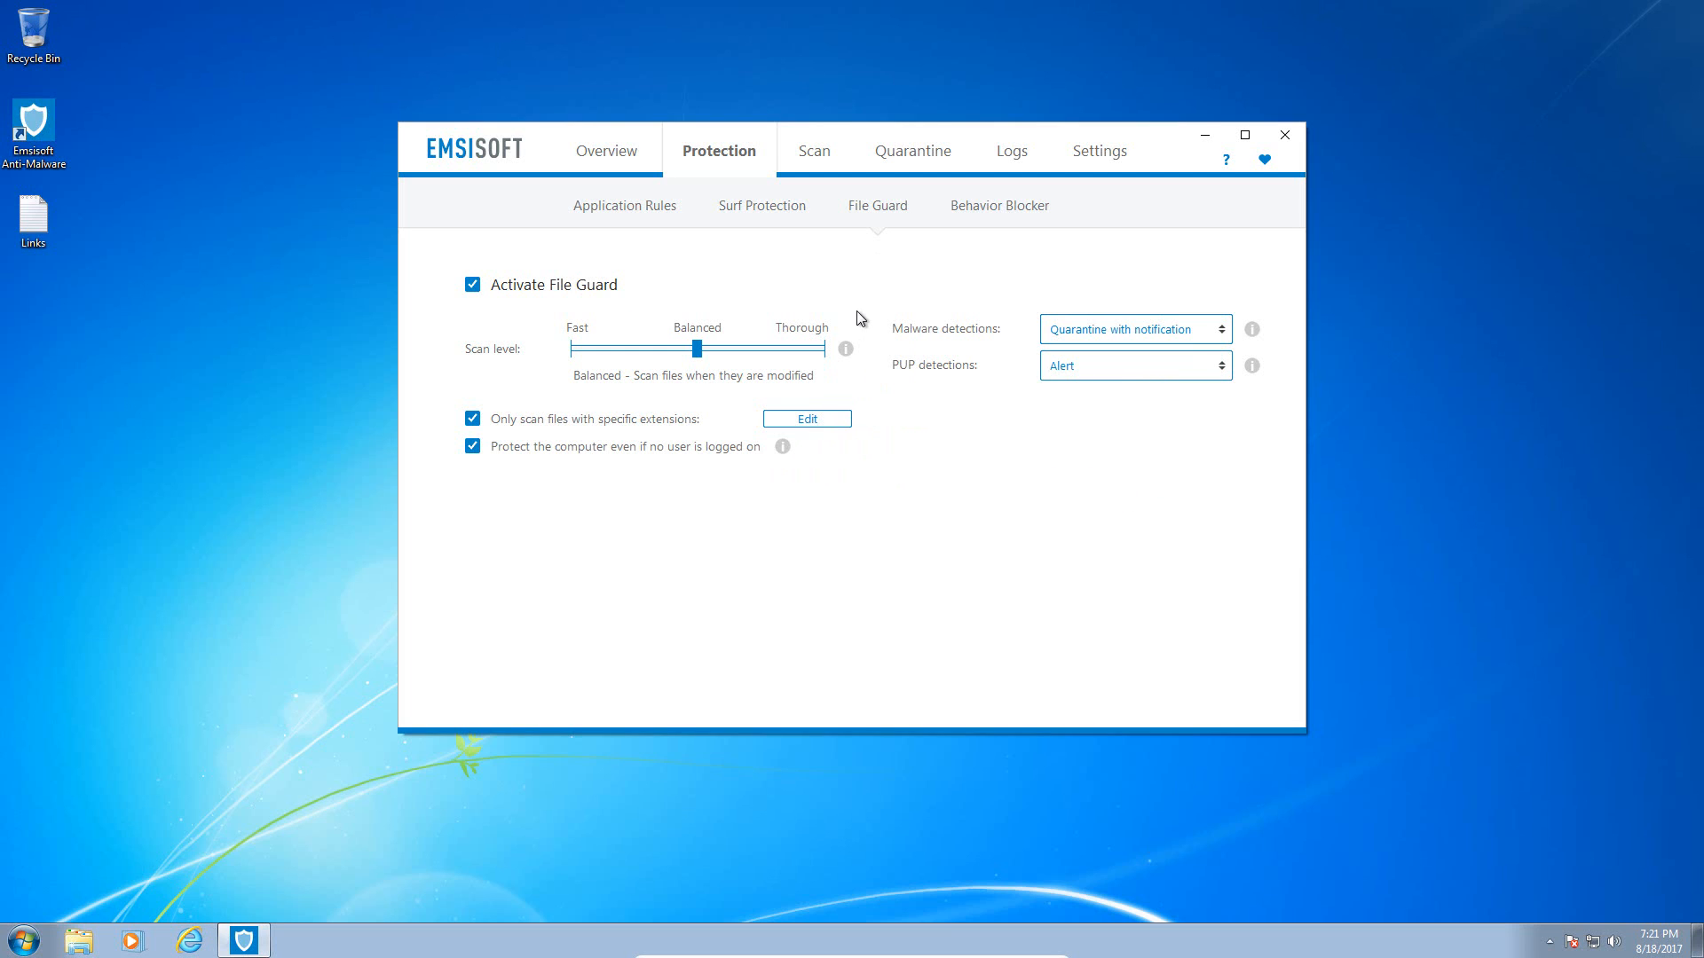
mouse_move(967, 214)
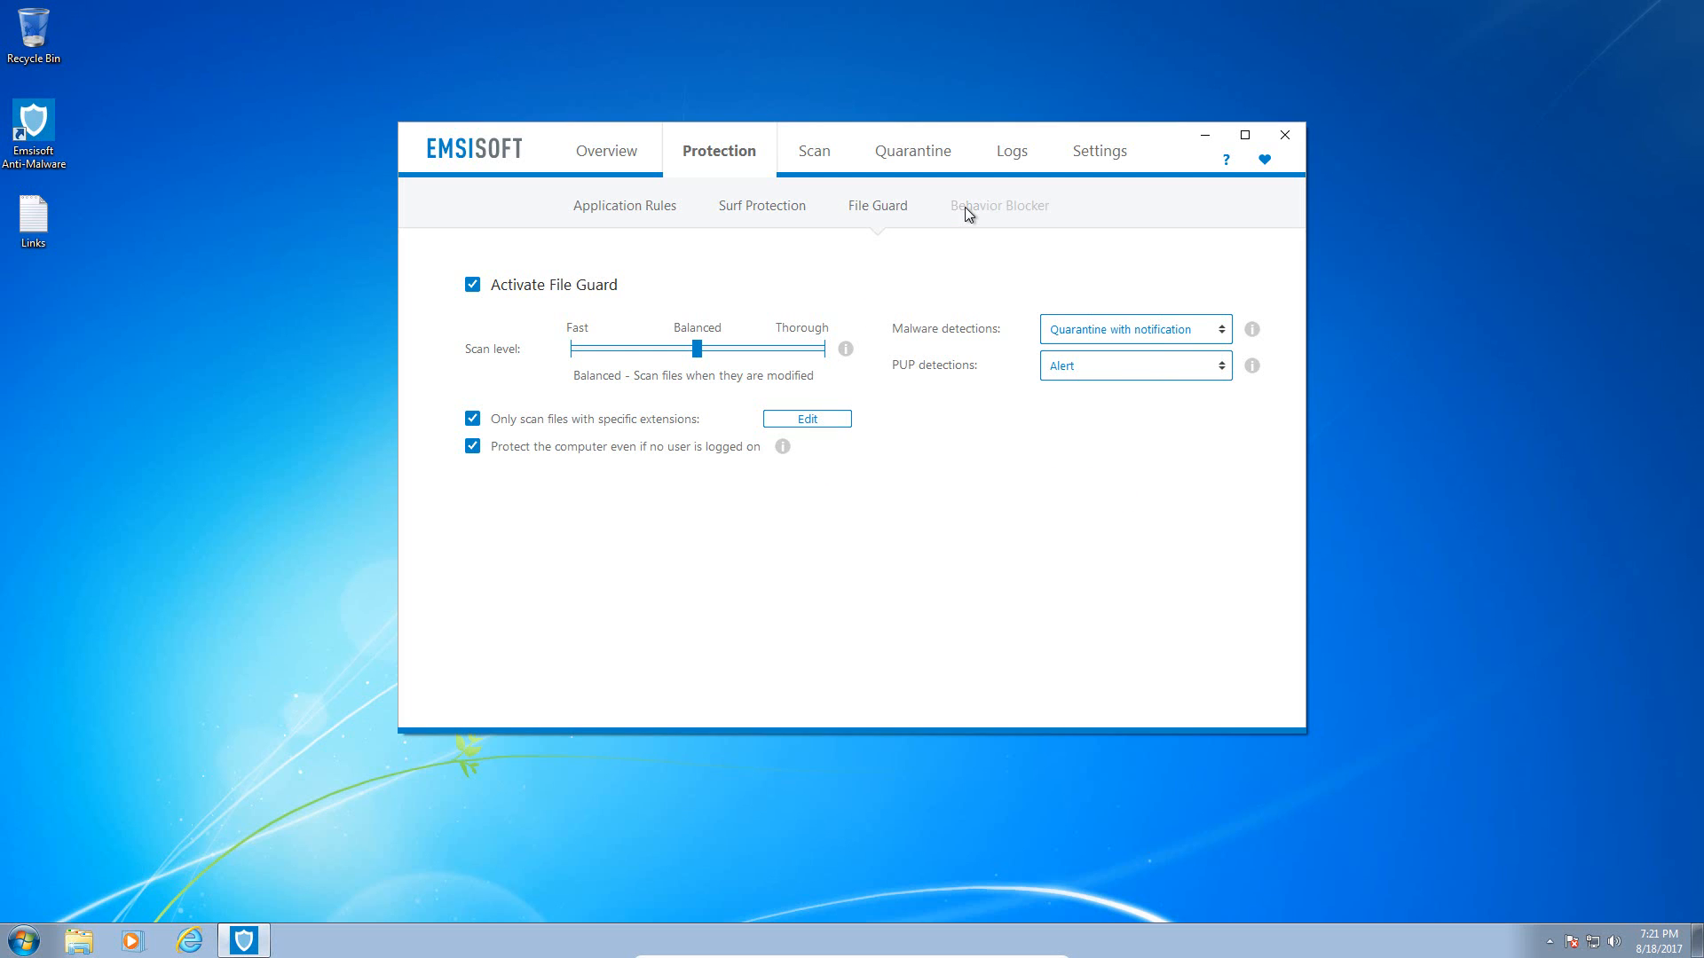
Switch to Behavior Blocker to view its empty monitored process list.
left_click(998, 205)
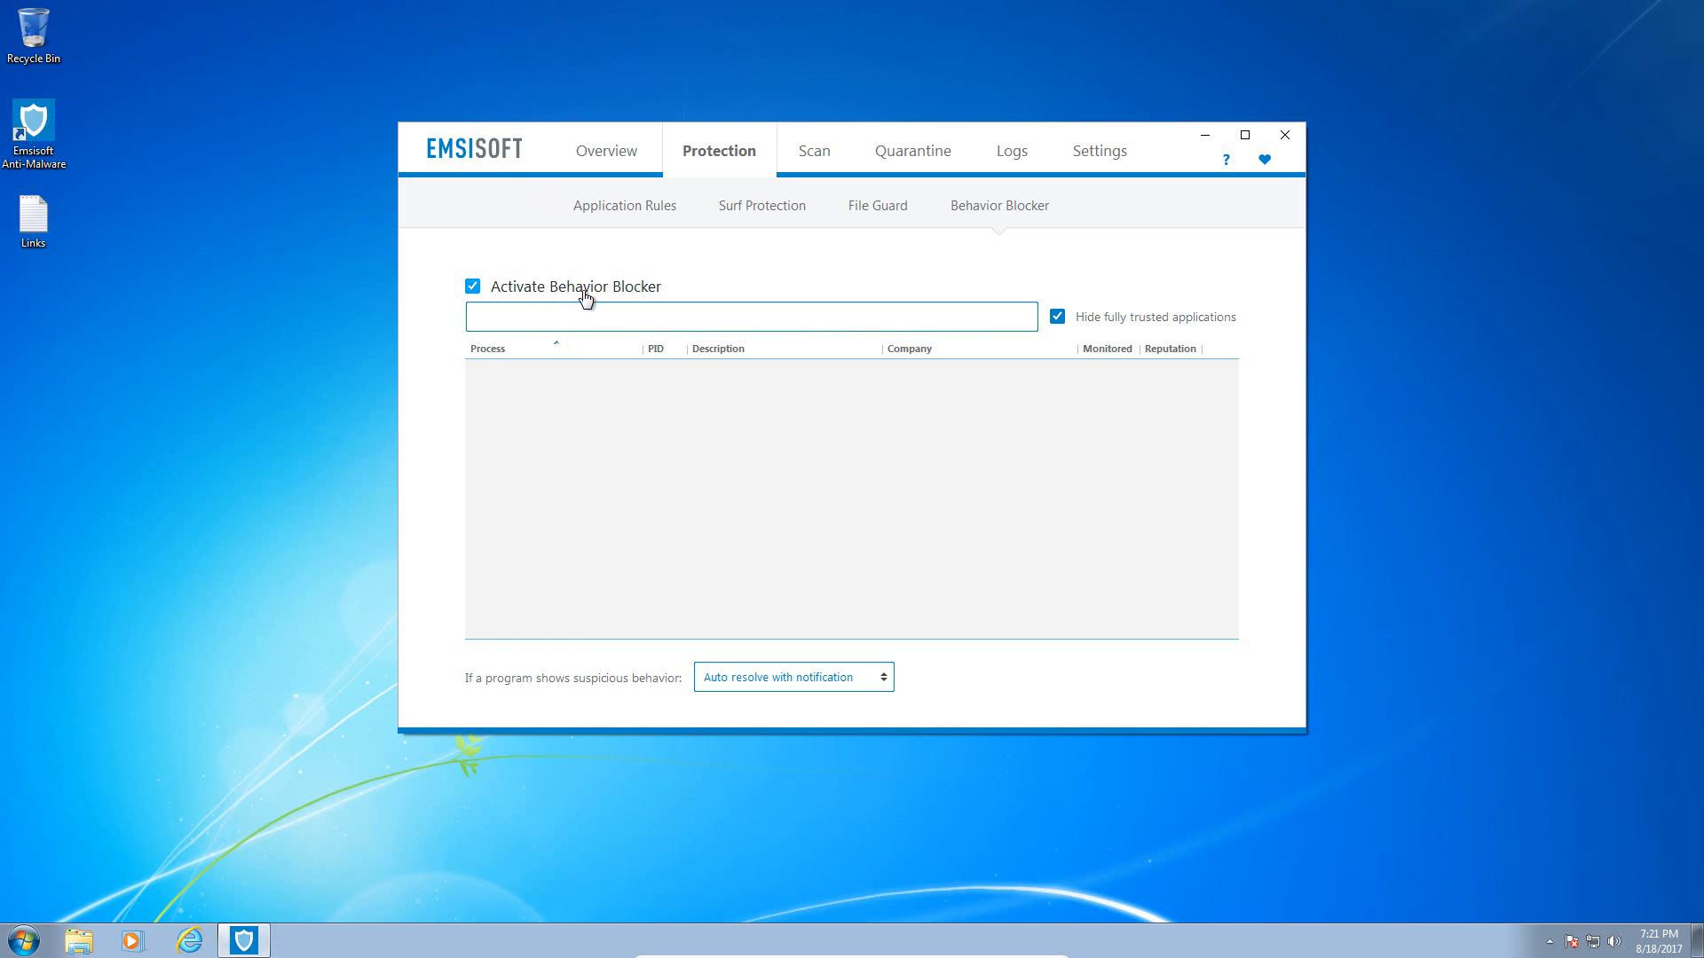
mouse_move(890, 398)
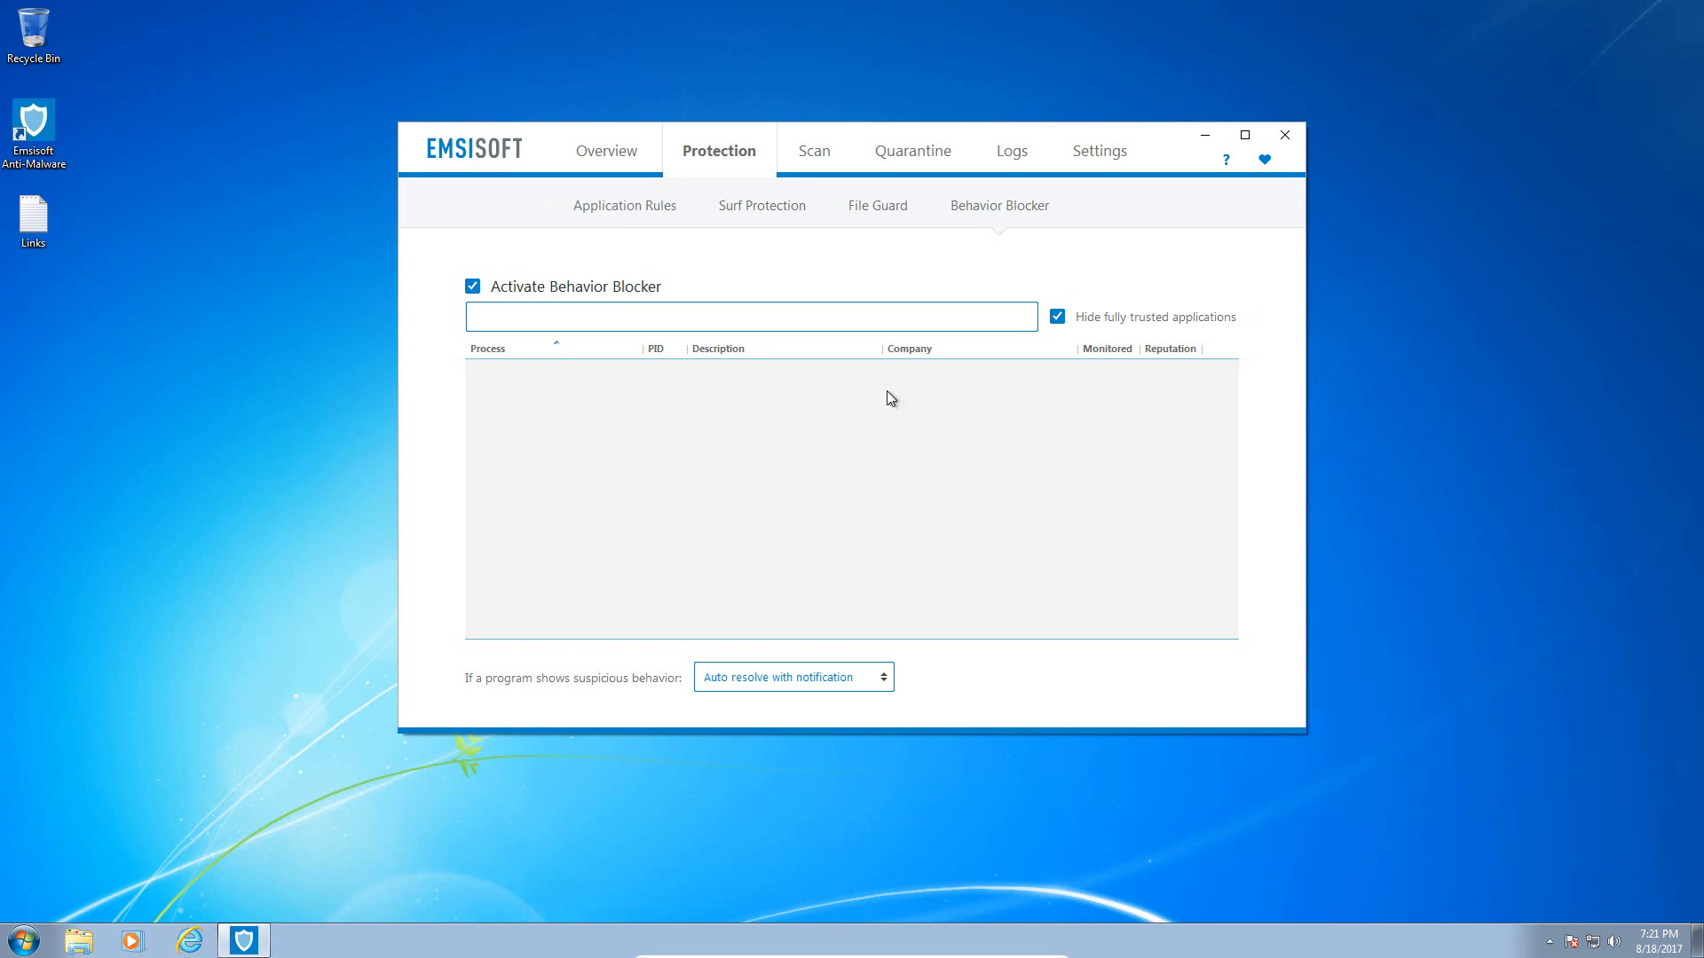
mouse_move(968, 237)
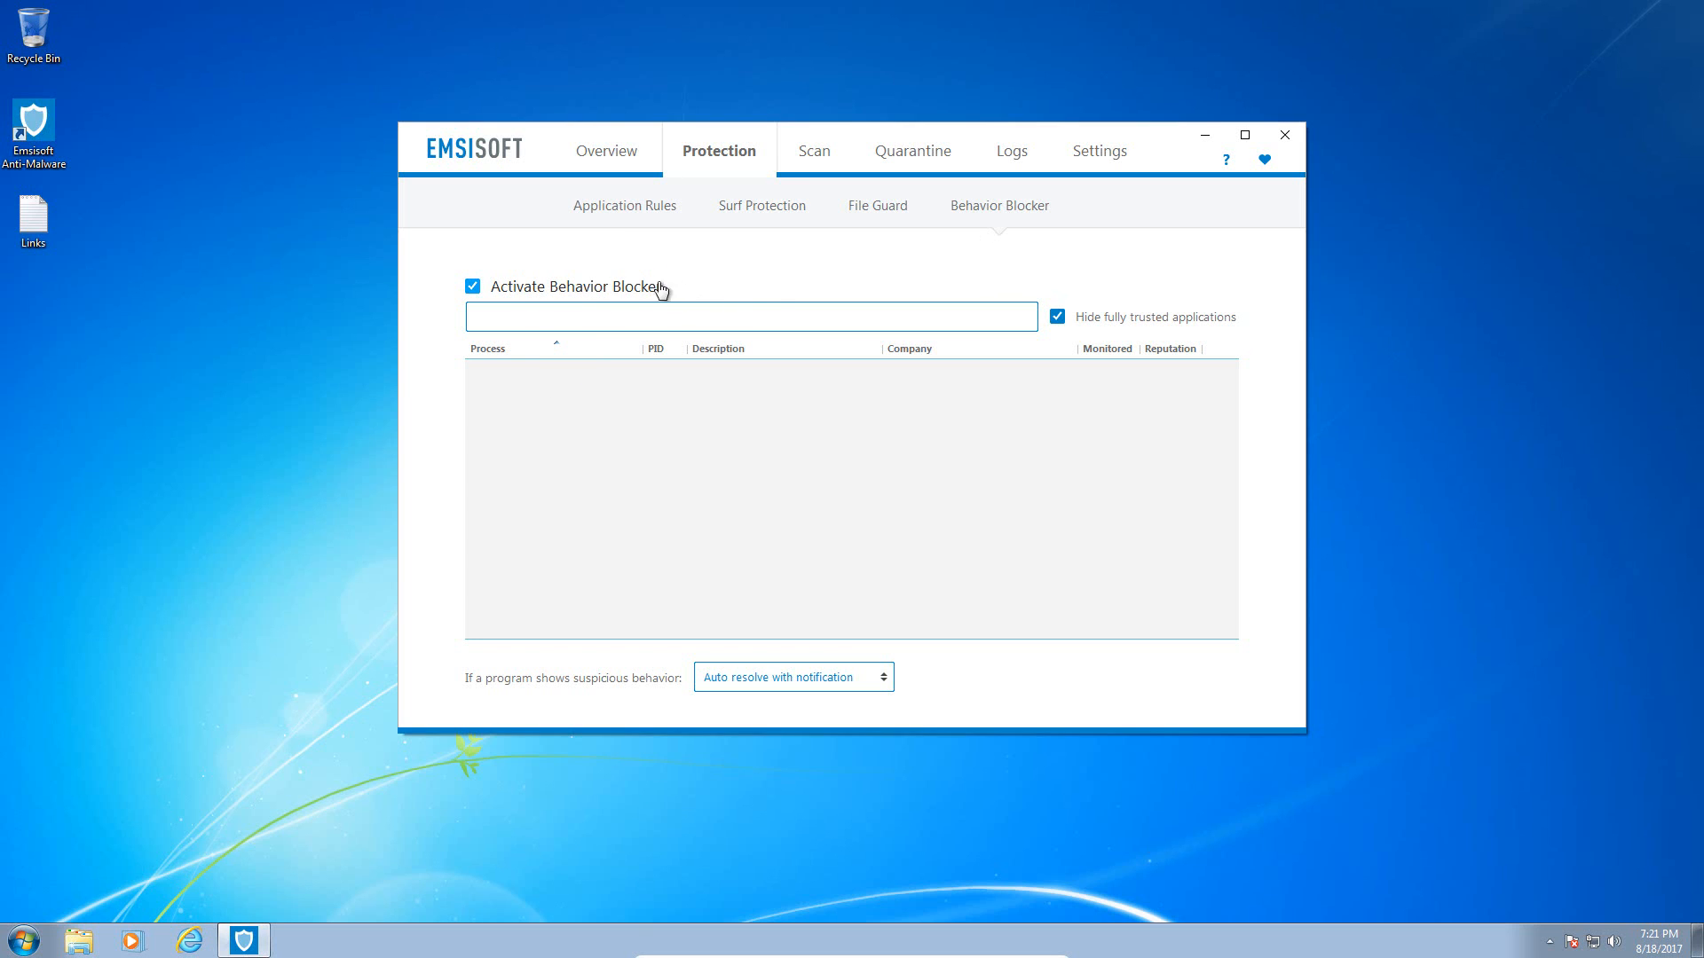
mouse_move(795, 213)
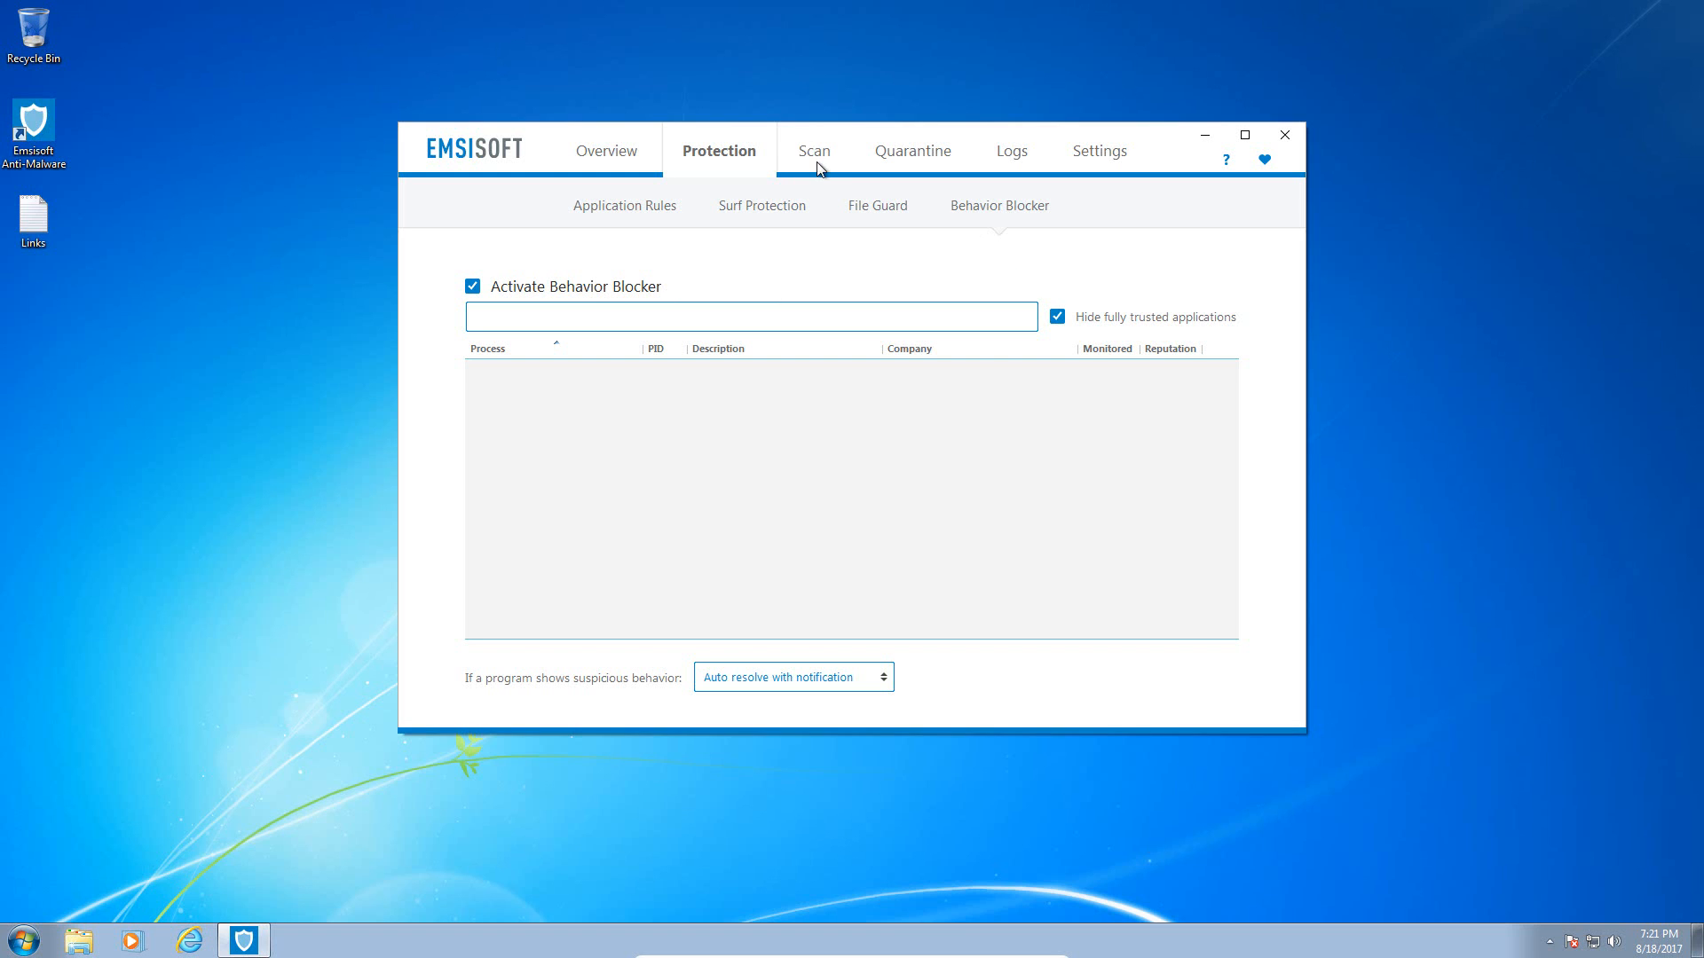
Open the Scan page offering Quick, Malware and Custom Scan.
left_click(814, 150)
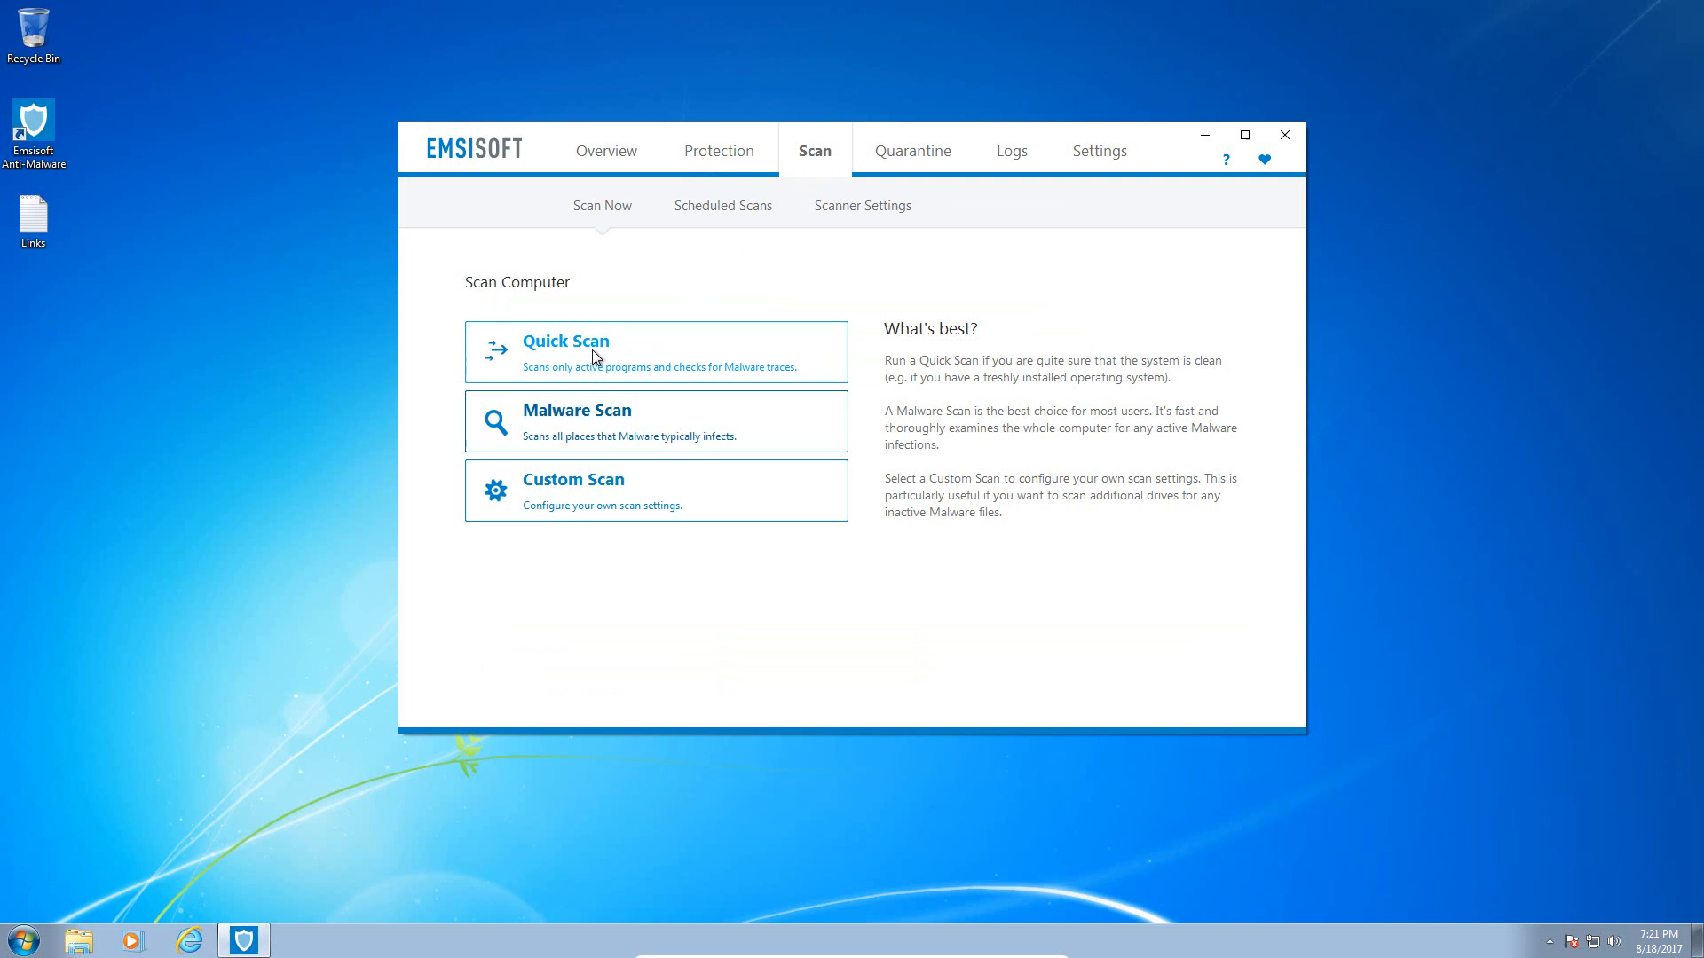
mouse_move(601, 494)
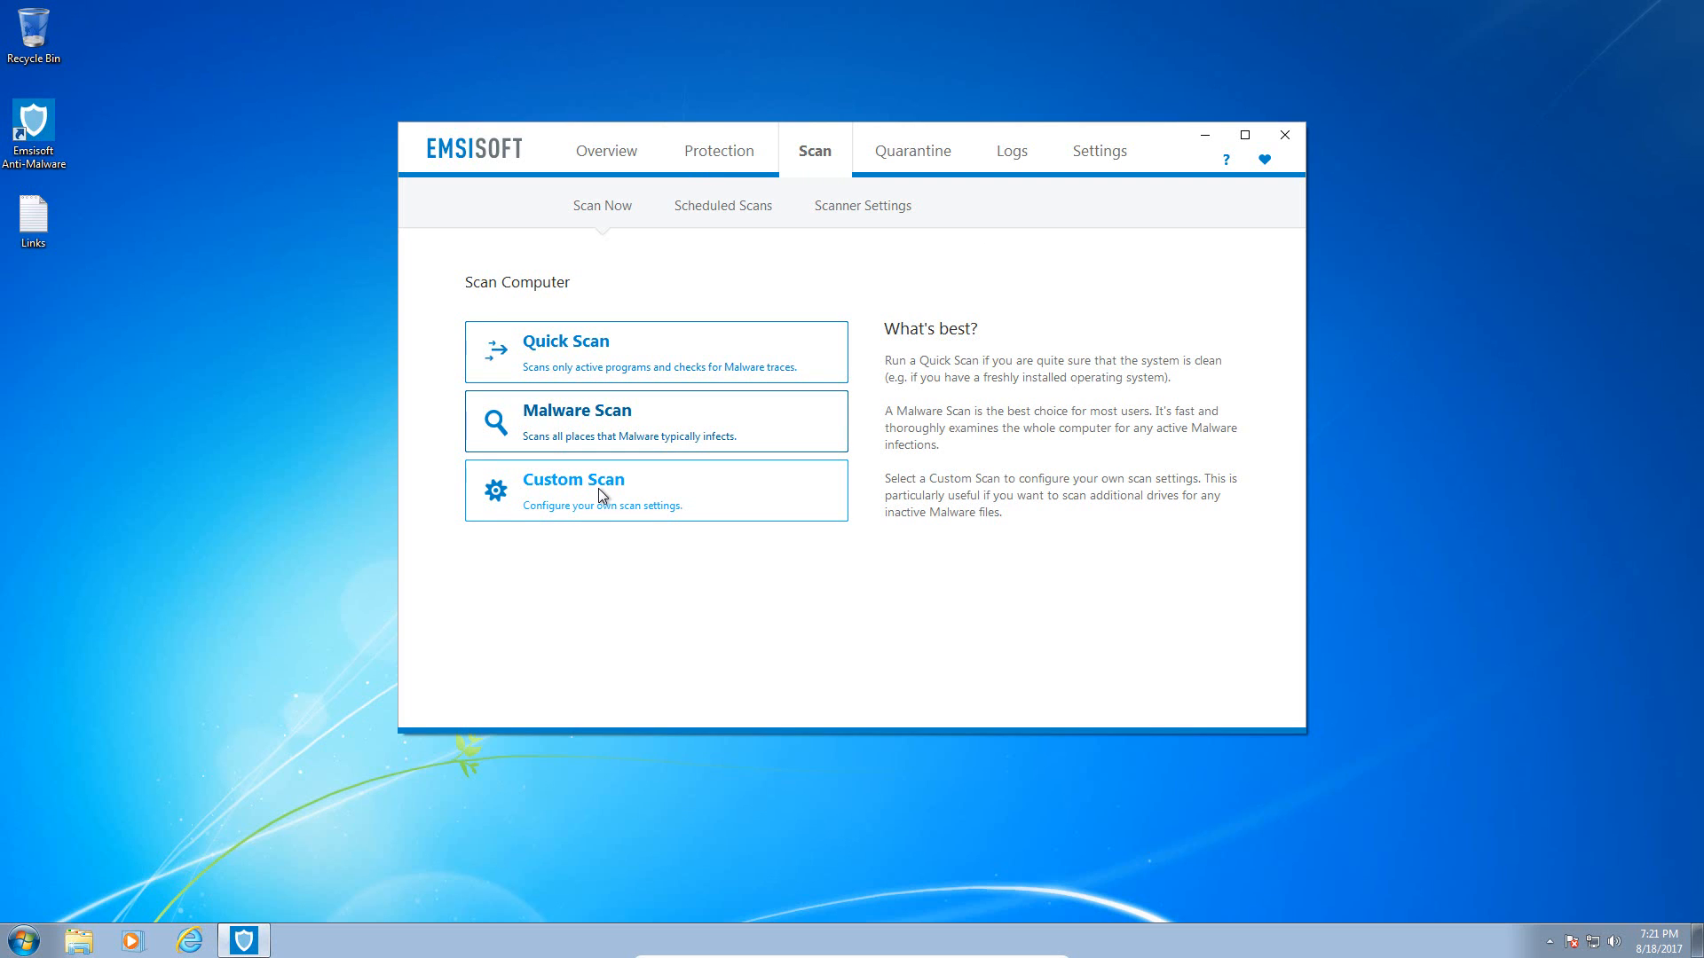
mouse_move(1026, 210)
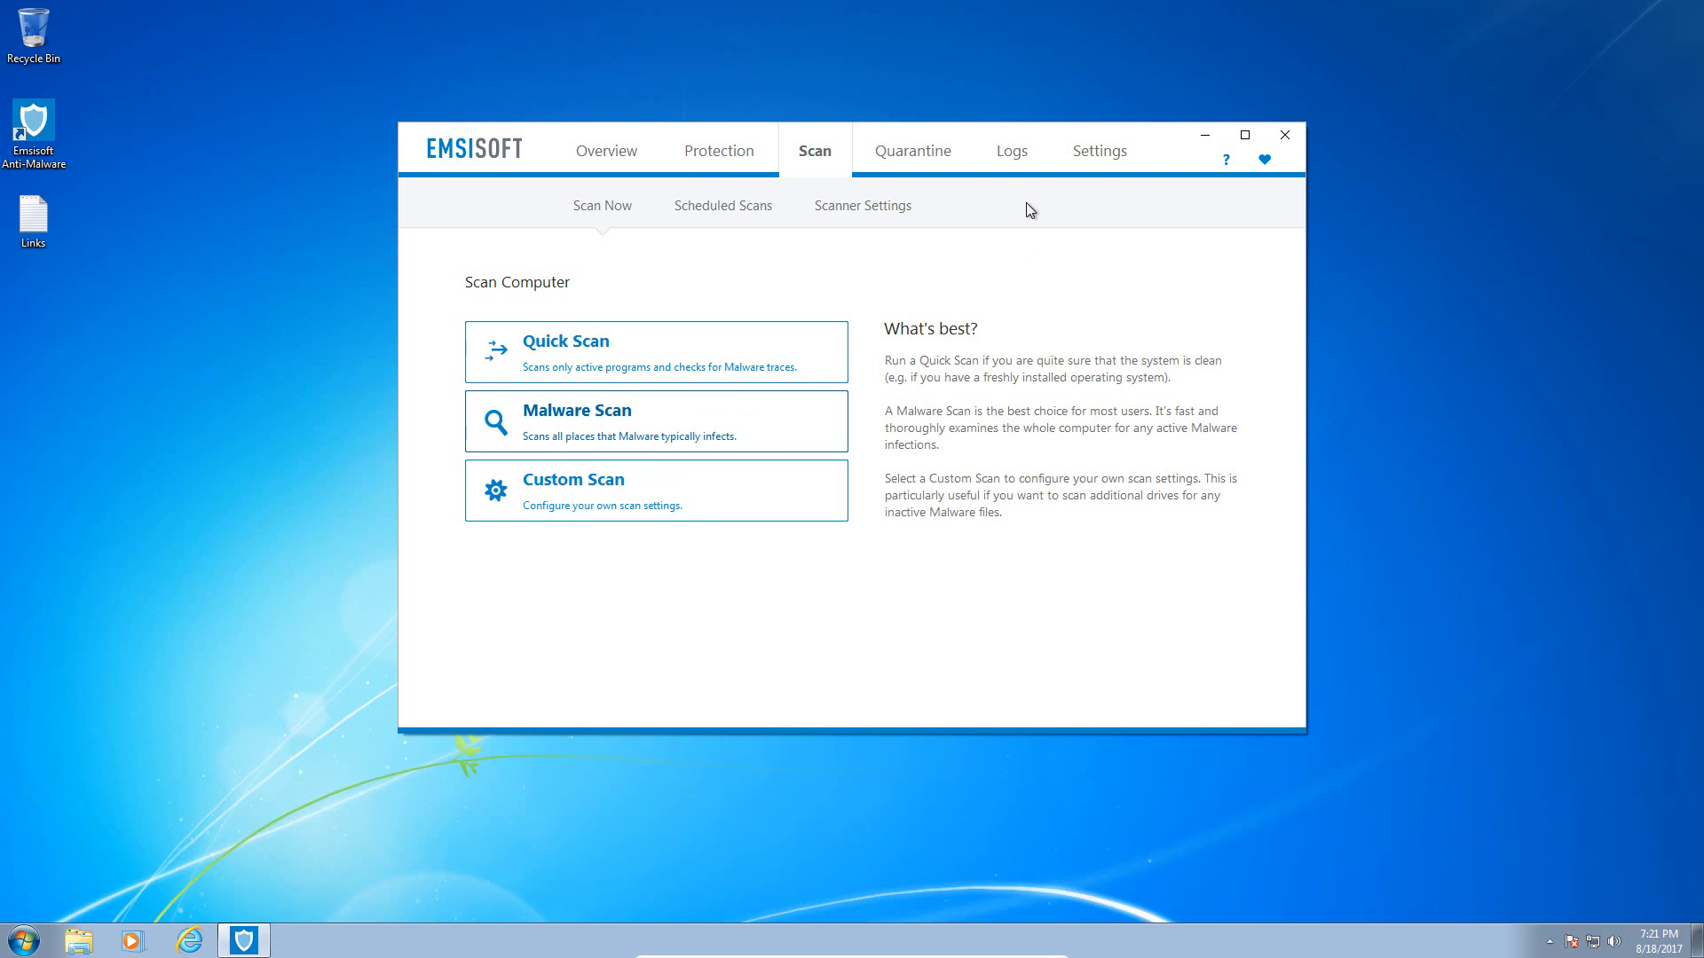
mouse_move(870, 166)
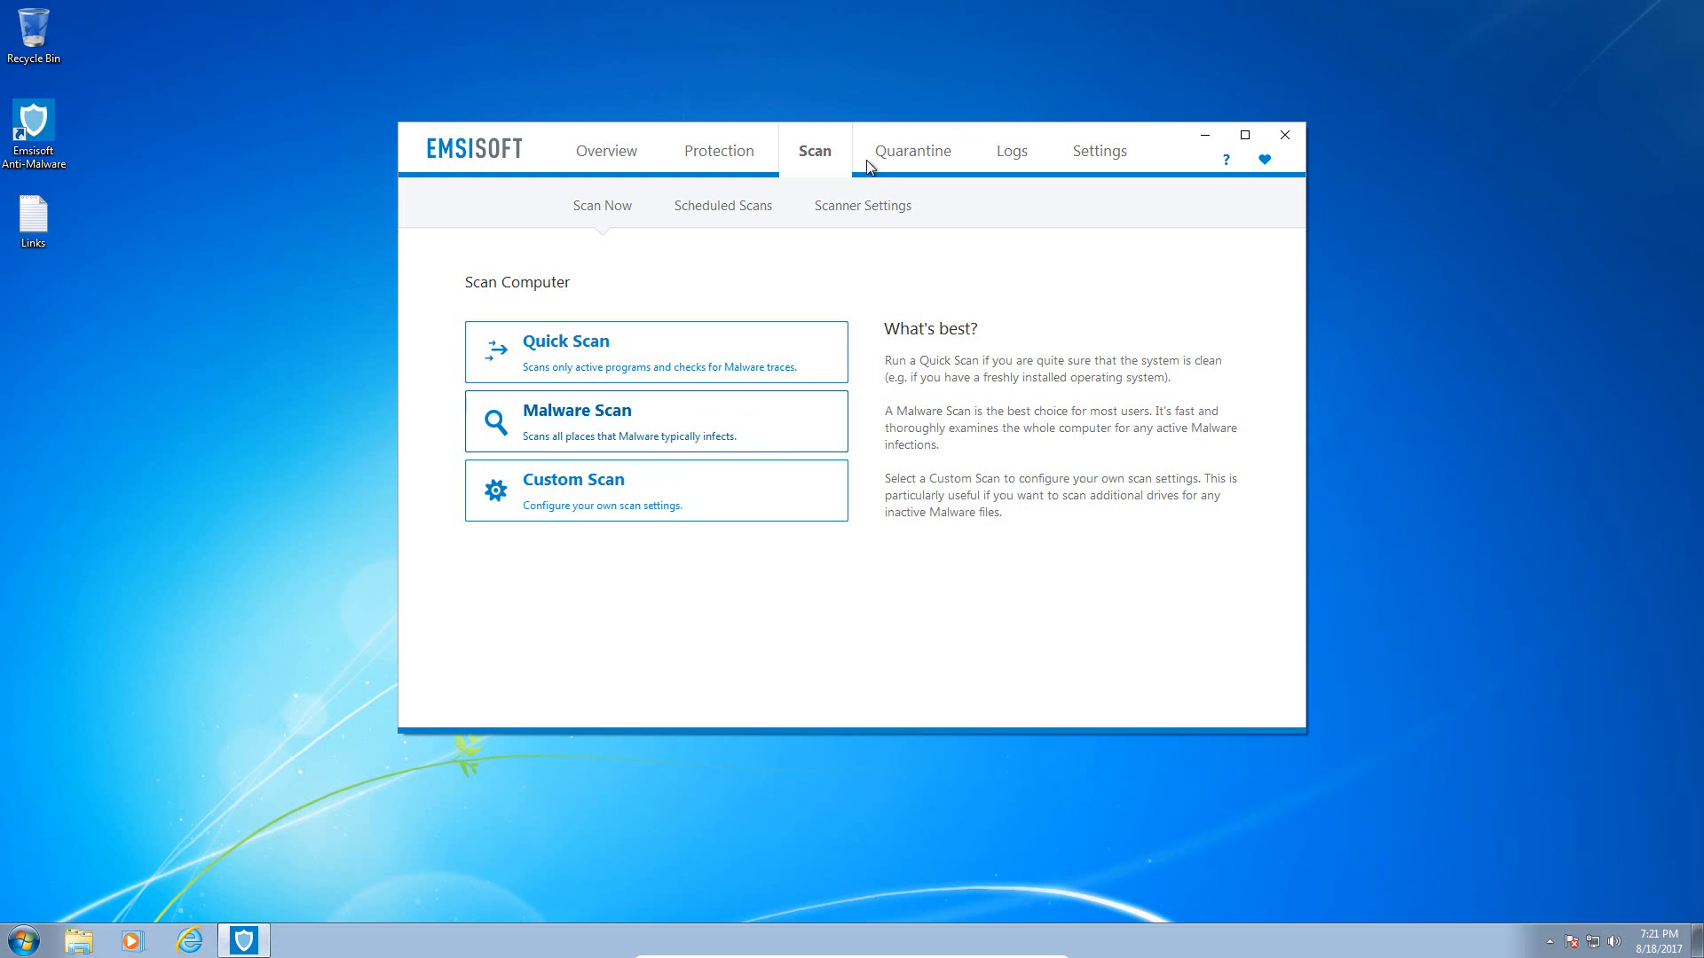
Open Quarantine to see the empty quarantined objects list.
left_click(914, 150)
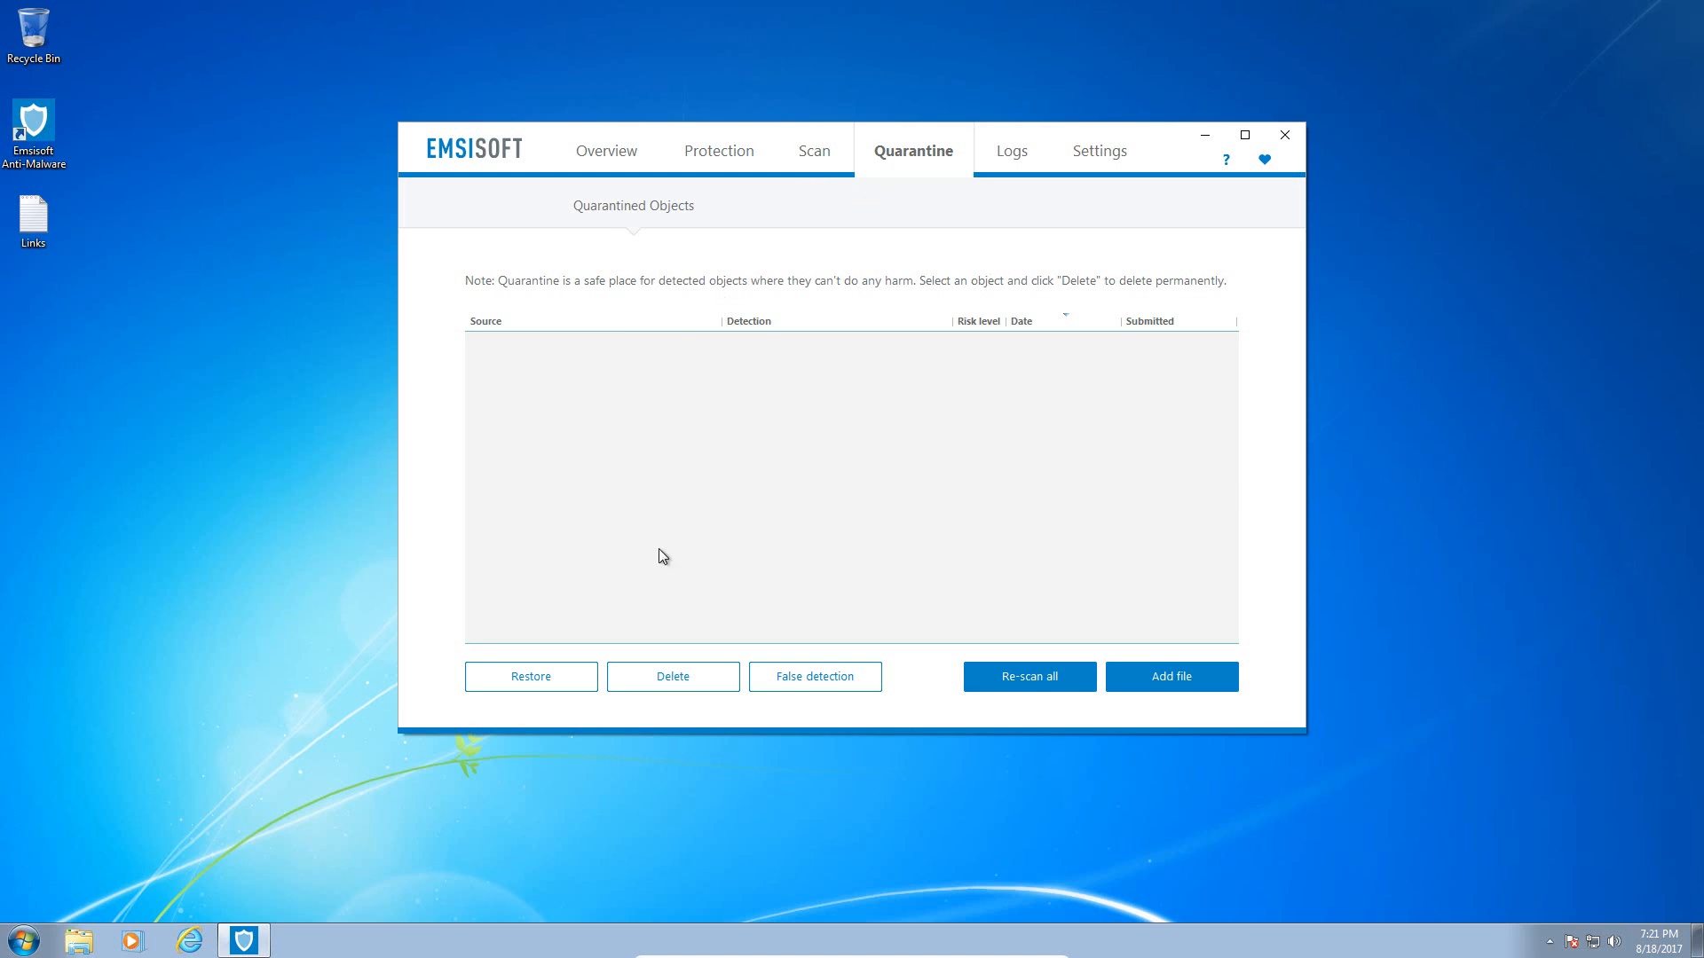
mouse_move(1083, 344)
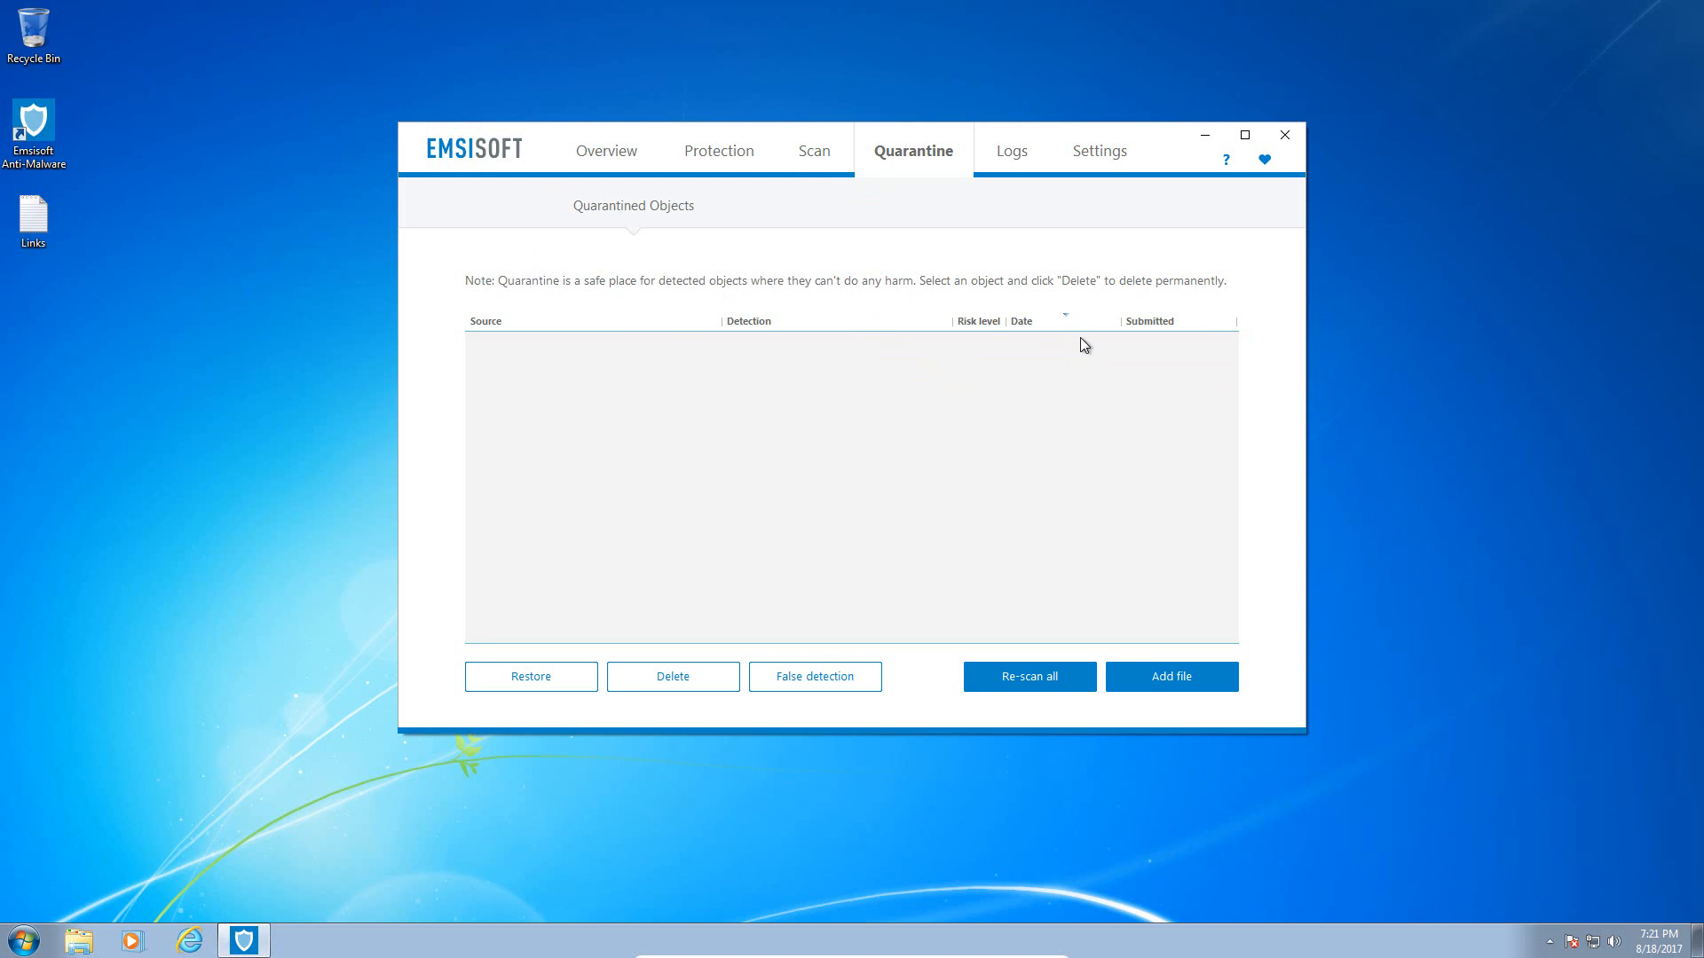
mouse_move(1009, 478)
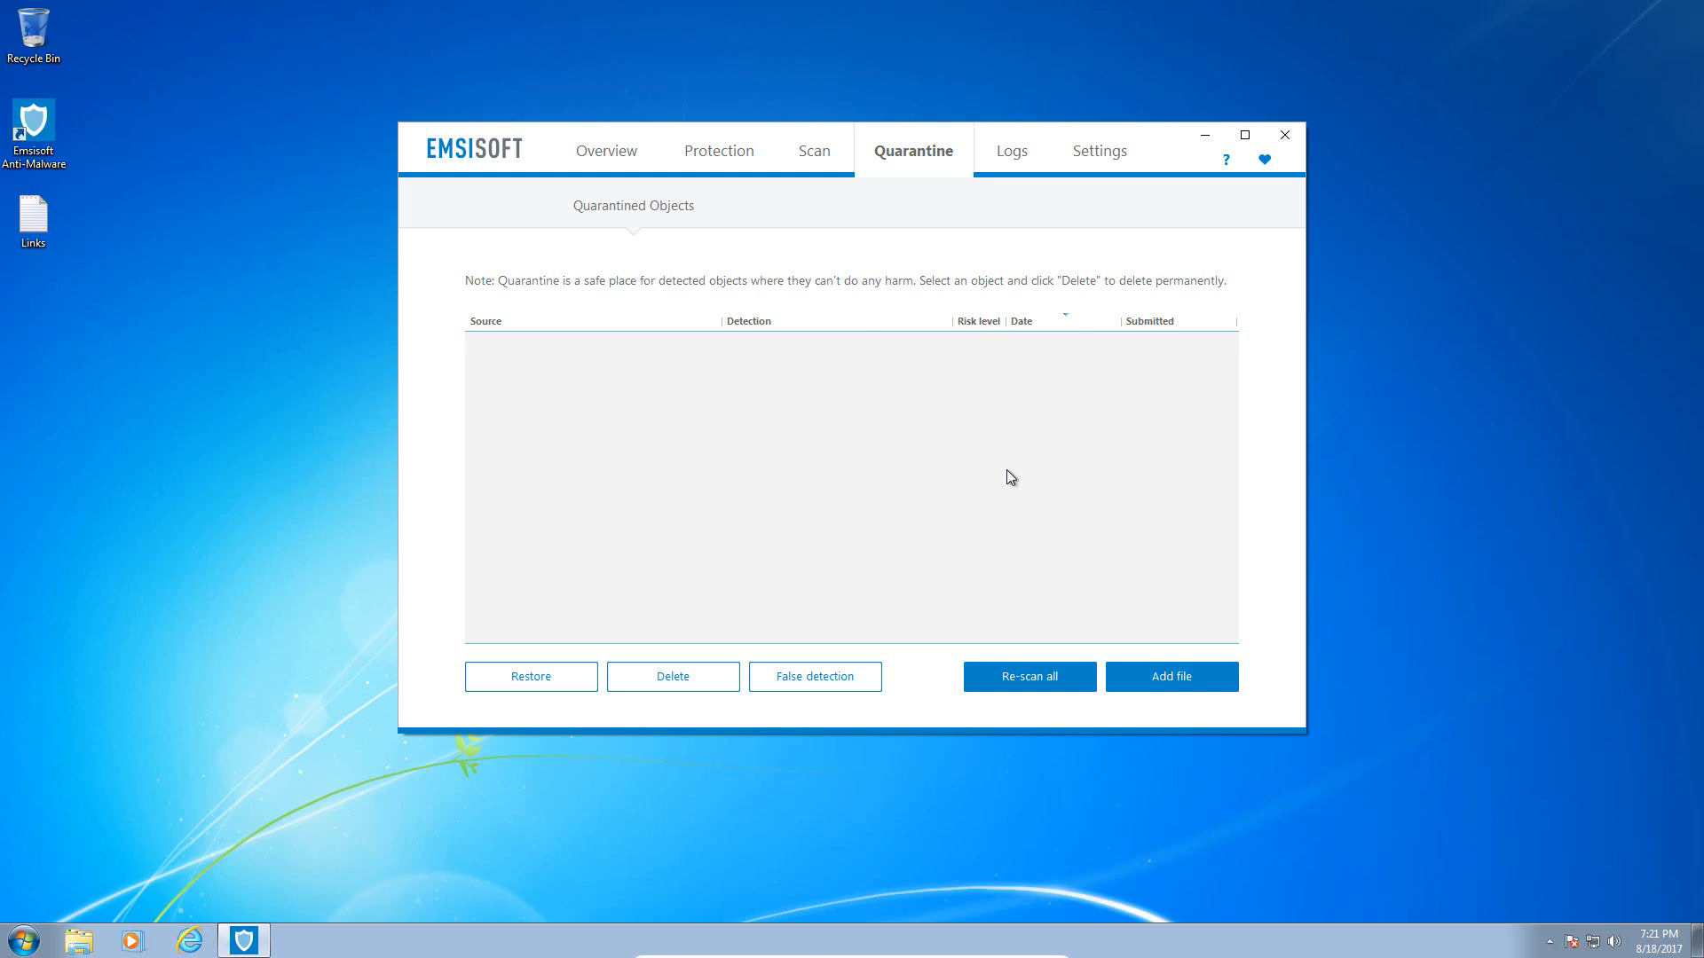
mouse_move(997, 280)
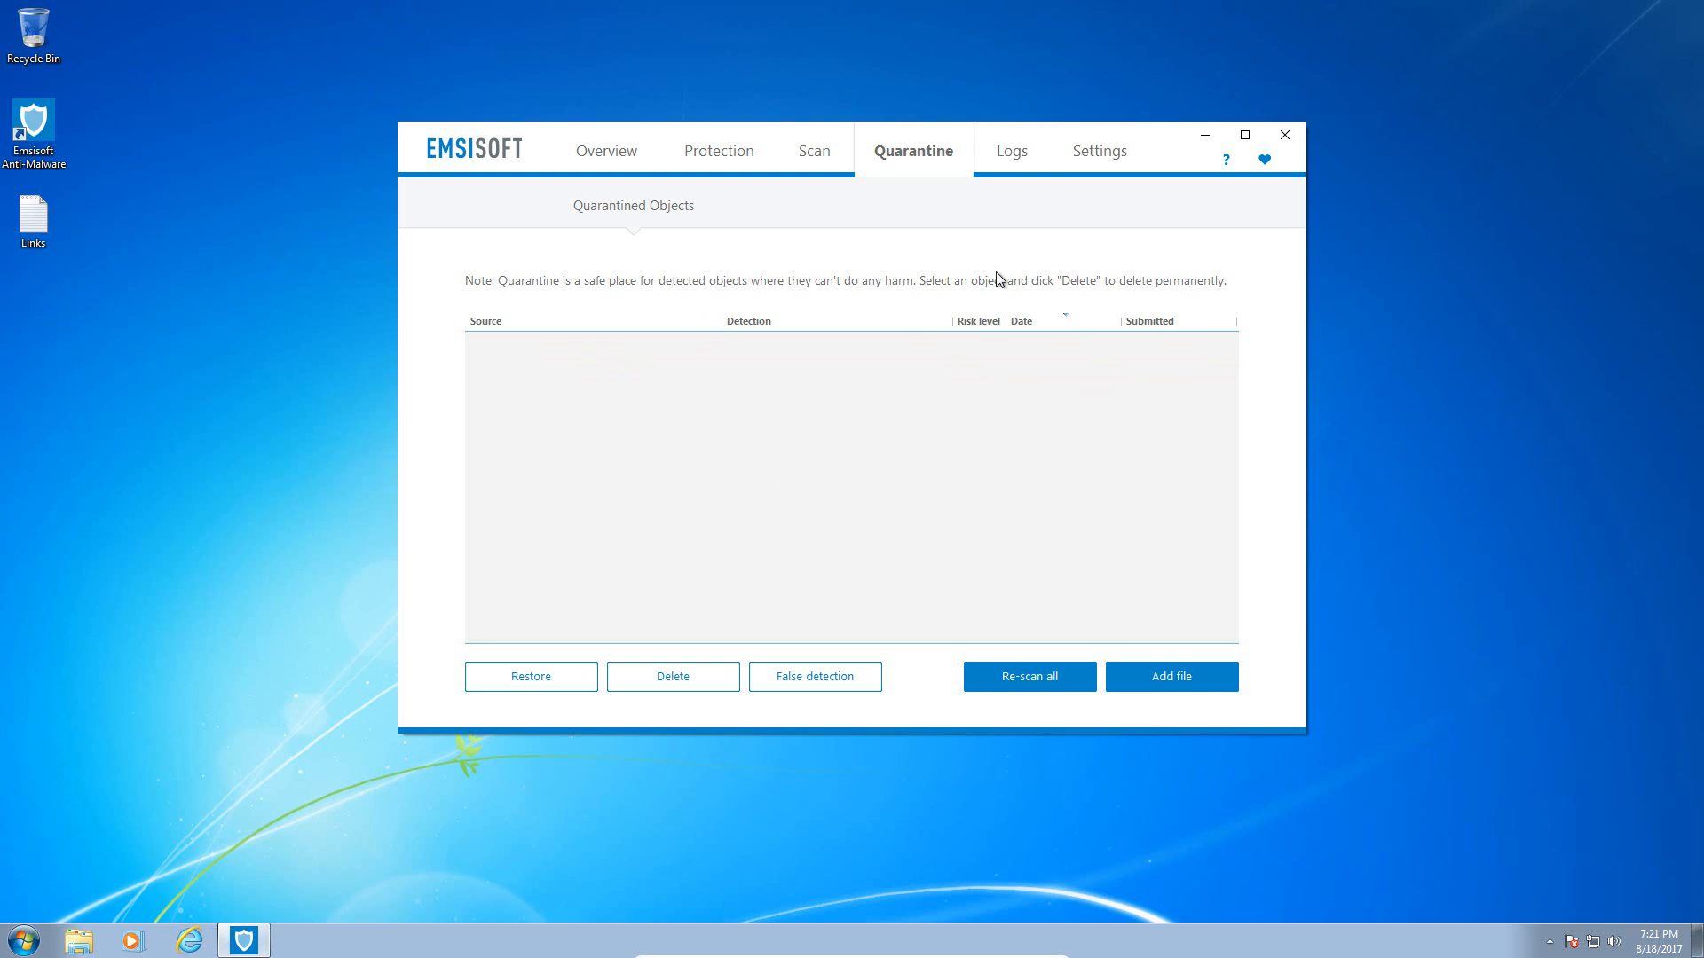
Review the Forensics and Surf Protection logs, then return to Overview.
left_click(1010, 150)
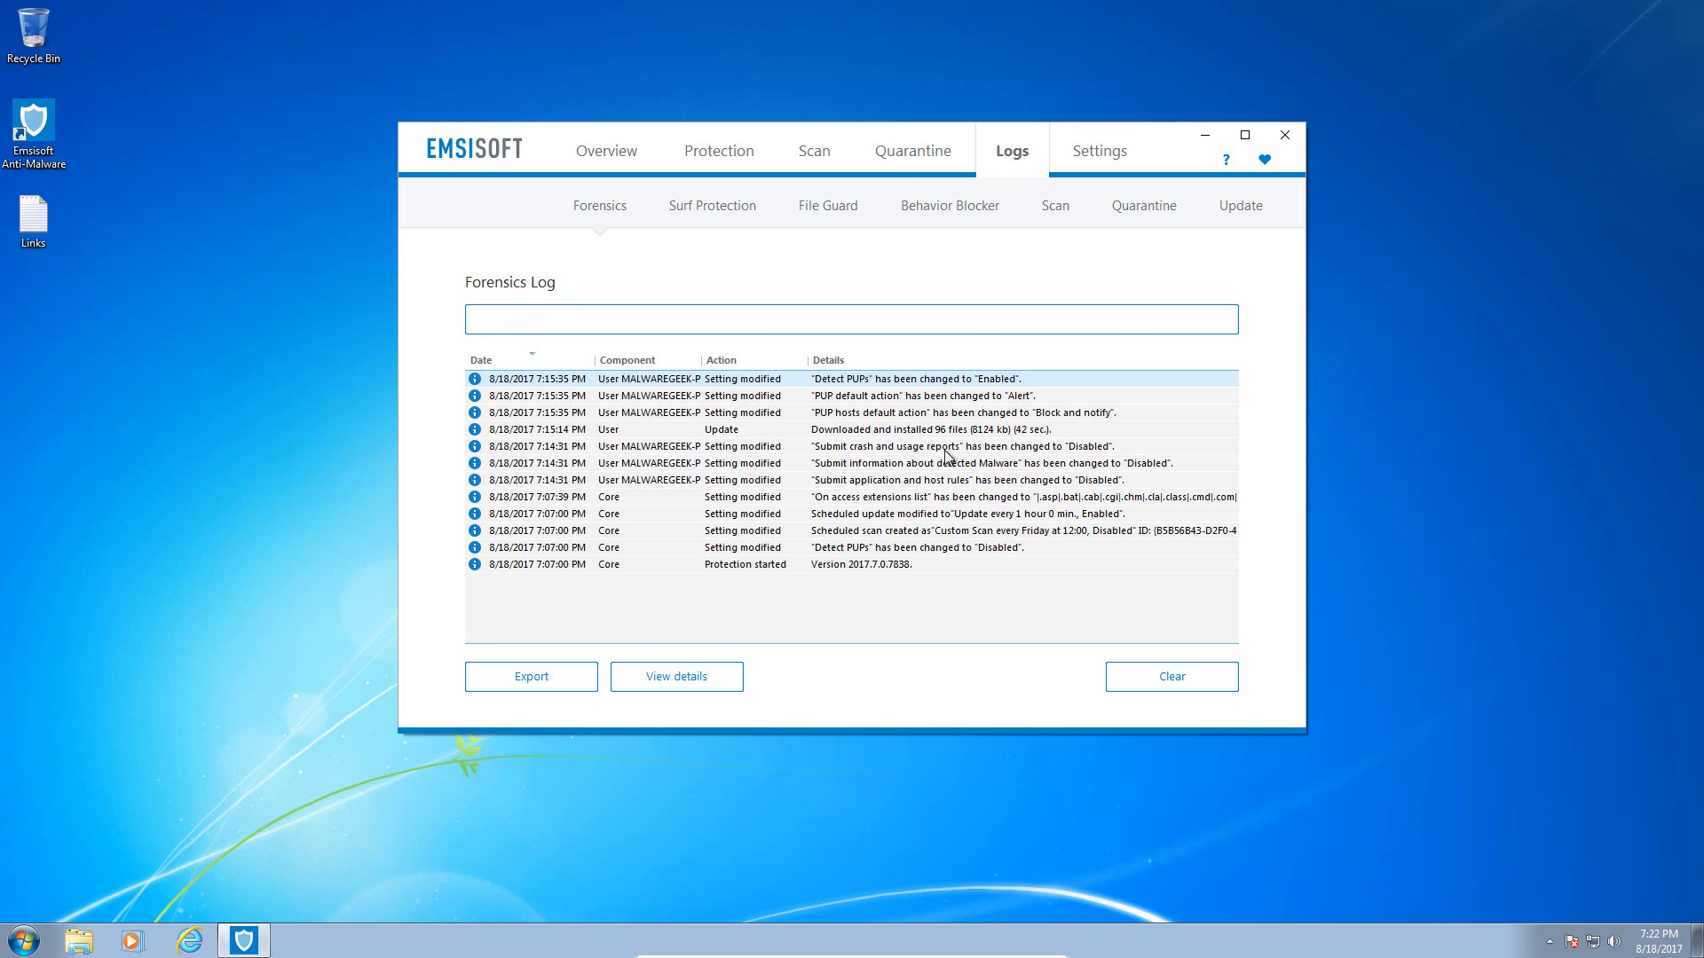
mouse_move(662, 241)
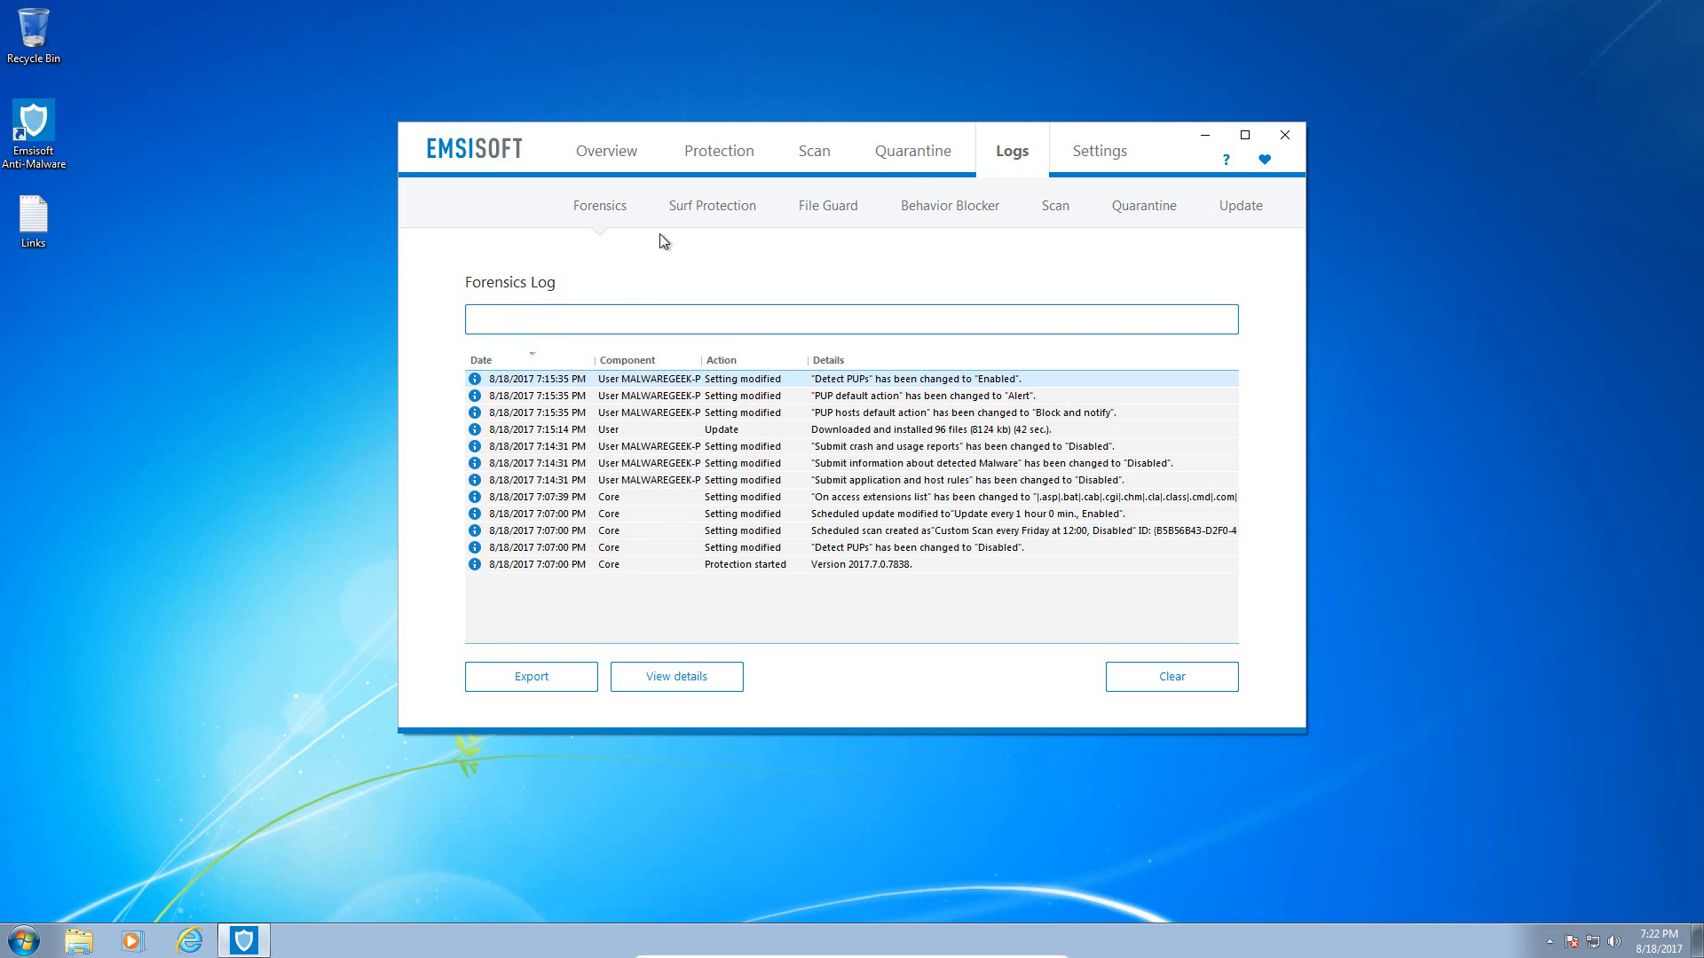
mouse_move(632, 214)
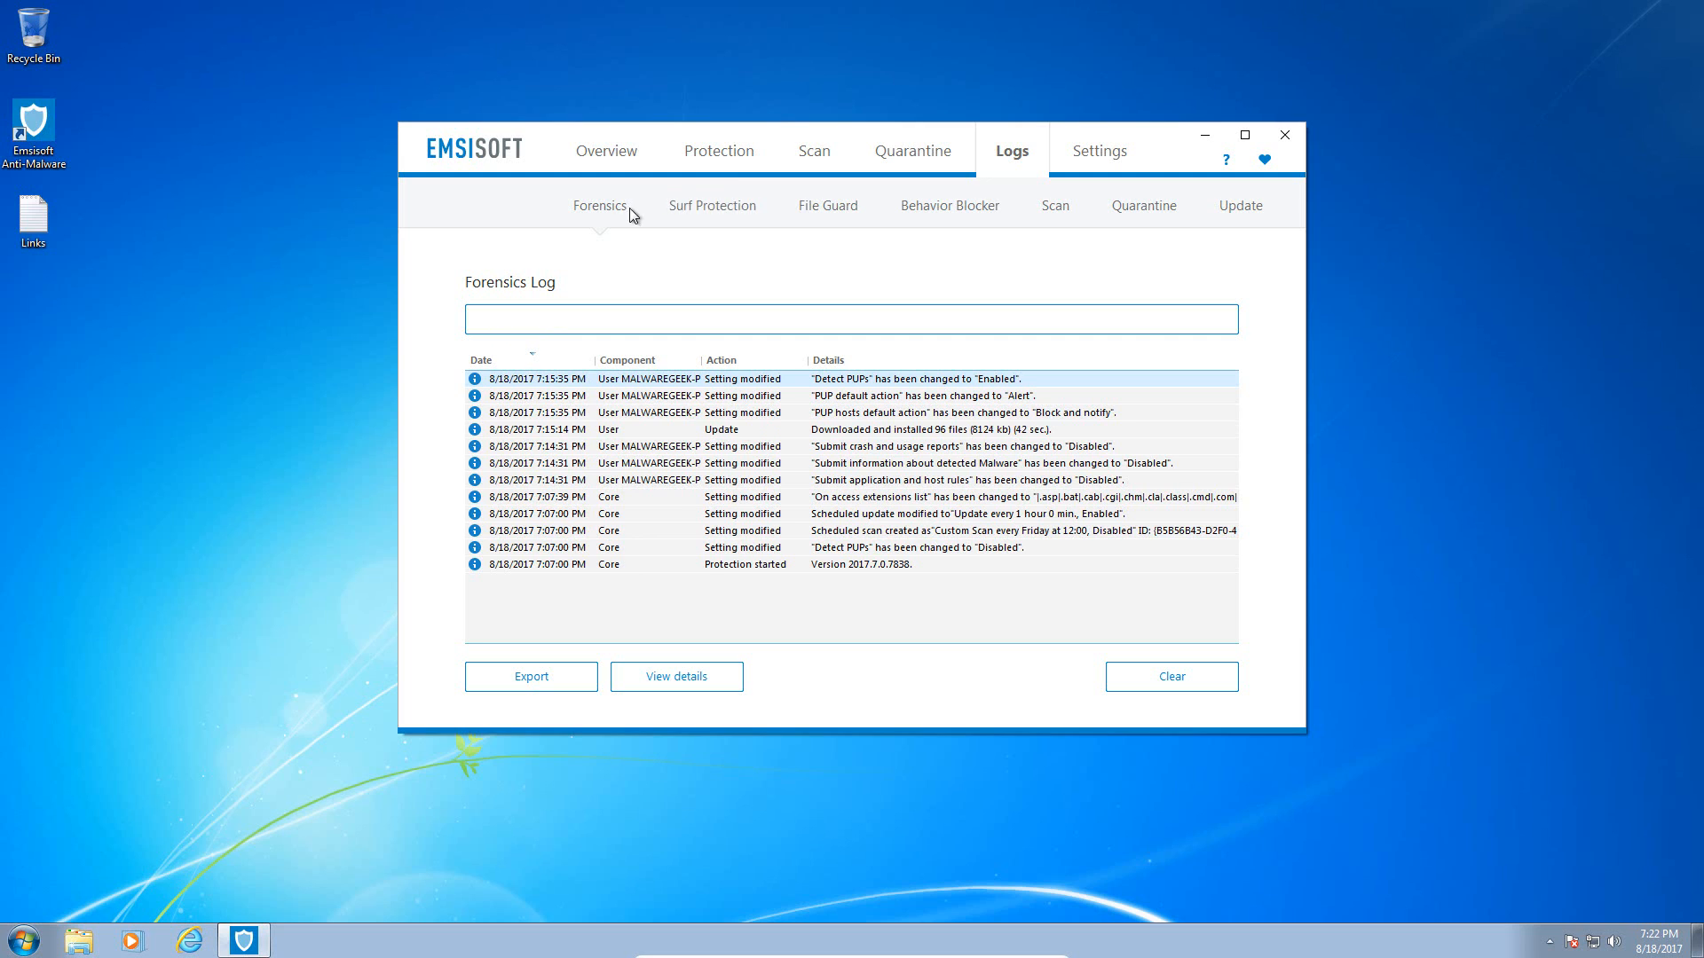
mouse_move(1098, 195)
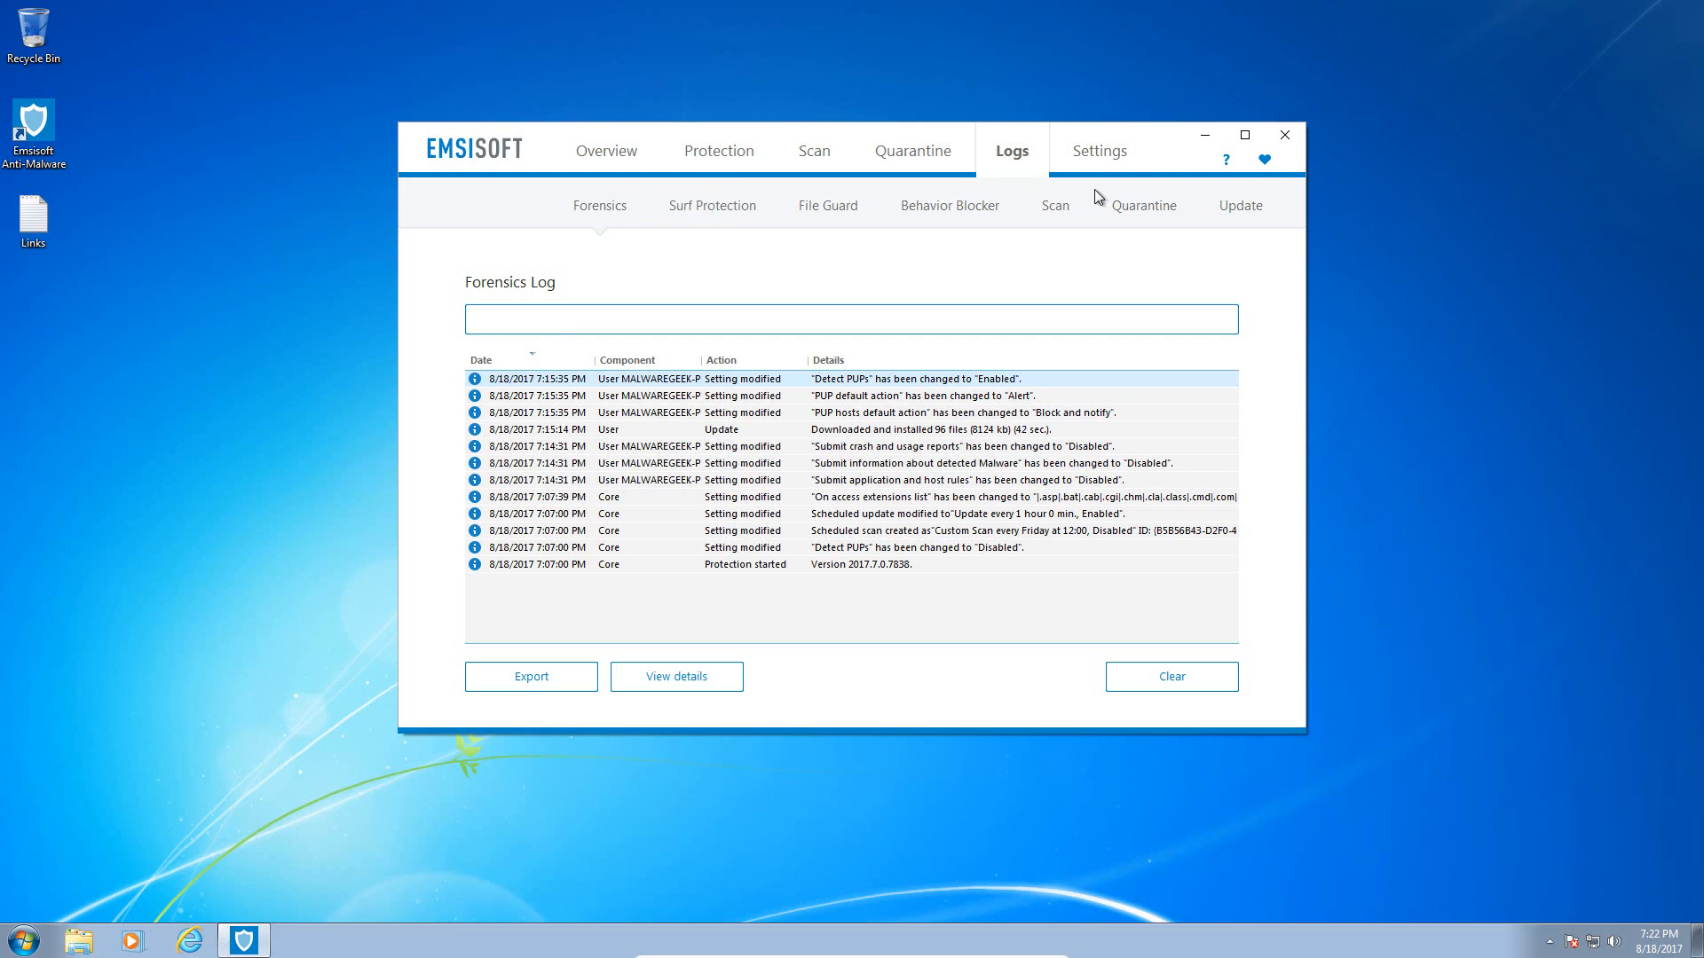
mouse_move(717, 223)
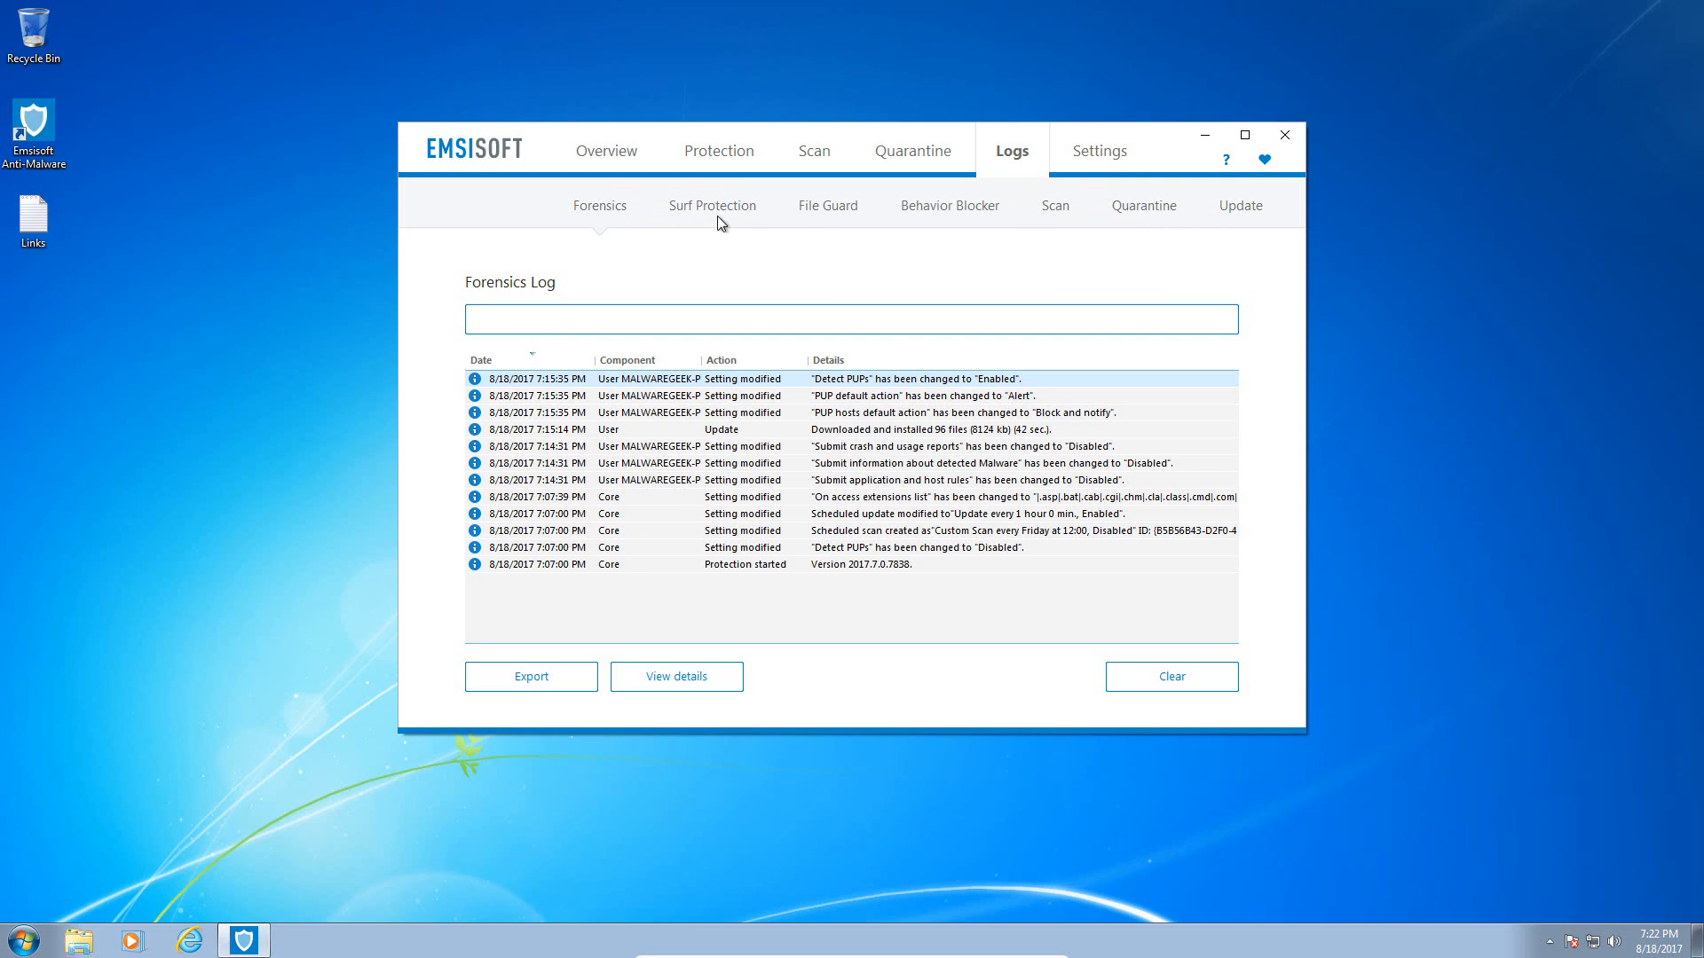
left_click(712, 205)
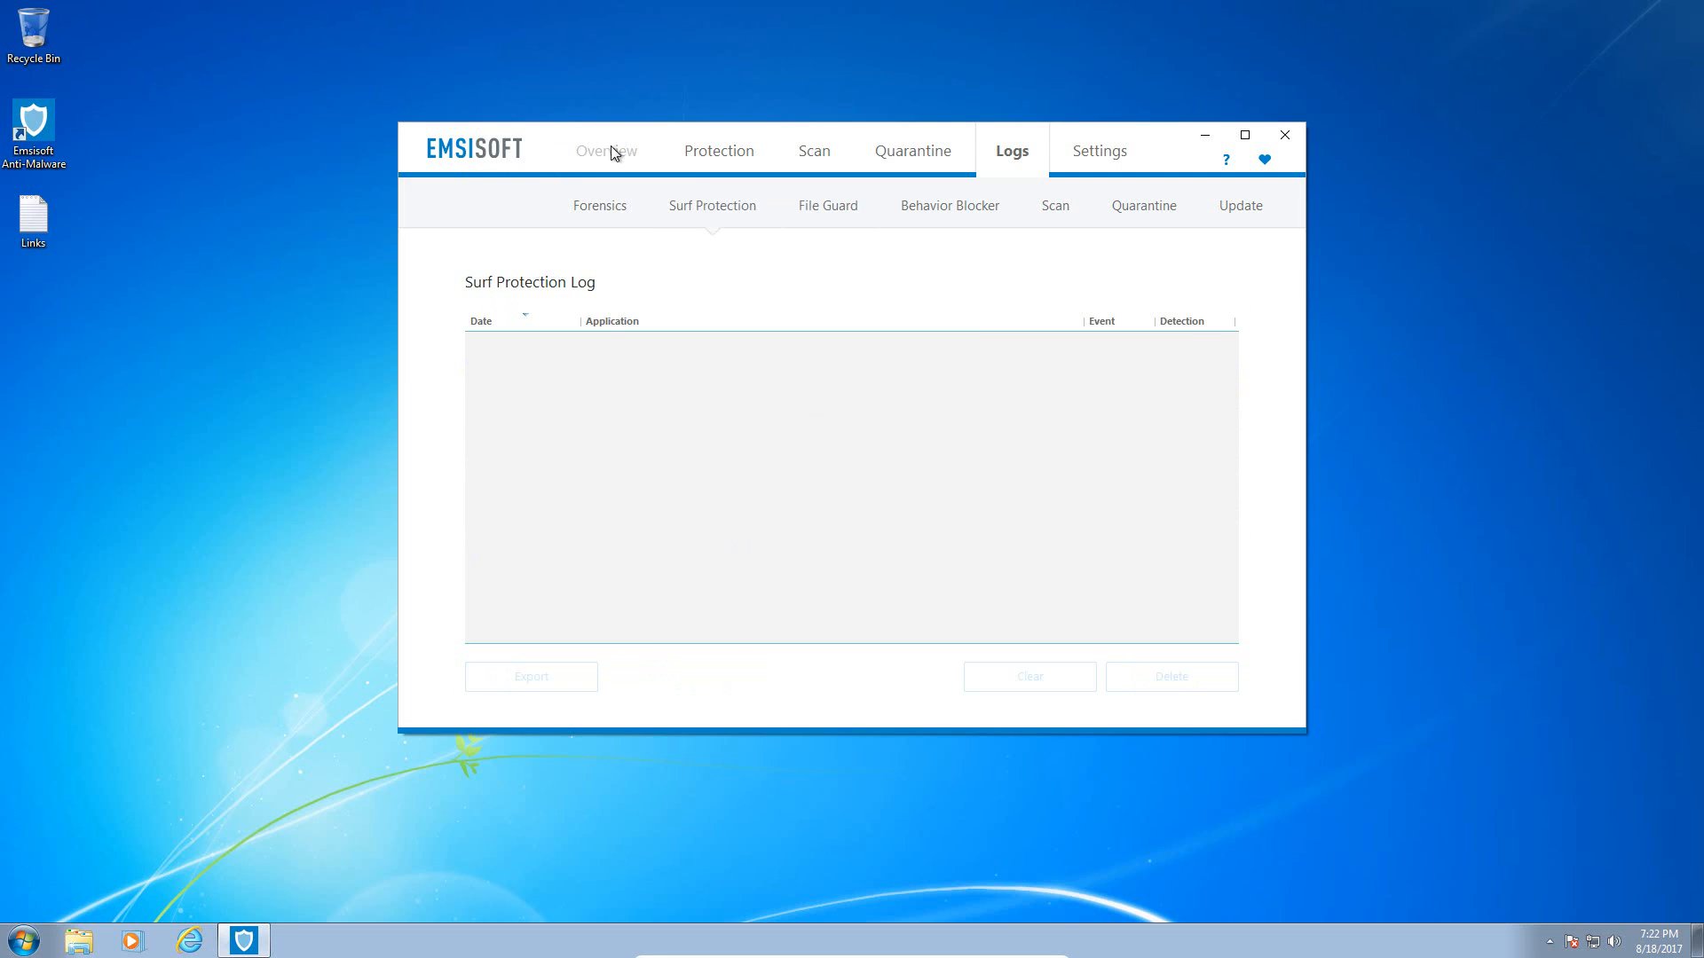
left_click(606, 150)
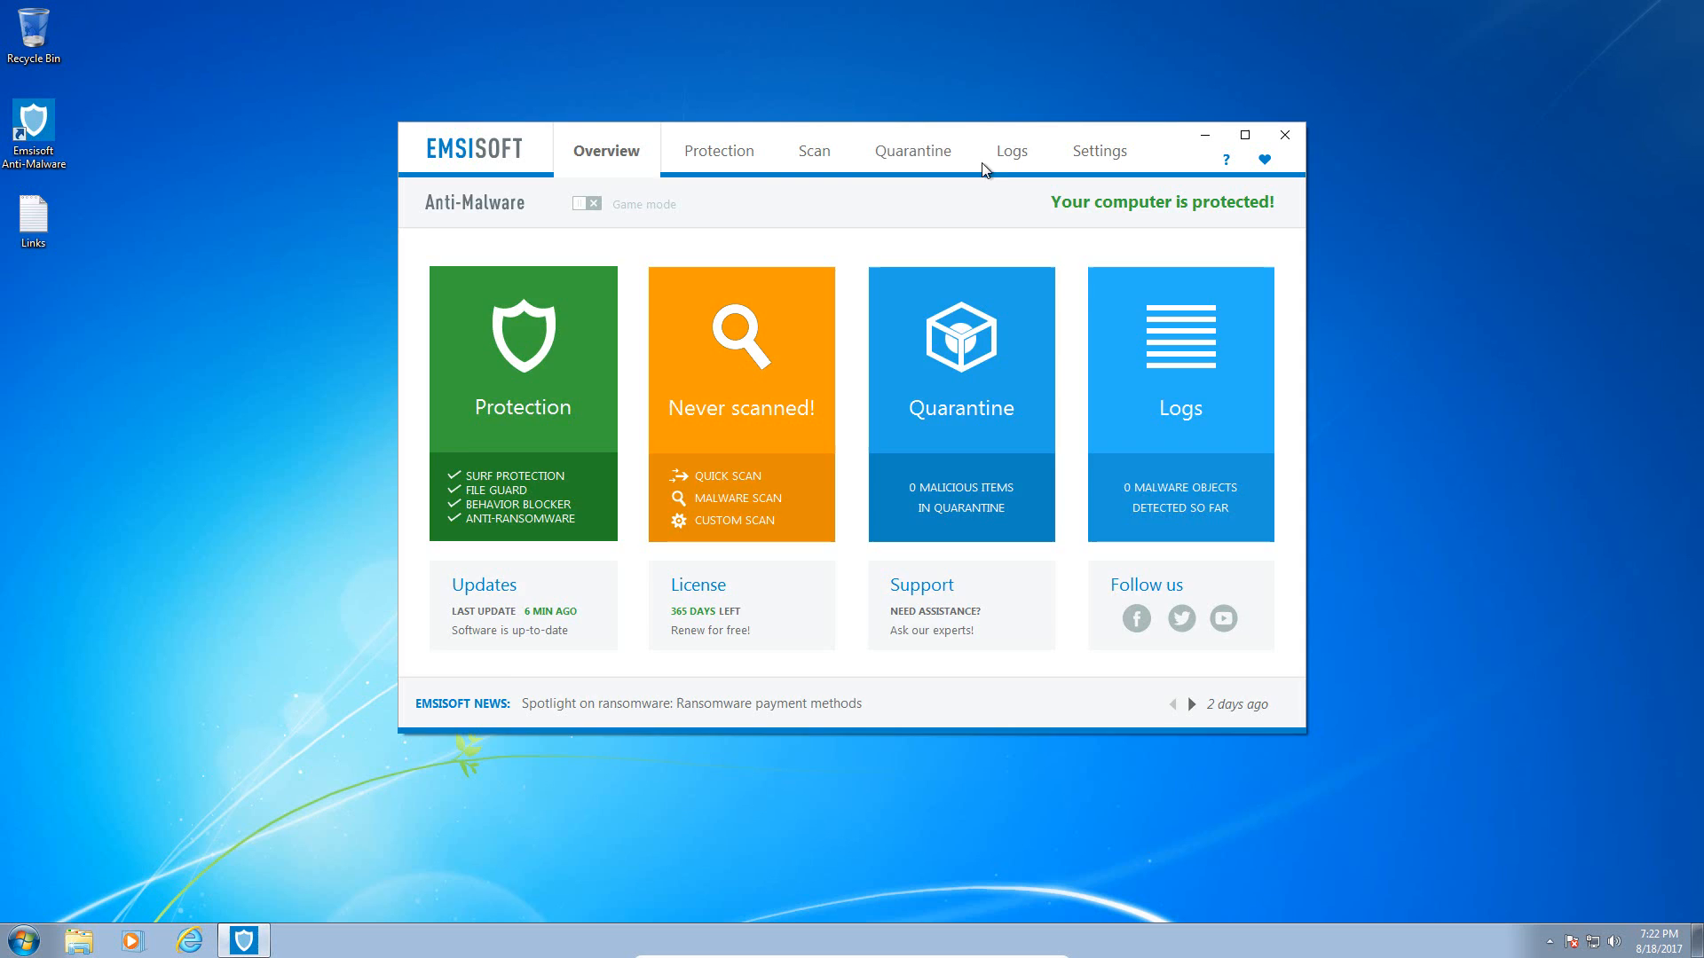
Reopen Logs to view the Forensics Log of setting changes and updates.
left_click(1010, 150)
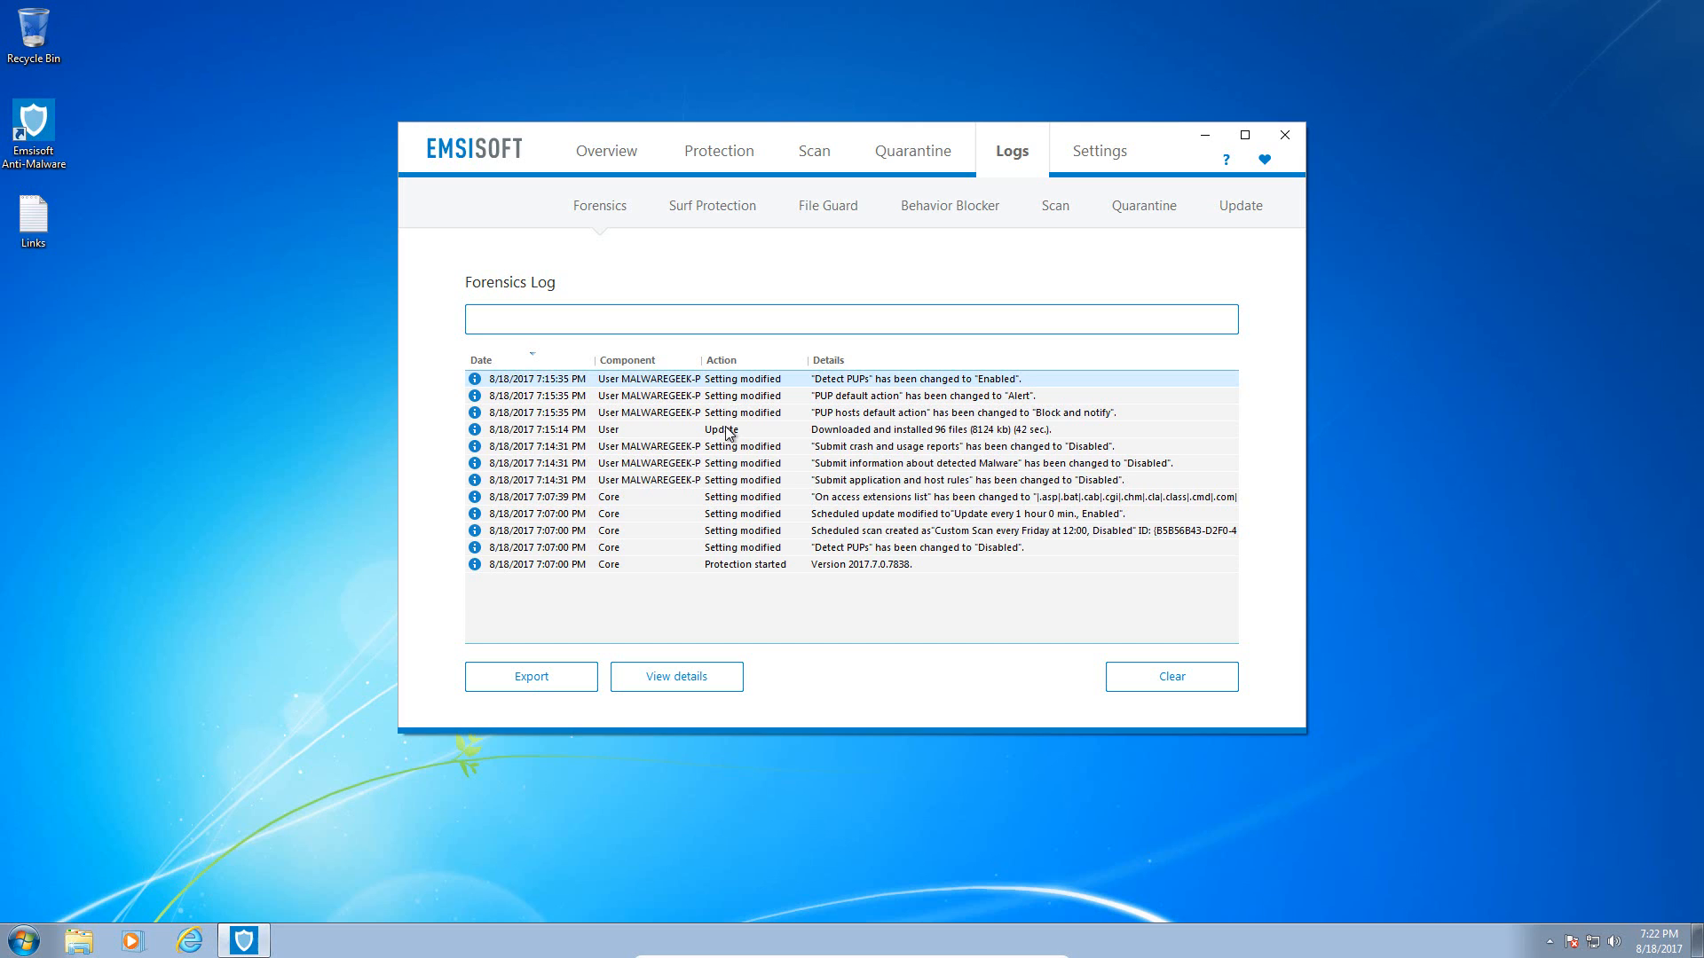
mouse_move(862, 394)
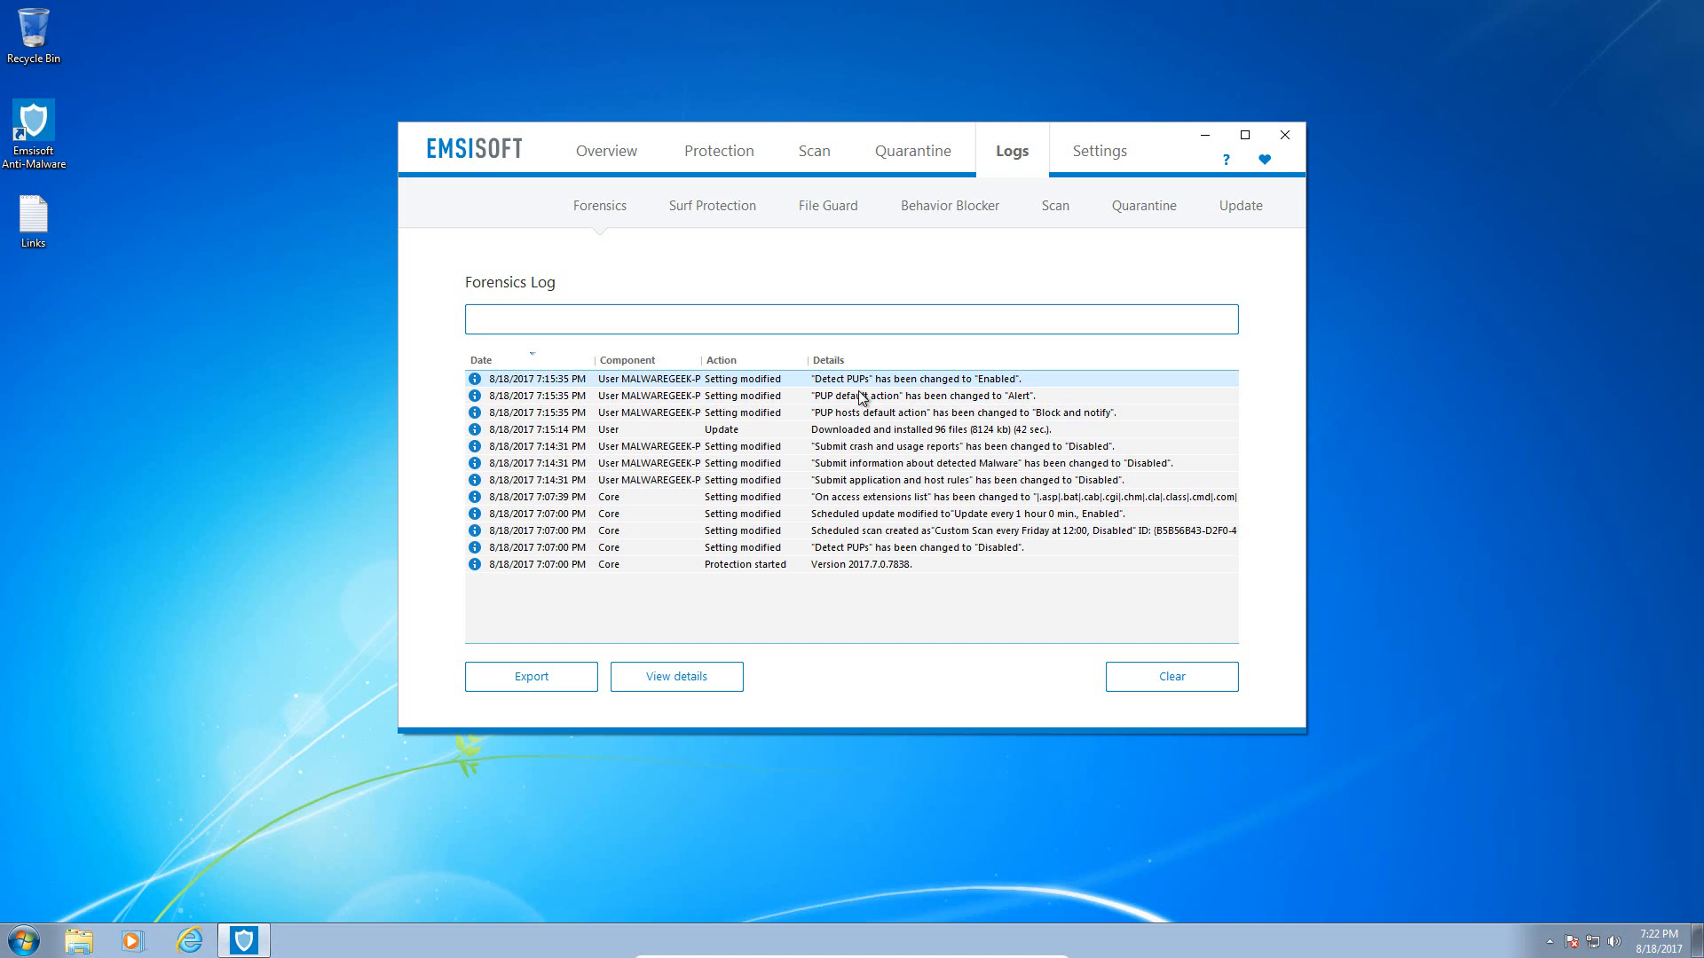
mouse_move(731, 228)
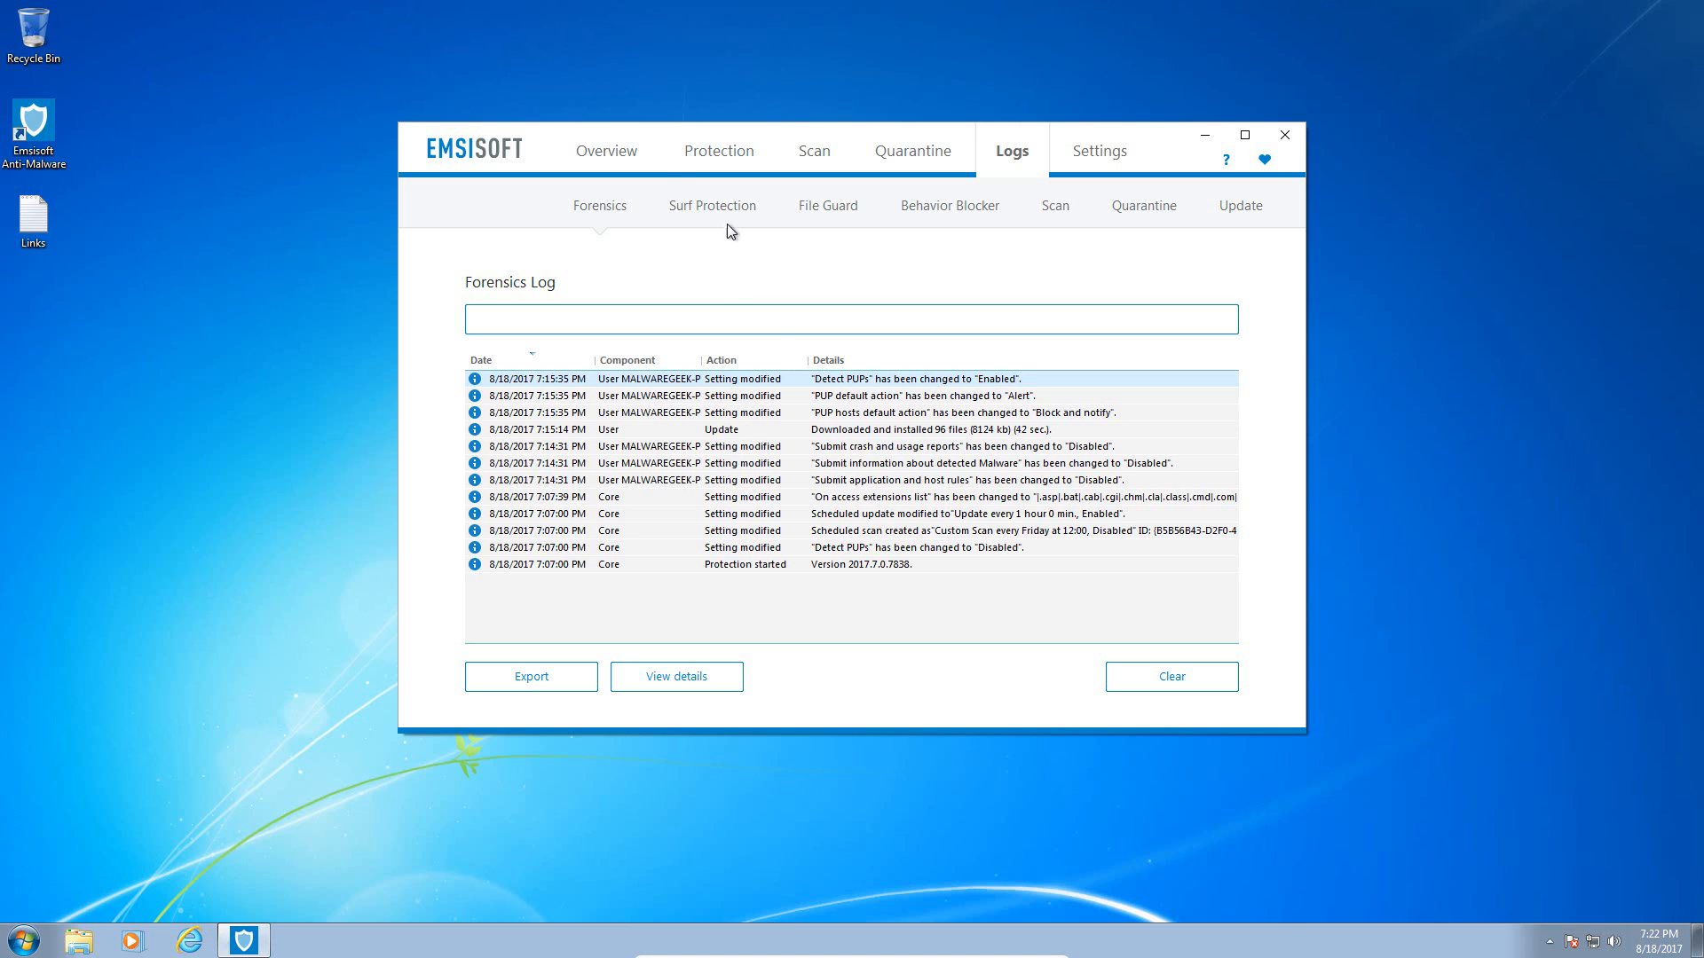
Return to the Overview dashboard while the update installs.
left_click(606, 150)
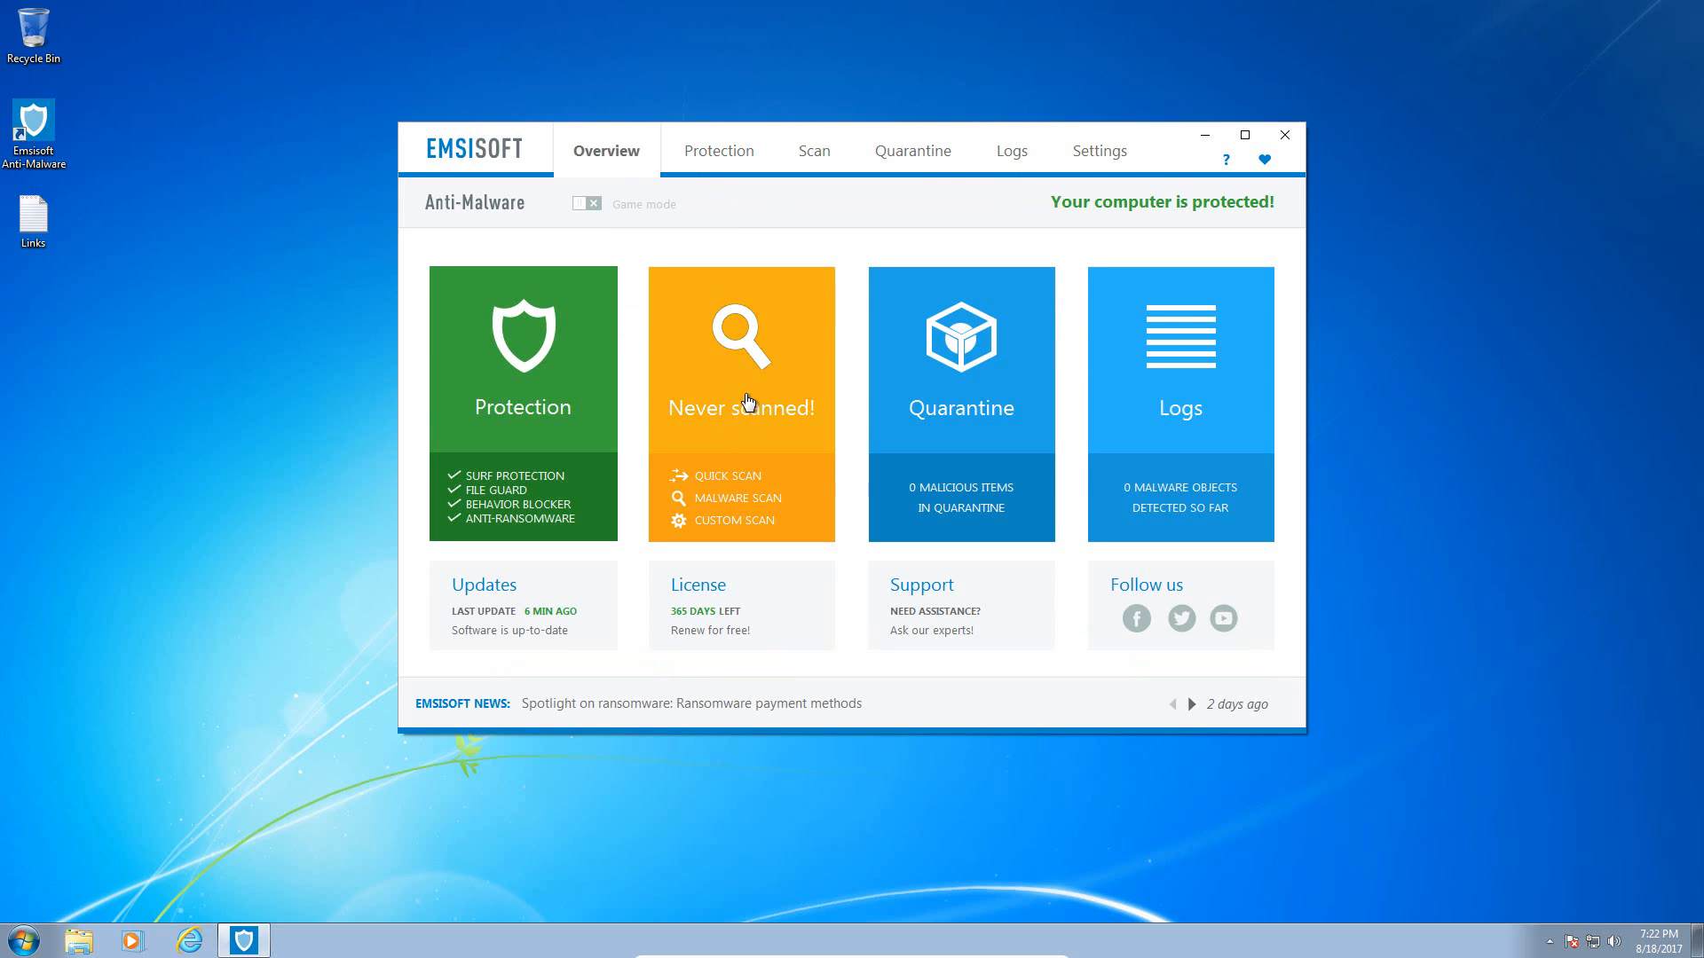
mouse_move(737, 498)
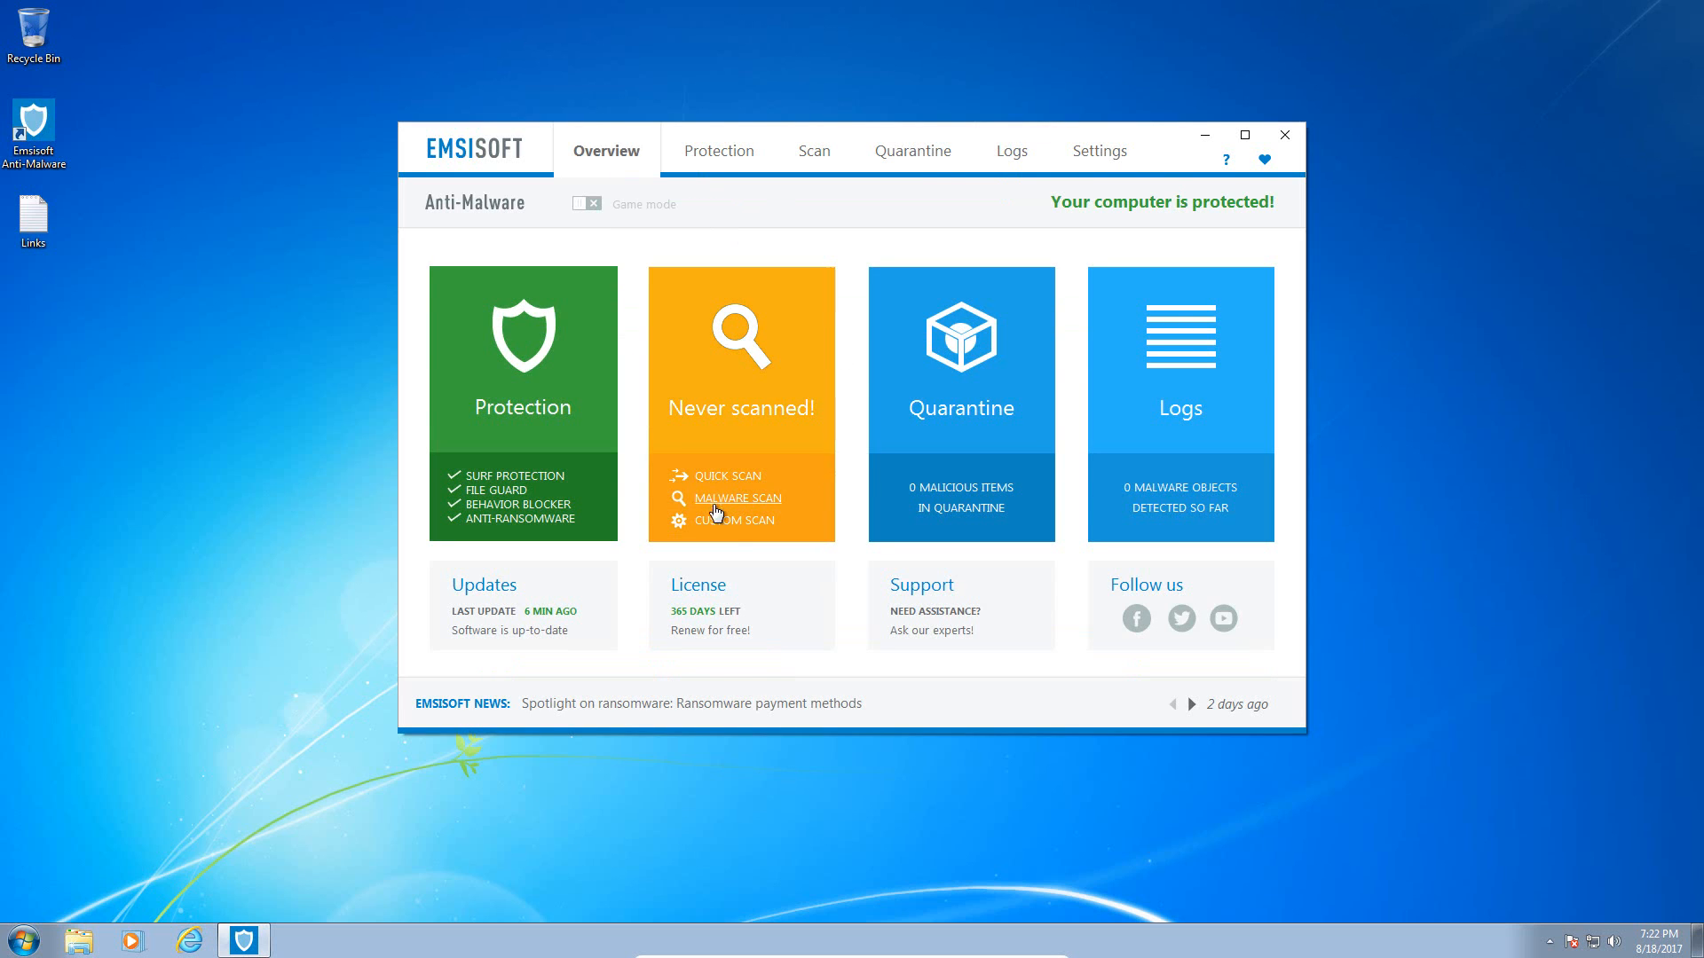
mouse_move(1079, 195)
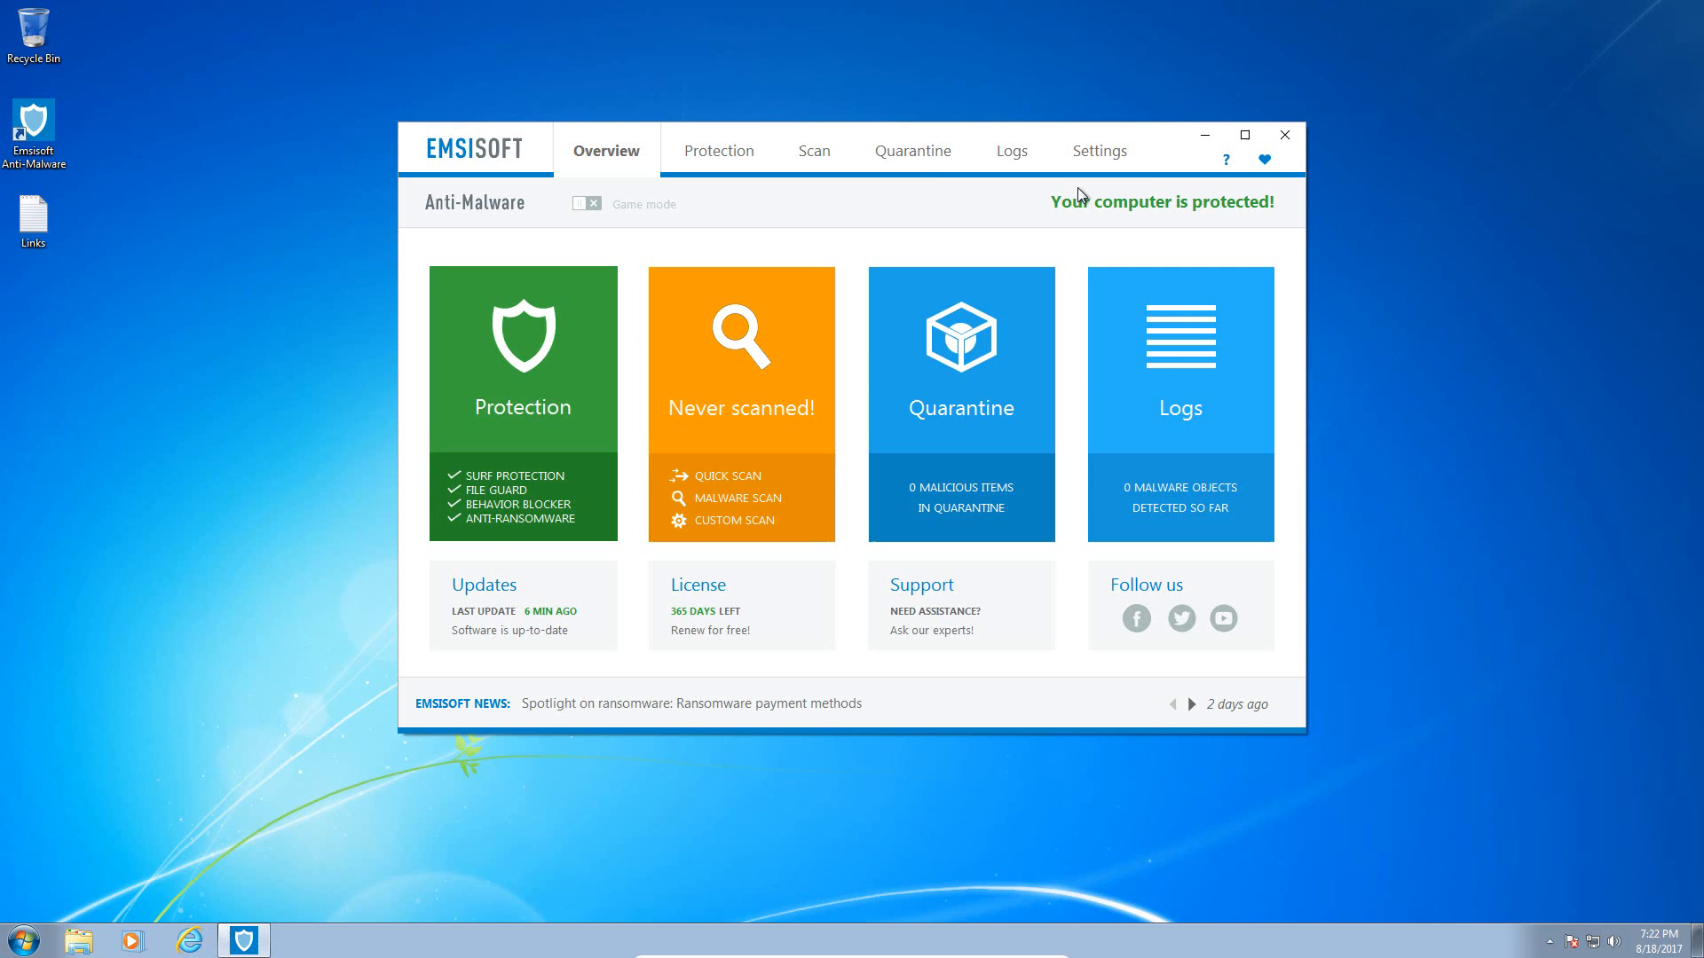
mouse_move(1032, 141)
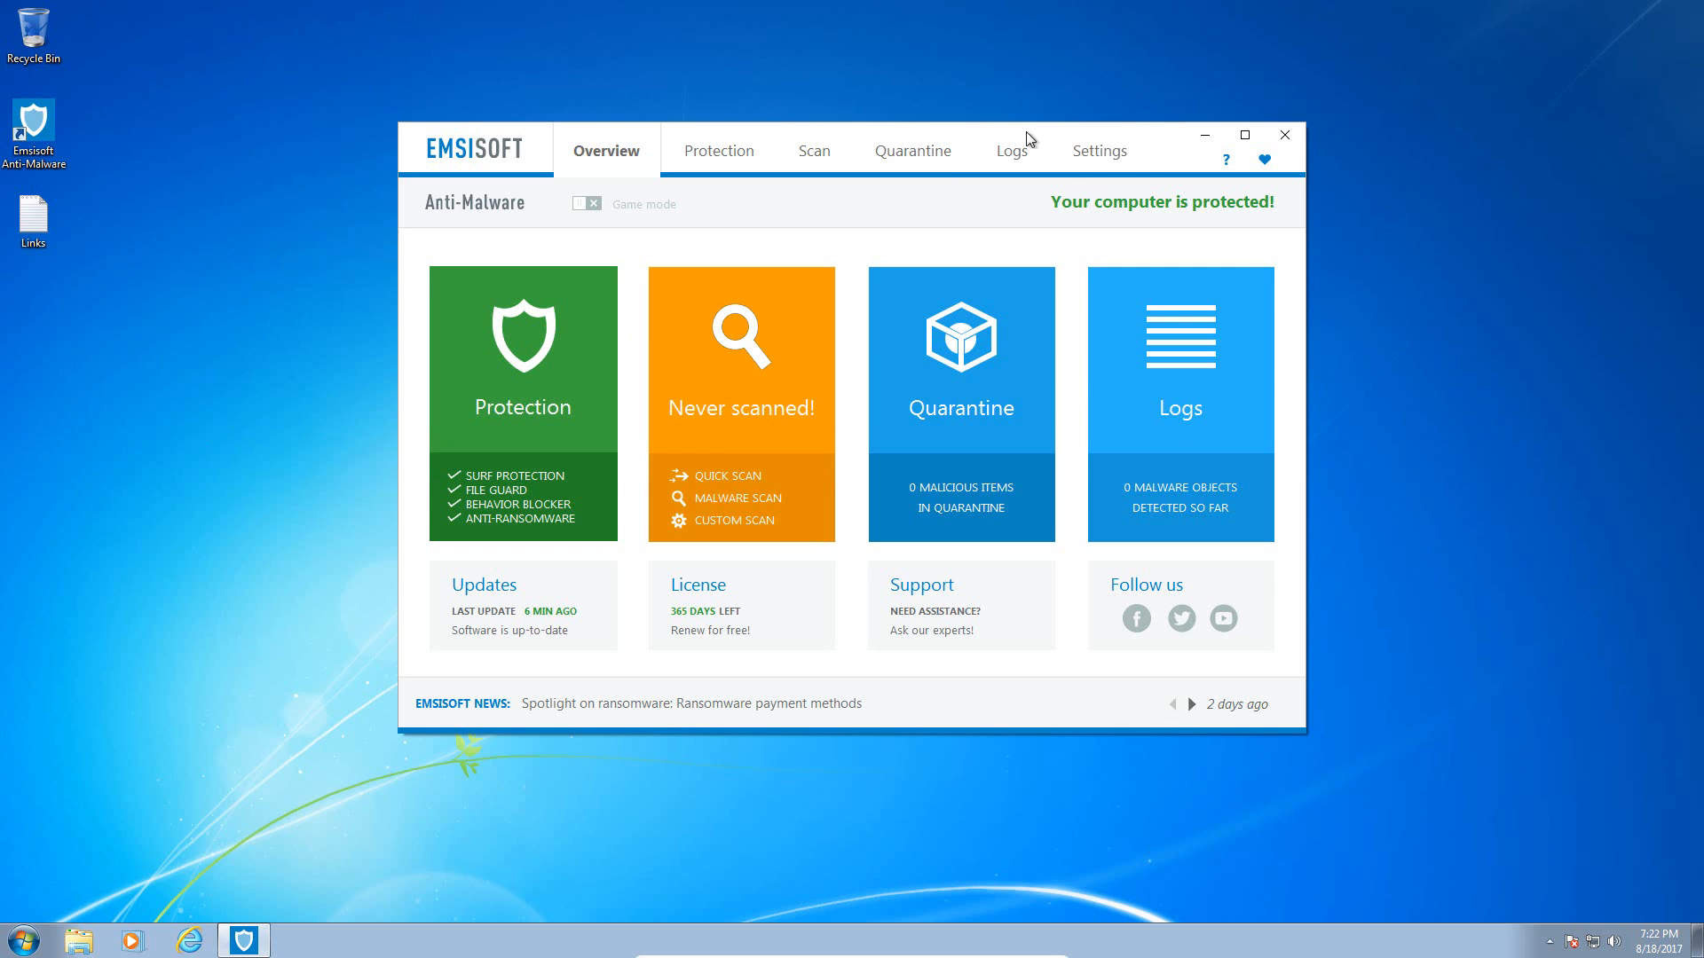
mouse_move(722, 454)
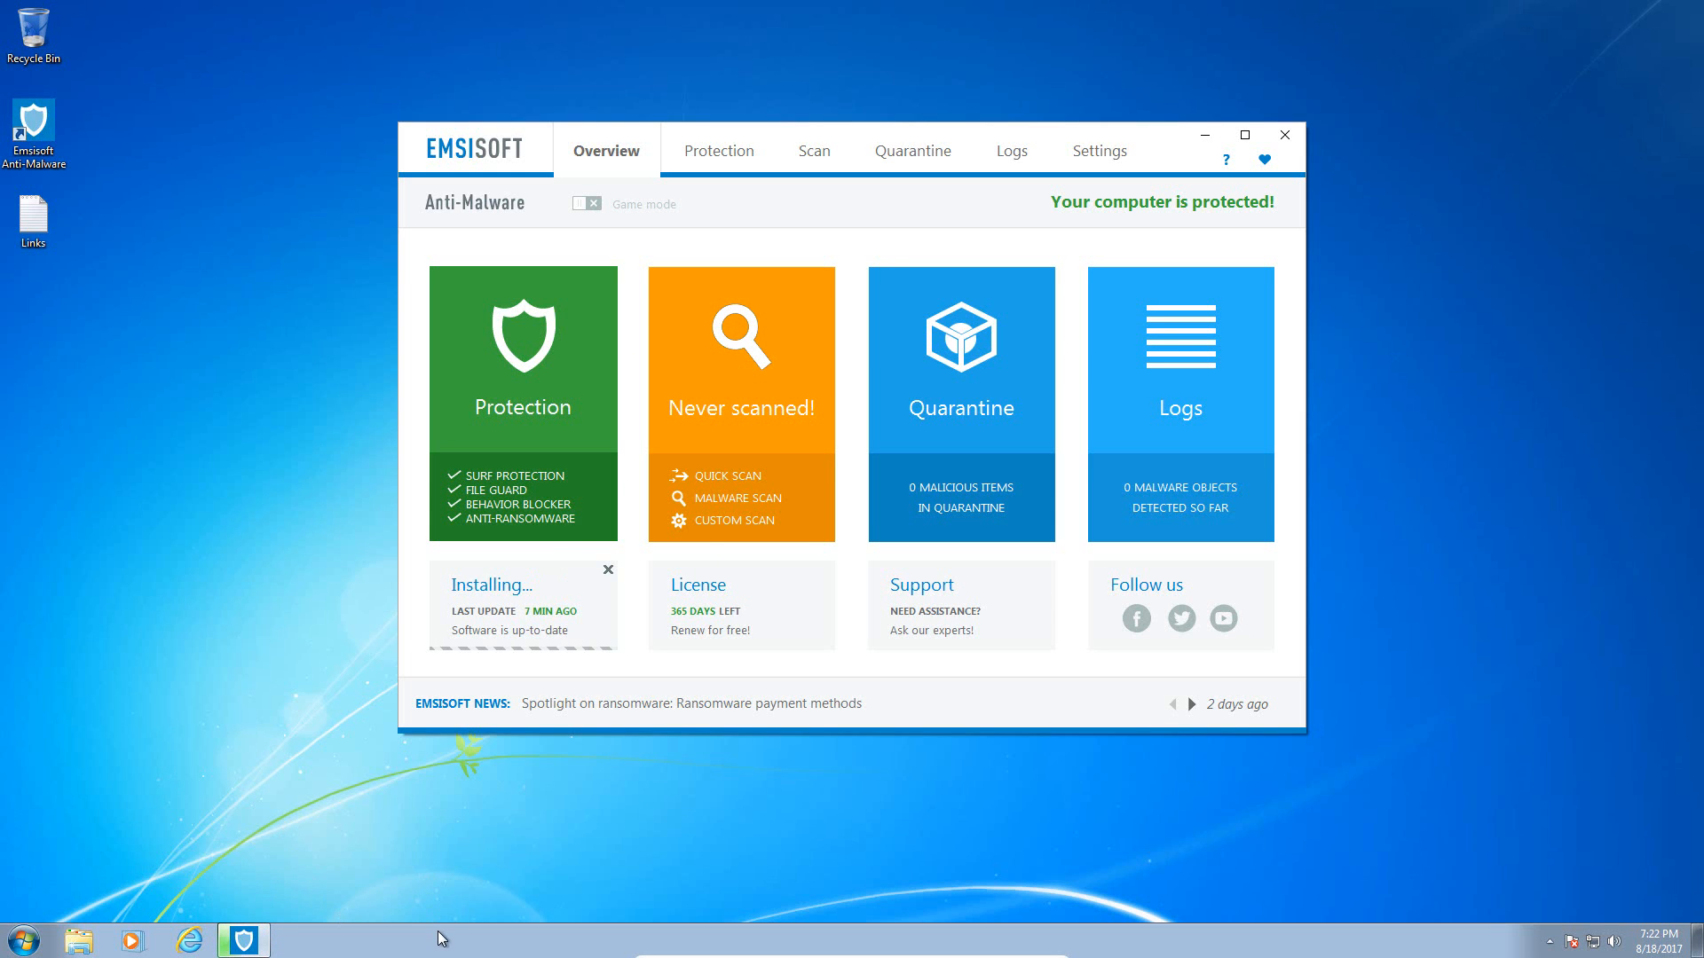
mouse_move(531, 831)
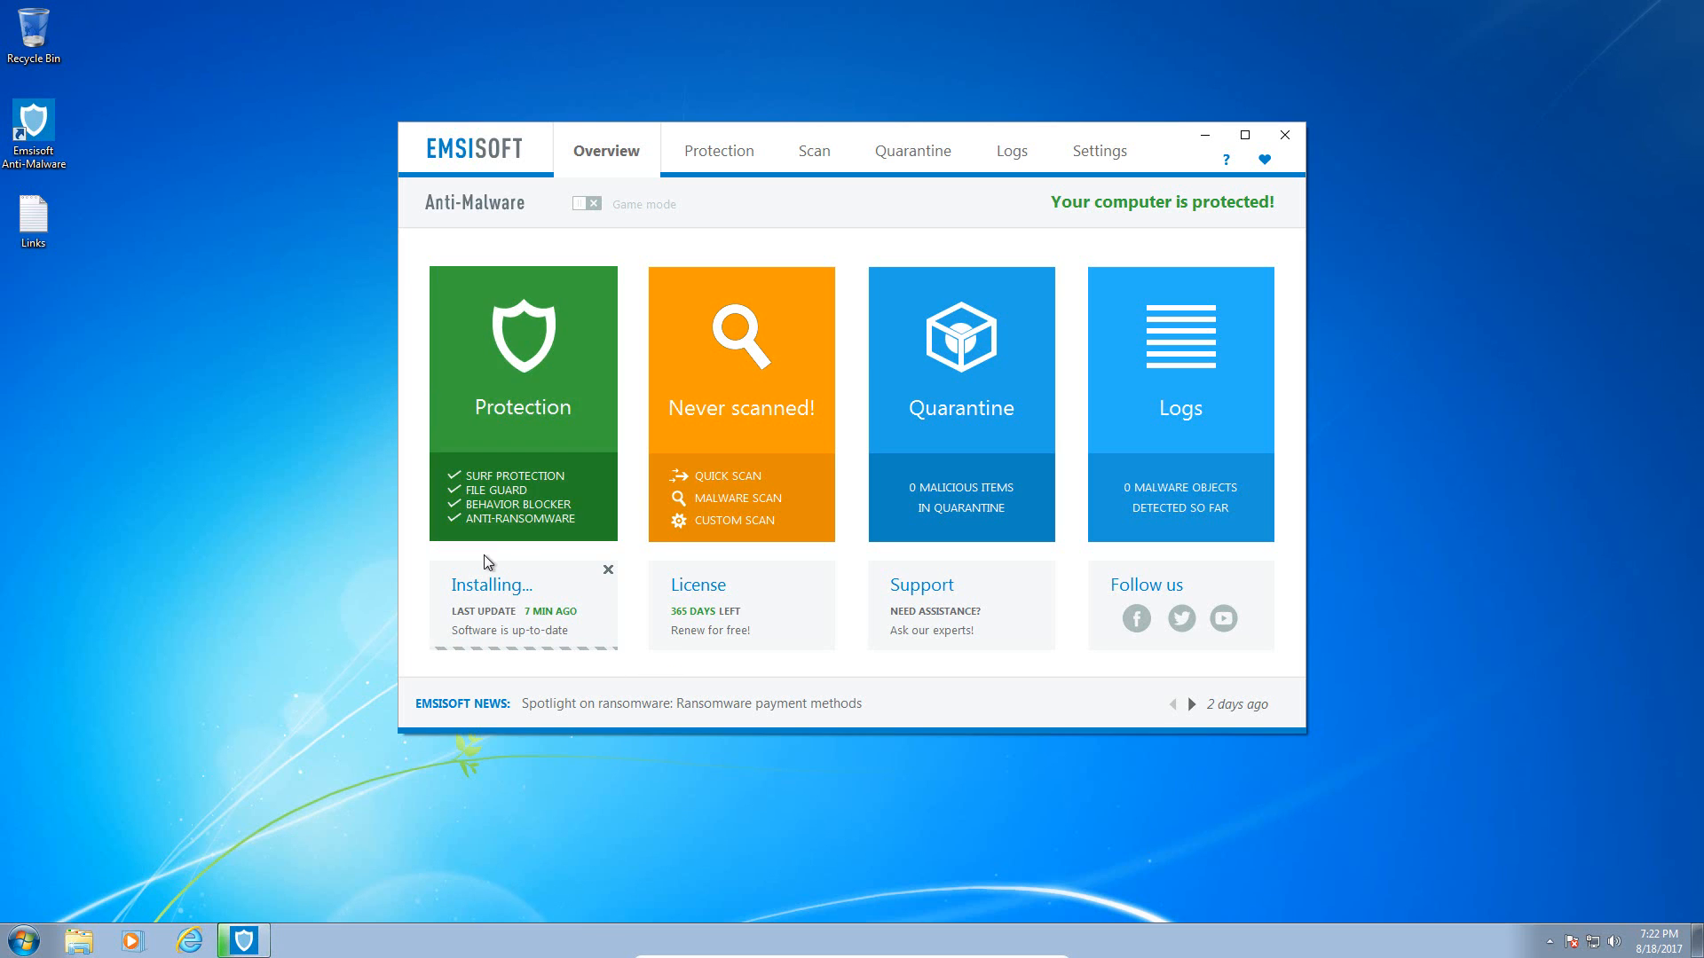
Check Task Manager for the a2guard, a2service and a2start processes, then close it.
right_click(478, 946)
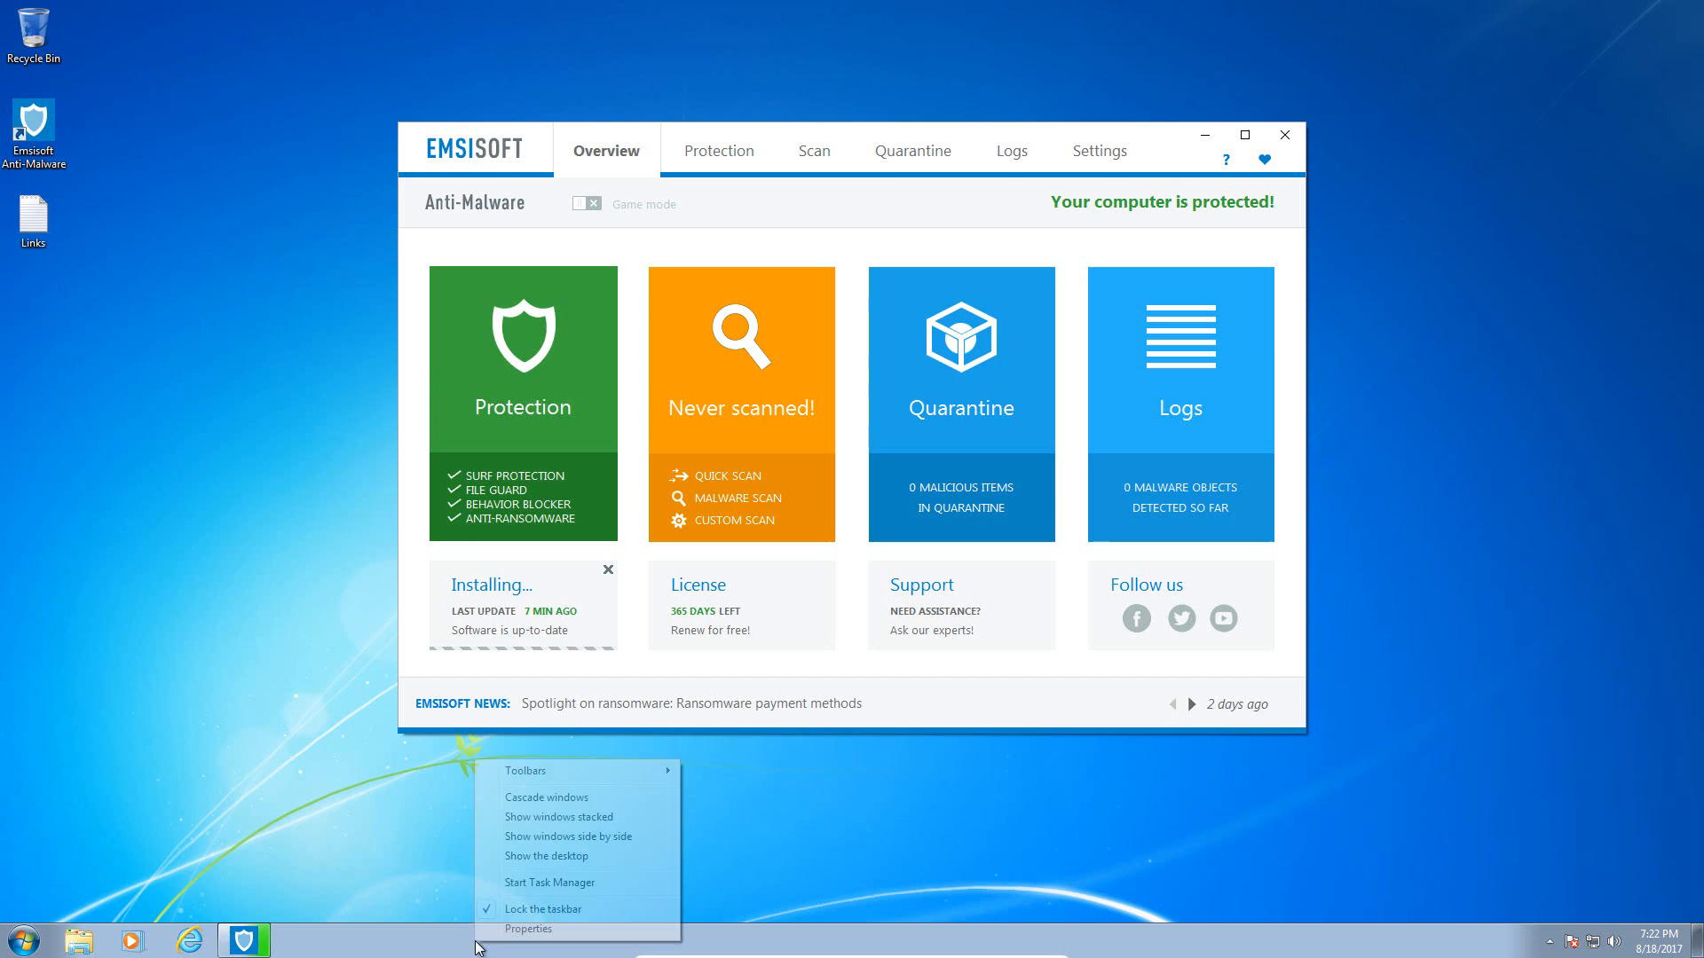
left_click(508, 881)
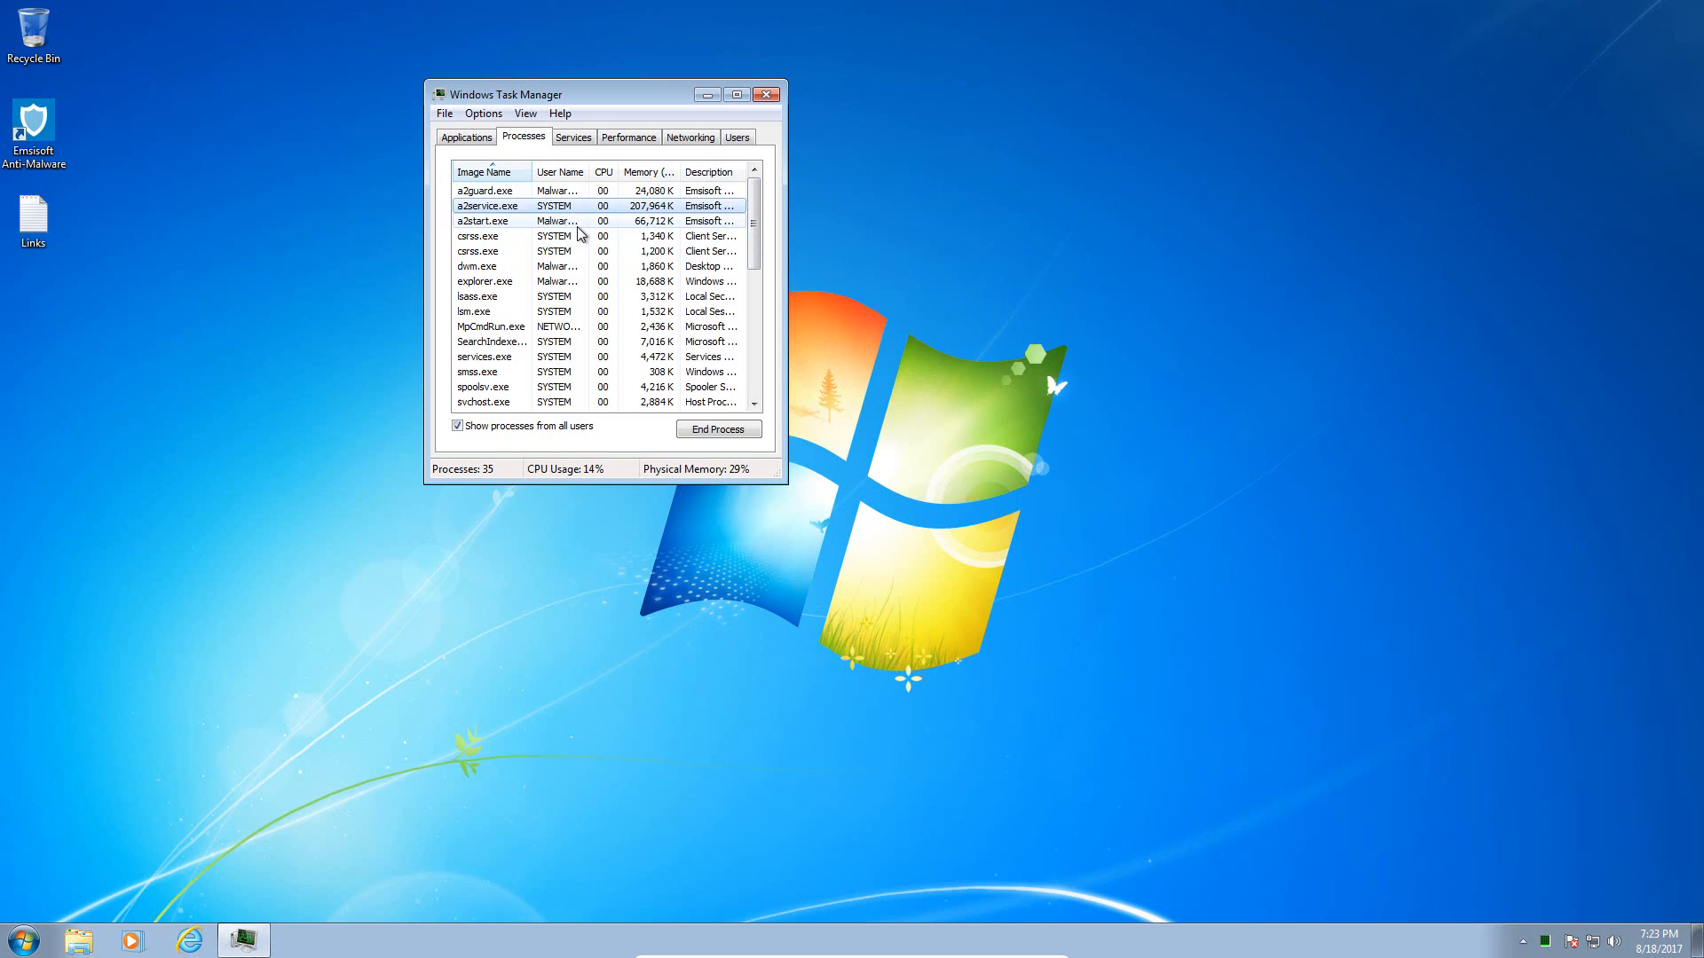
mouse_move(614, 223)
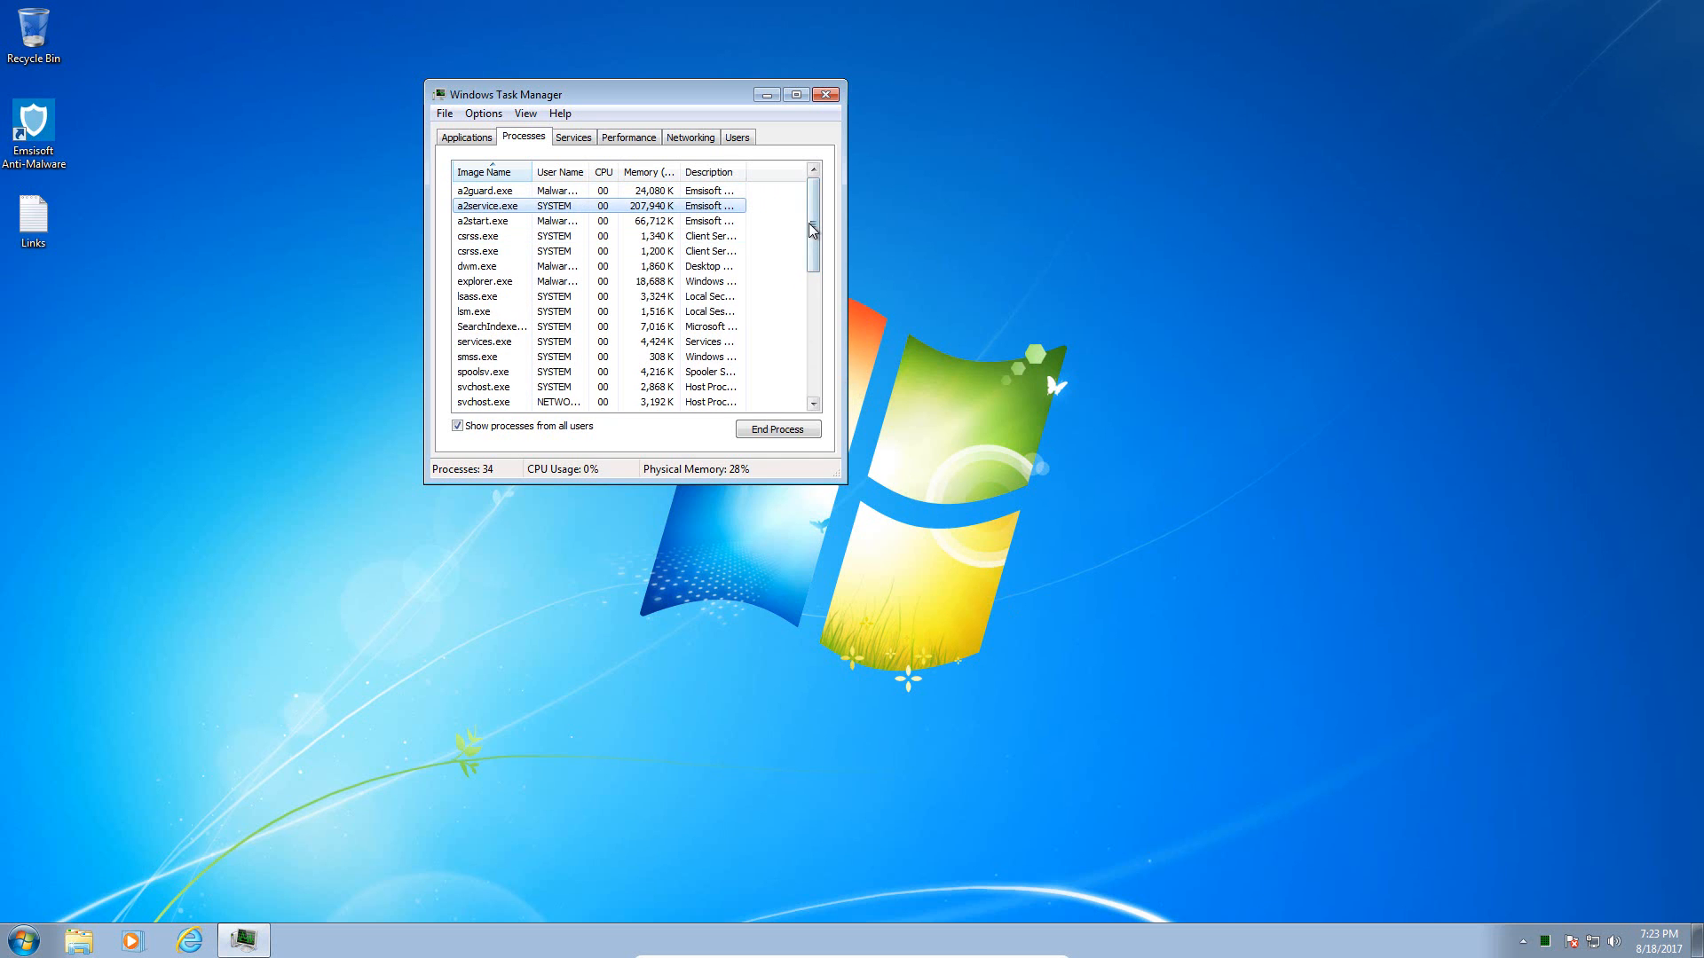
scroll("down", 3)
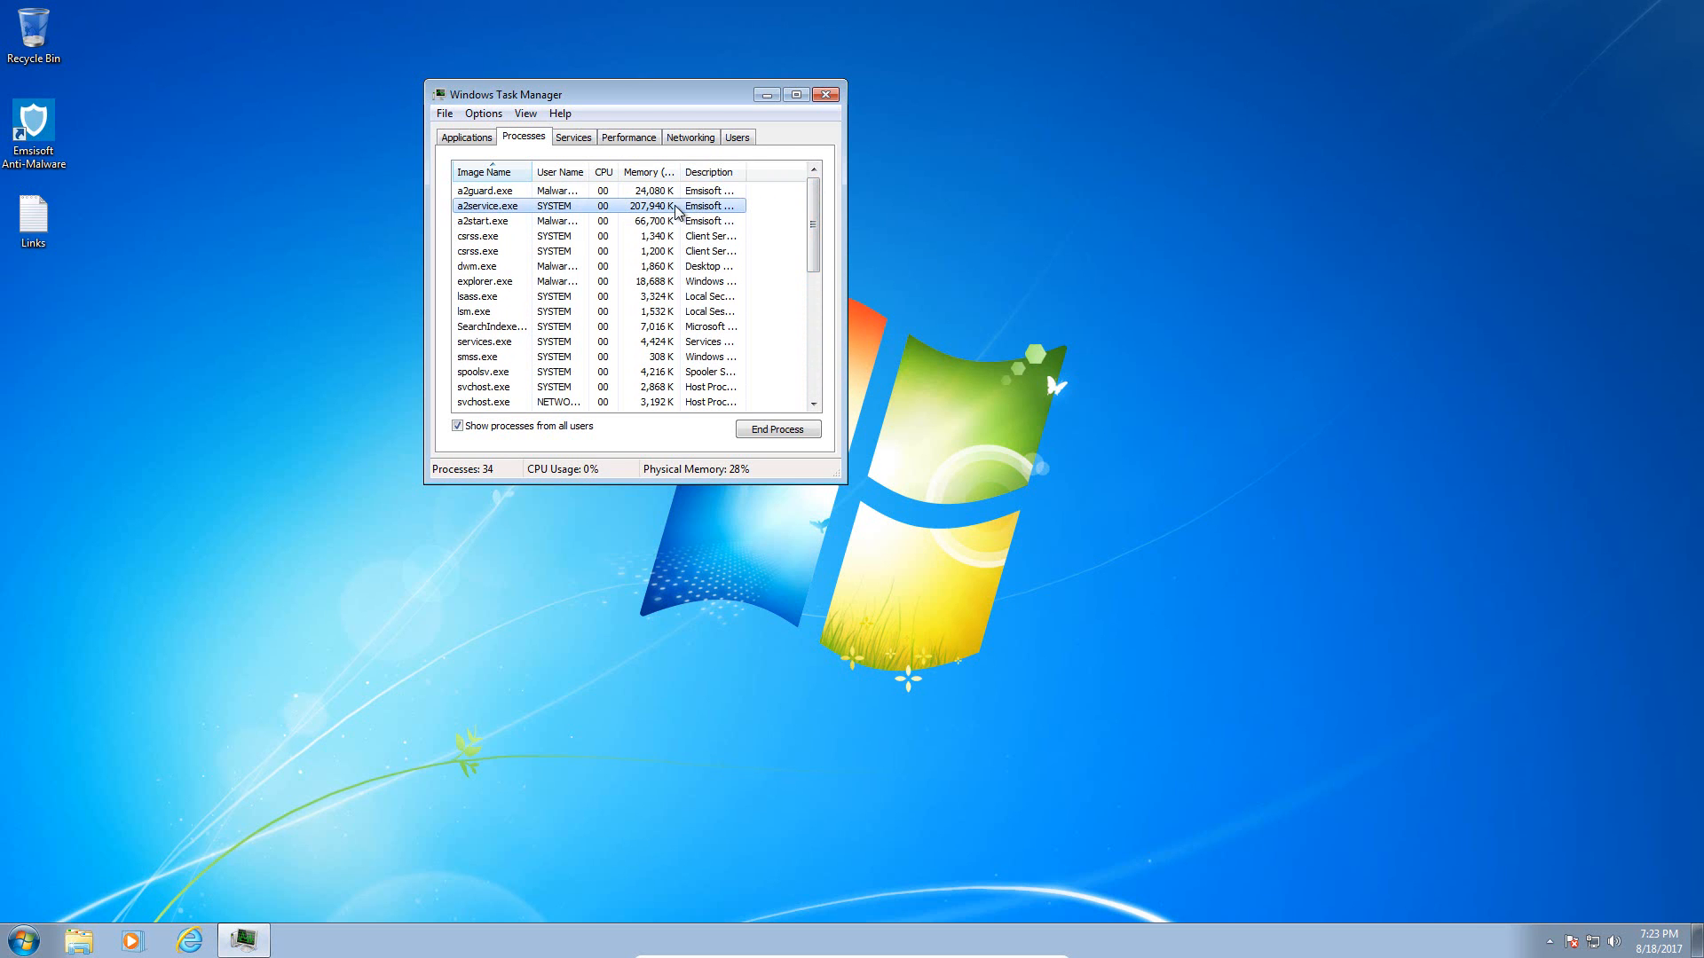
mouse_move(843, 130)
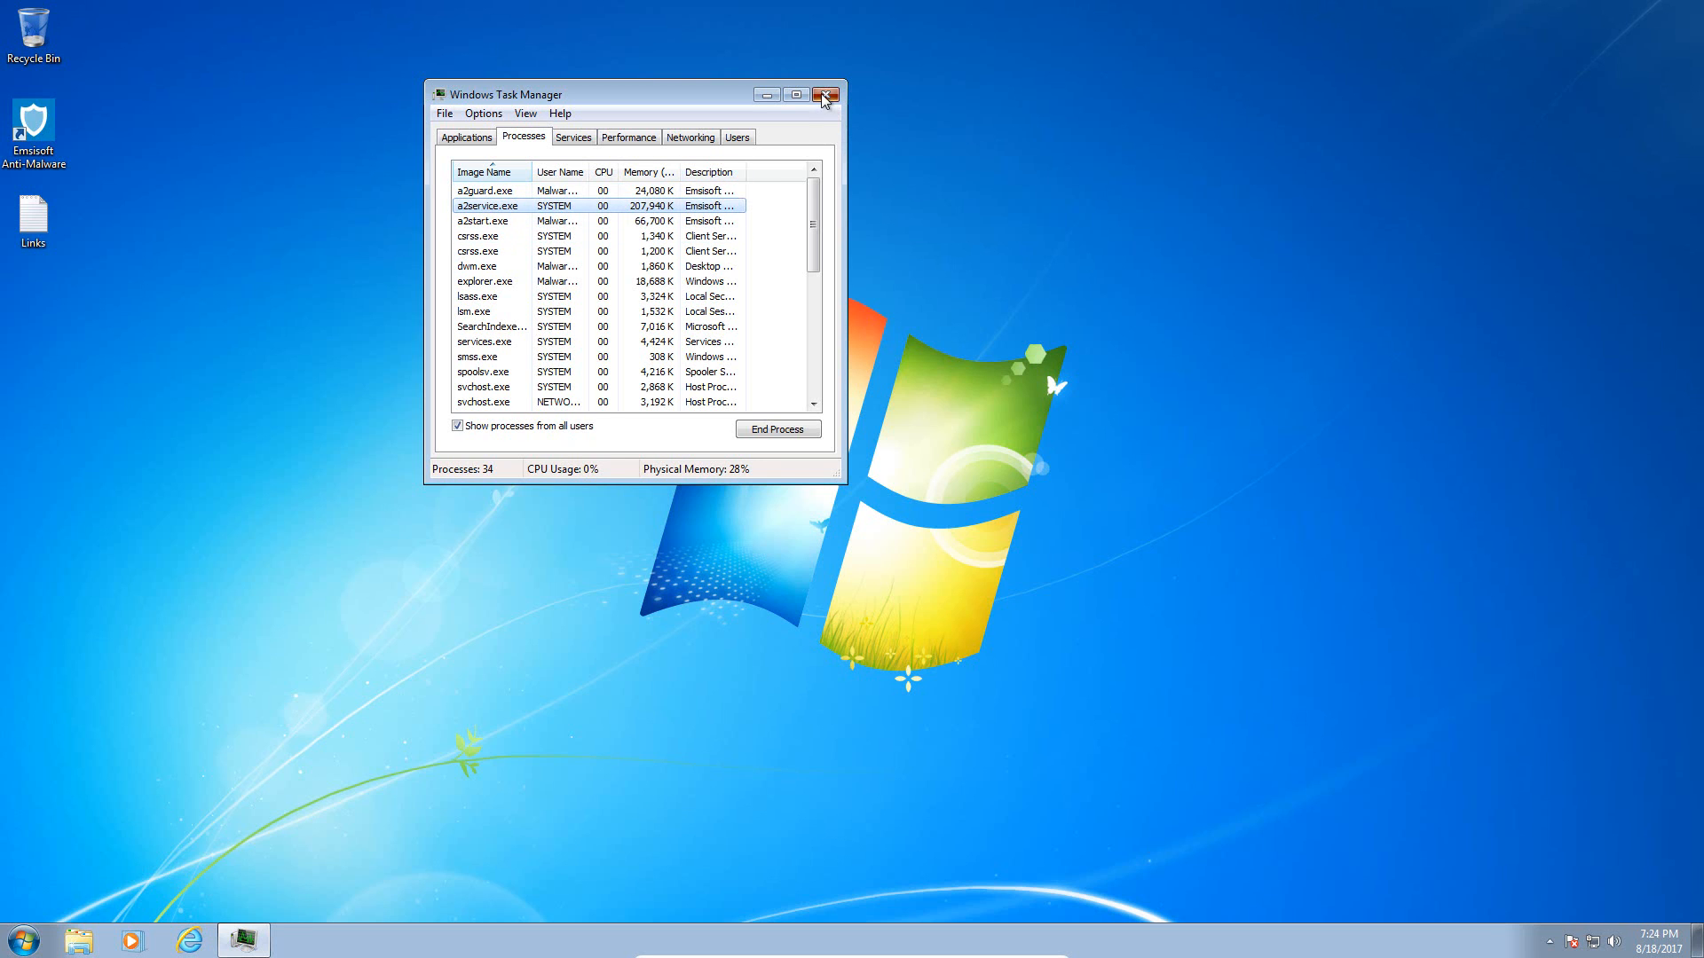
left_click(826, 95)
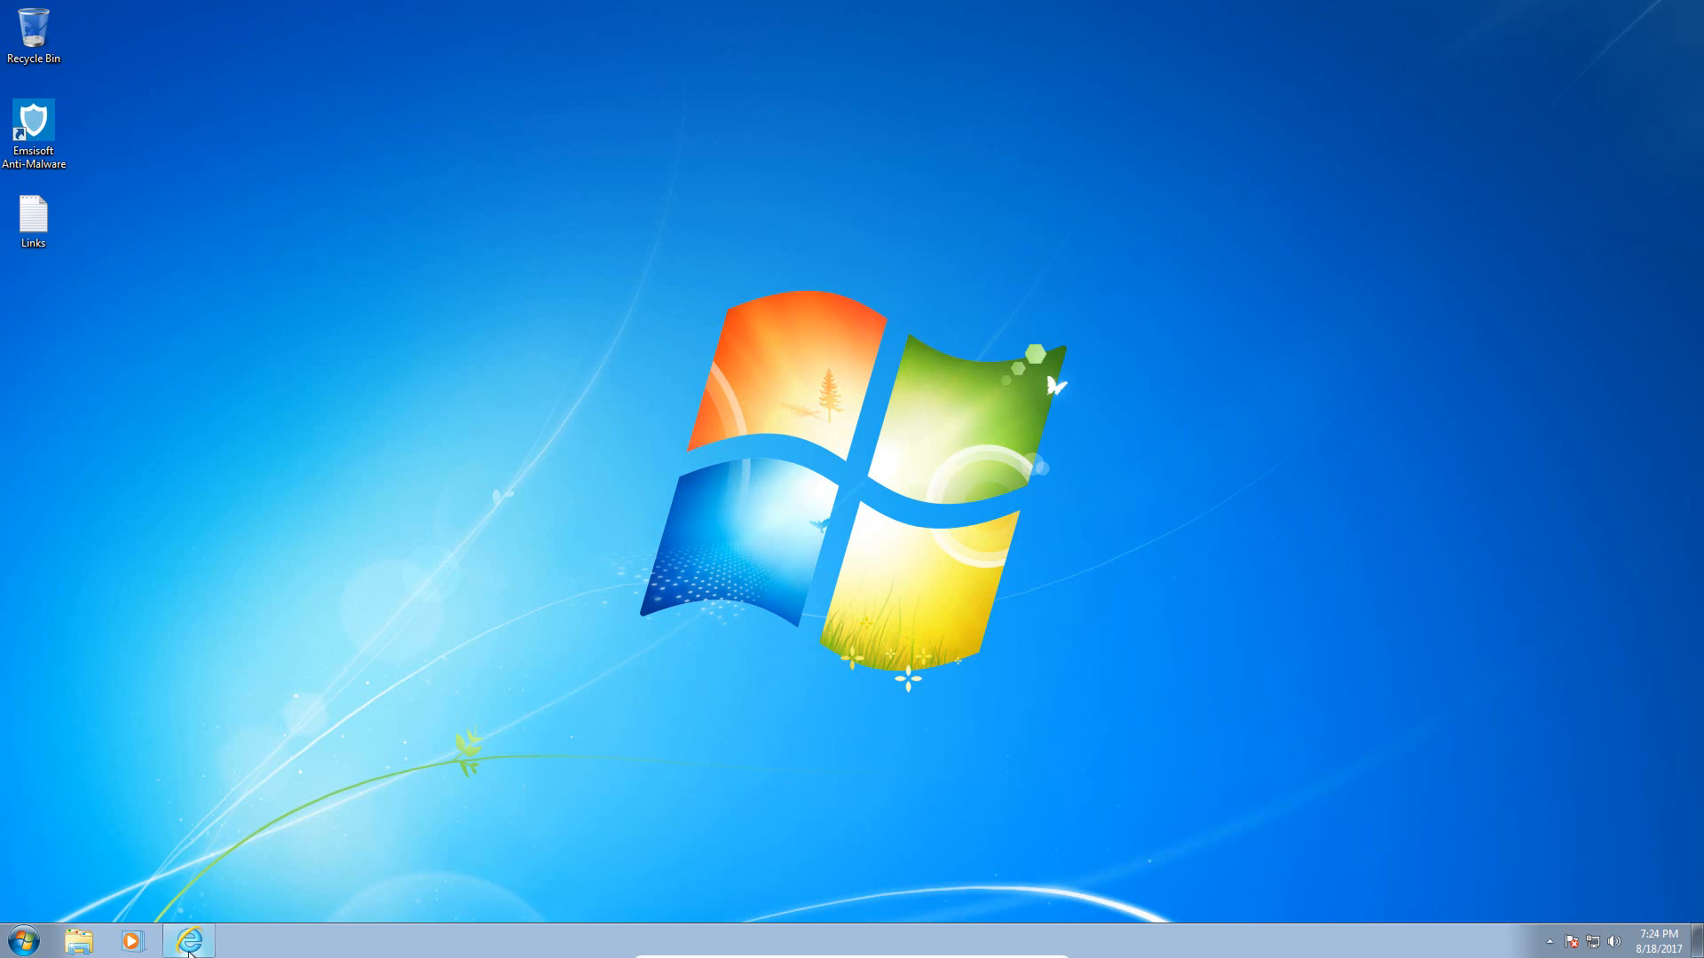
Launch Internet Explorer, open the desktop Links text file and select its first test link.
left_click(188, 941)
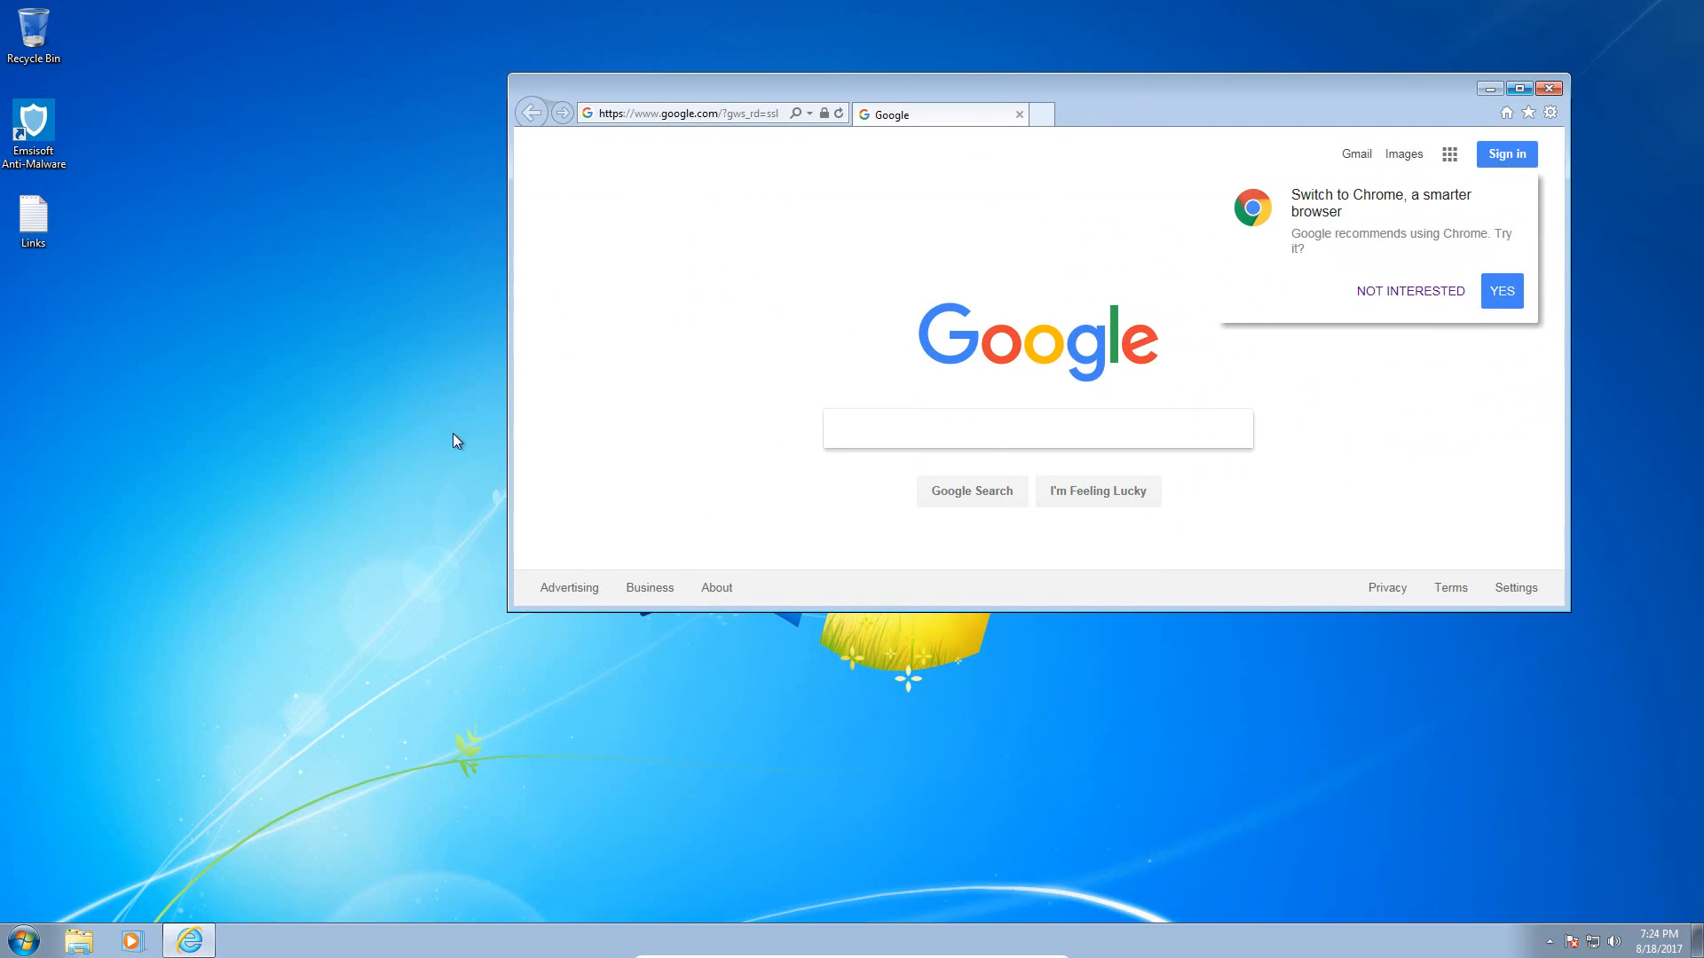
left_click(34, 213)
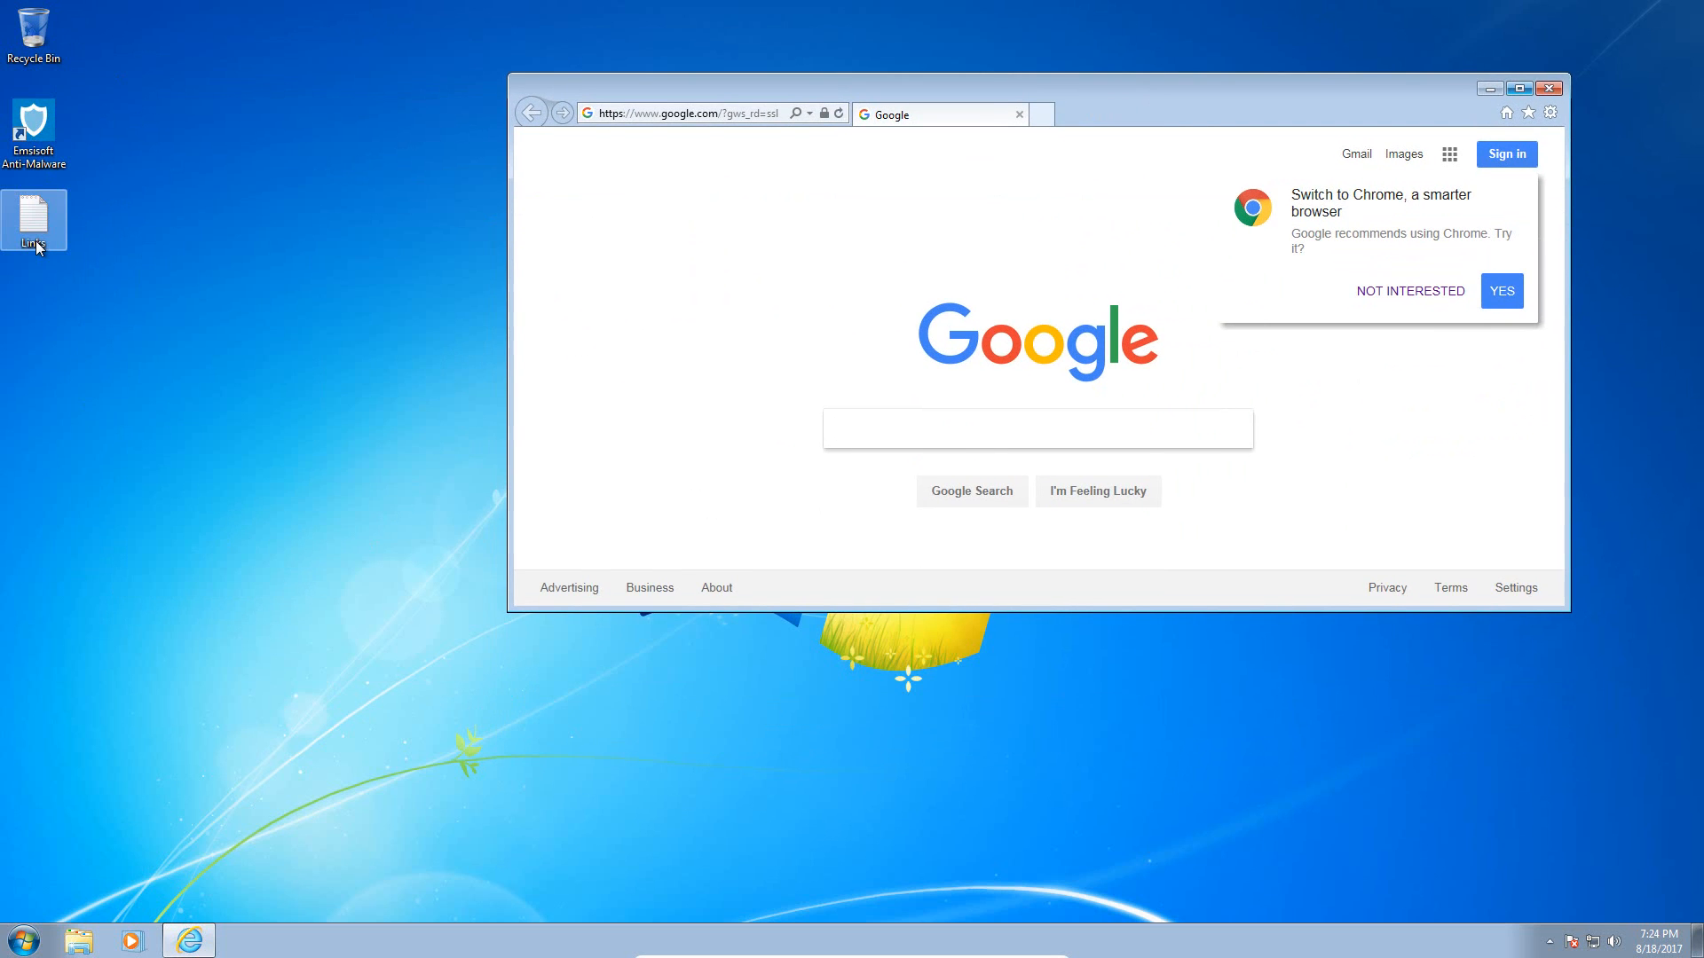
double_click(34, 213)
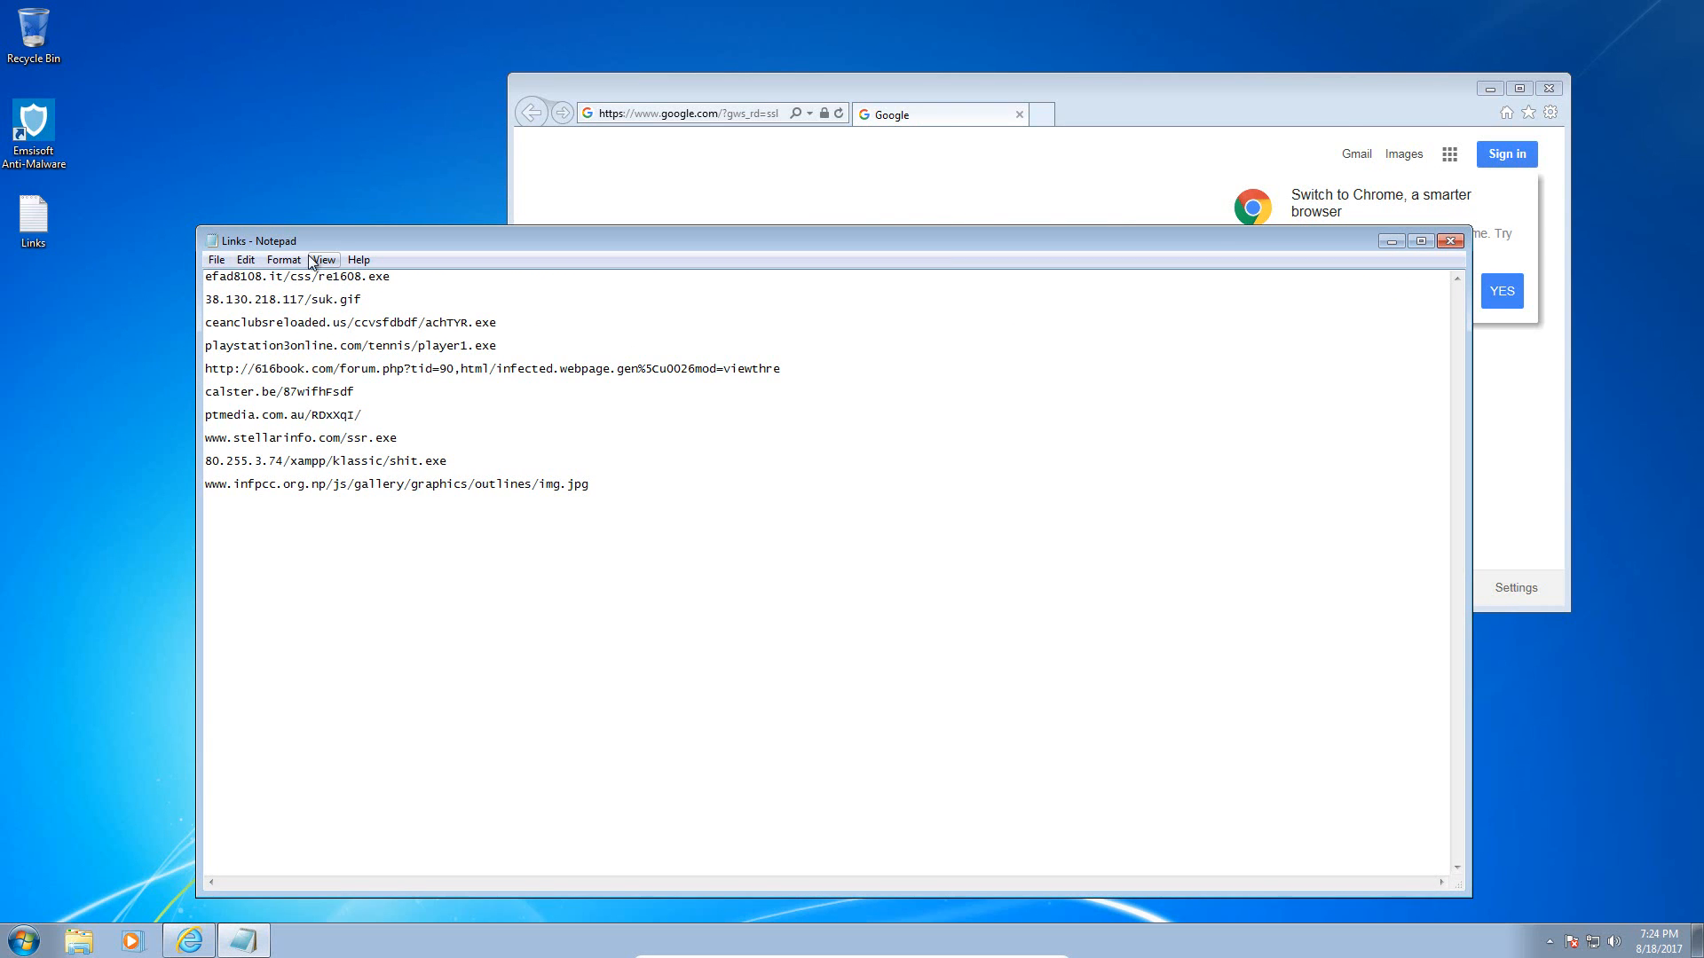
triple_click(296, 276)
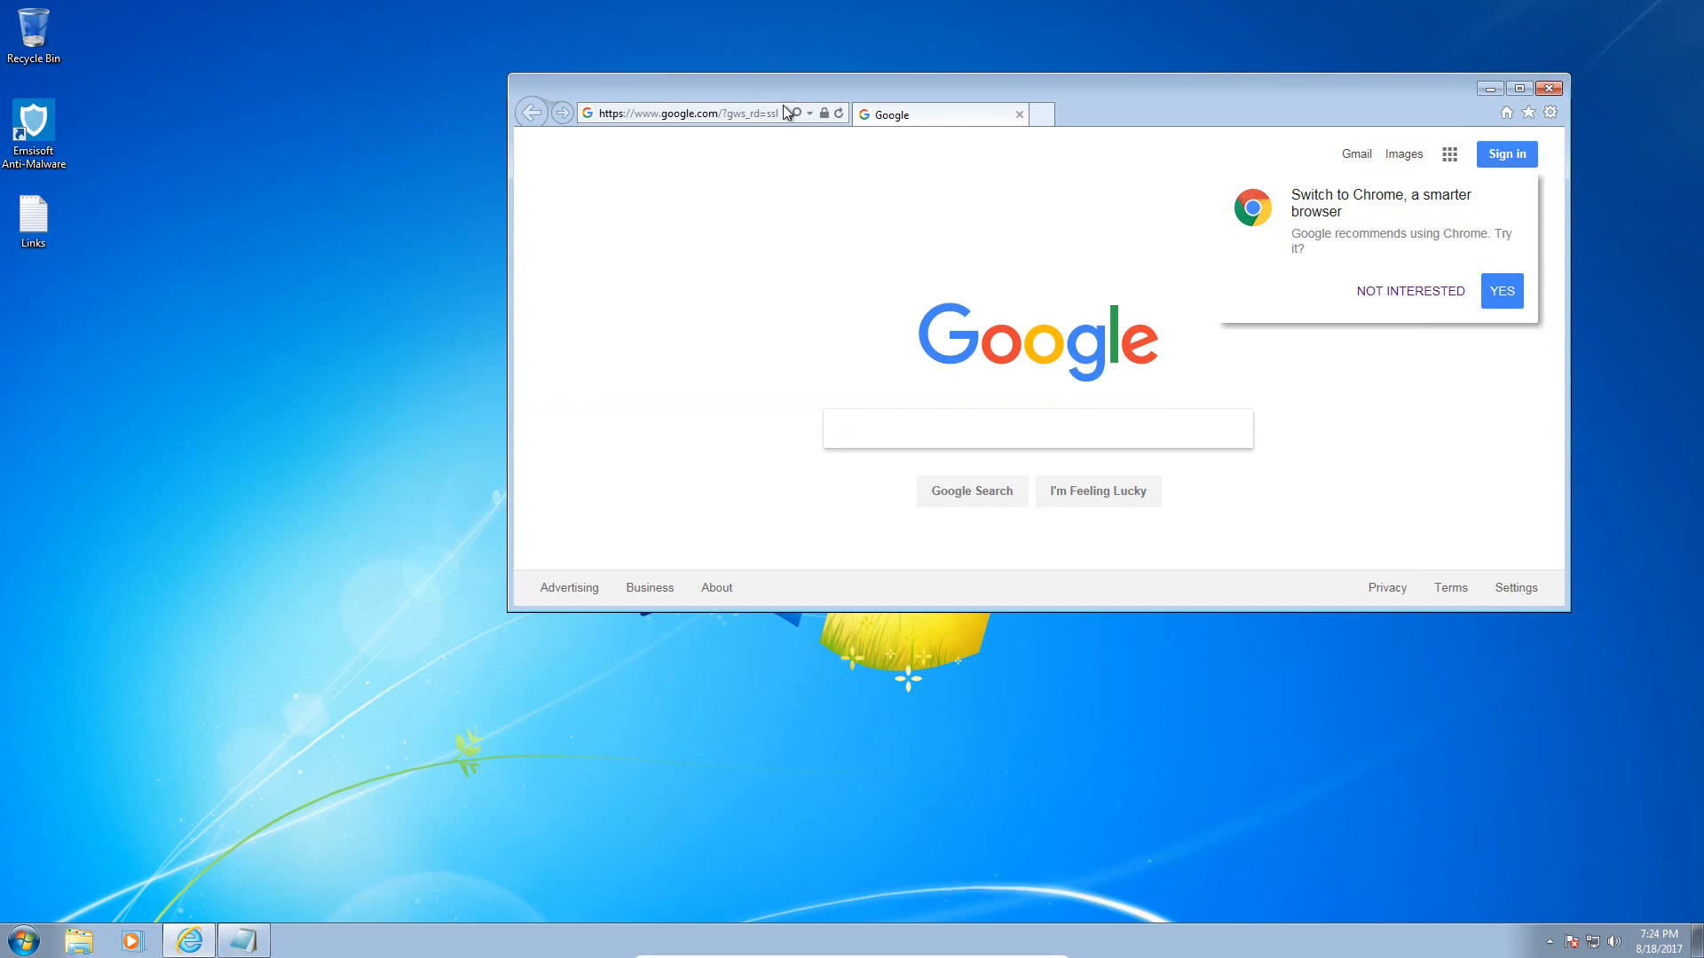
left_click(696, 113)
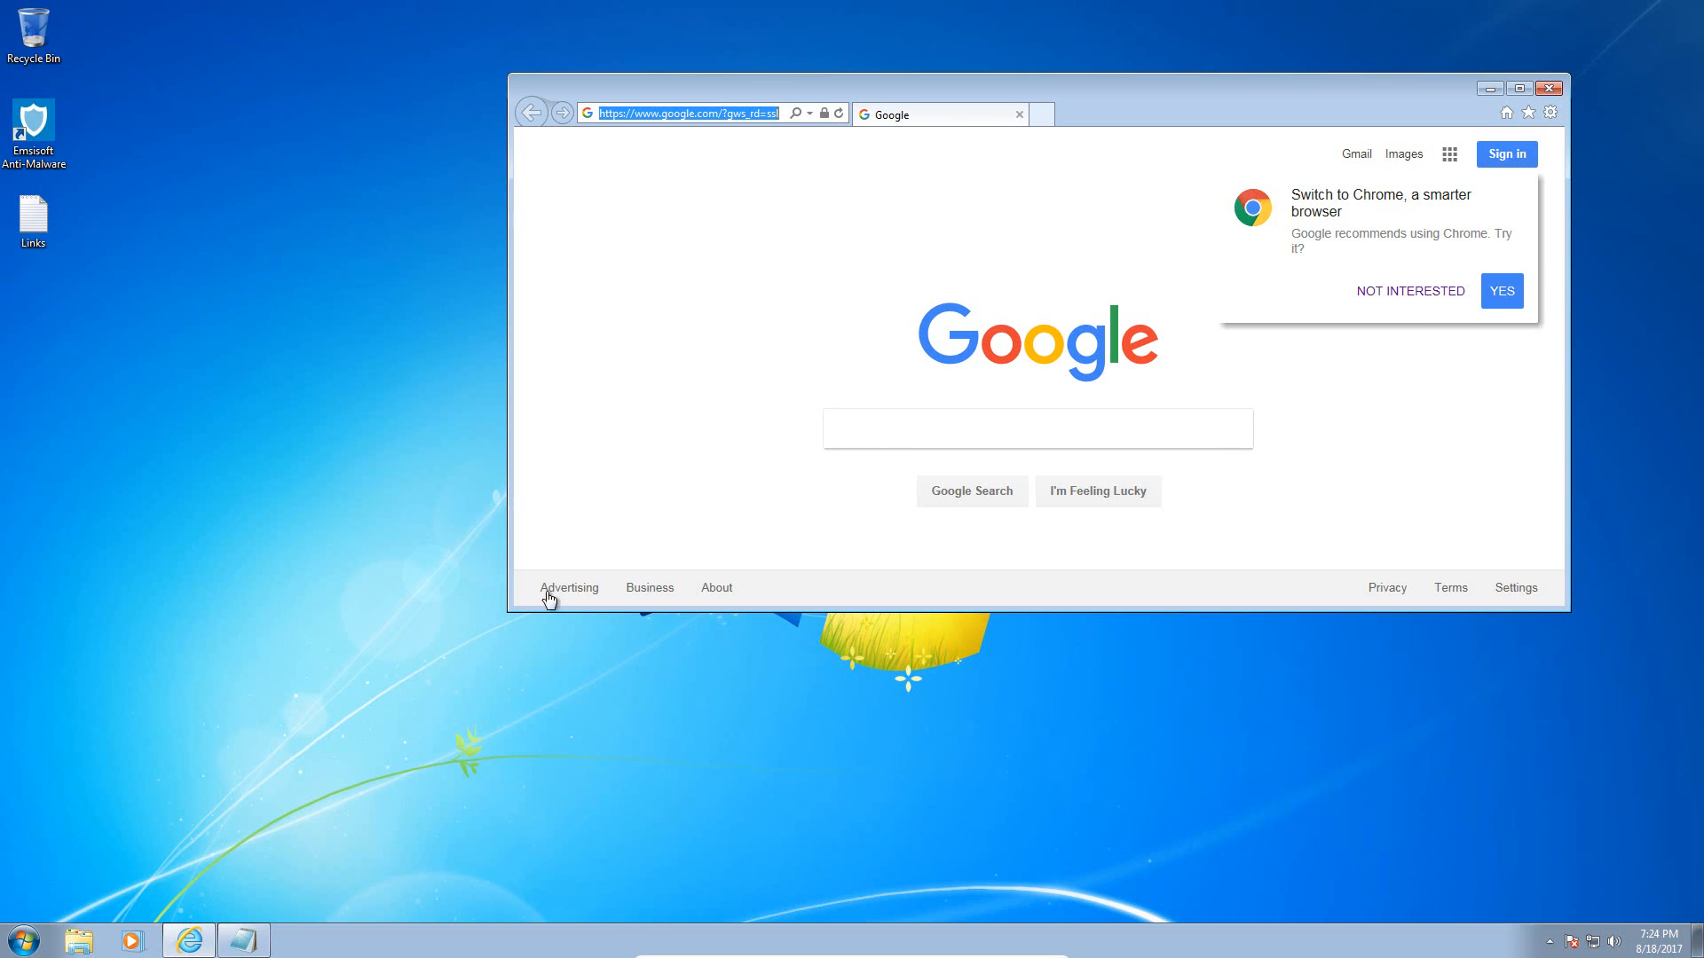
left_click(1536, 940)
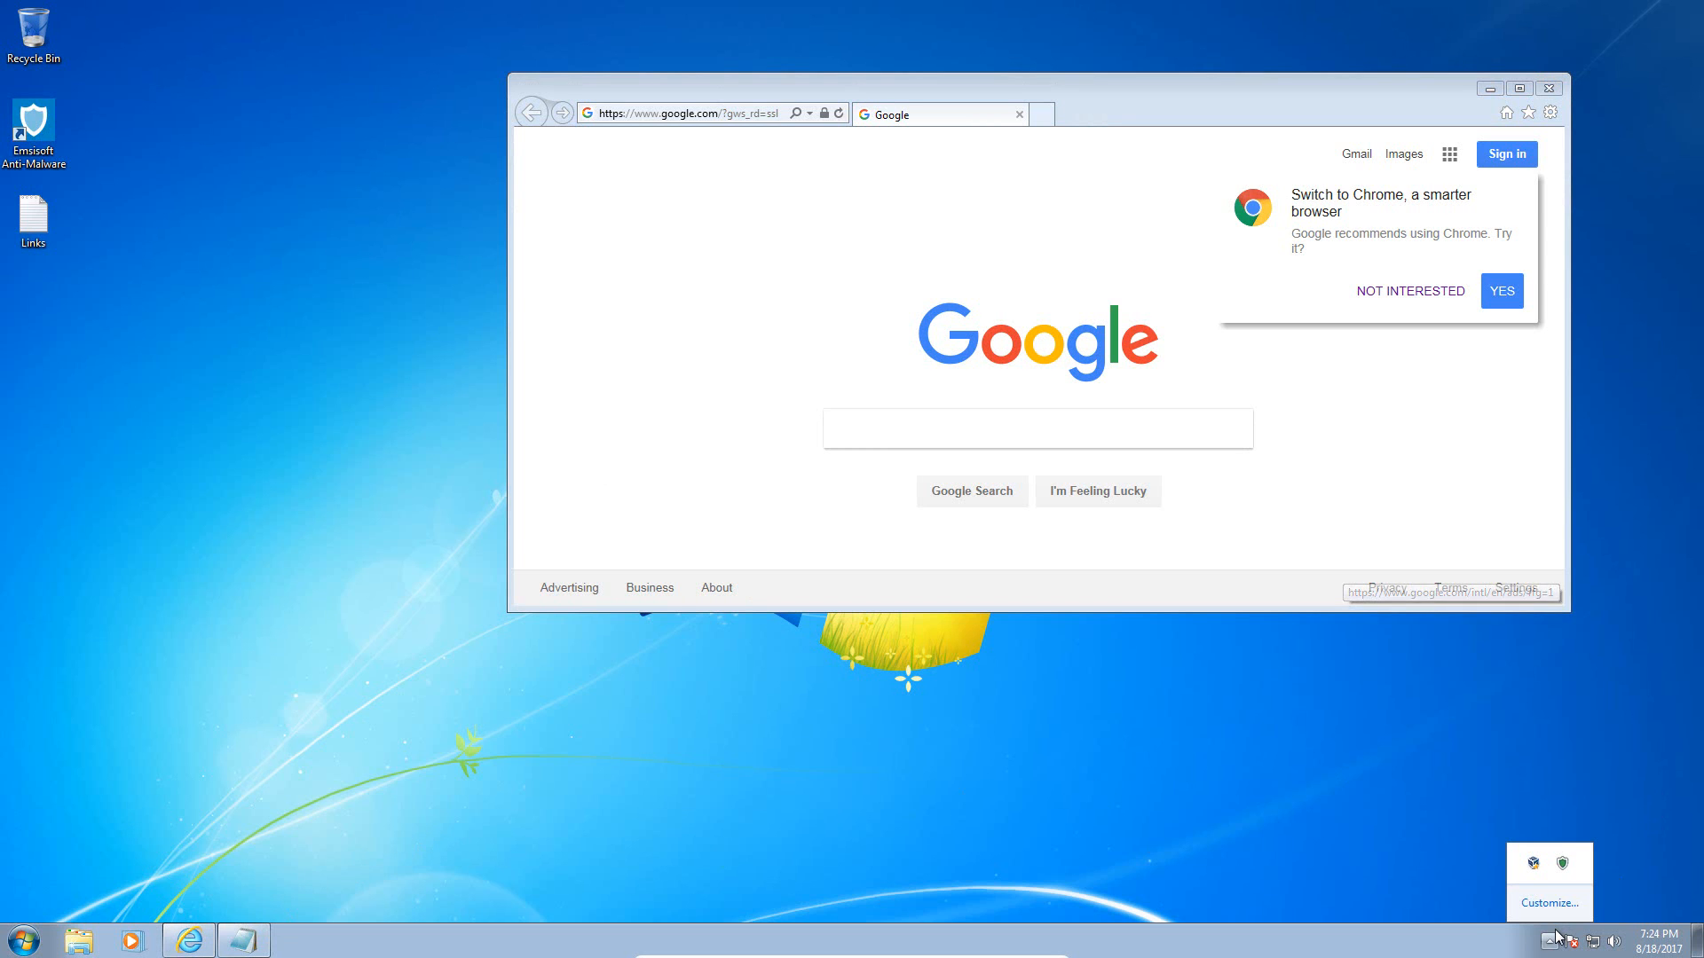
mouse_move(1532, 838)
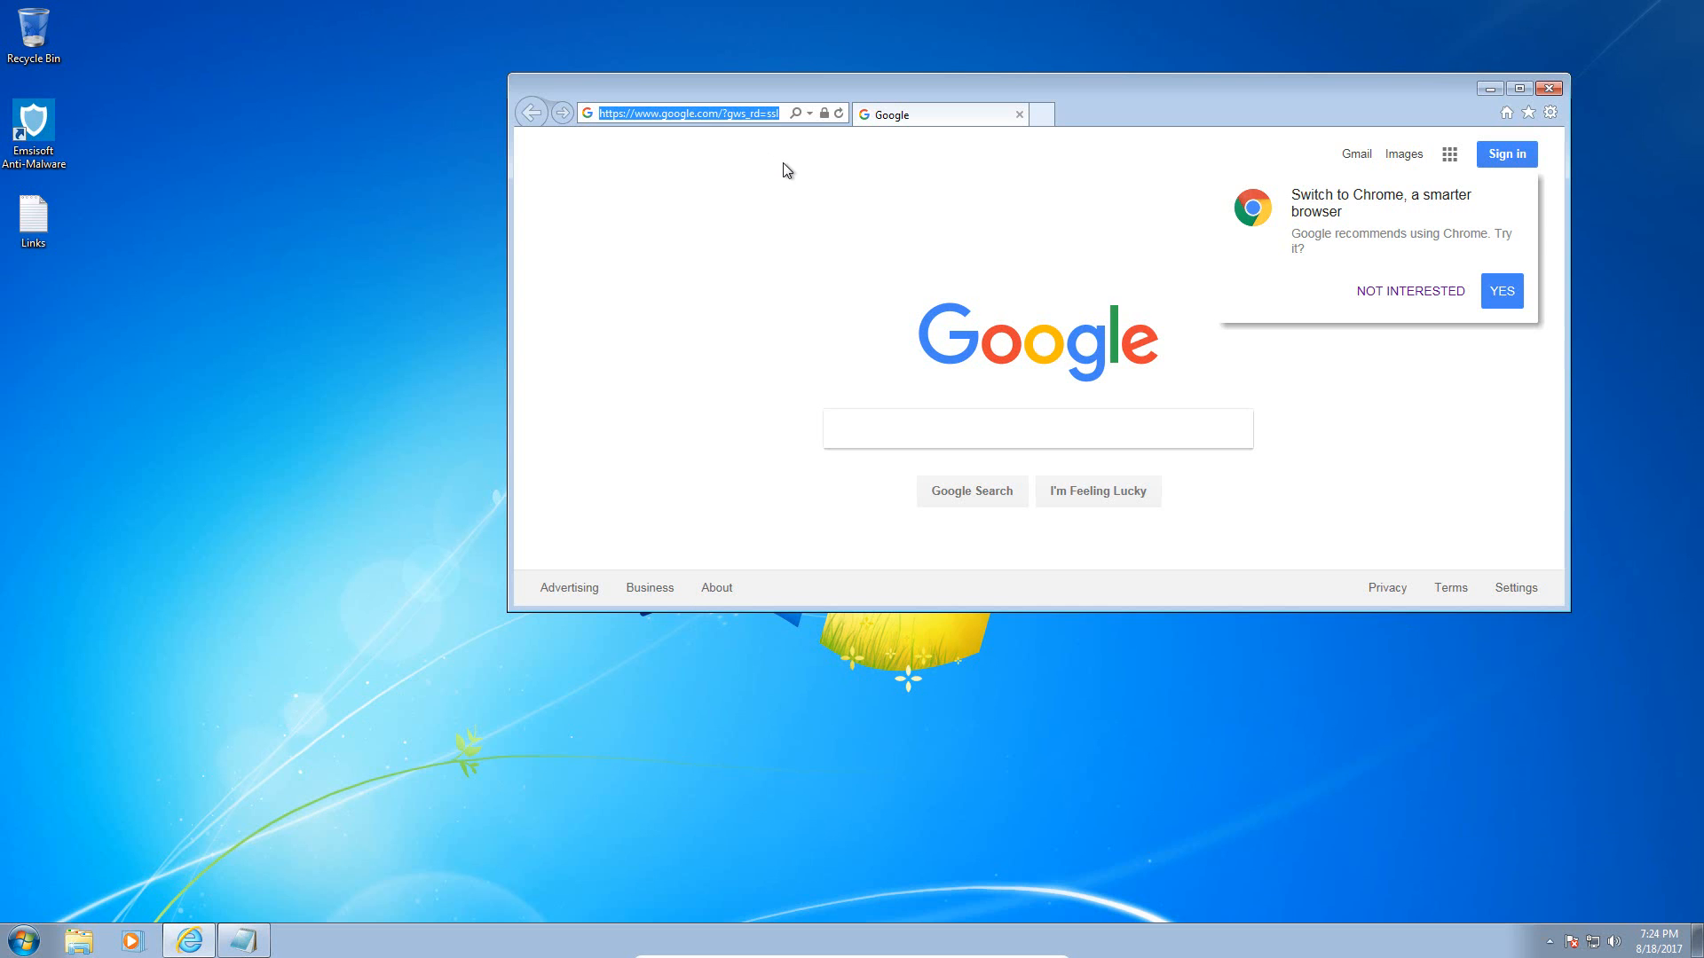
mouse_move(112, 336)
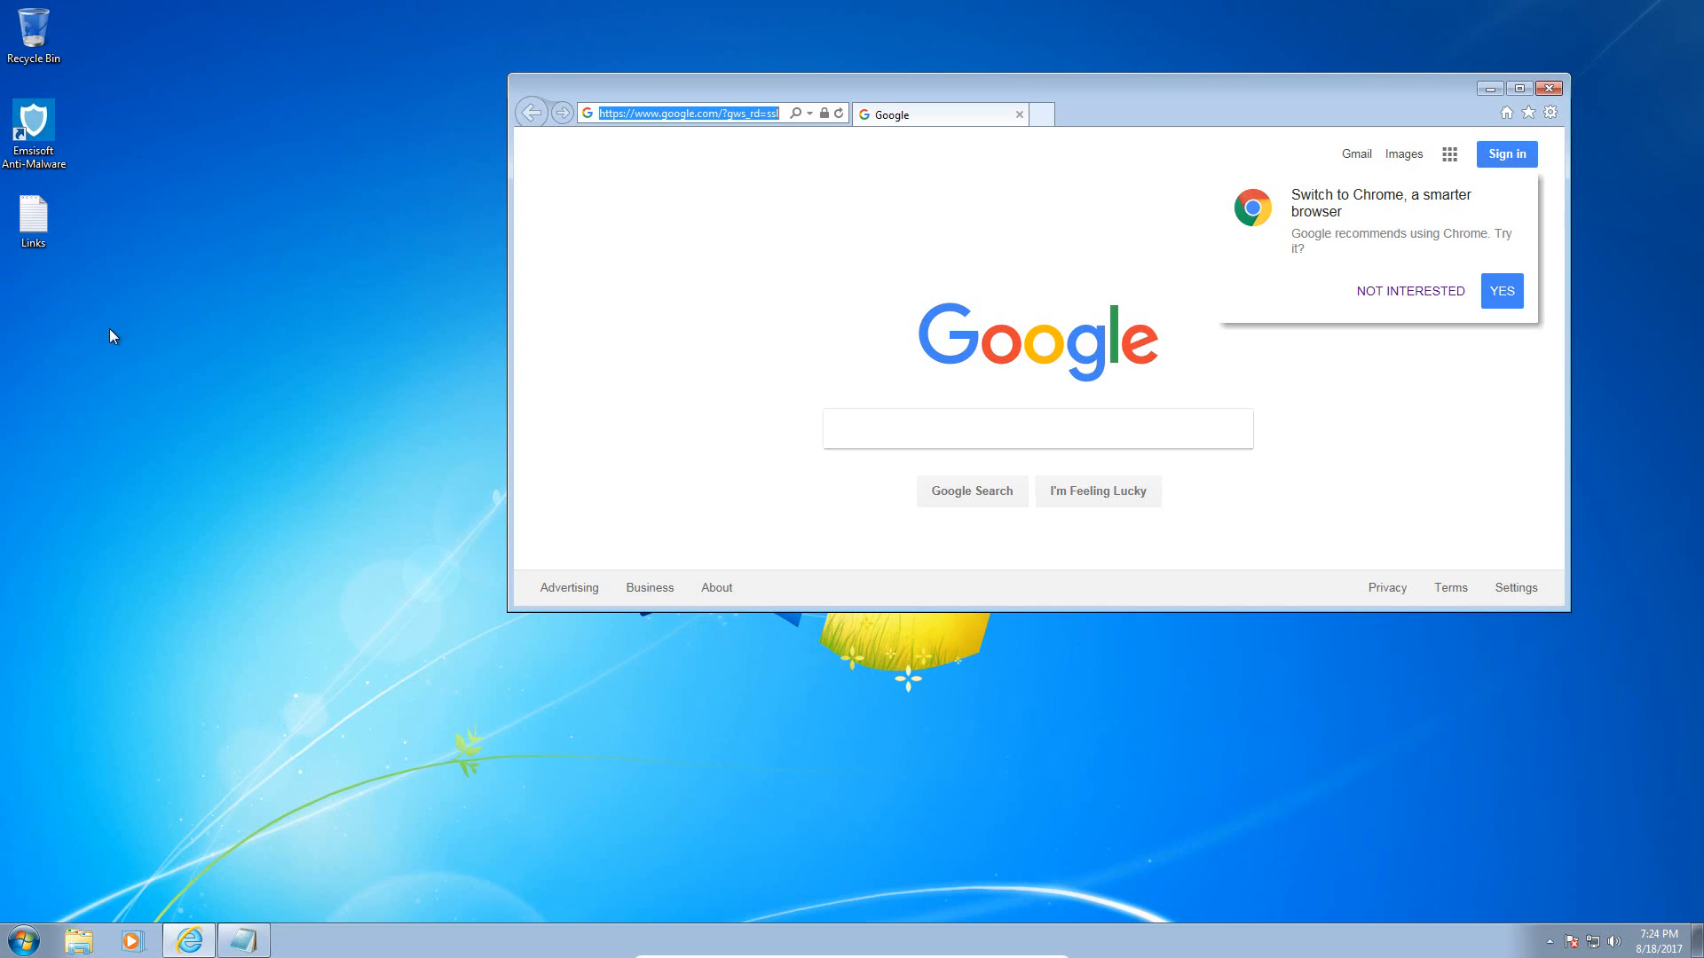
mouse_move(666, 178)
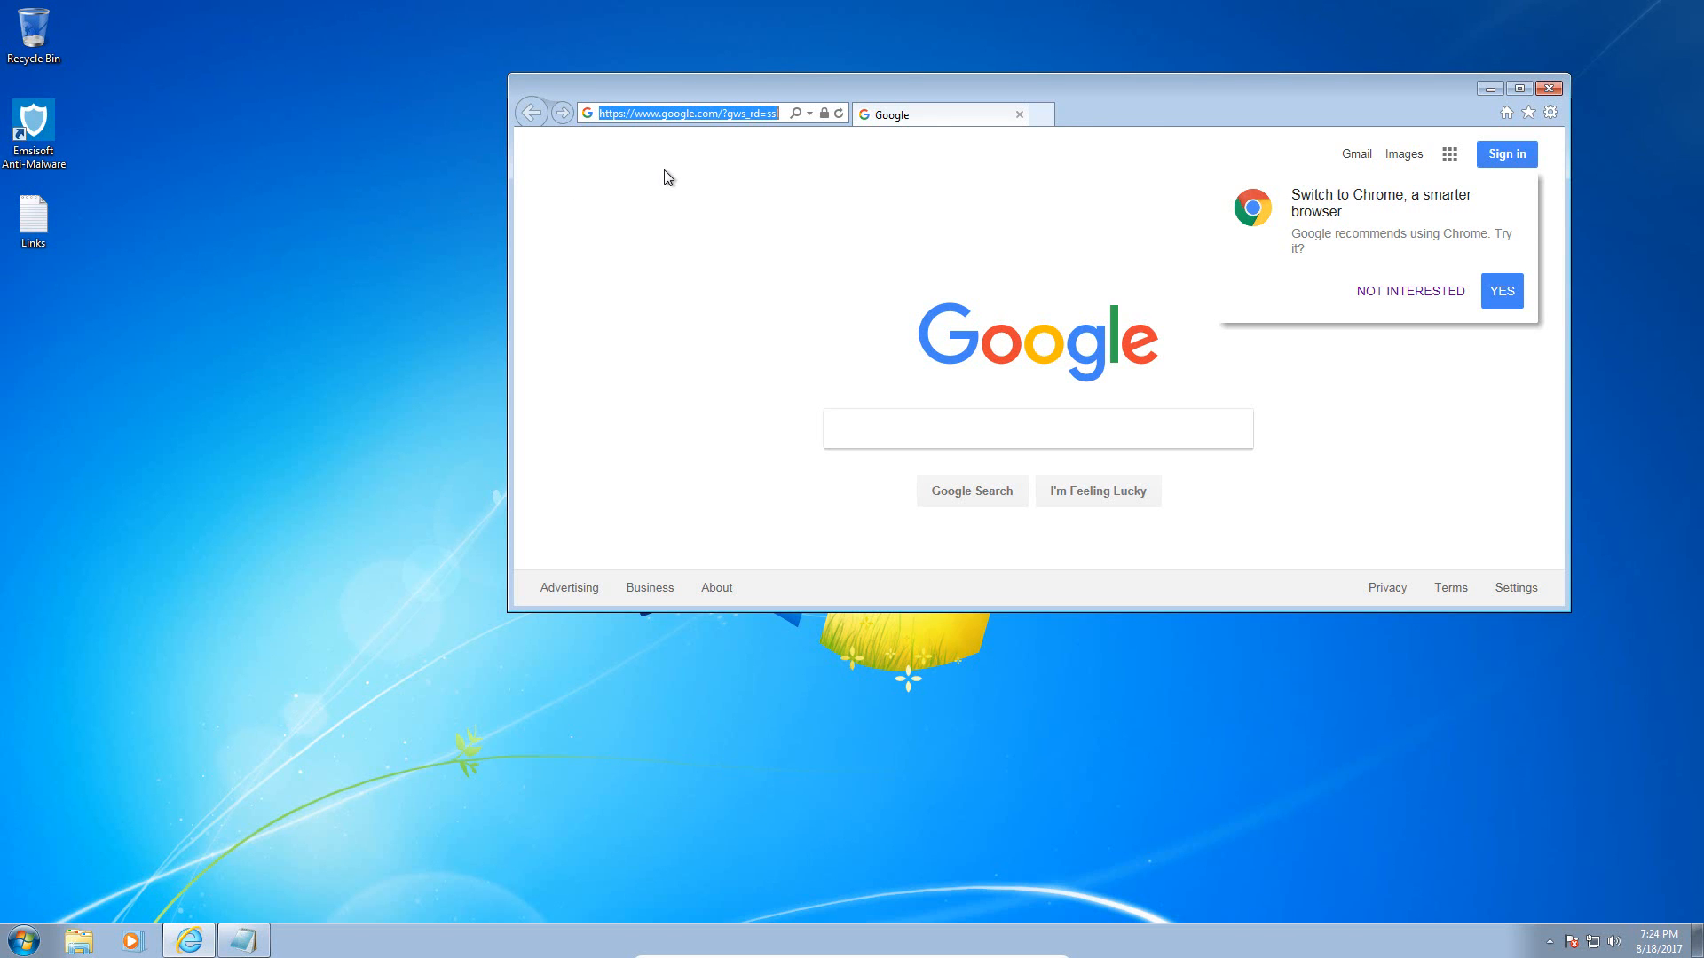
Enter efad8108.it/css/re1608.exe in the address bar, which Emsisoft blocks as a malware host.
type("efad8108.it/css/re1608.exe")
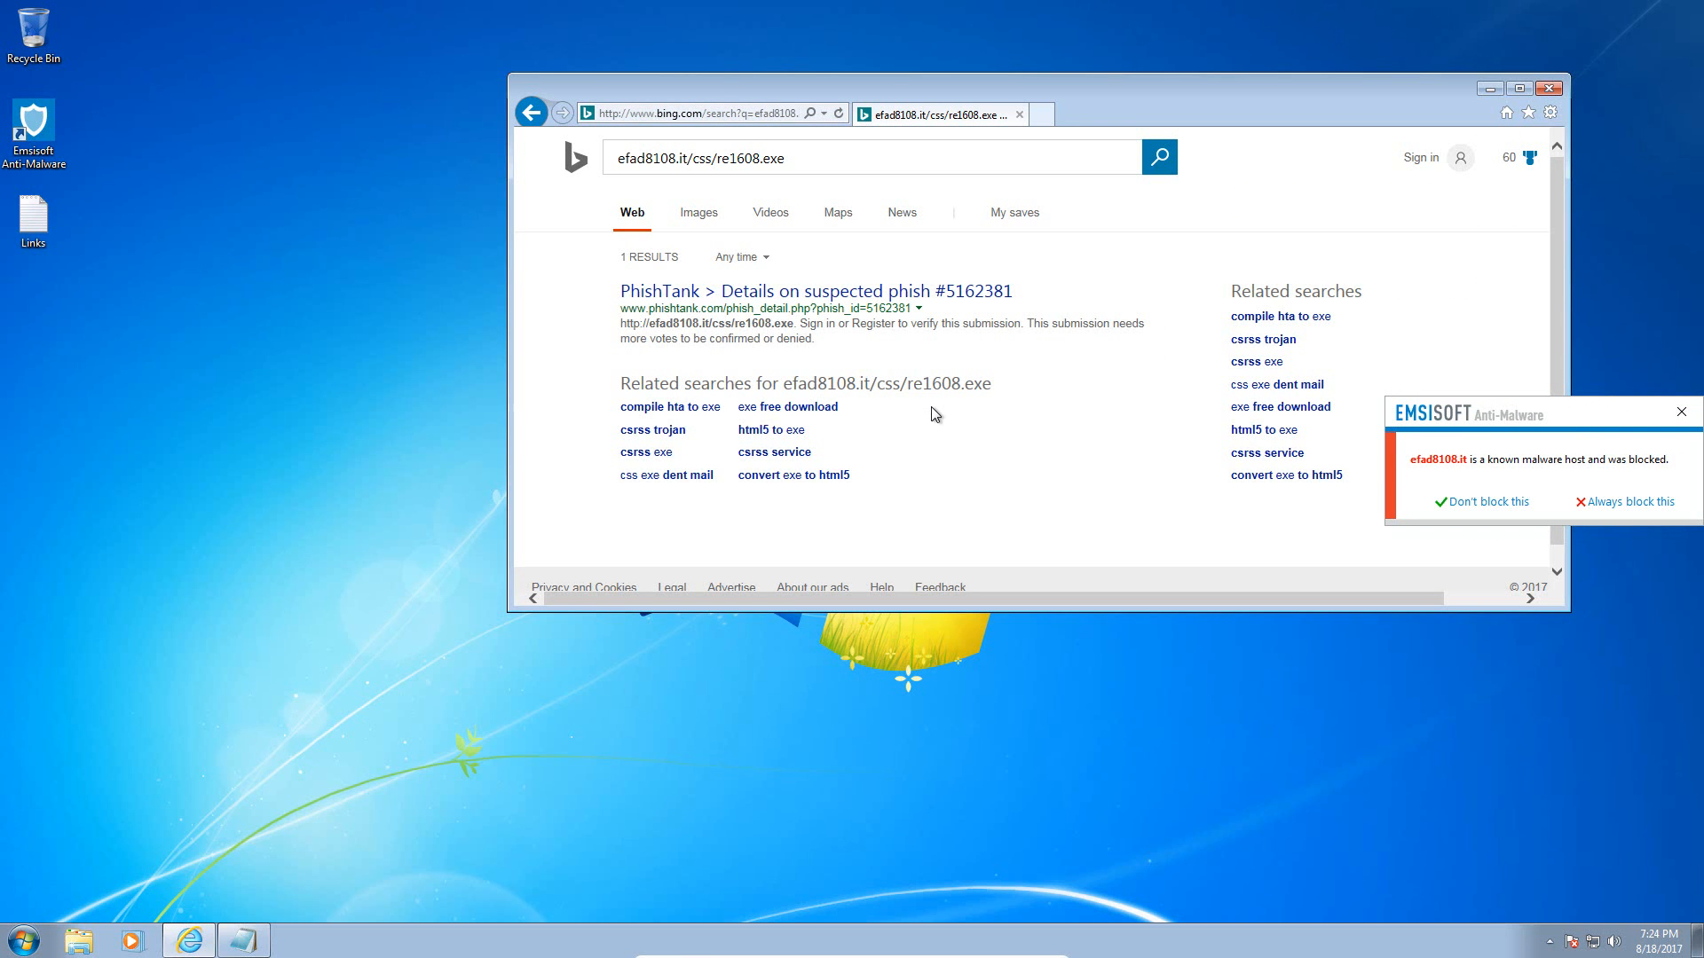
mouse_move(1545, 479)
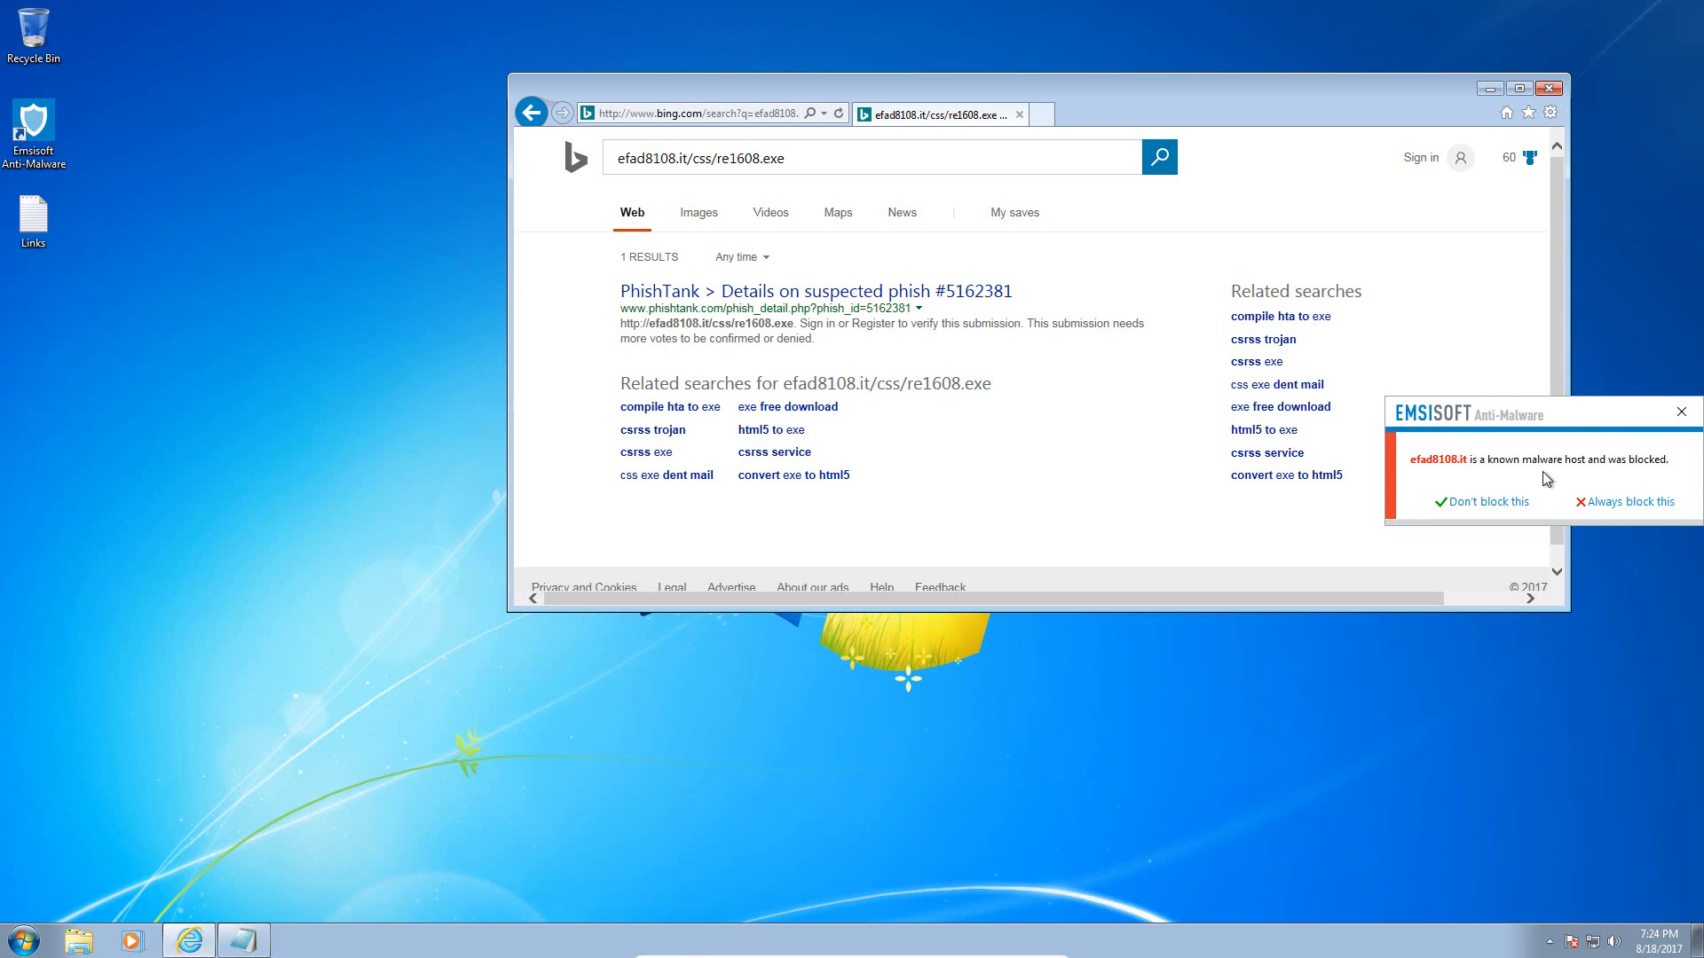
mouse_move(1497, 527)
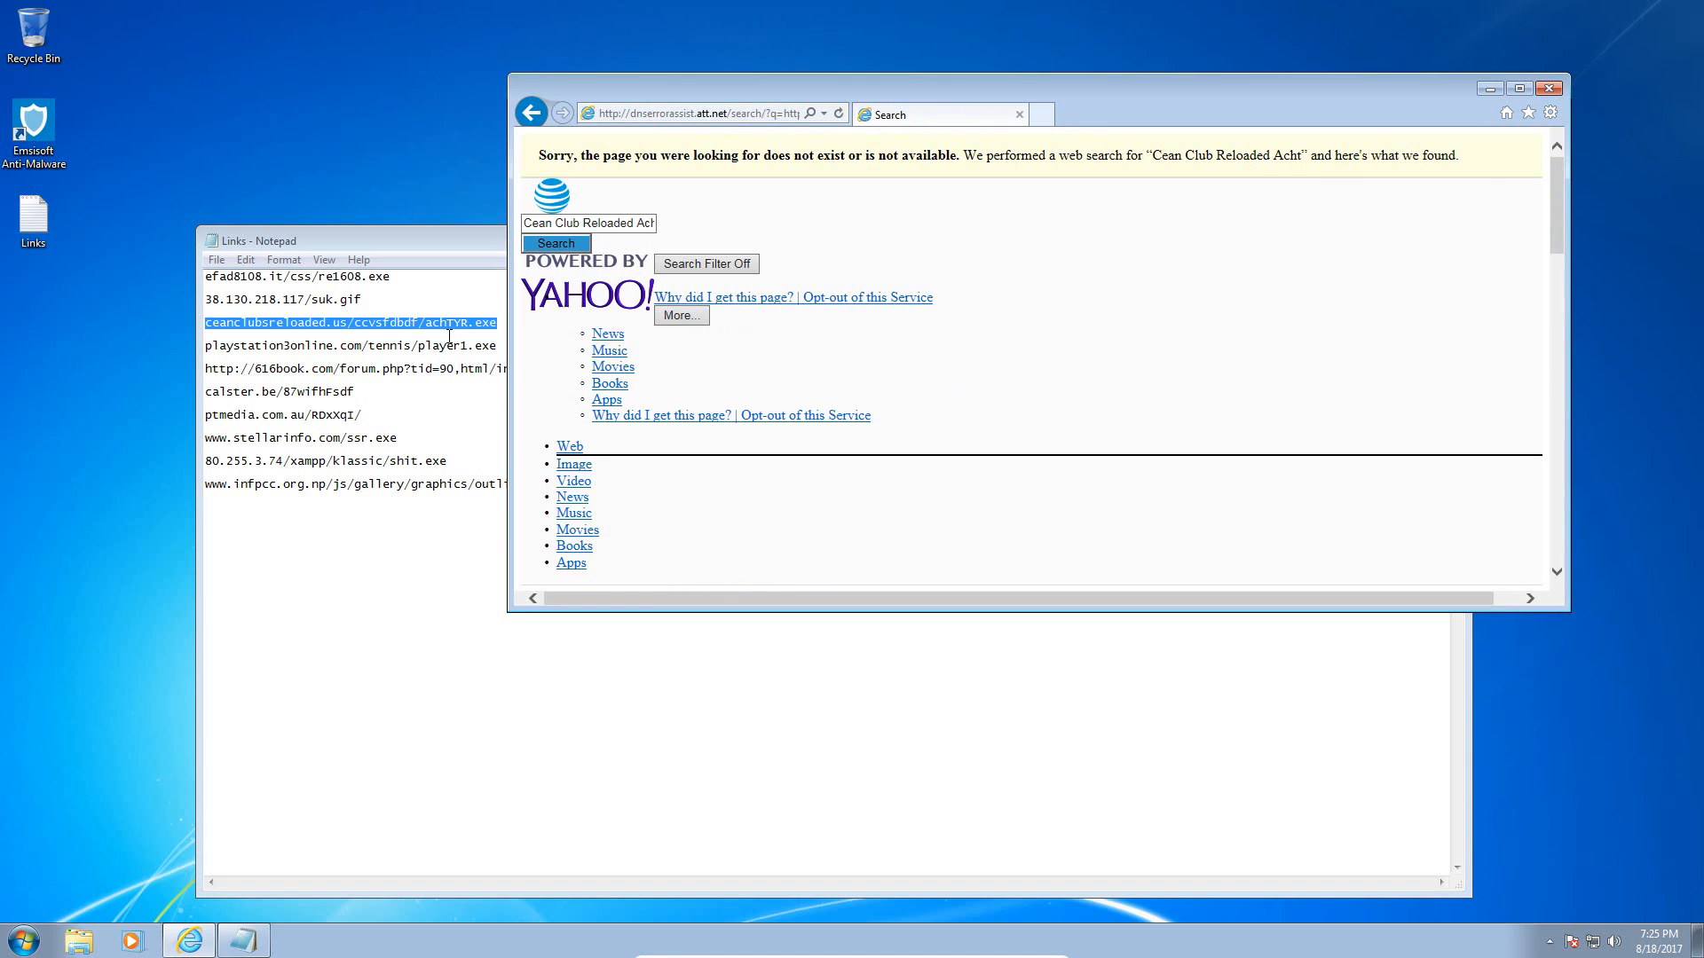
Carry the 616book and calster.be links from Notepad into Internet Explorer.
left_click(349, 344)
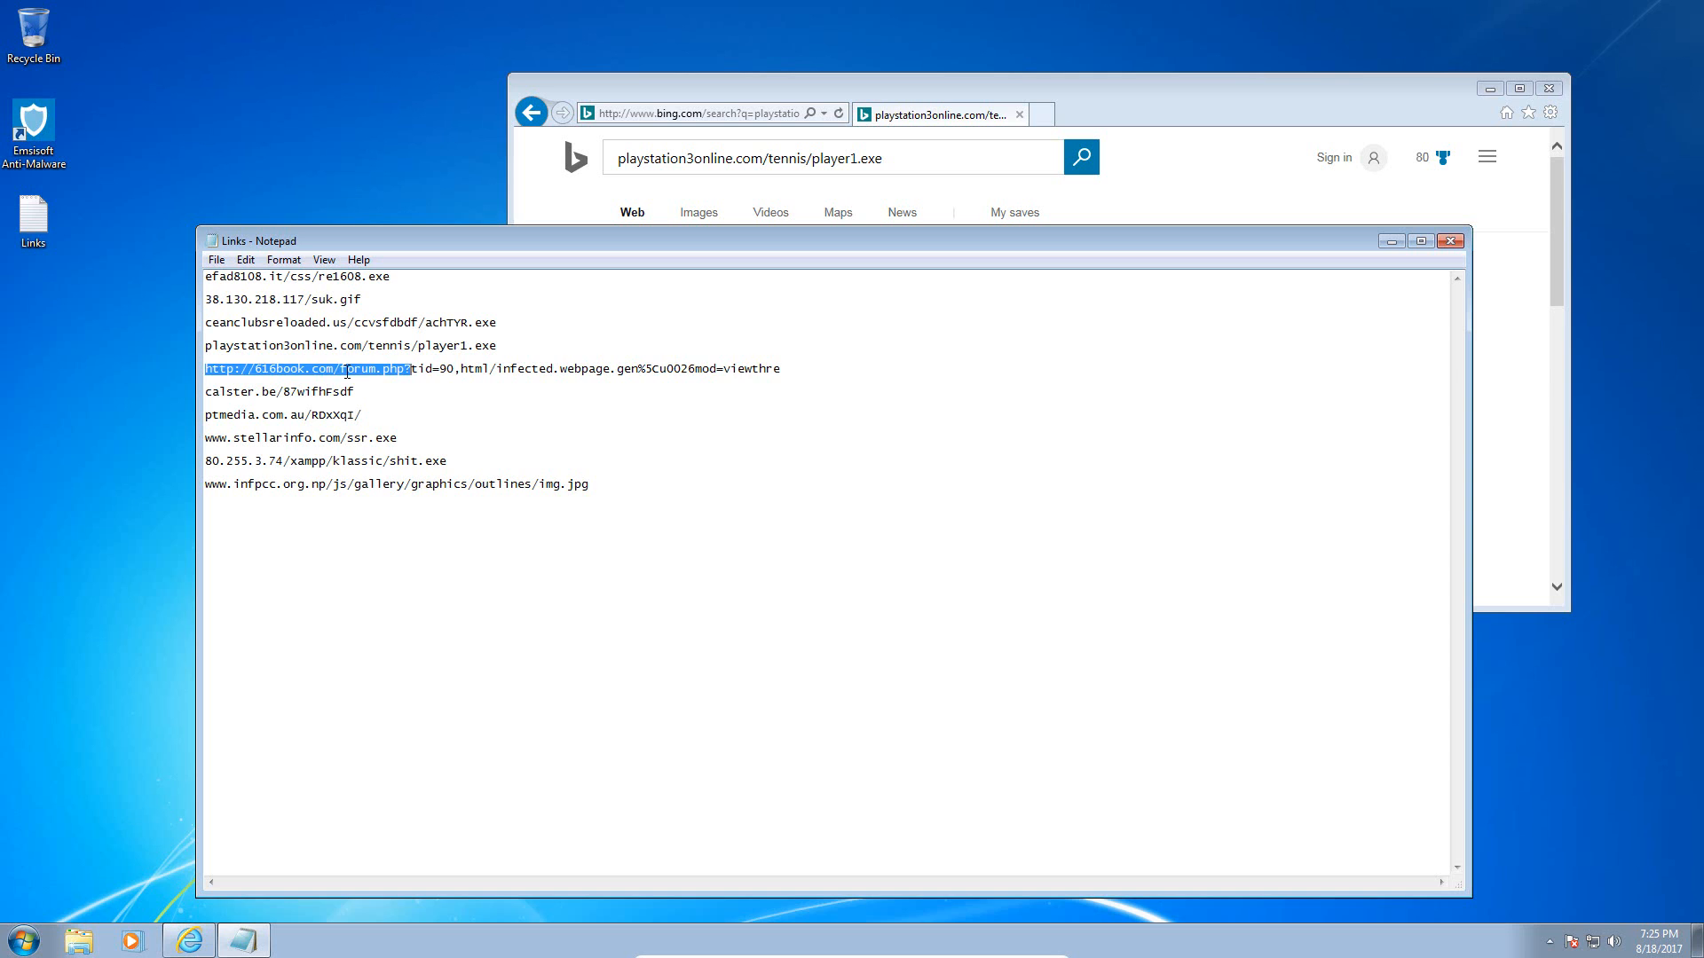
left_click(764, 369)
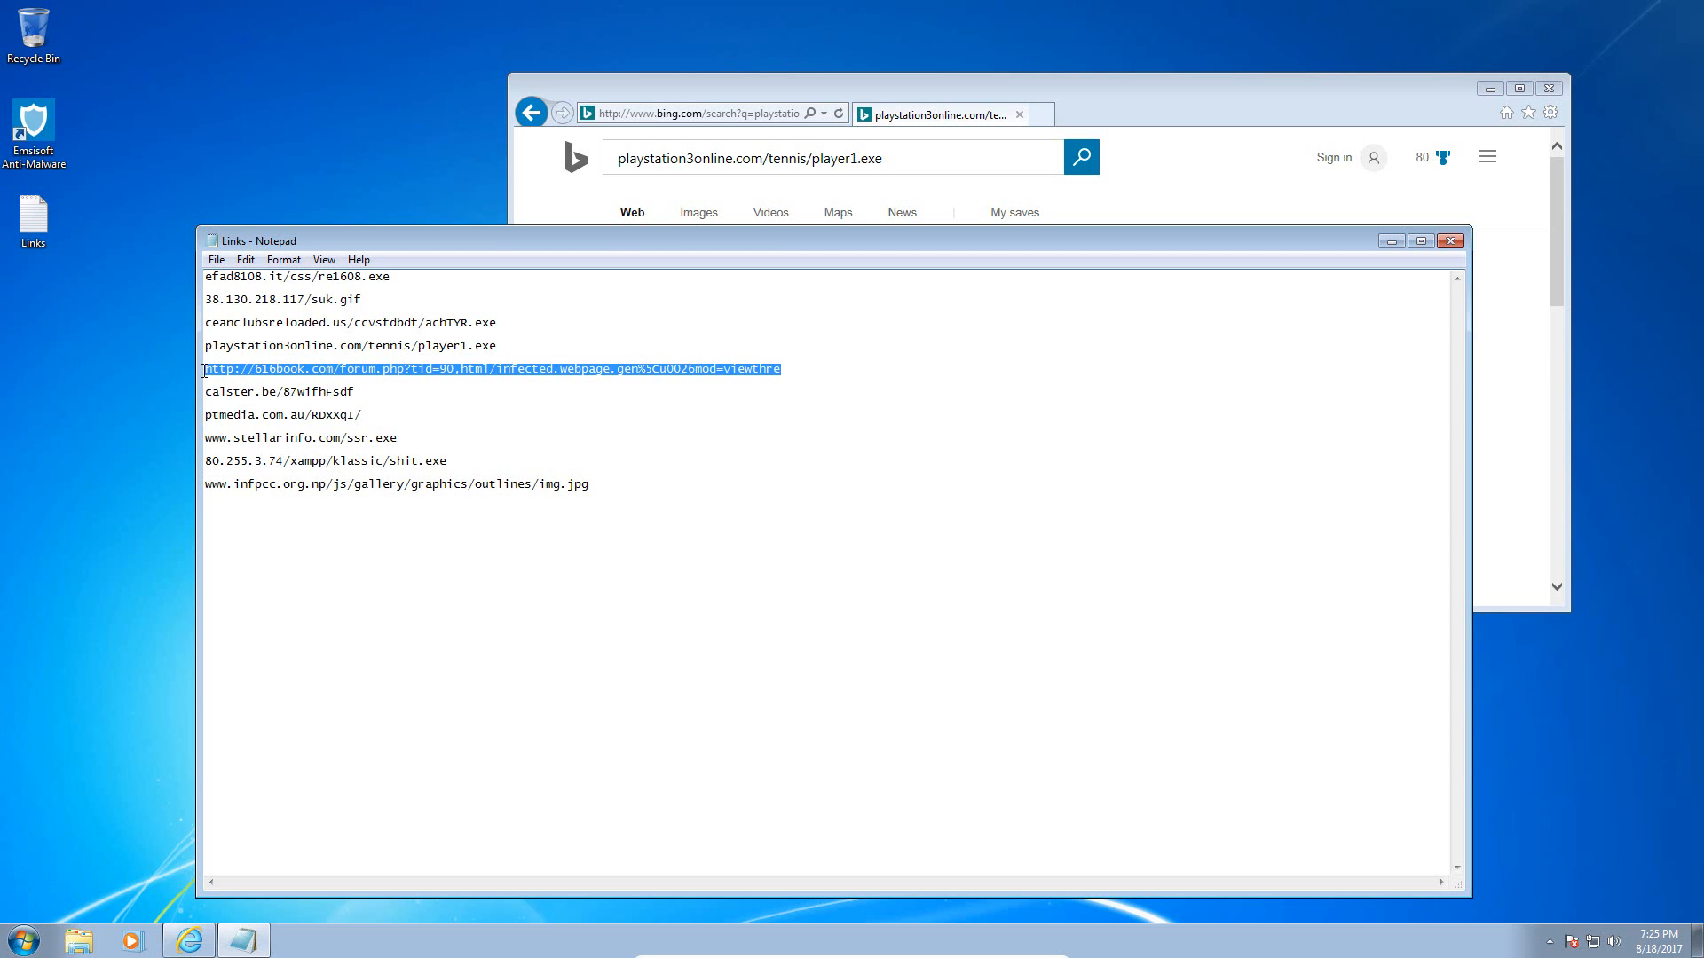
mouse_move(735, 85)
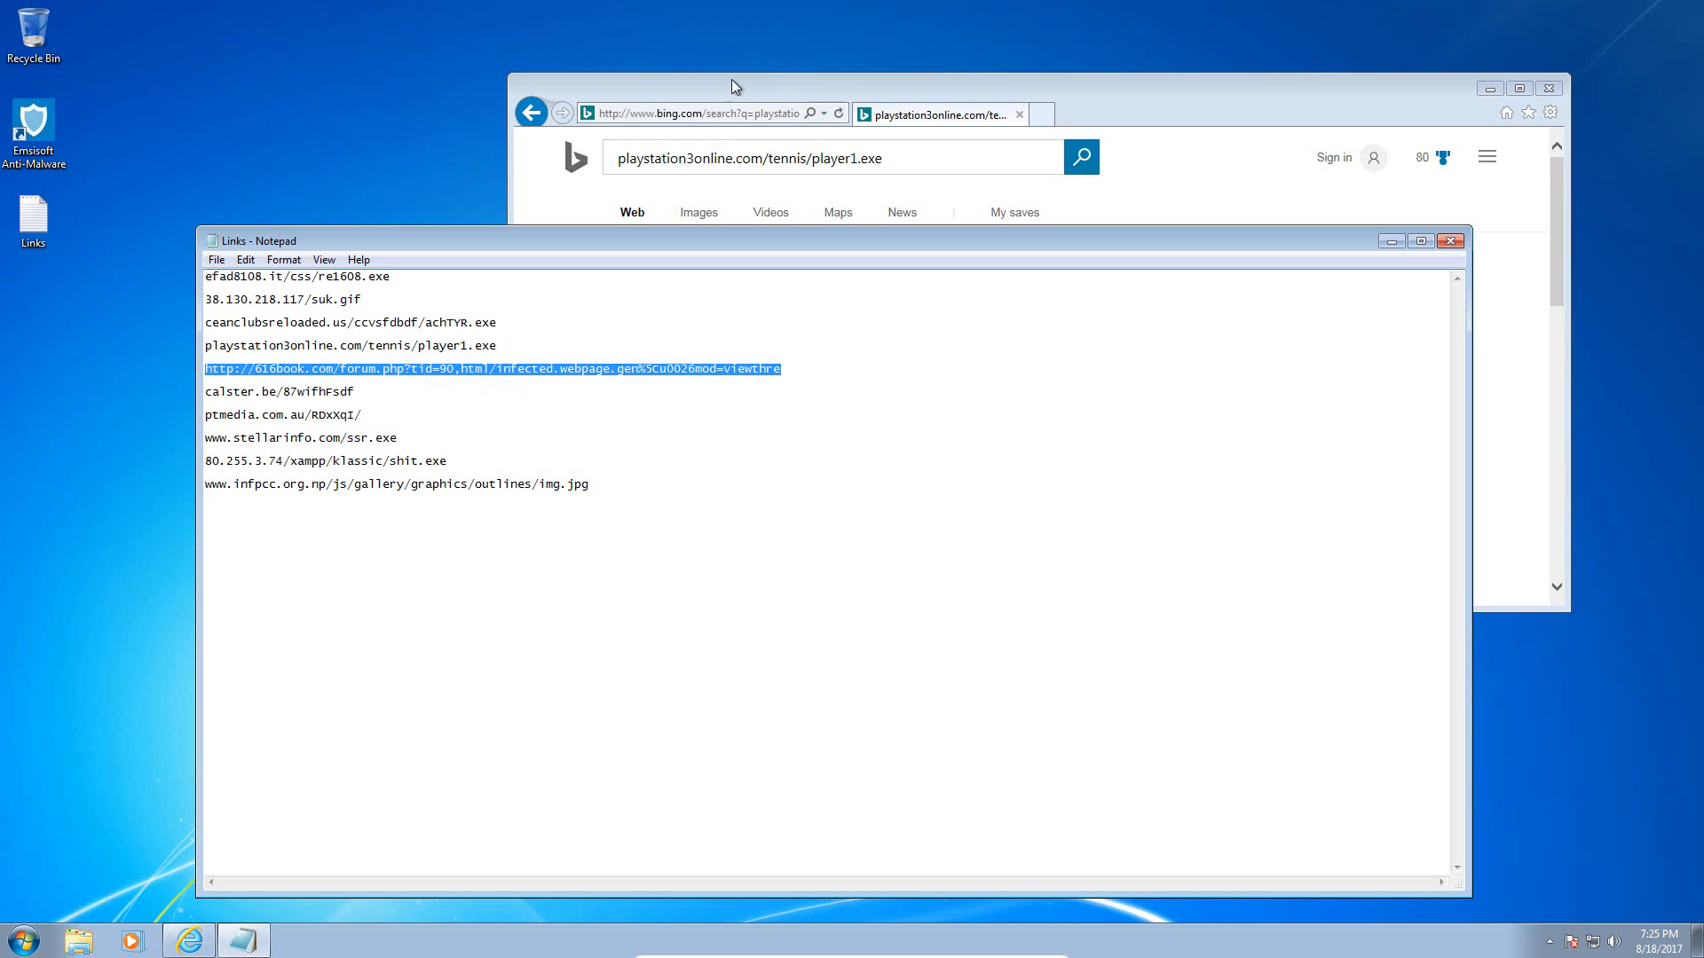
left_click(701, 112)
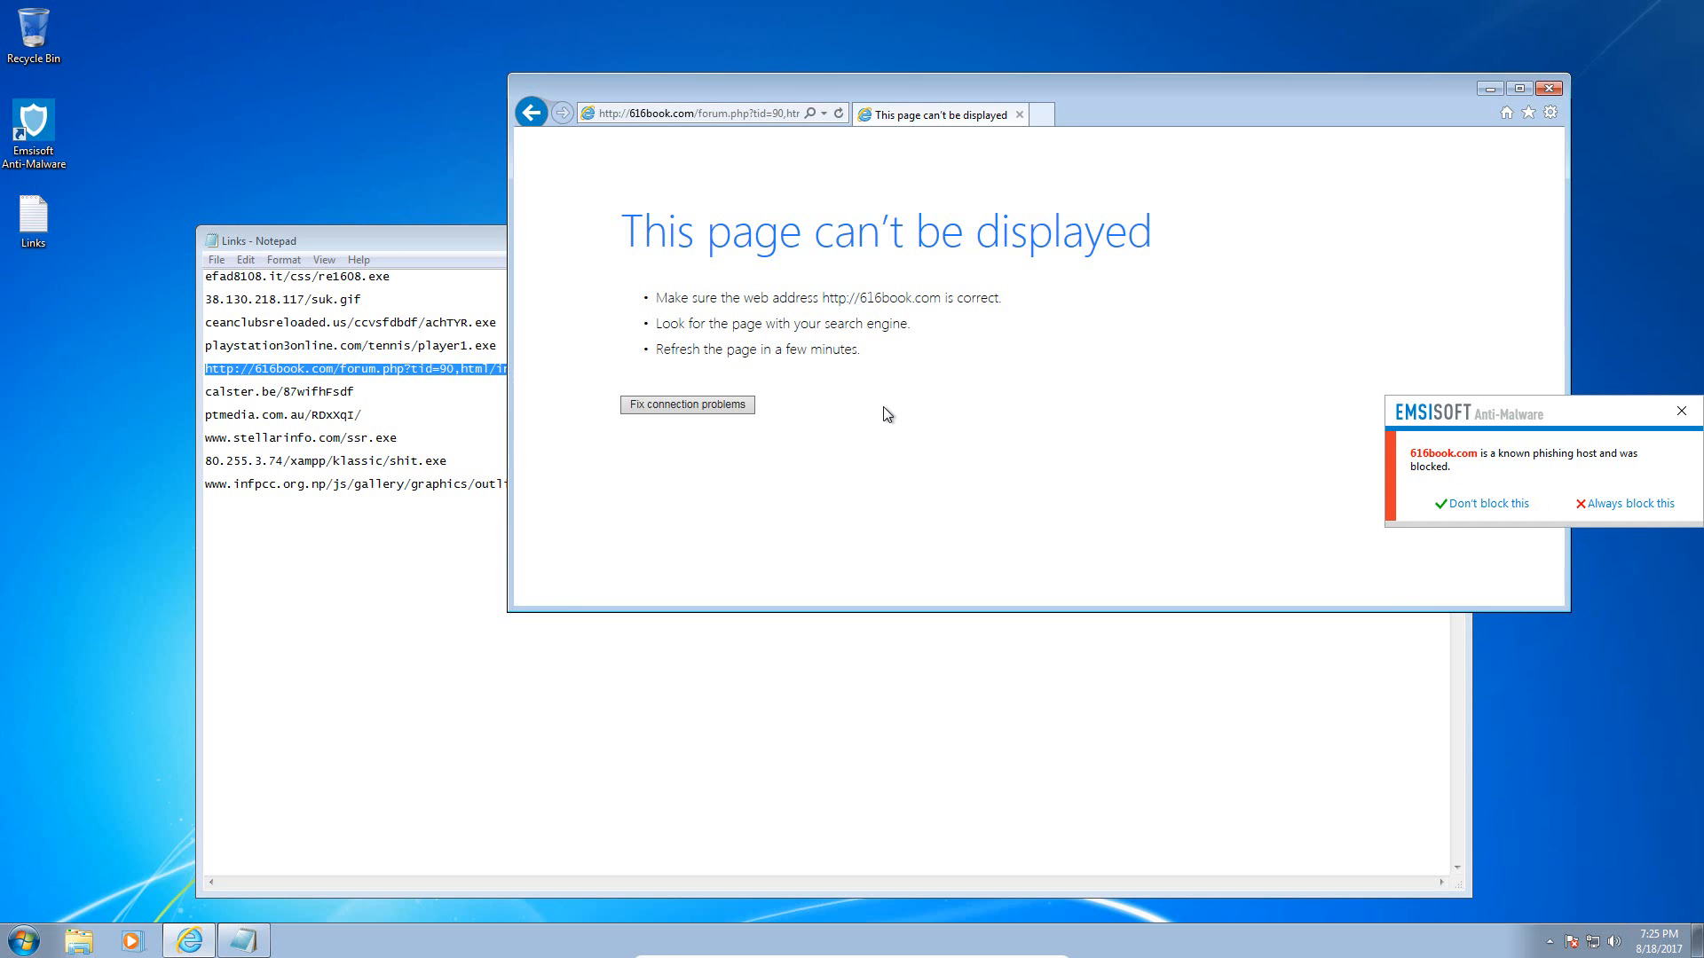
mouse_move(1681, 470)
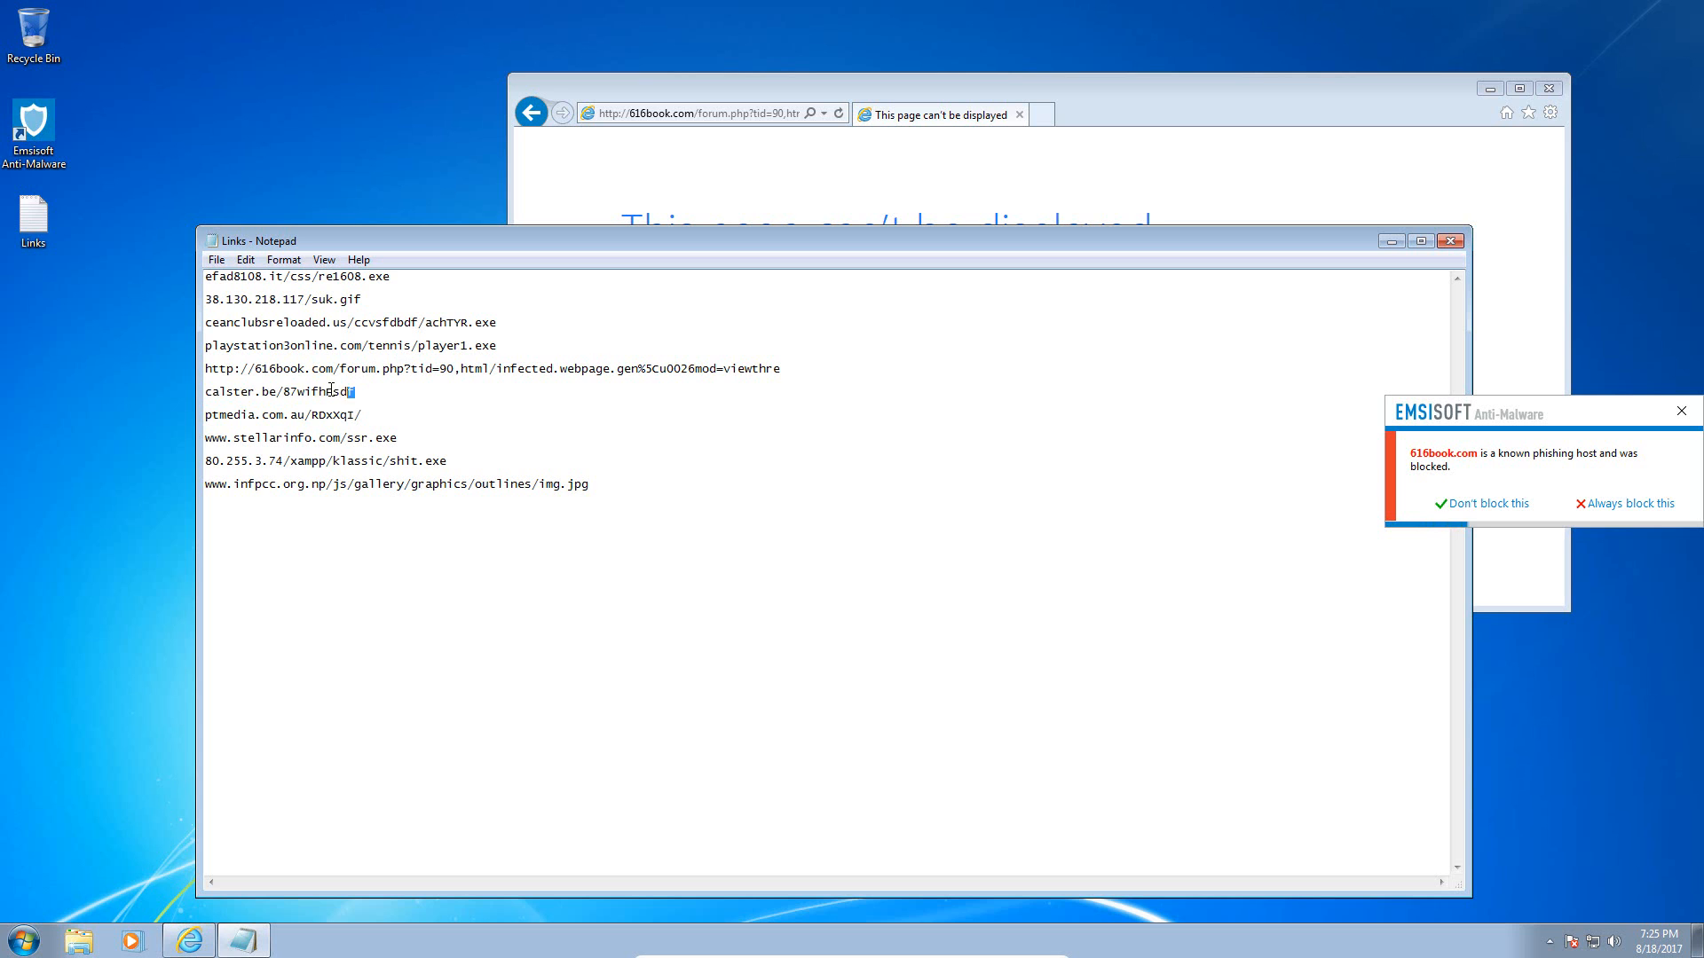
triple_click(278, 391)
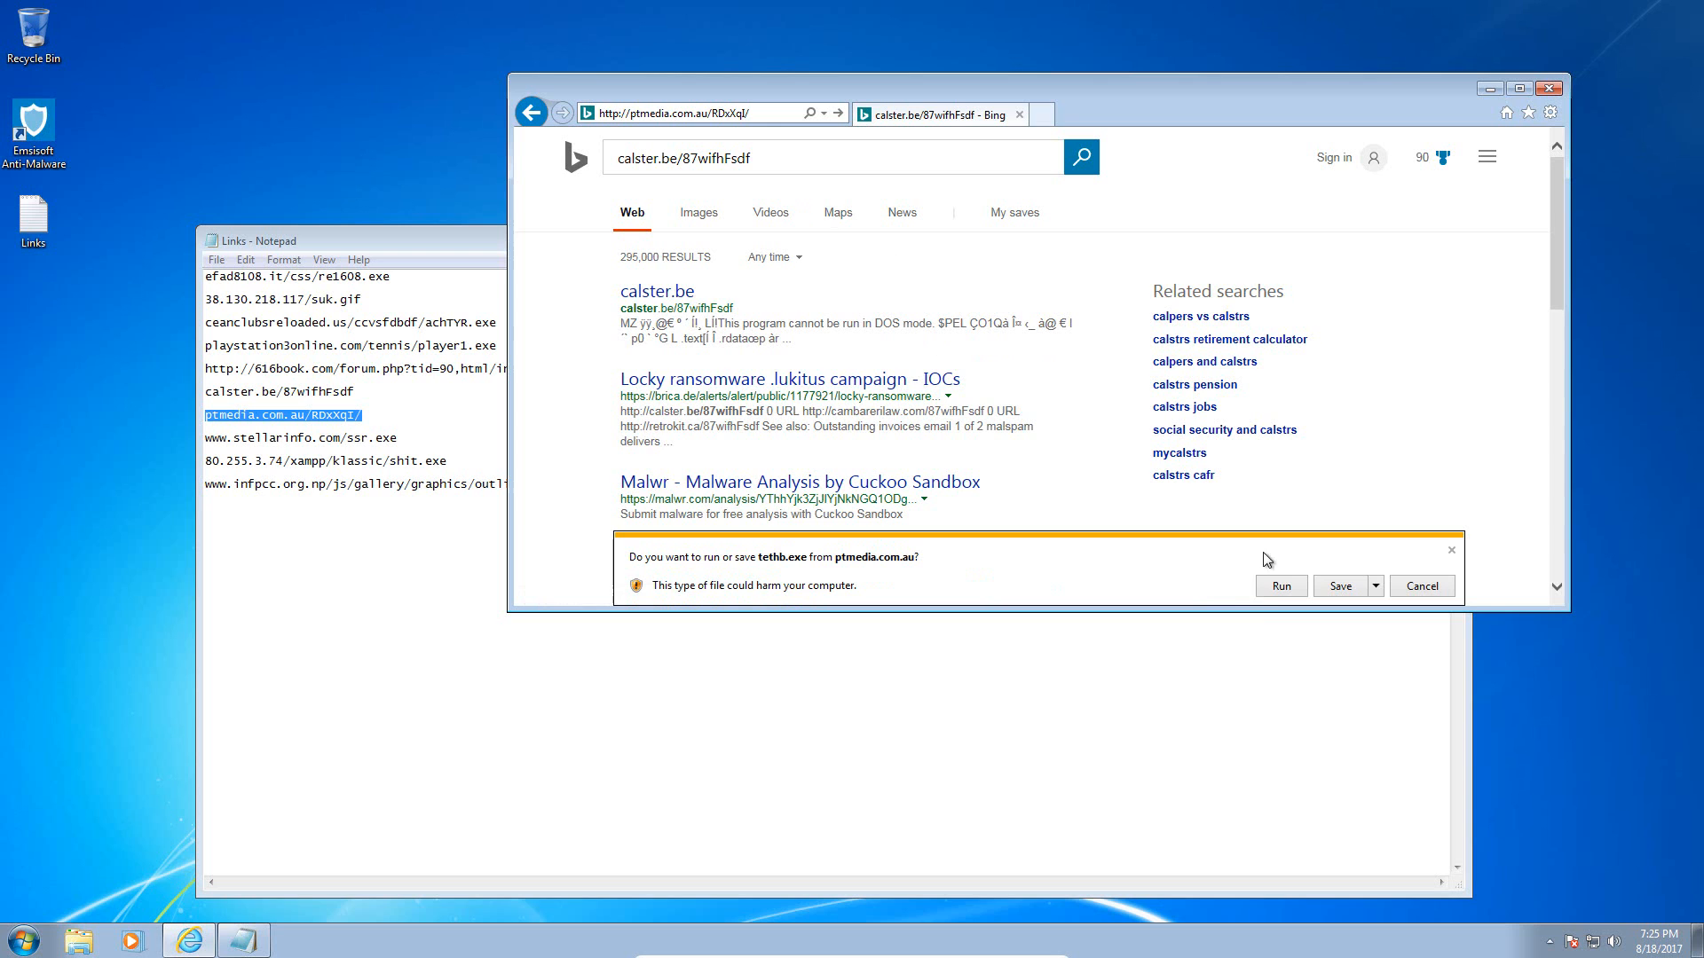
Run the tethb.exe download and acknowledge Emsisoft's virus warning.
left_click(1279, 586)
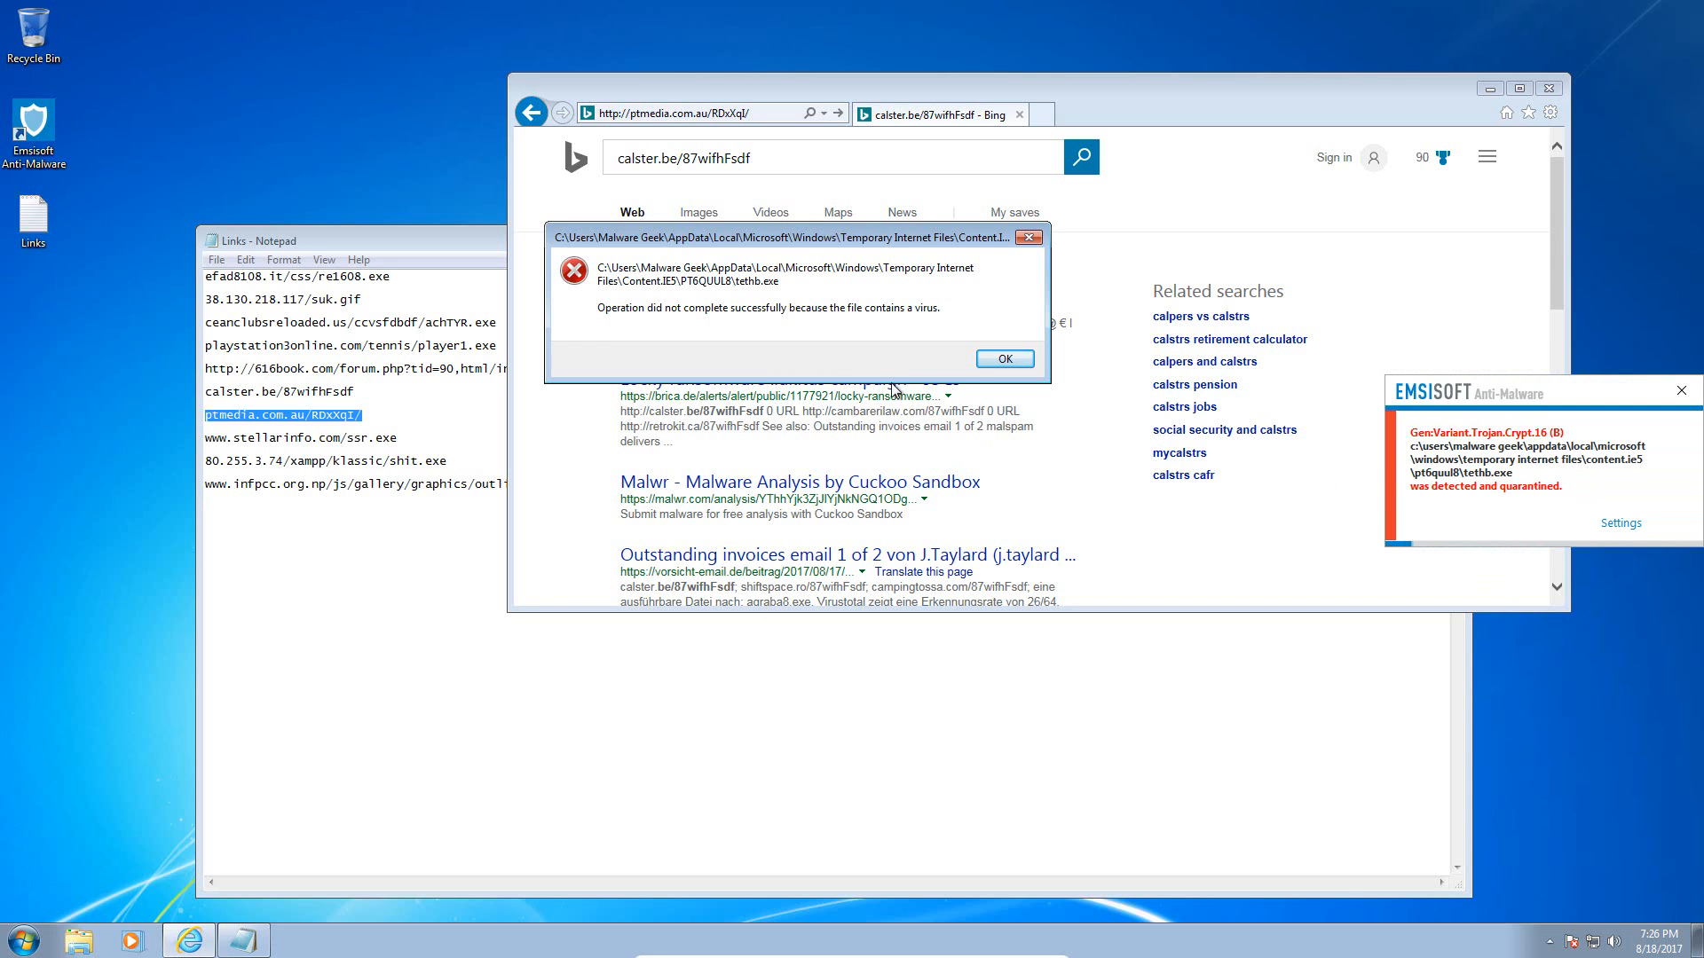
left_click(1003, 358)
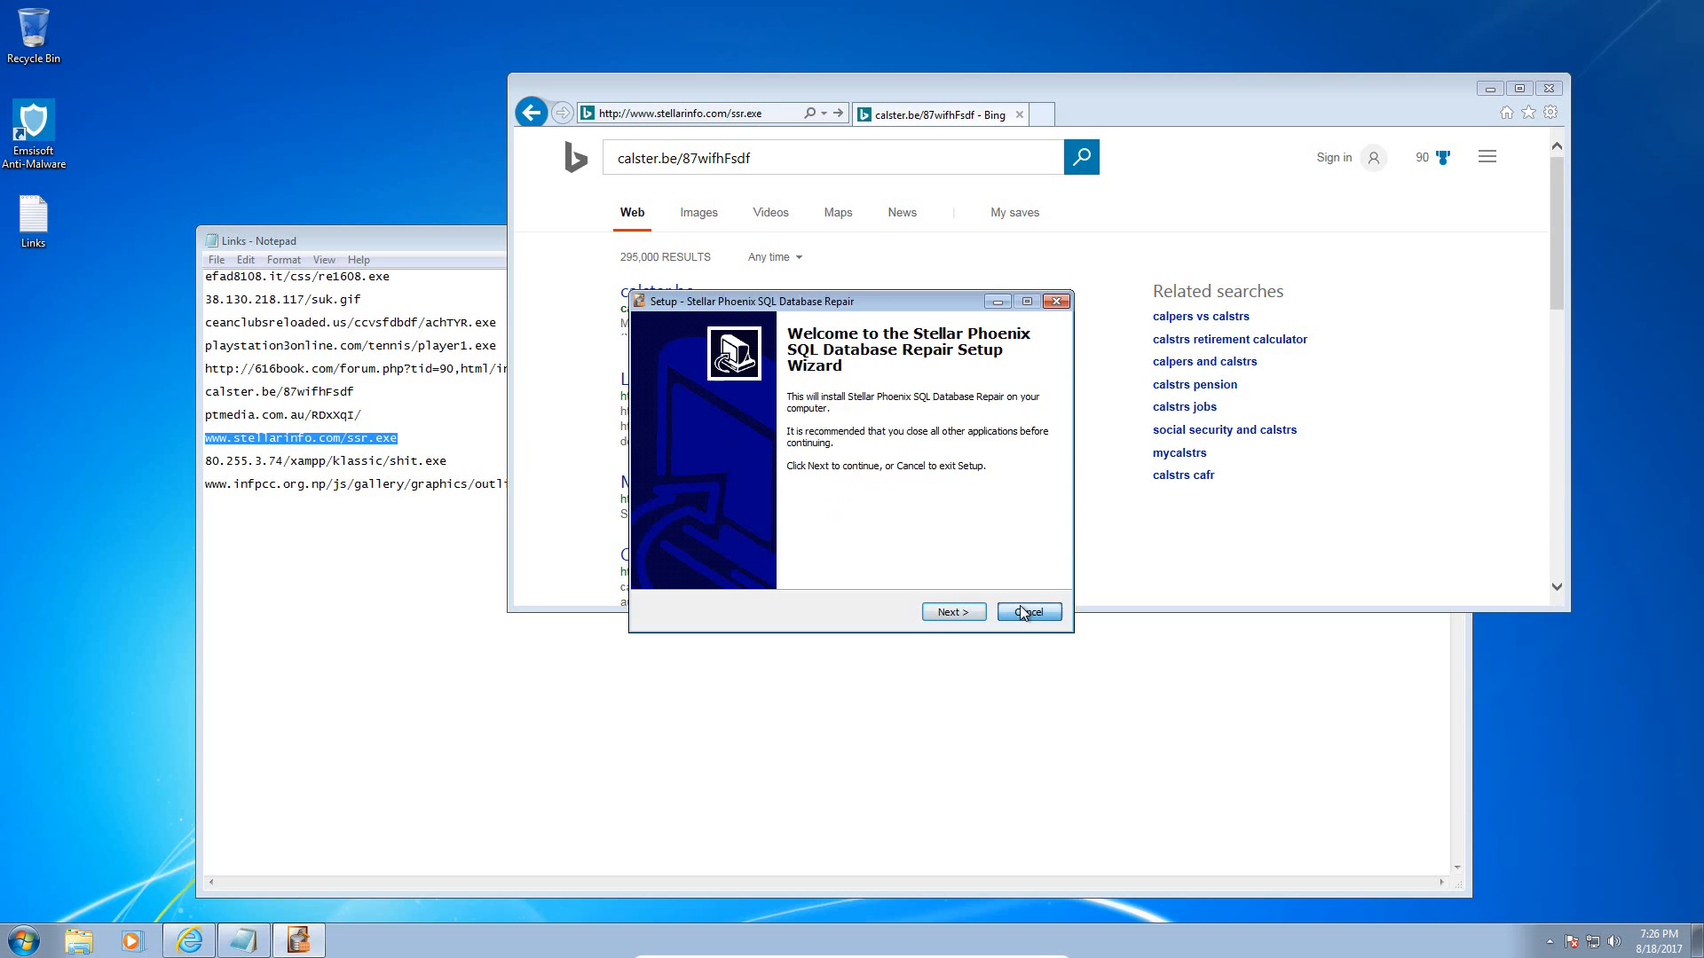
Cancel the Stellar Phoenix SQL Database Repair setup wizard.
left_click(1026, 611)
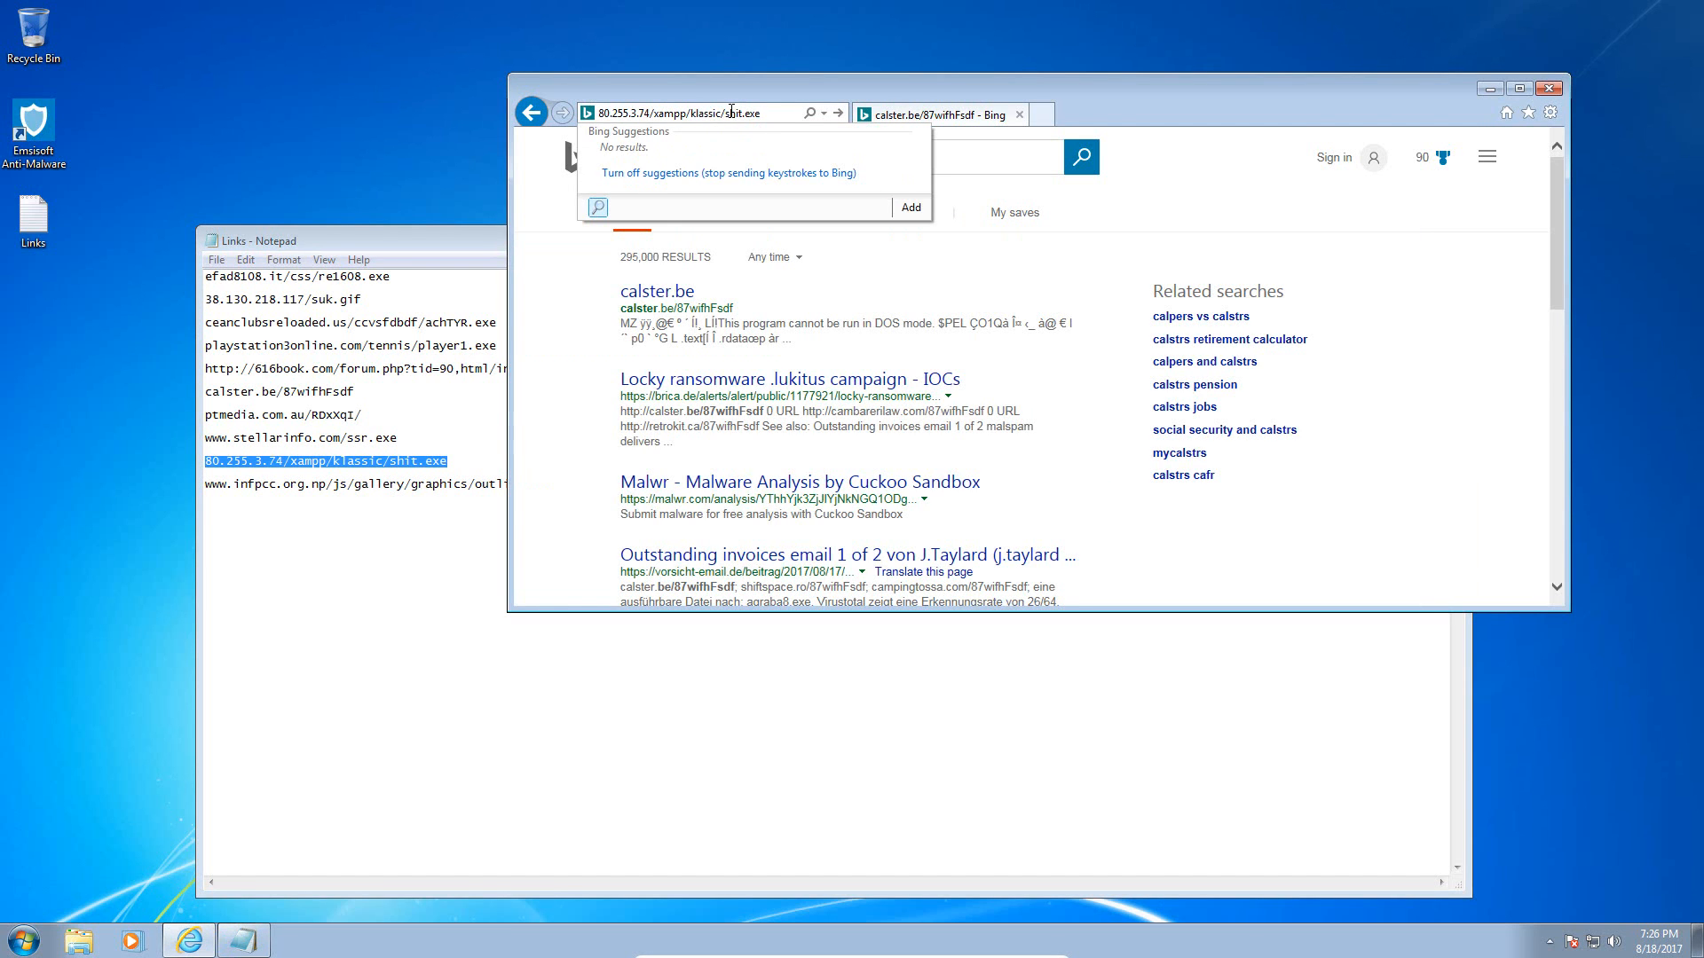
mouse_move(826, 270)
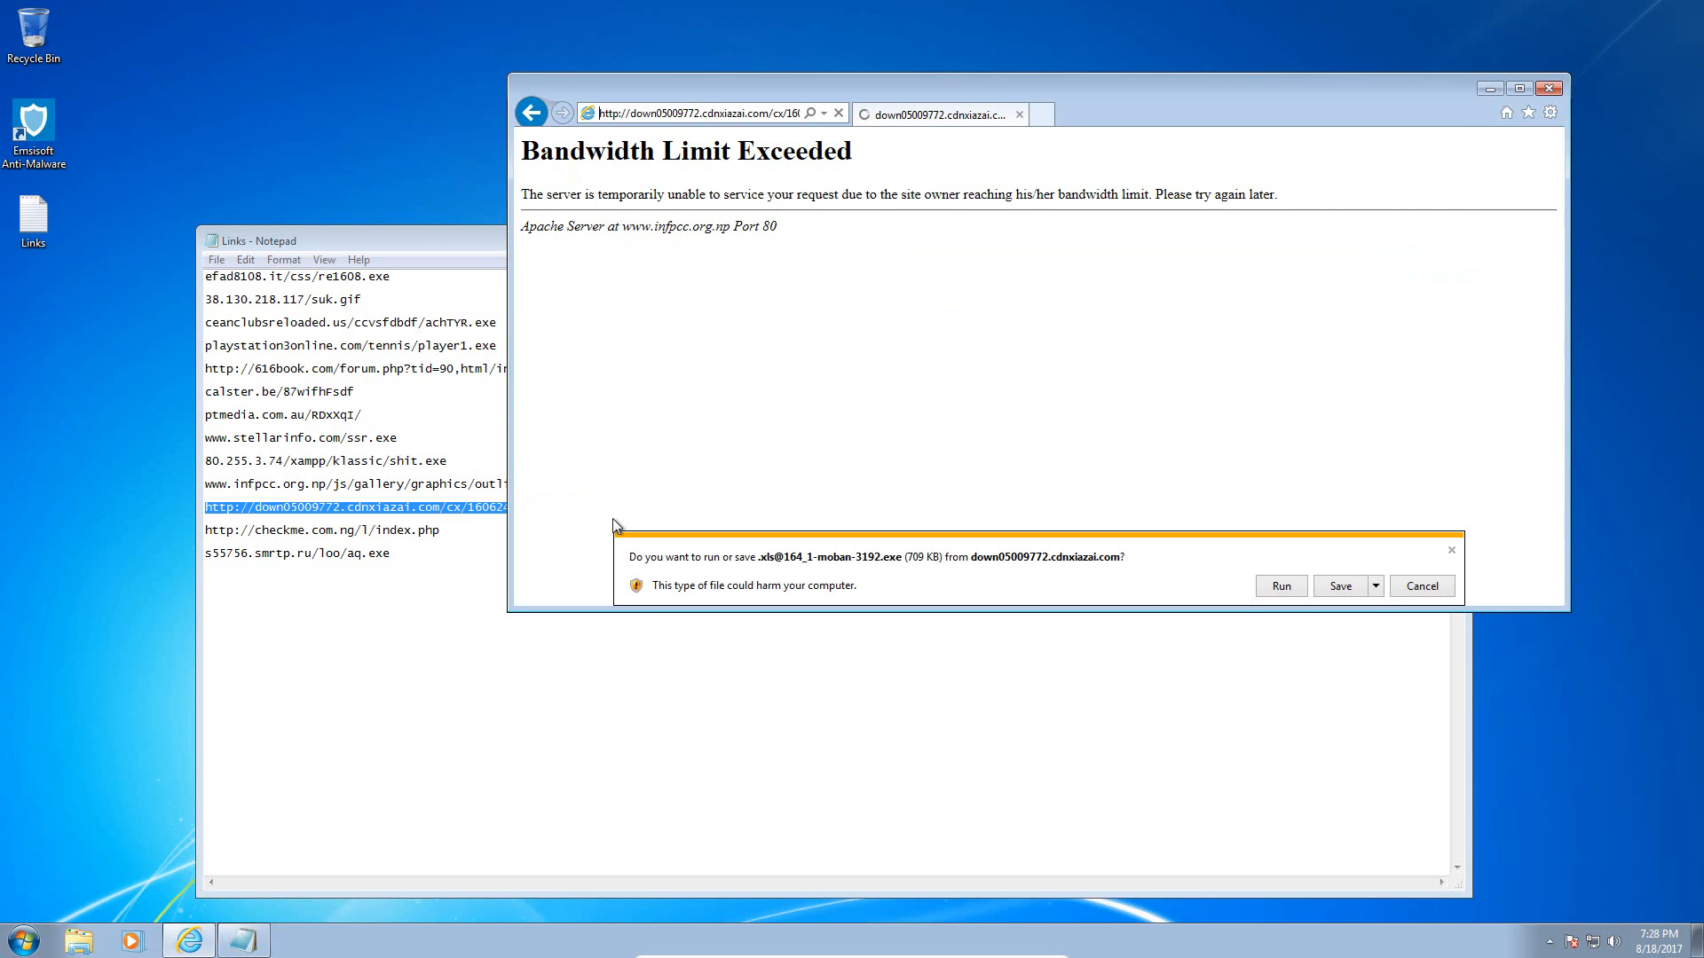
Run the moban-3192.exe download, then select the checkme.com.ng link in Notepad.
left_click(1339, 586)
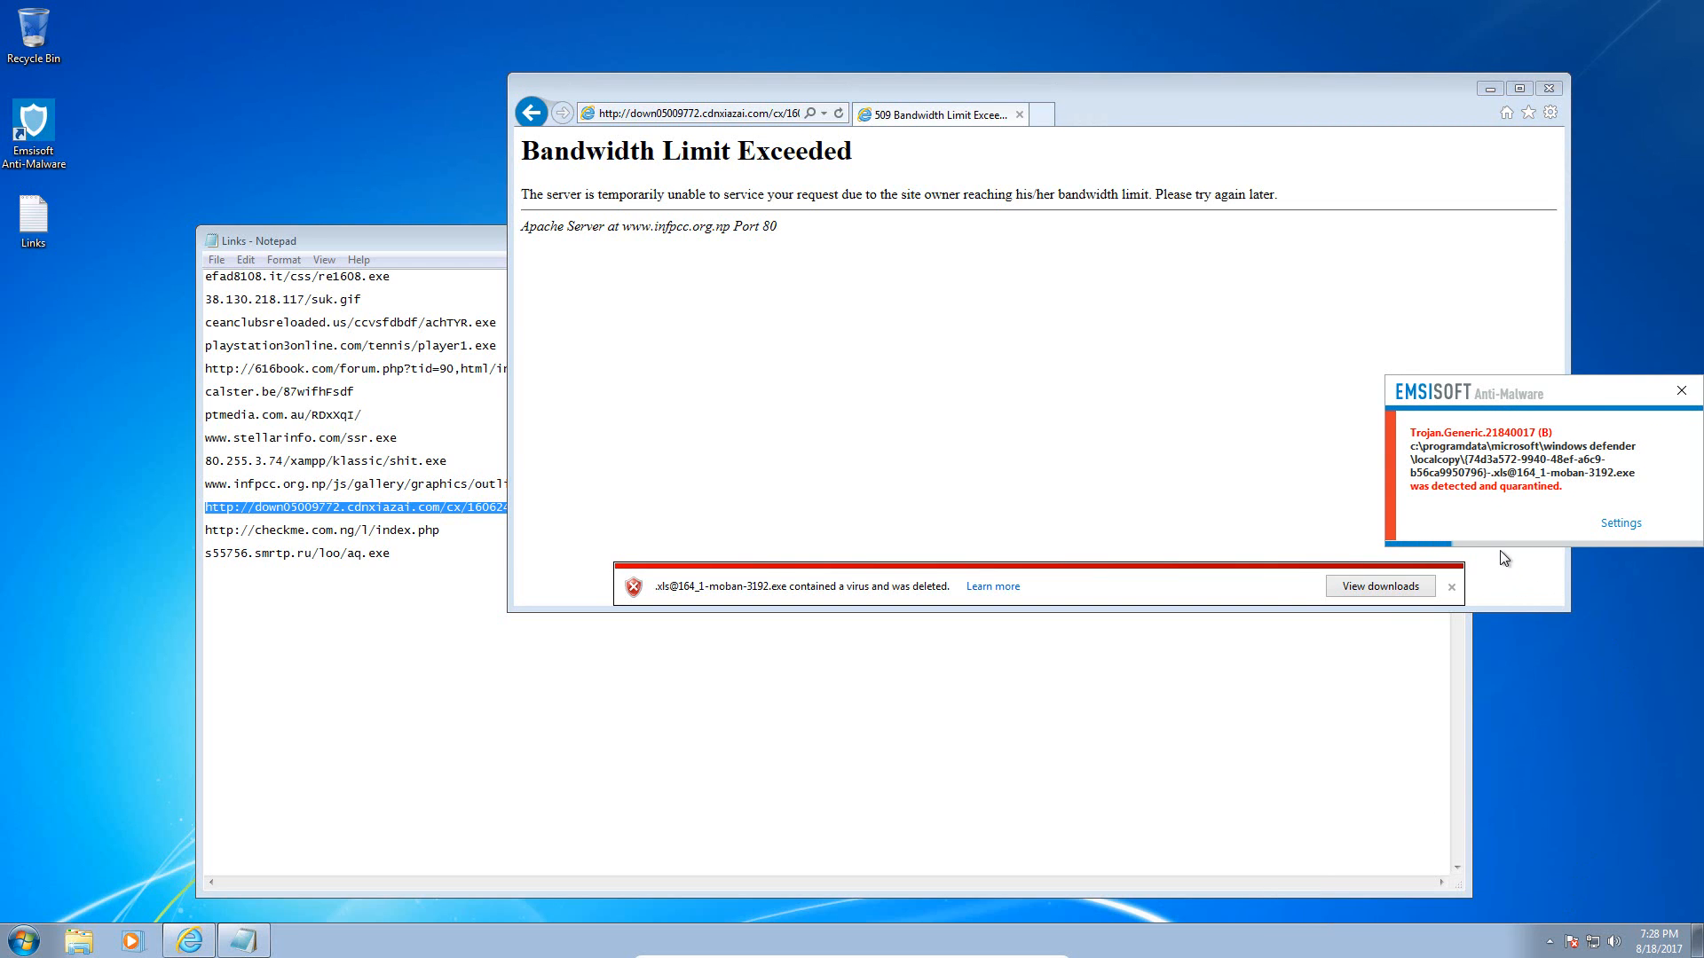
mouse_move(1516, 490)
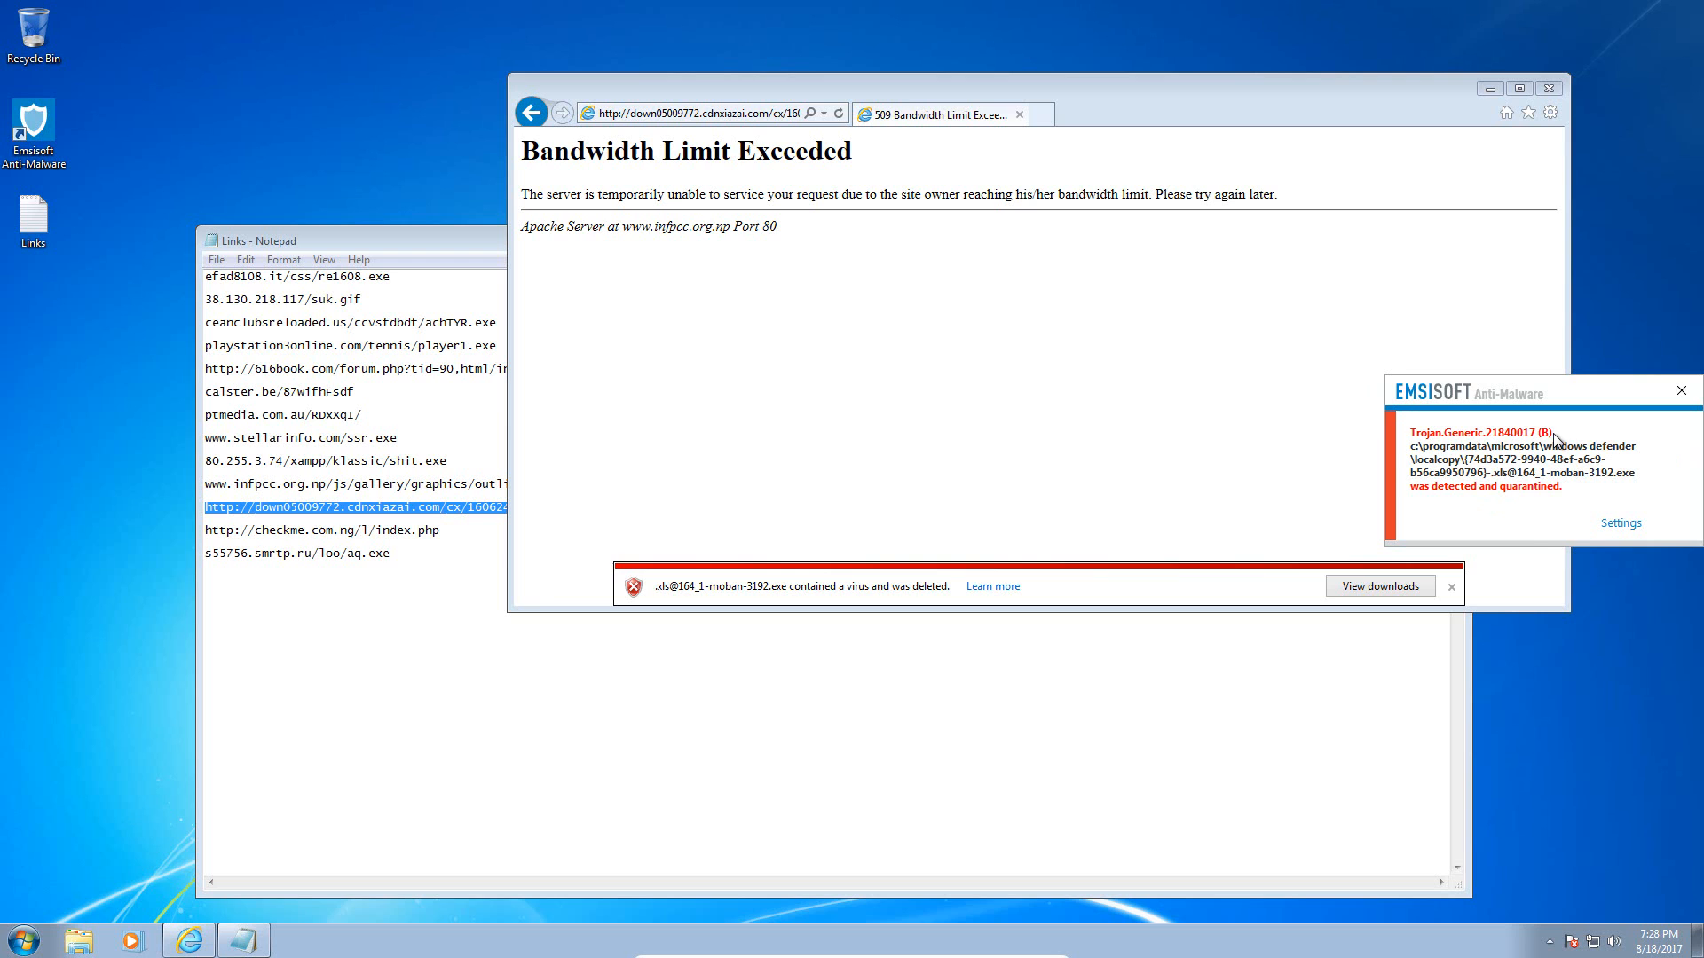
mouse_move(1278, 483)
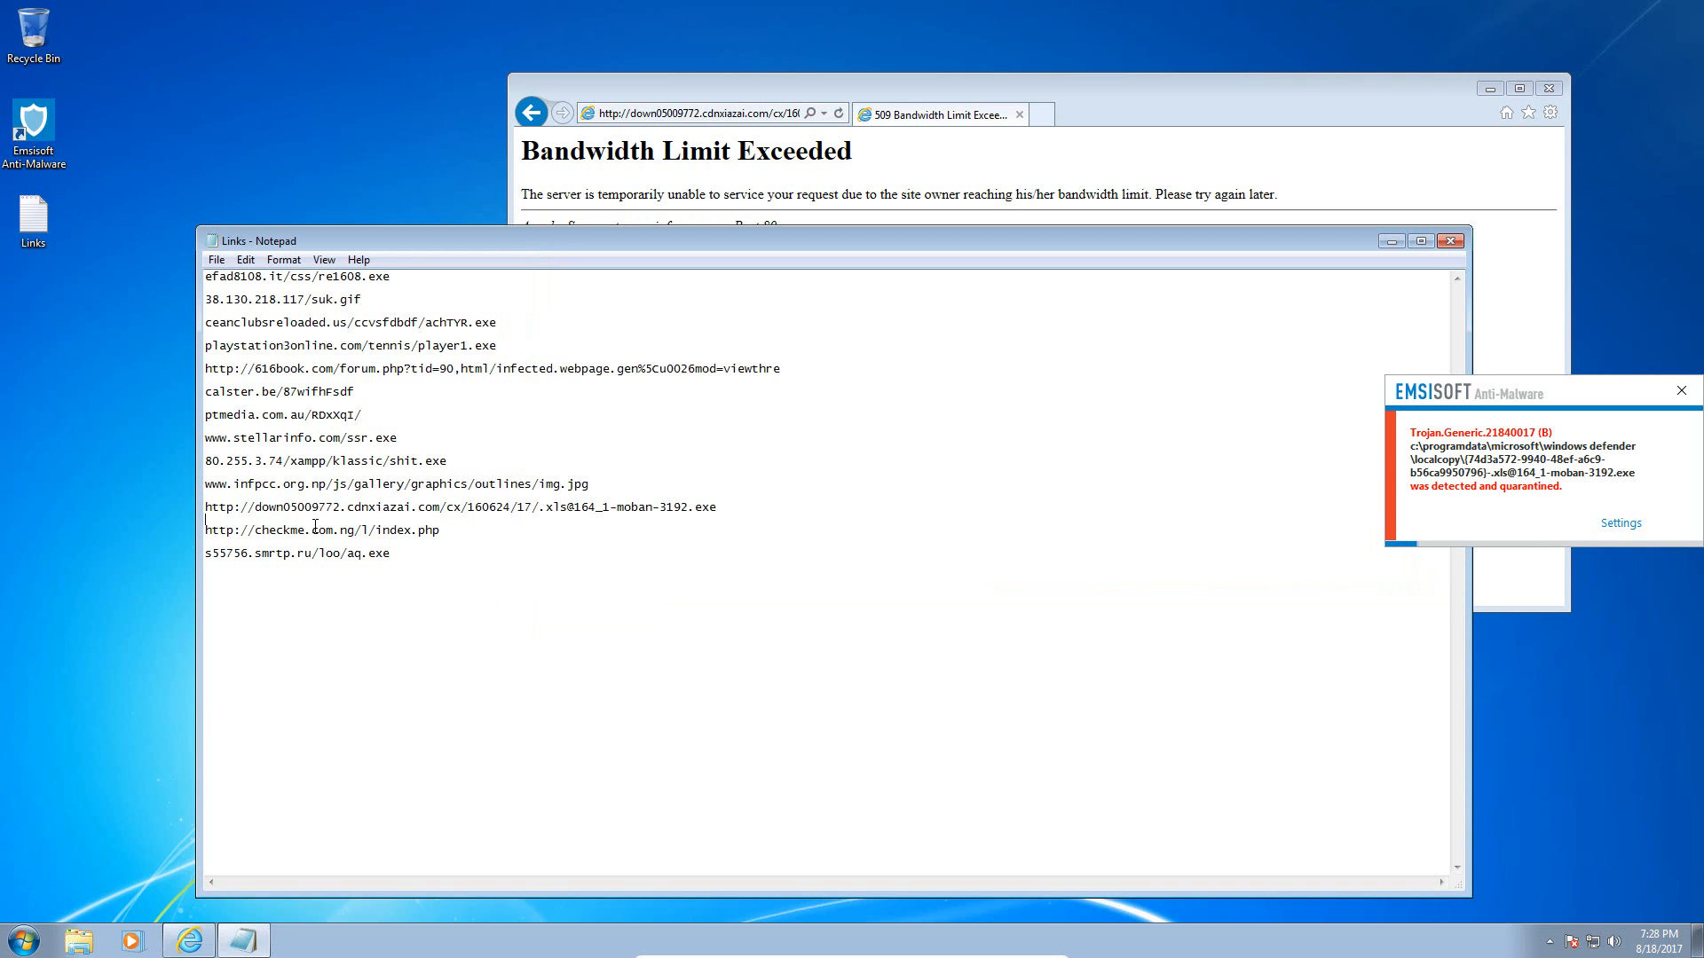
double_click(320, 531)
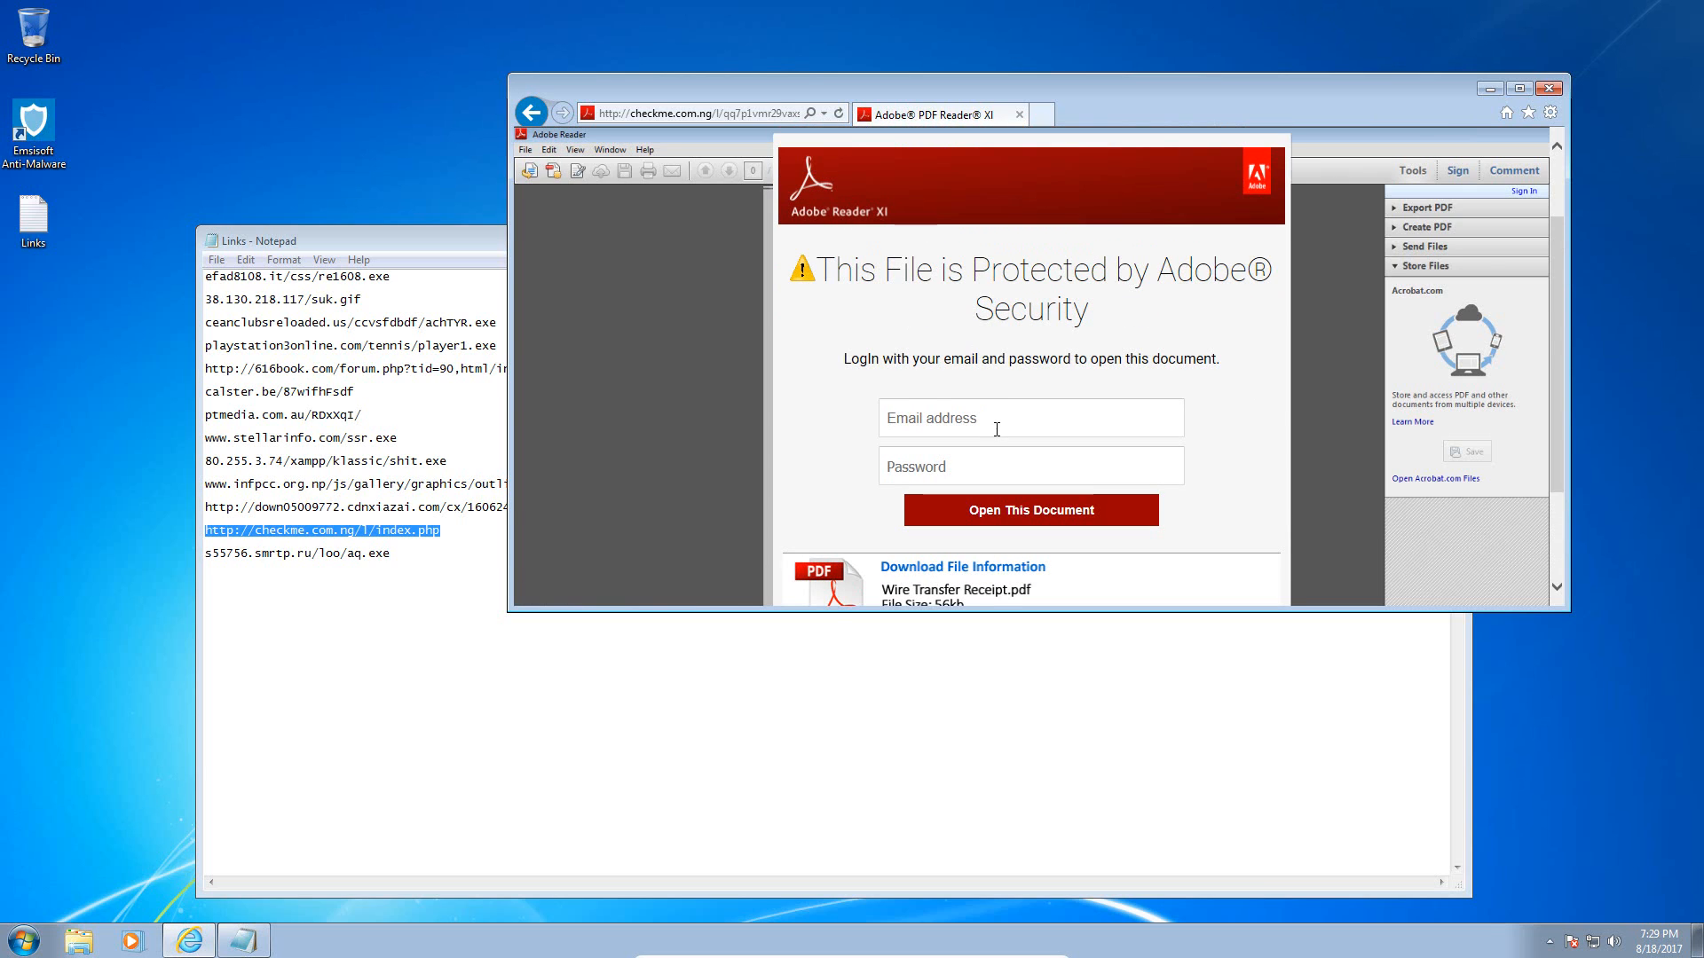
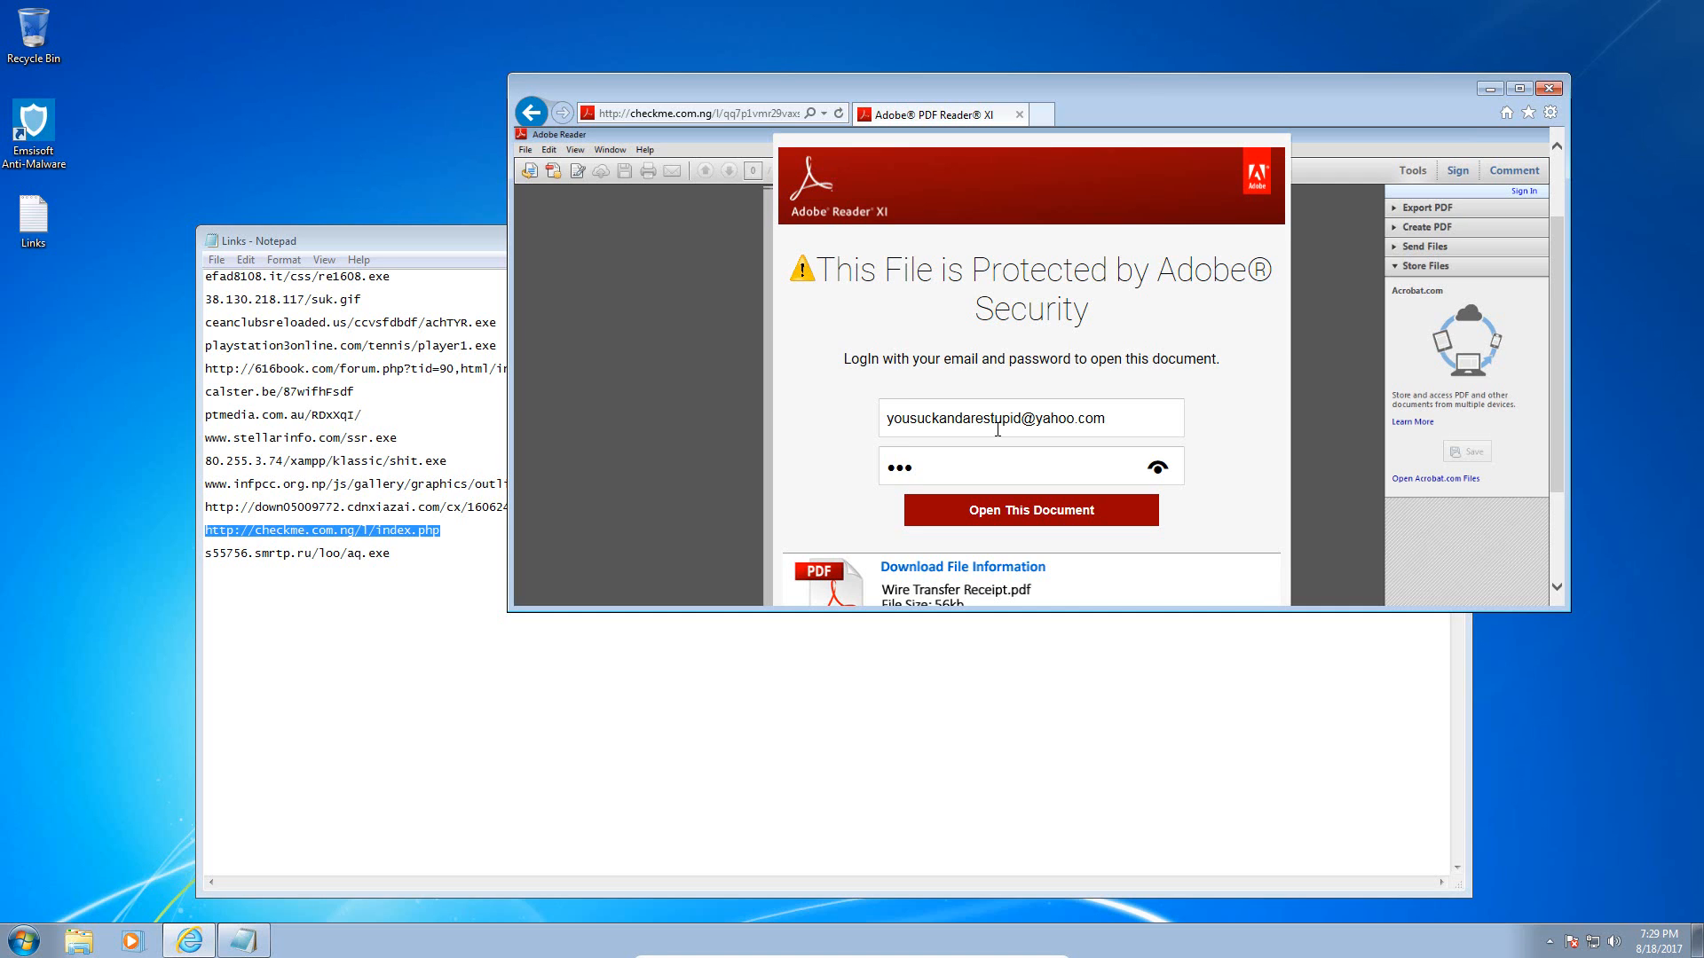
type("password")
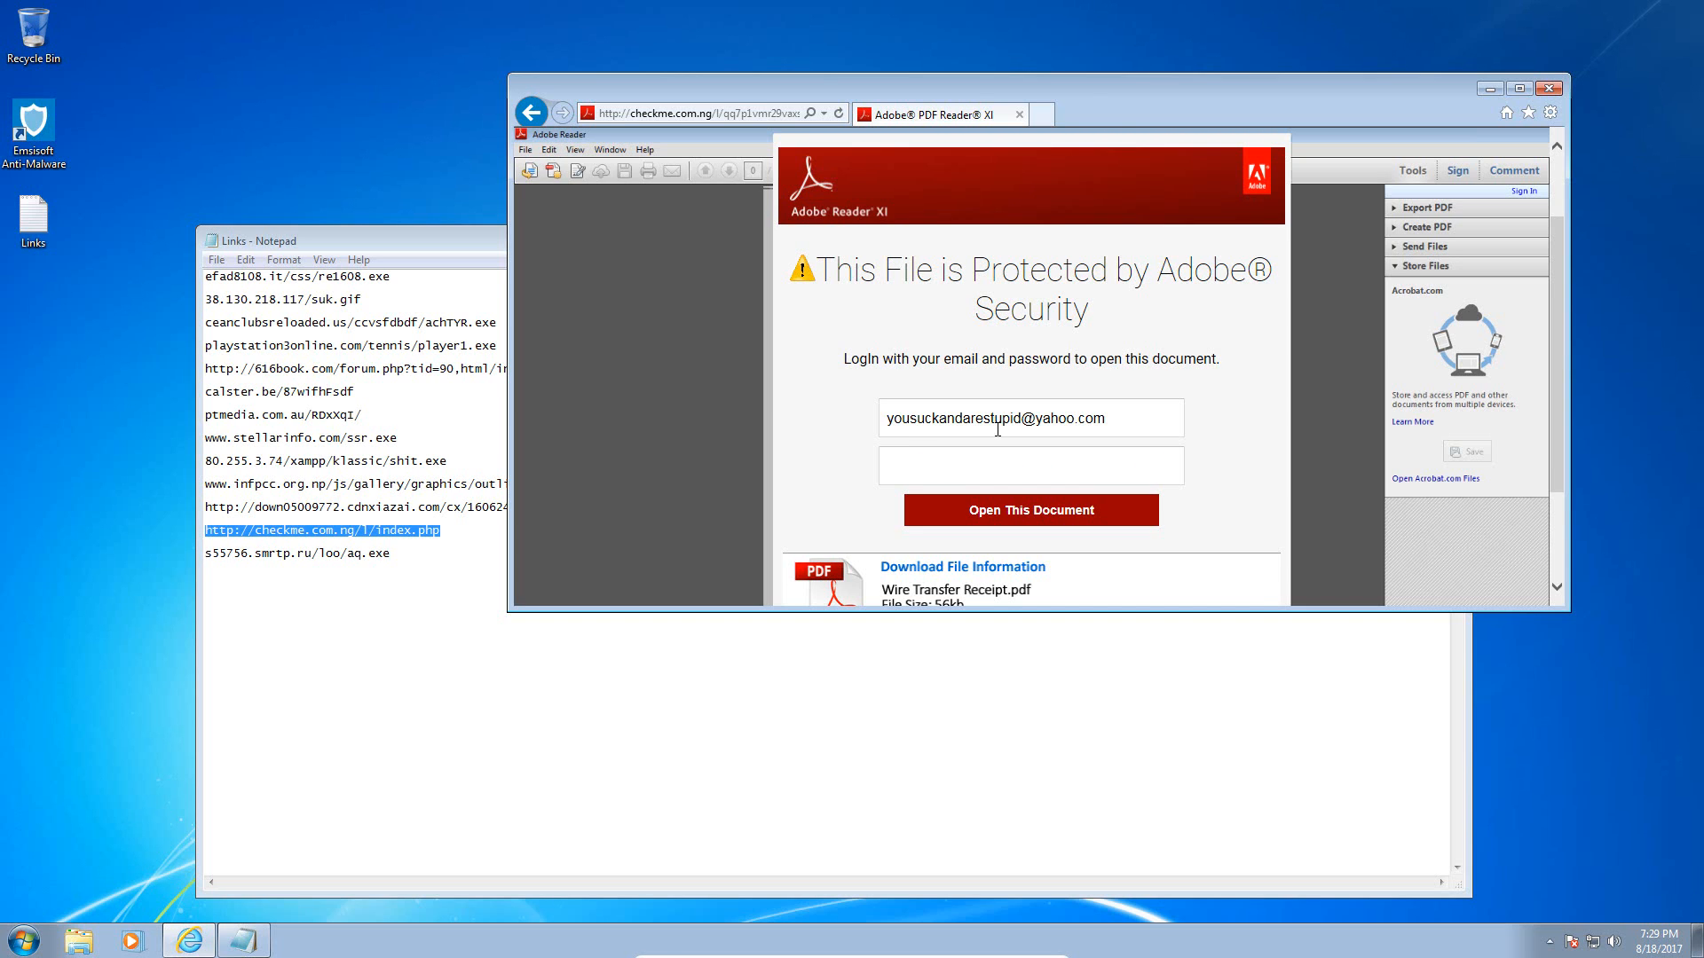
type("password")
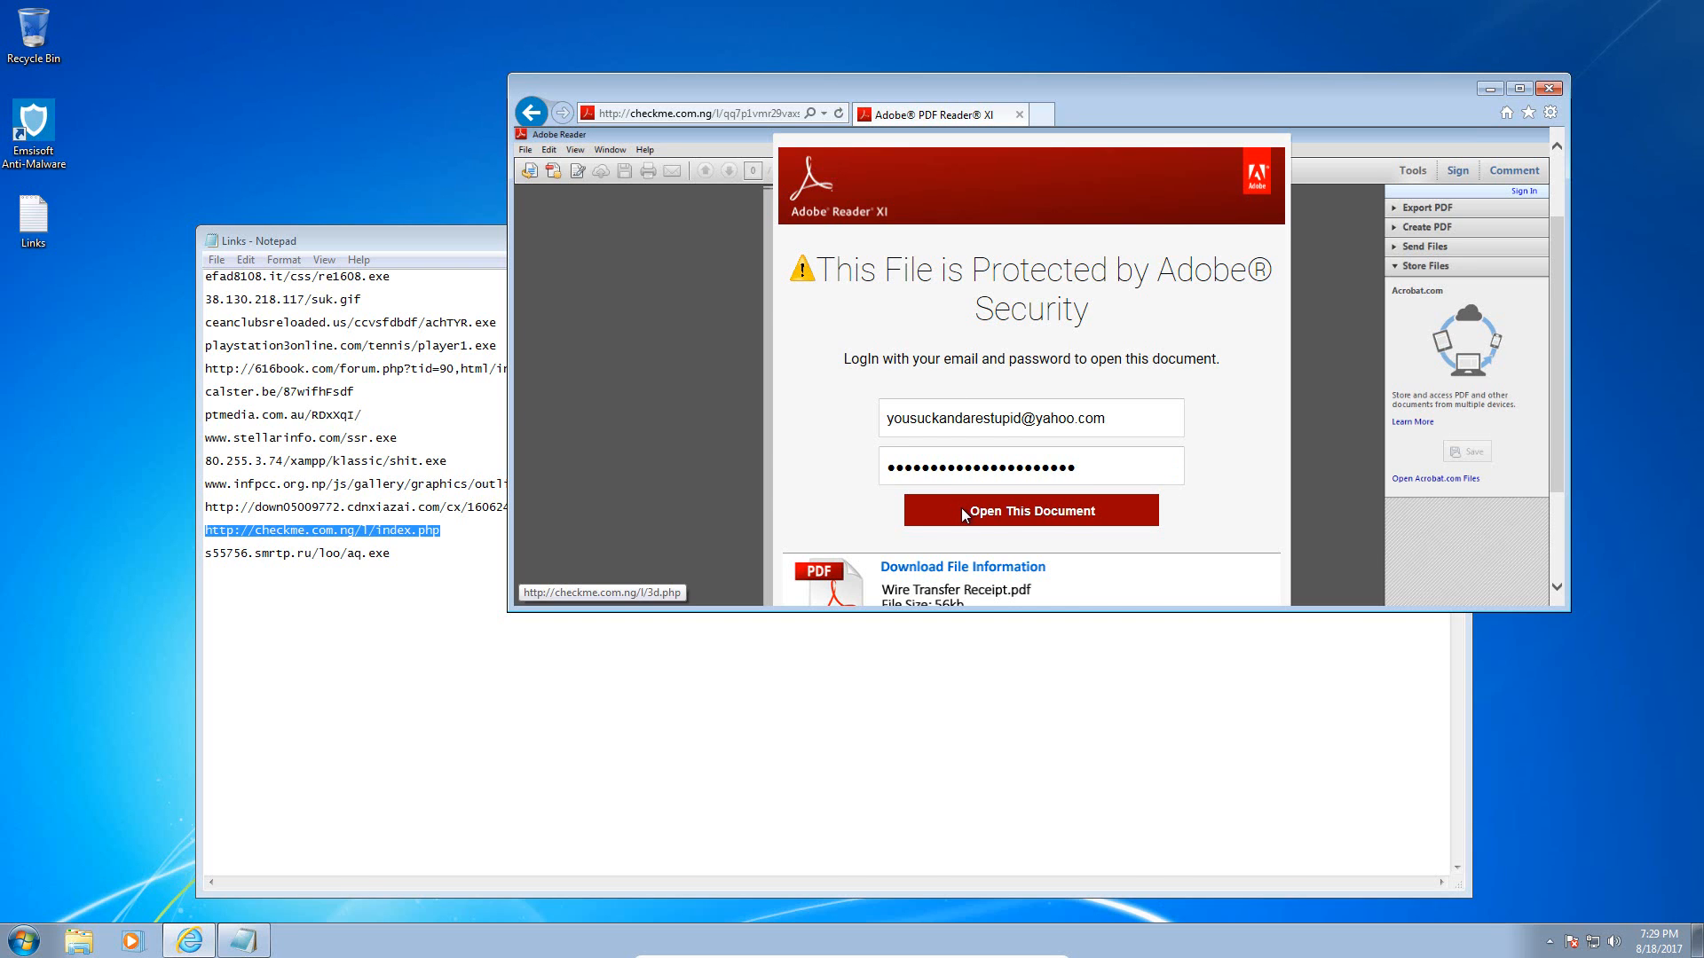
left_click(1030, 509)
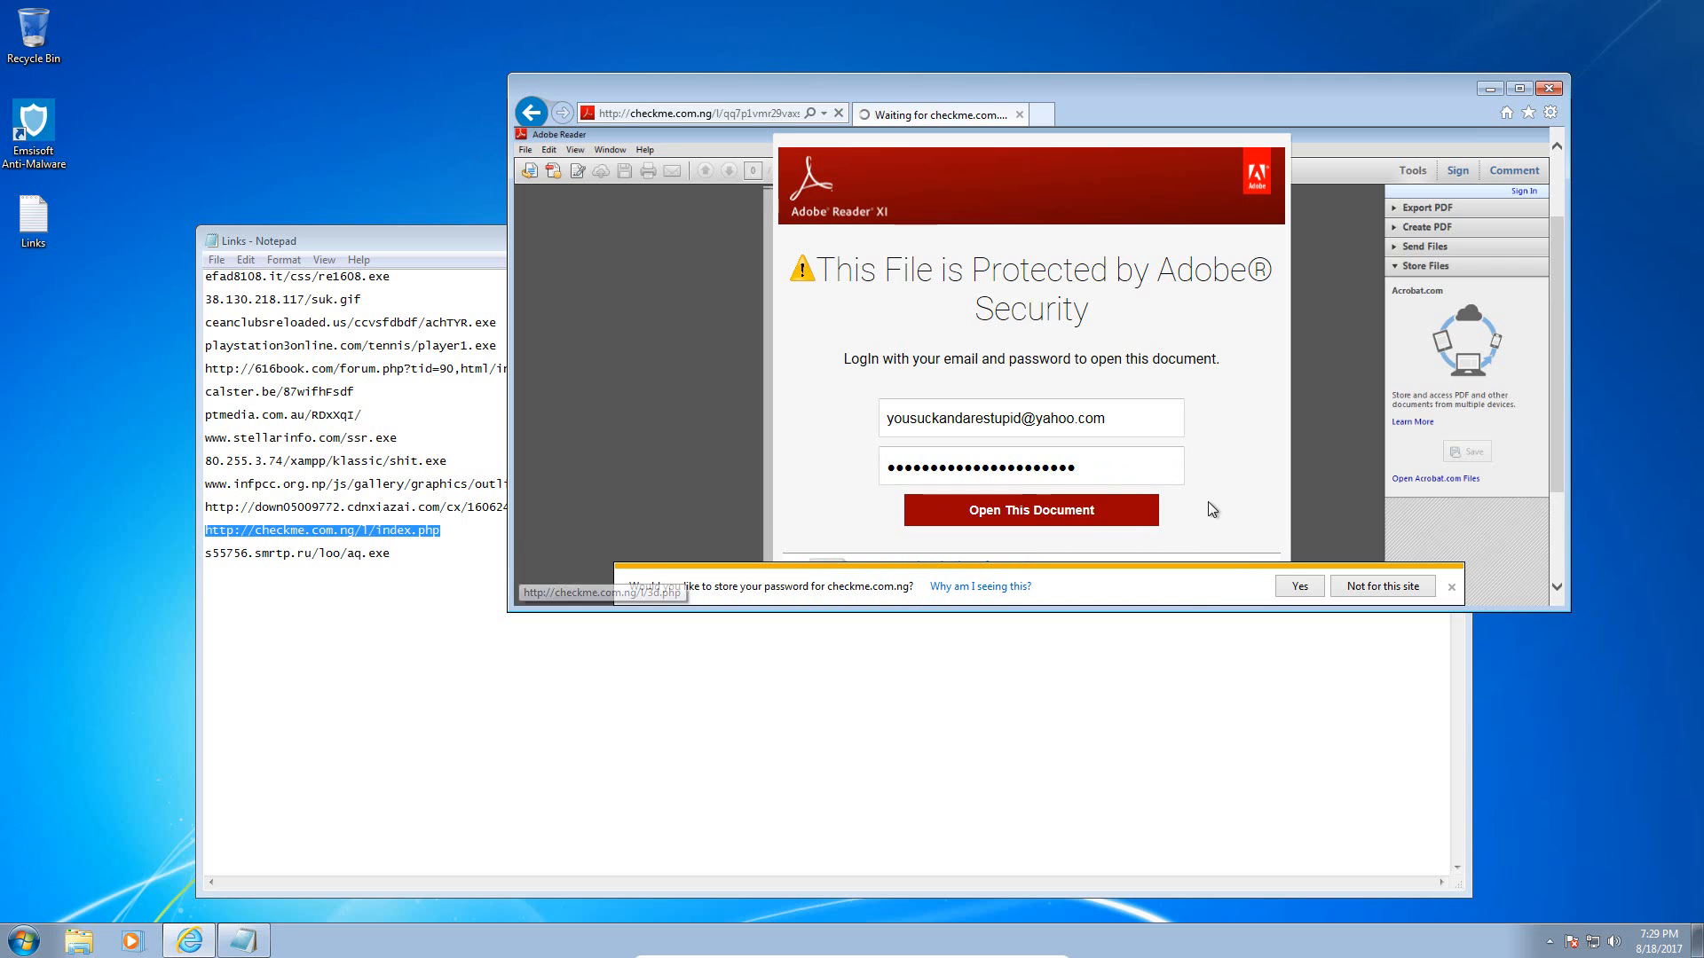
left_click(1029, 509)
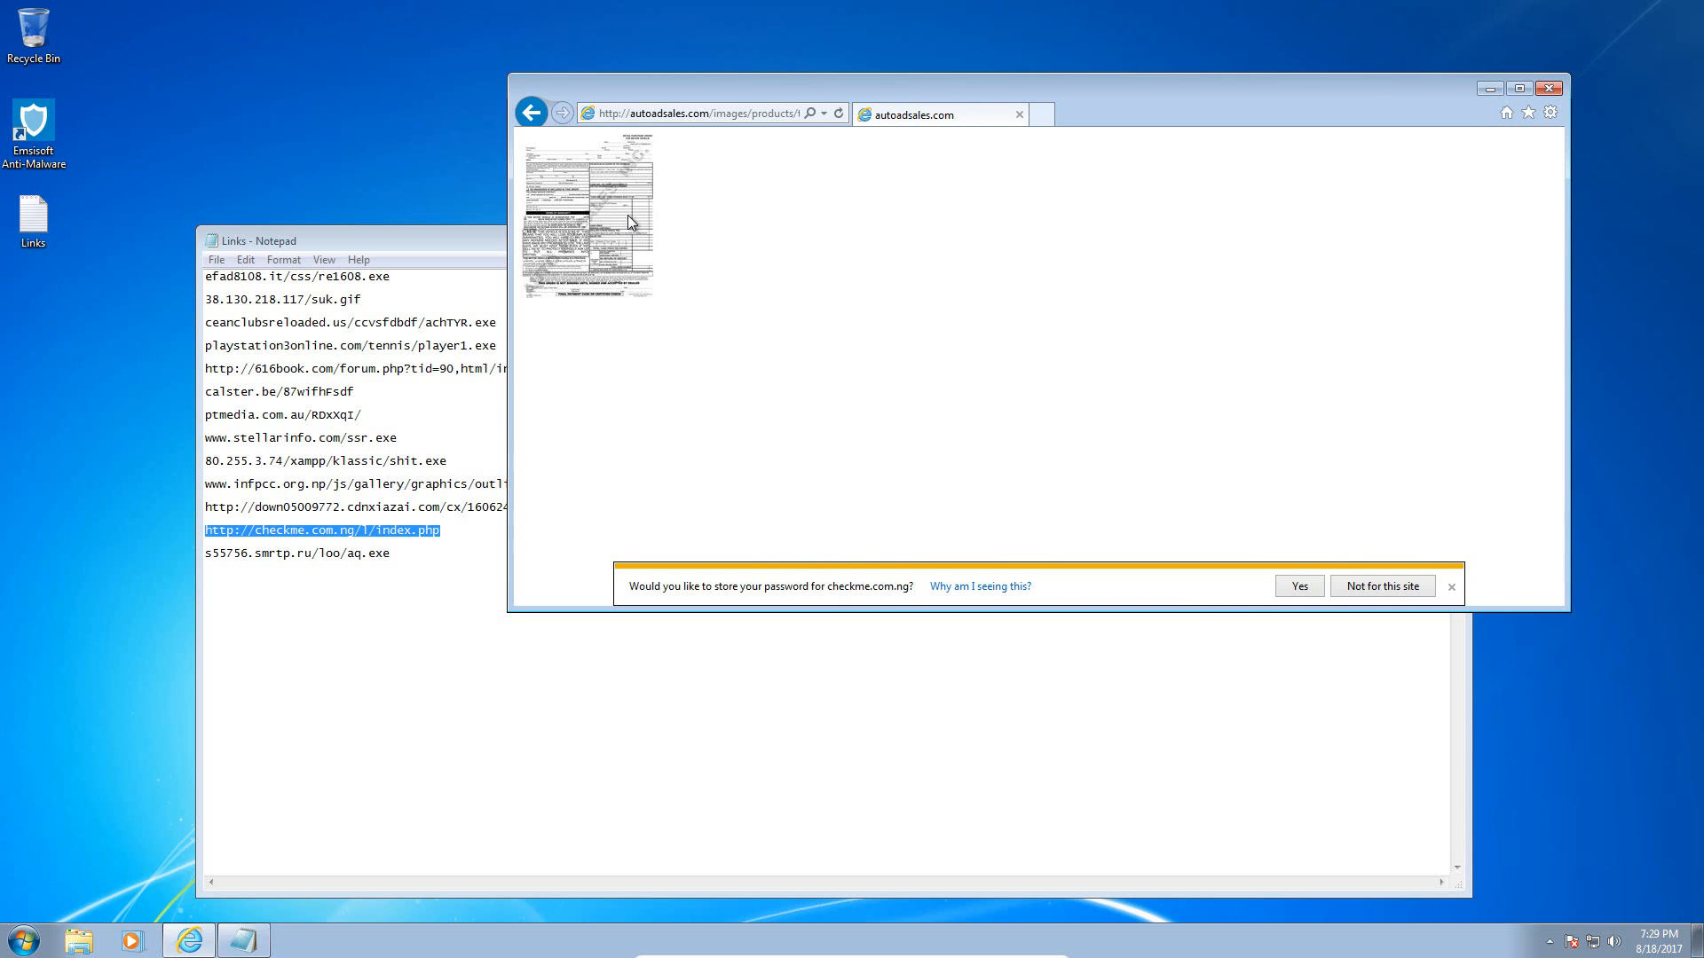
mouse_move(1250, 683)
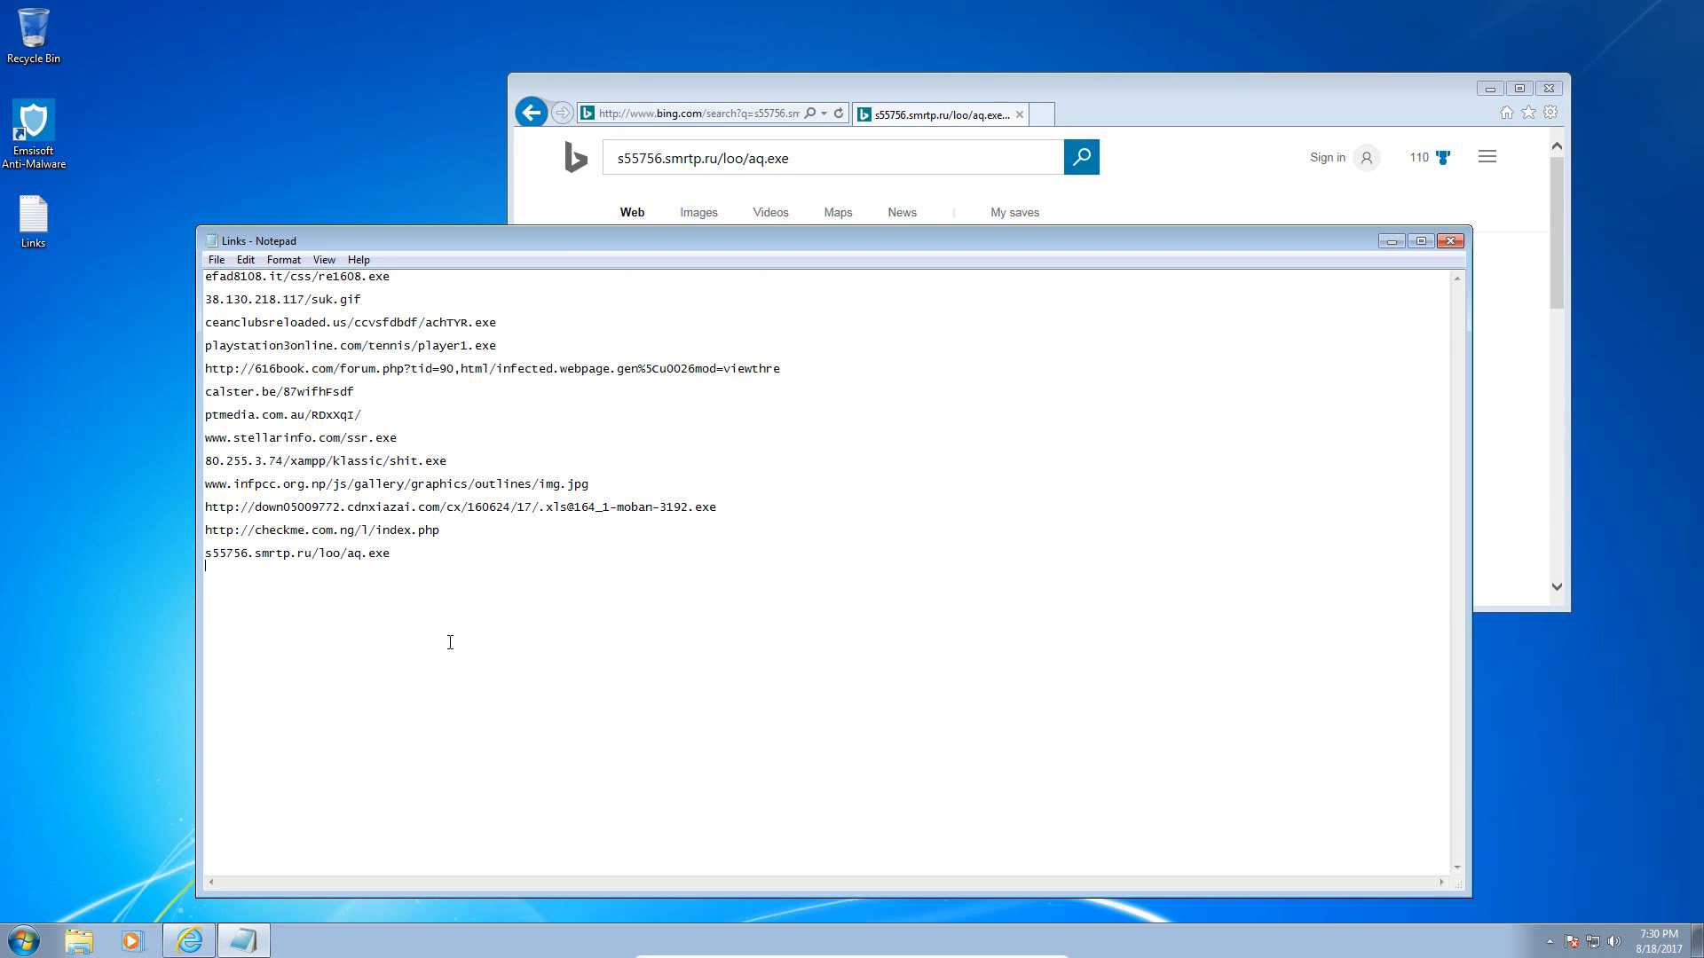
type("www.antczak.fr/themes/bot.exe")
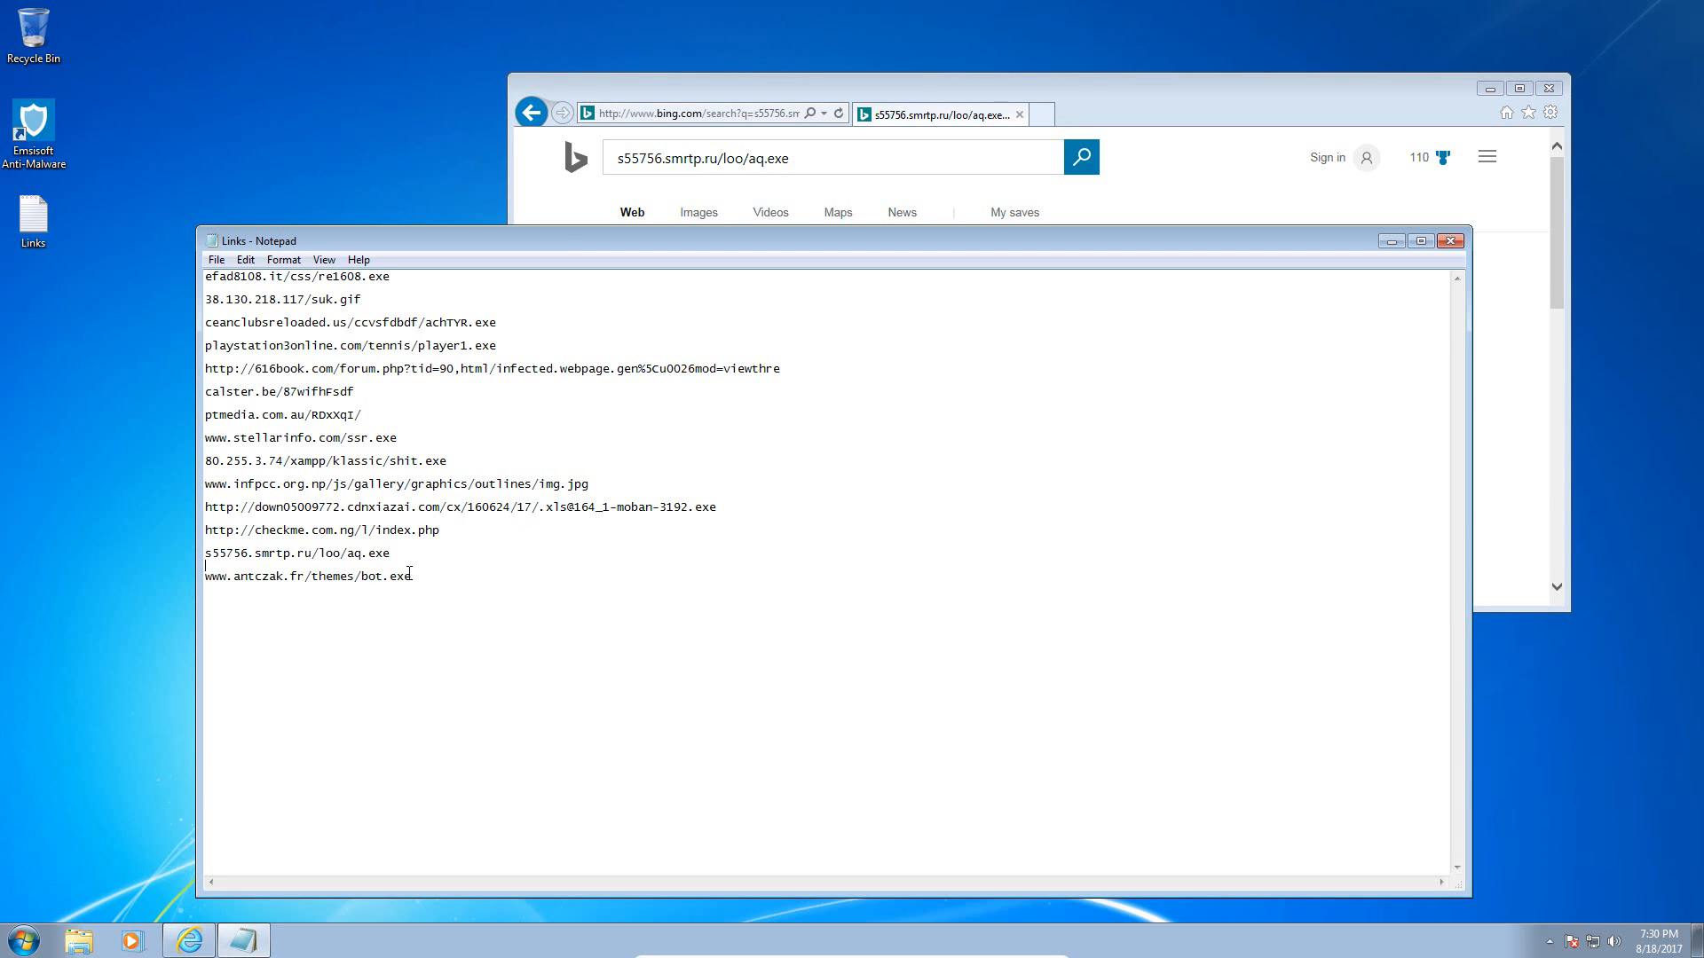
double_click(308, 576)
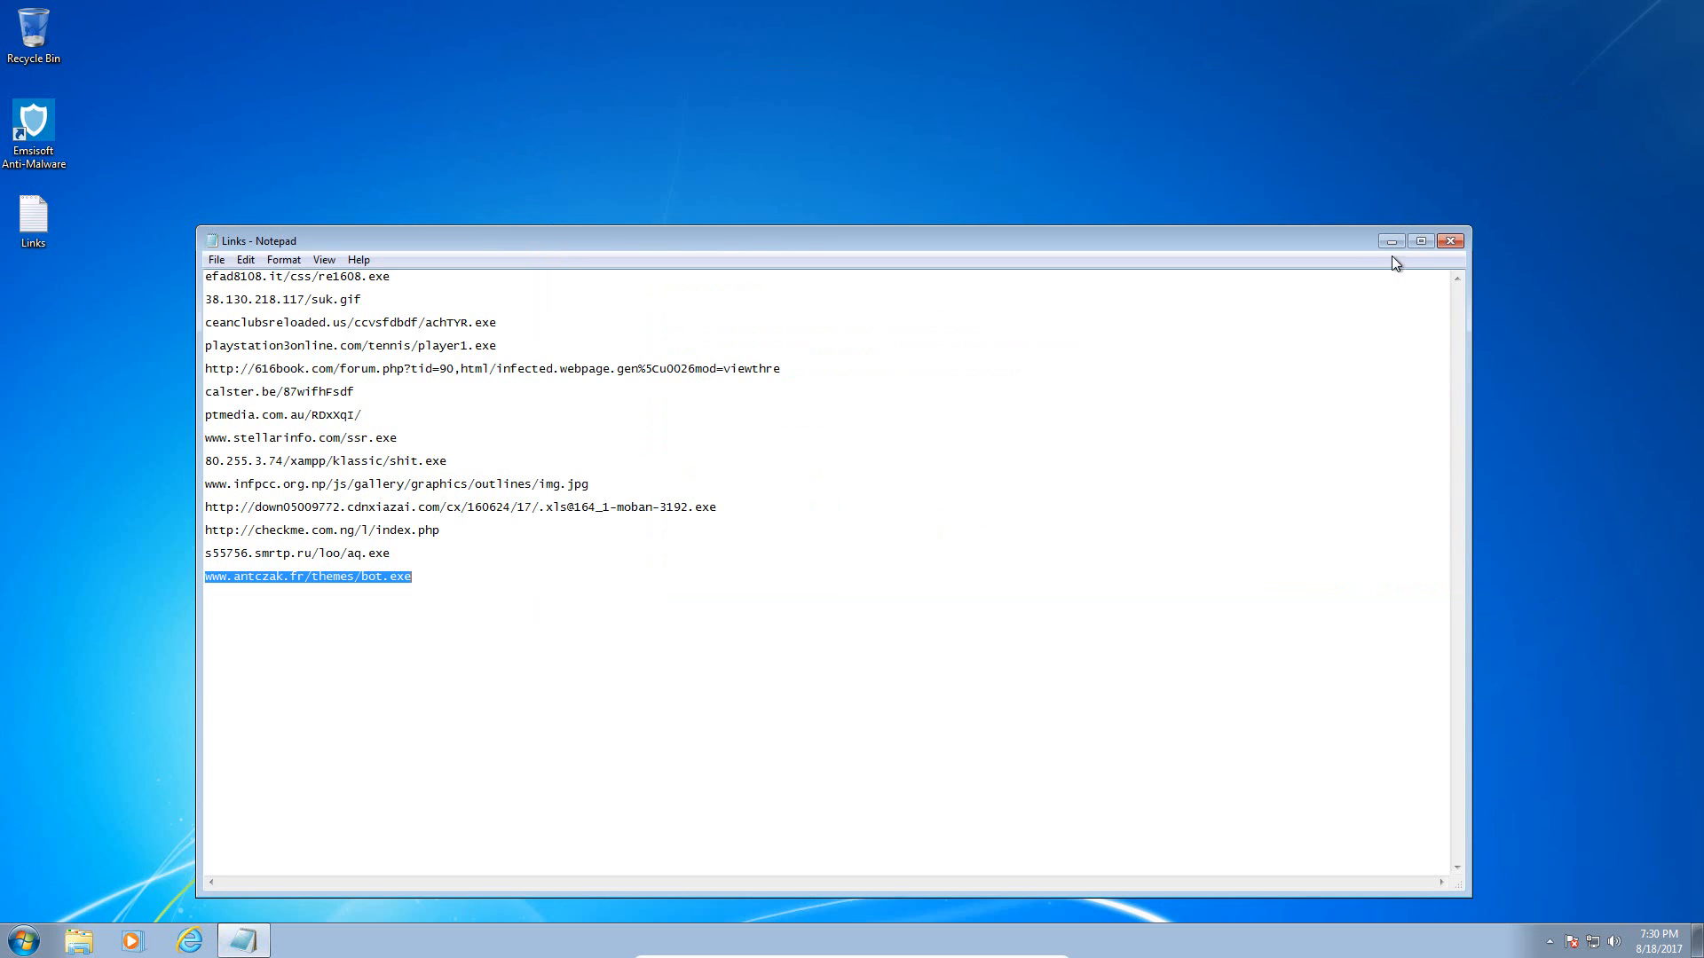
Close the Links Notepad file, choosing Don't Save.
left_click(1449, 241)
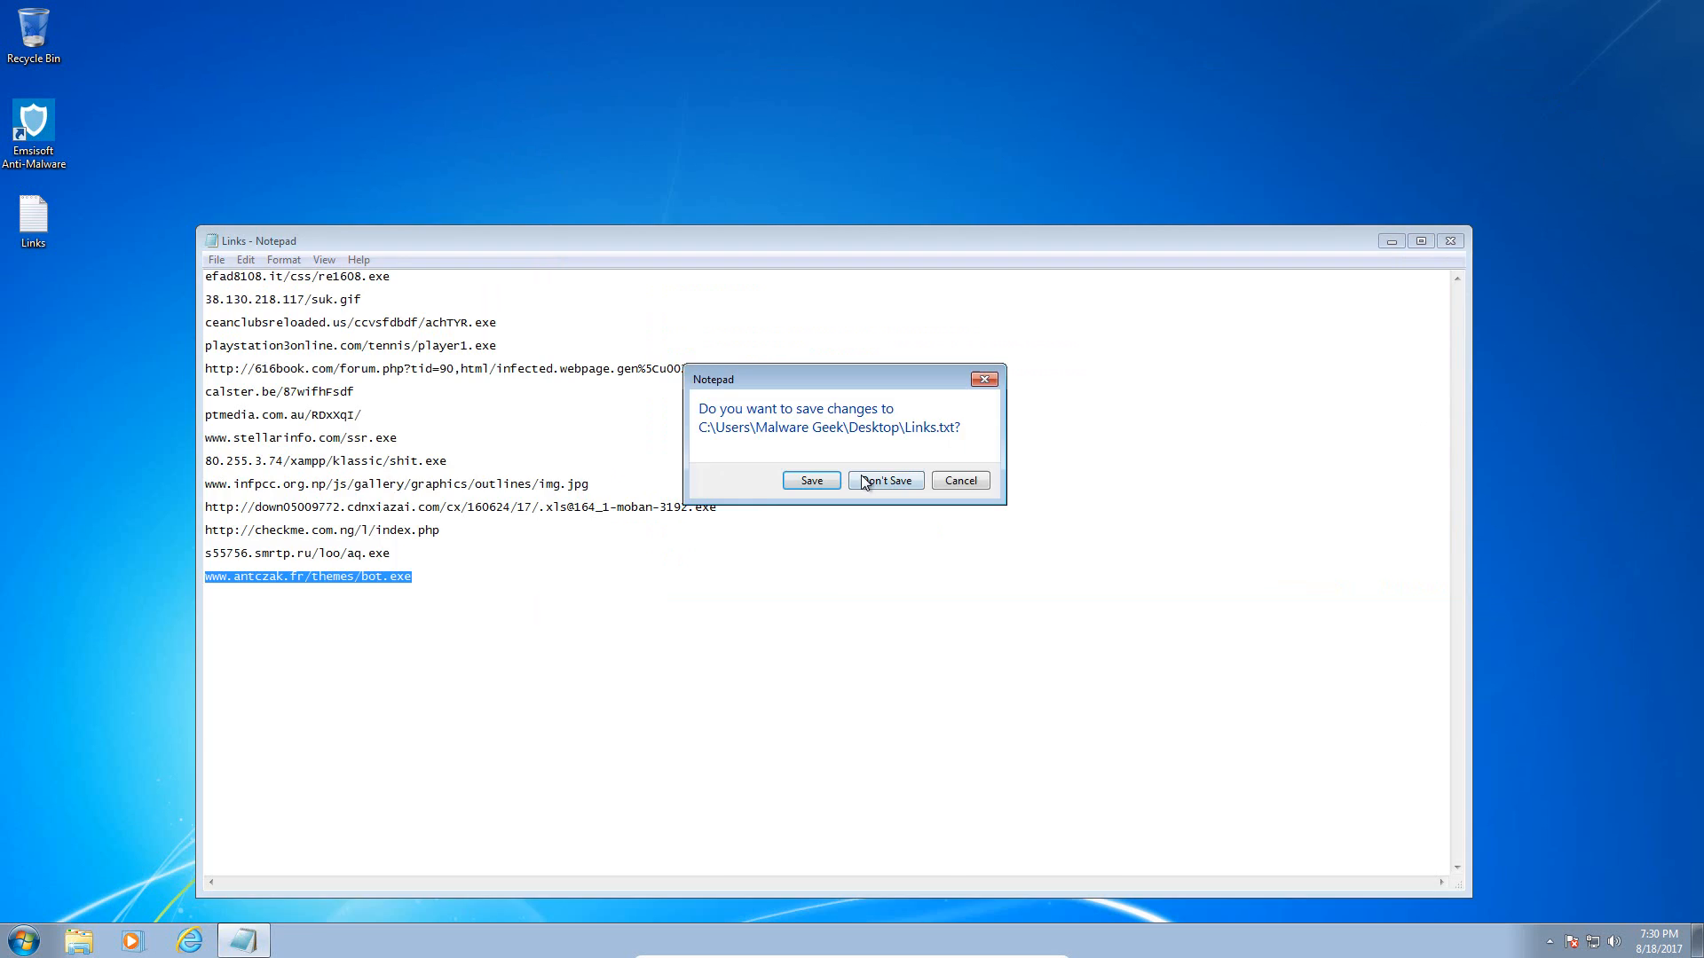
left_click(885, 480)
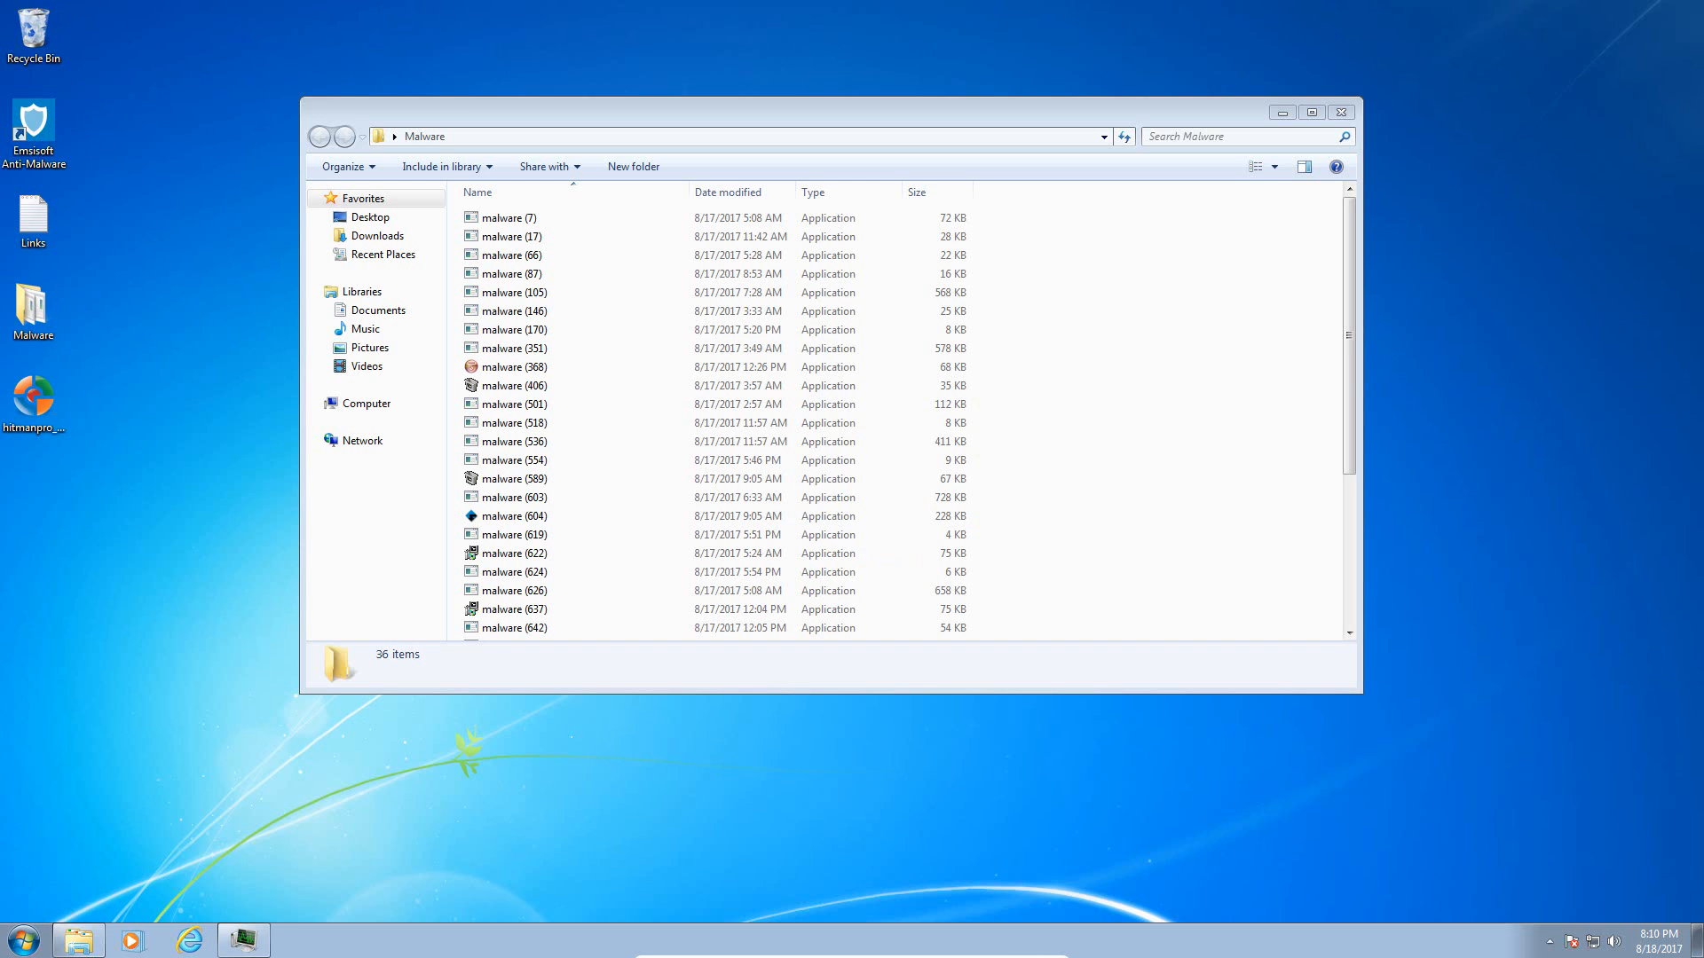
mouse_move(667, 268)
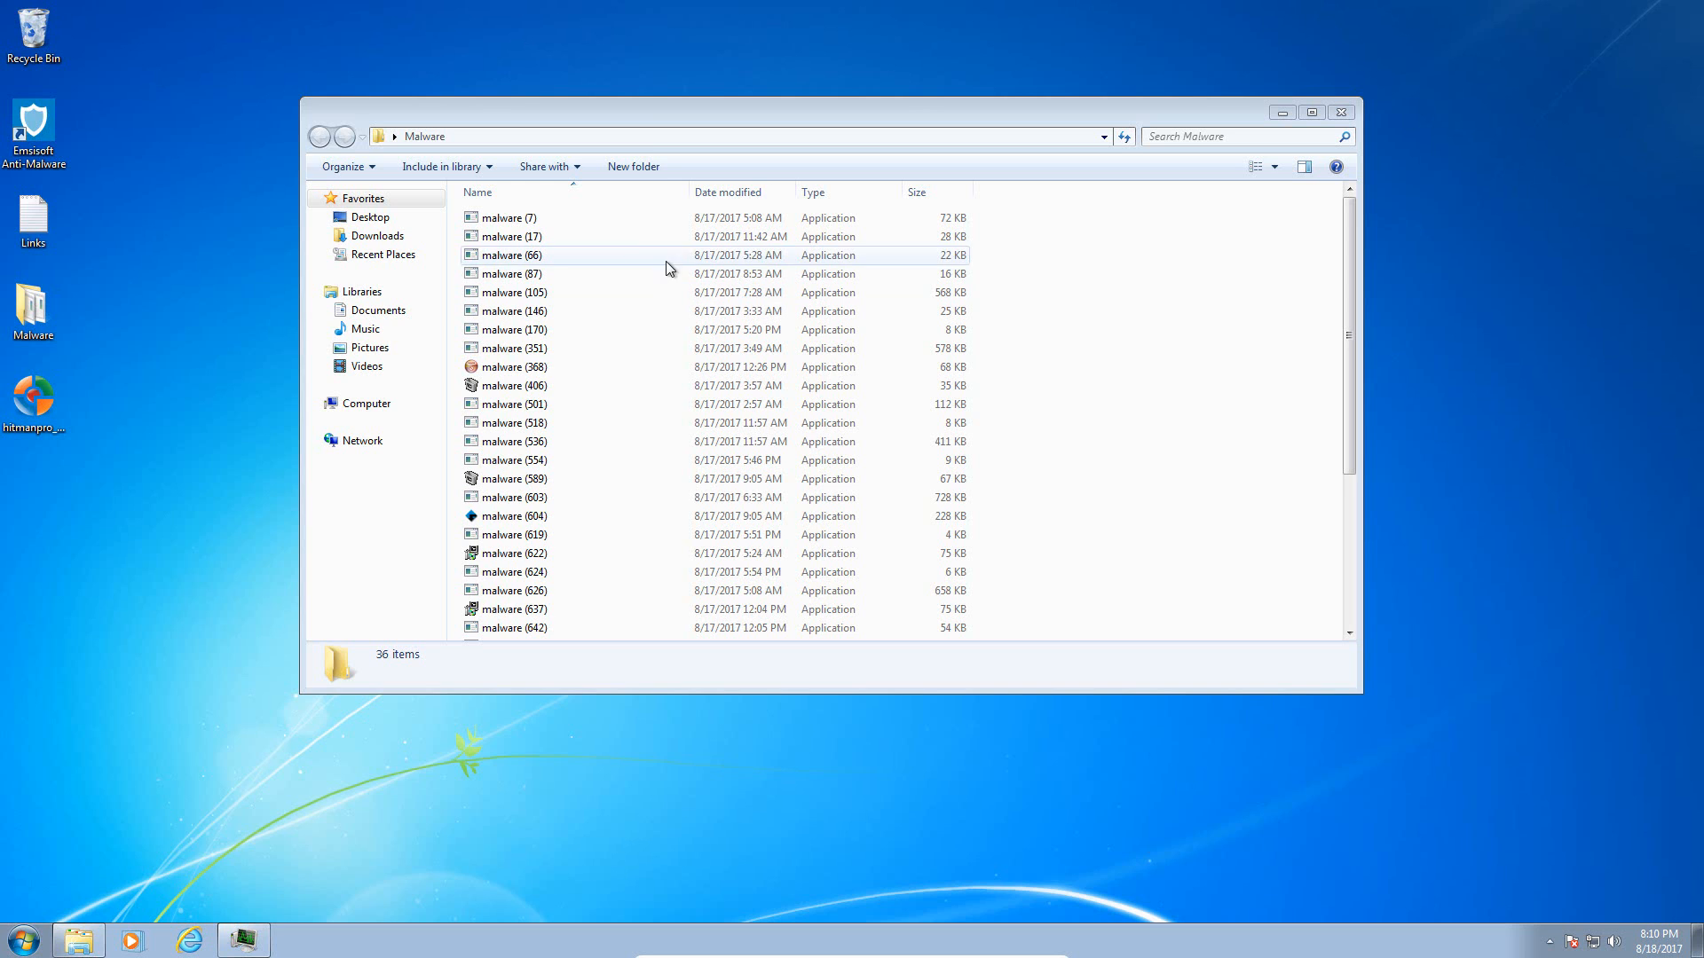
mouse_move(101, 896)
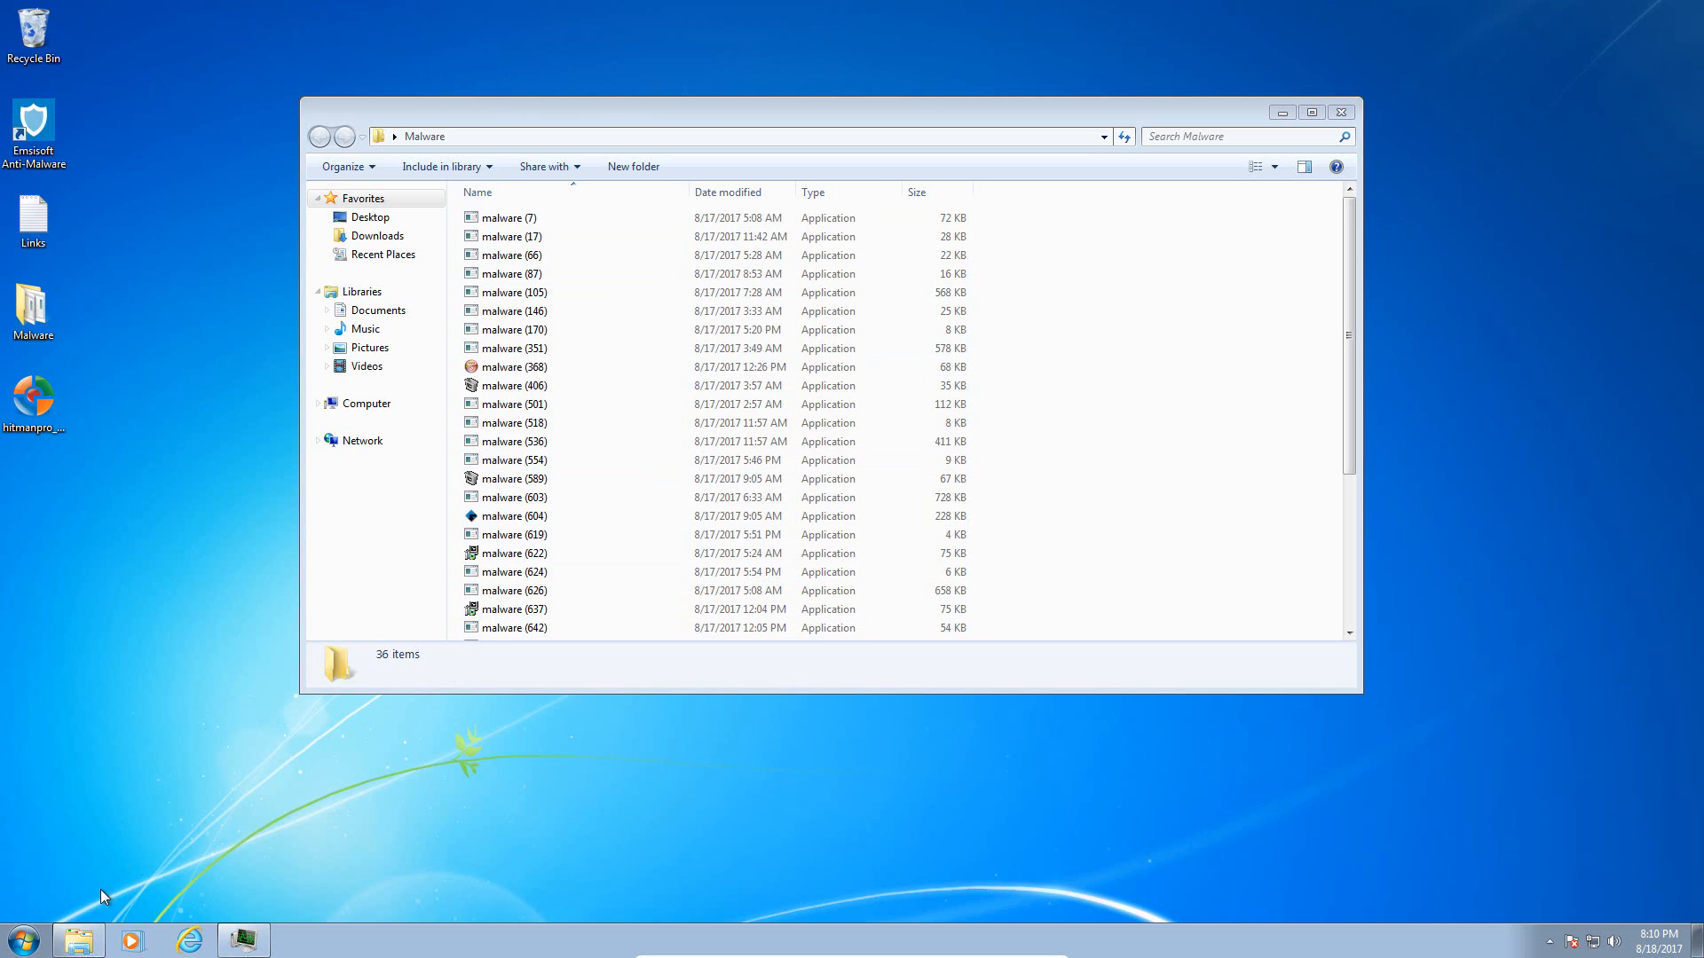
left_click(20, 941)
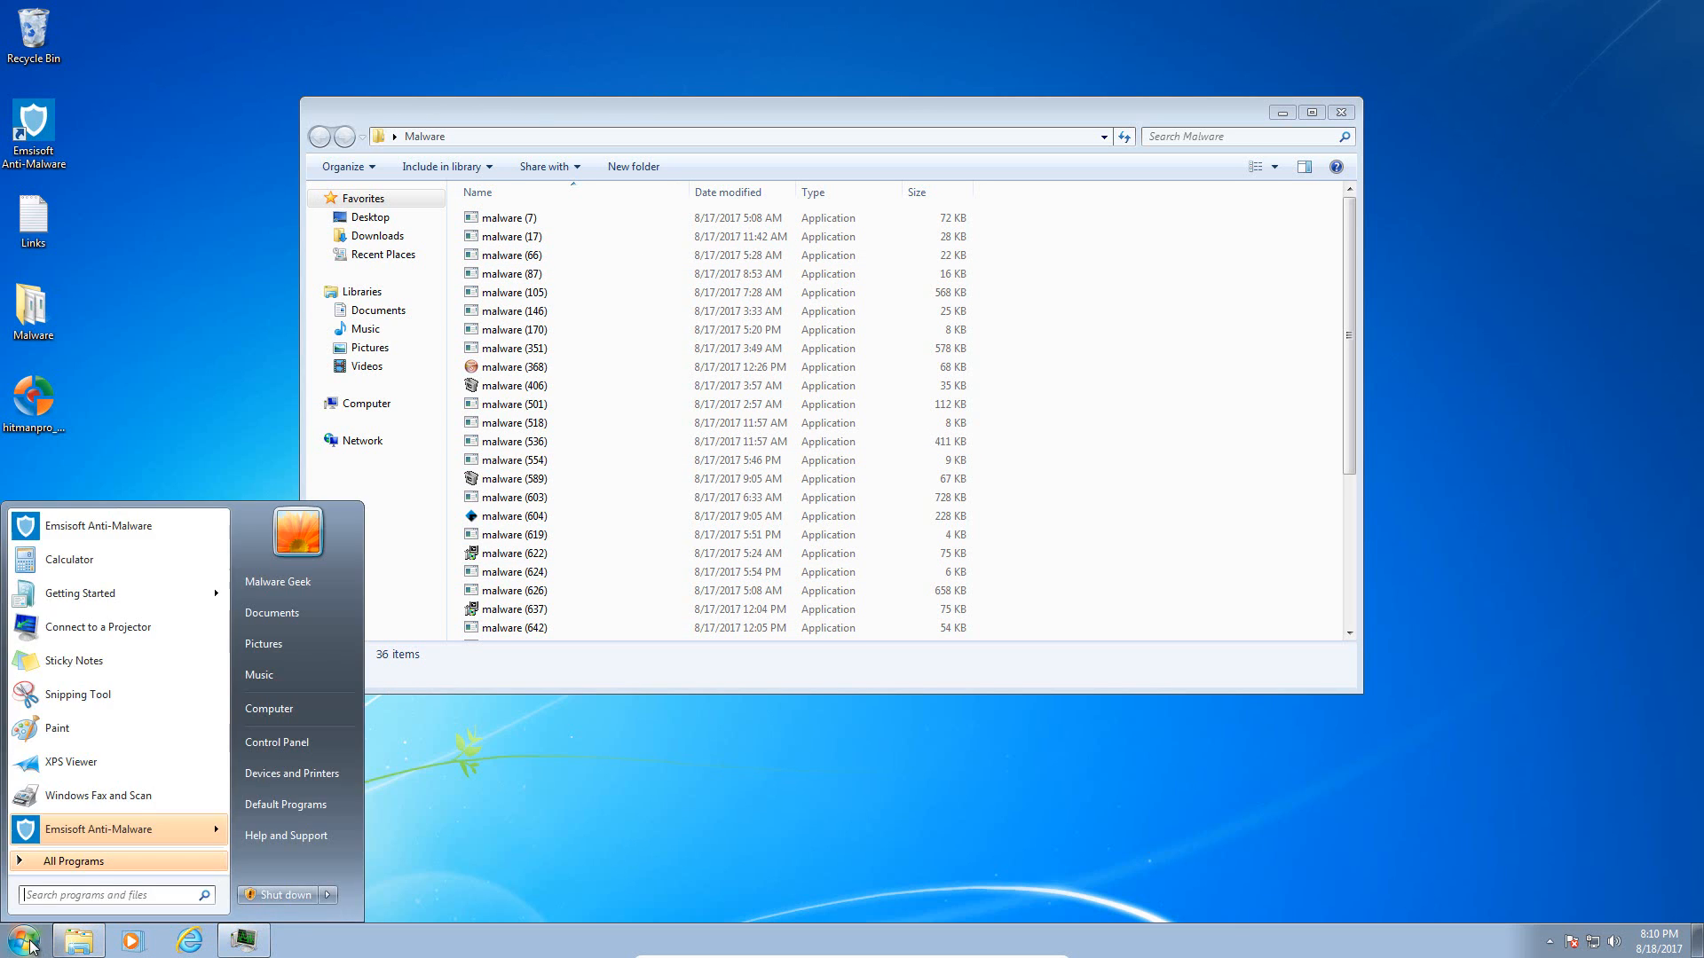
mouse_move(1135, 442)
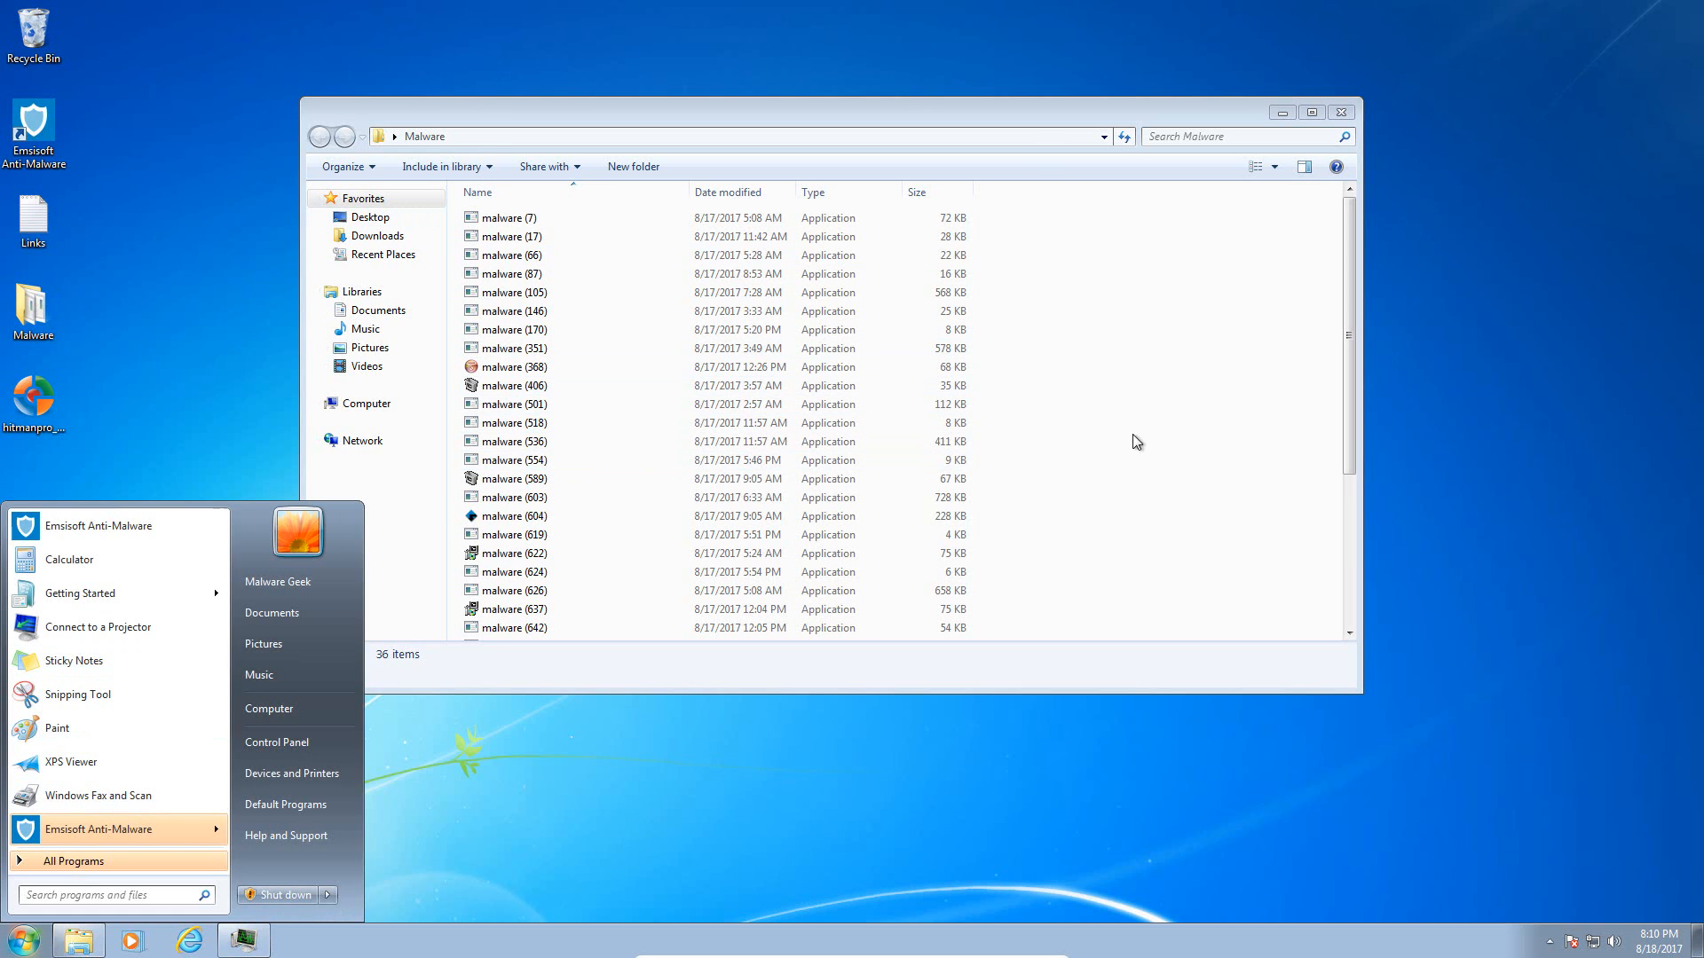
mouse_move(78, 693)
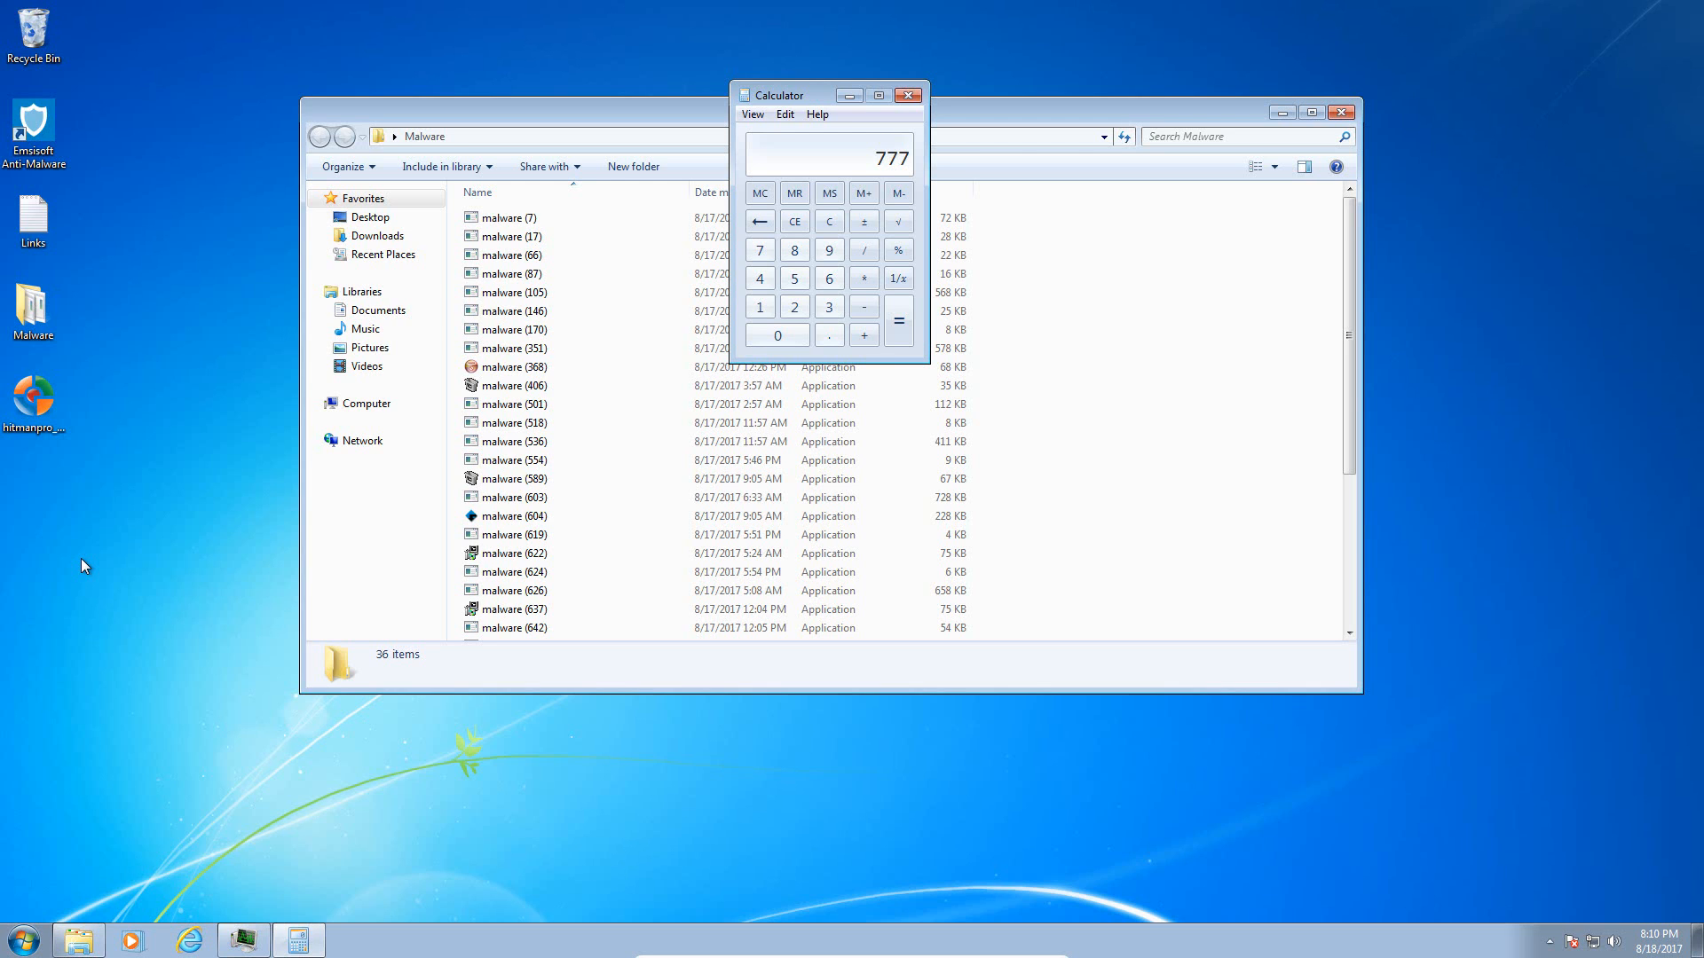
left_click(864, 250)
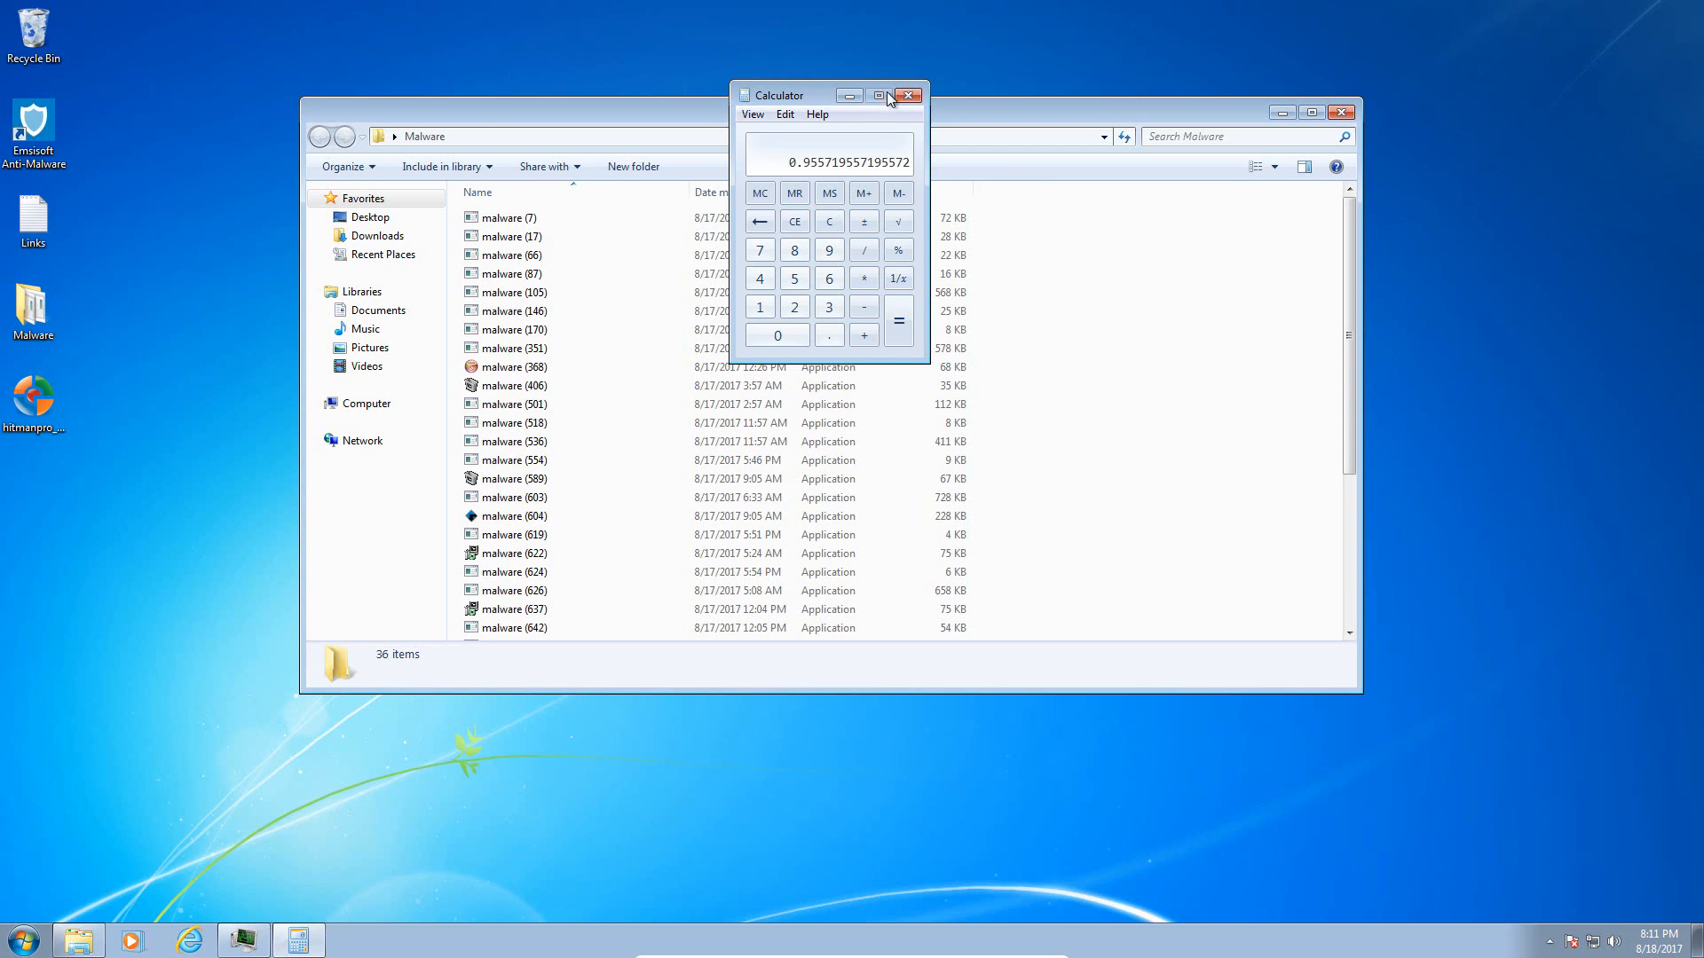
left_click(910, 96)
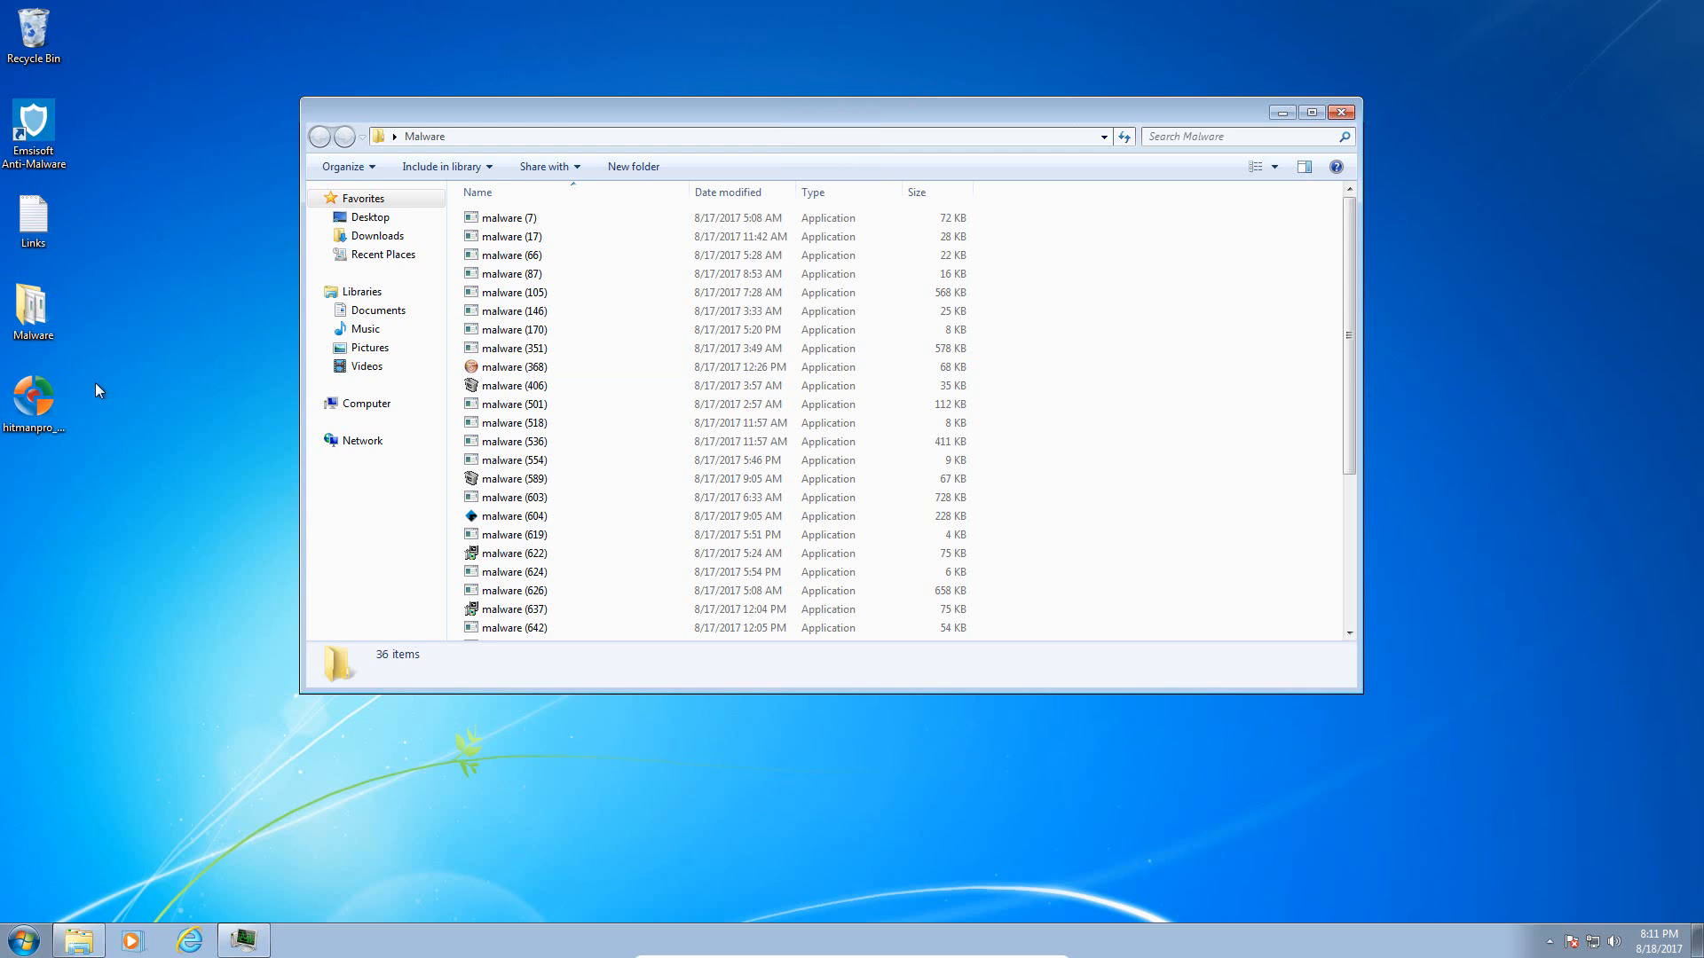
mouse_move(639, 274)
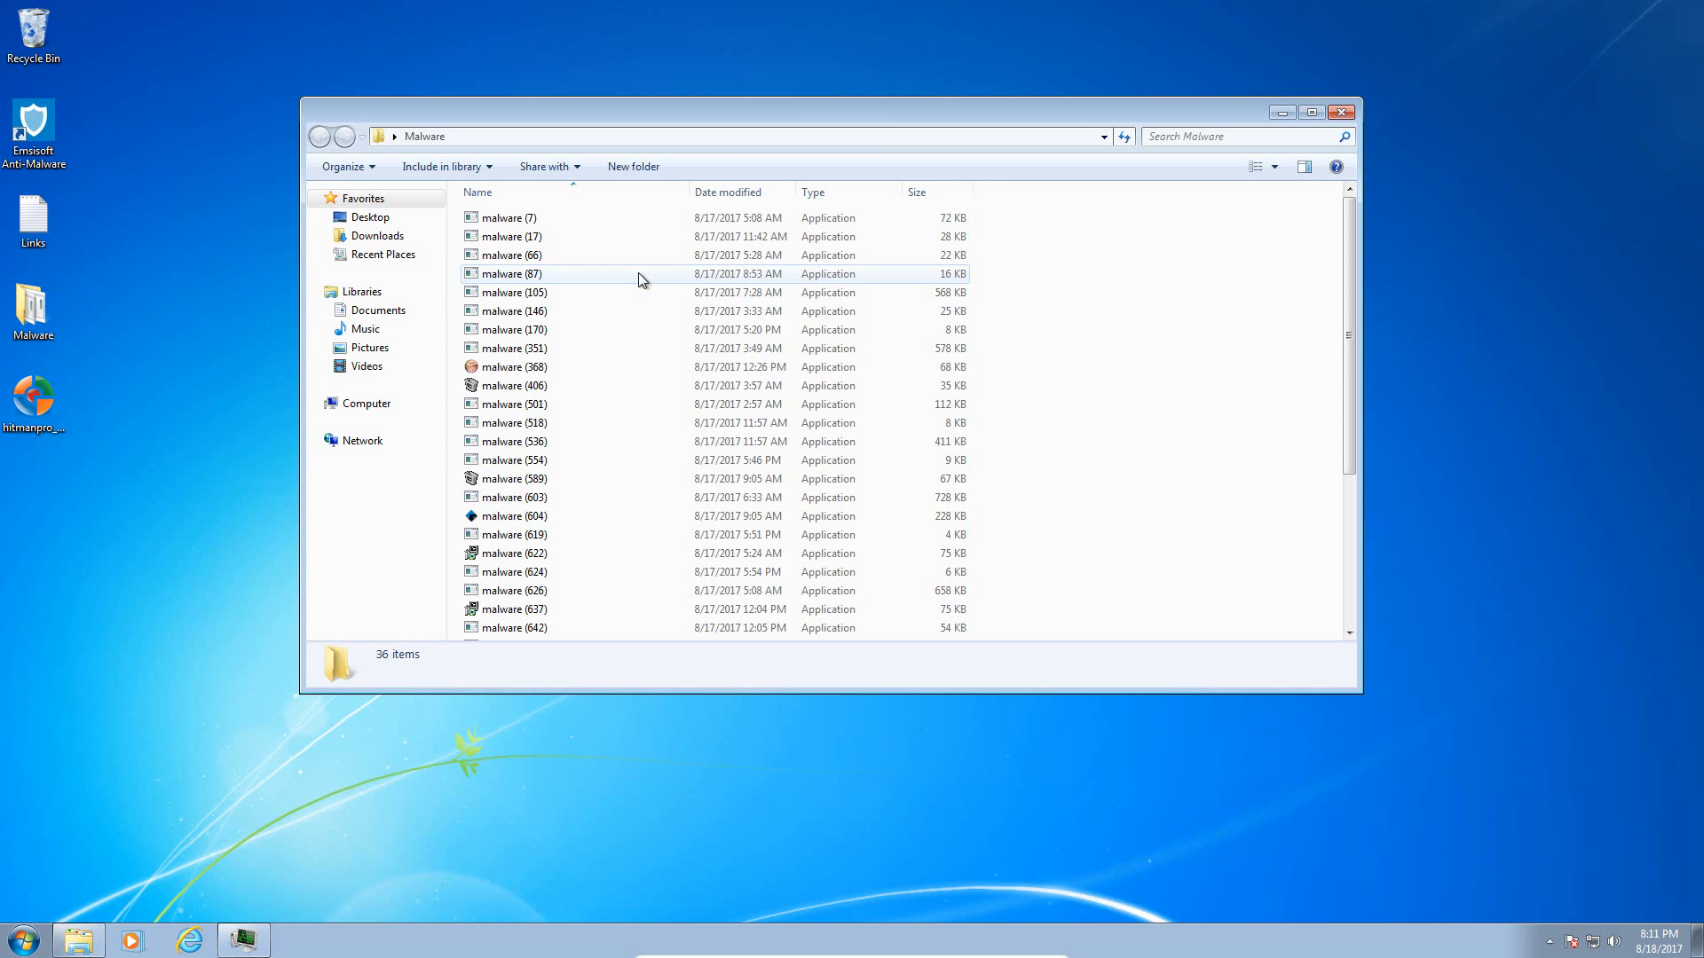
mouse_move(454, 909)
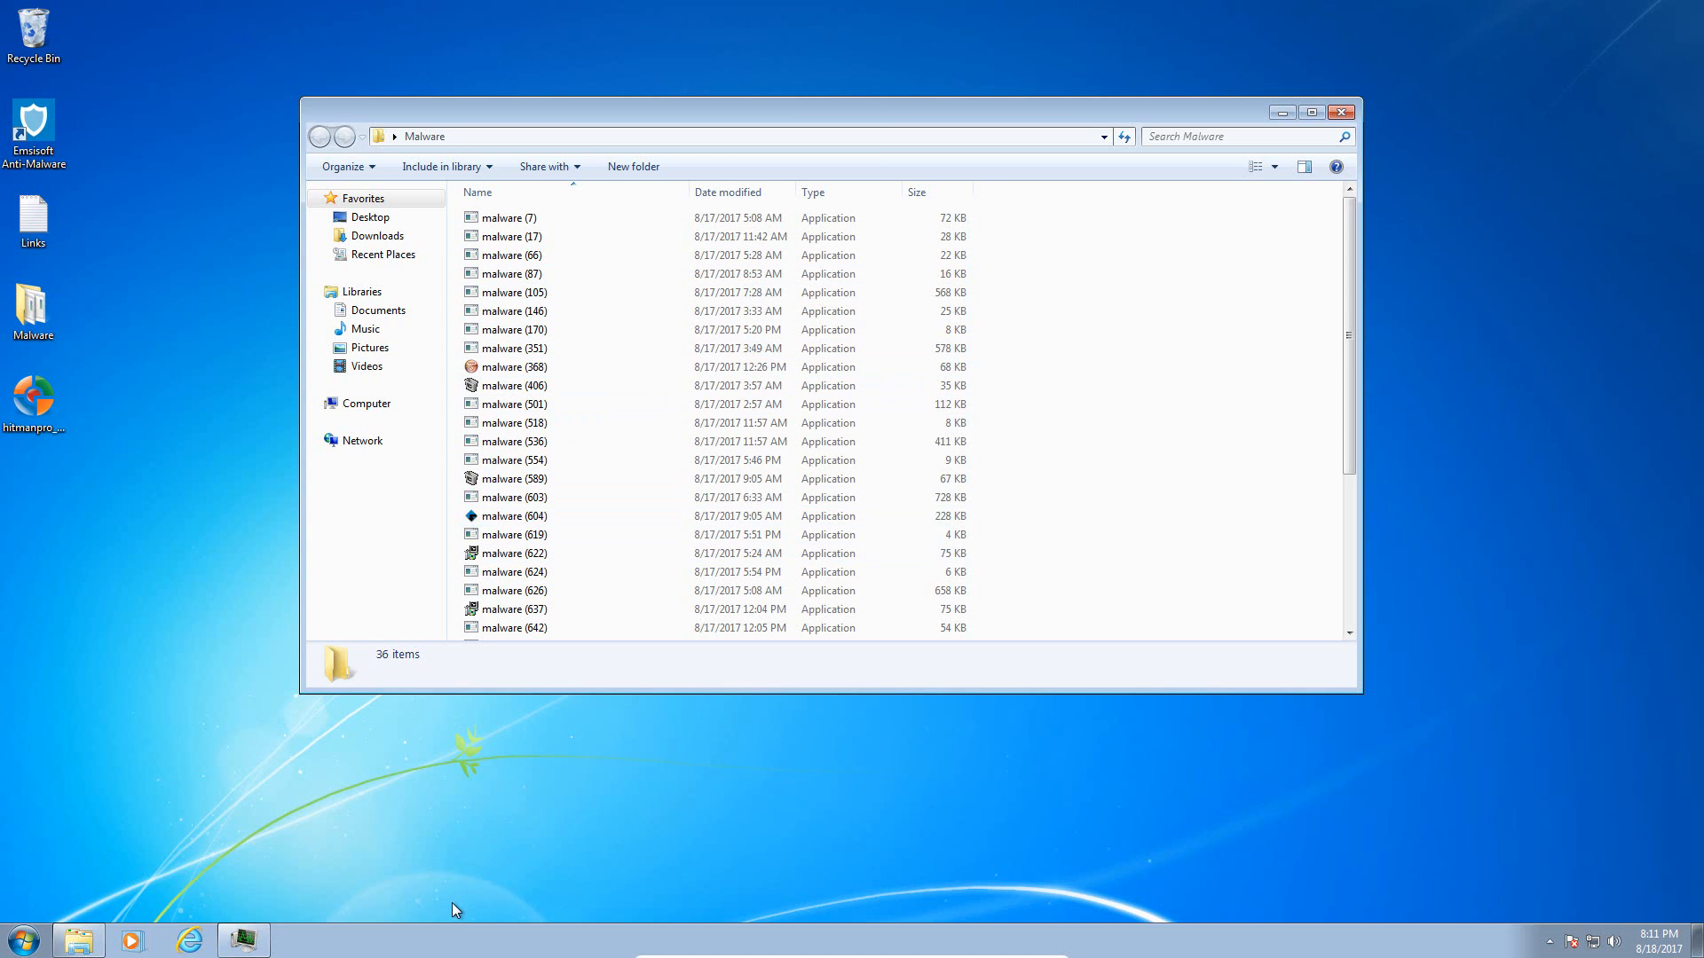
mouse_move(312, 499)
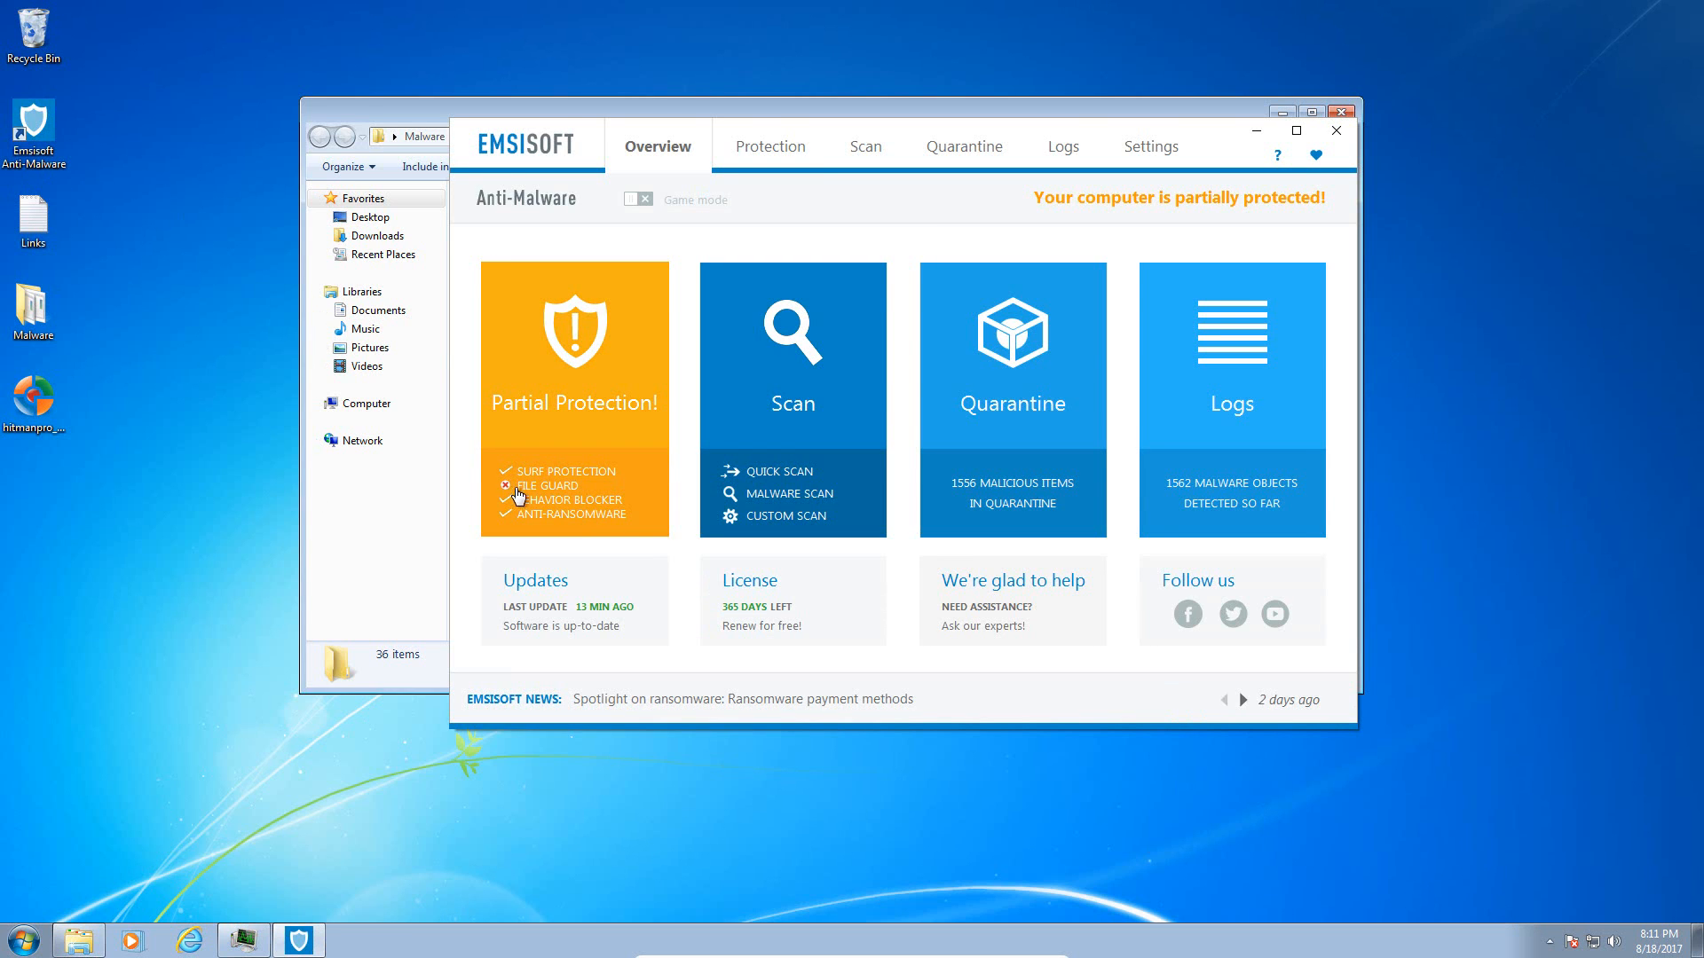
Dismiss the Emsisoft overview, run malware (626) past its error, then run another sample.
left_click(519, 485)
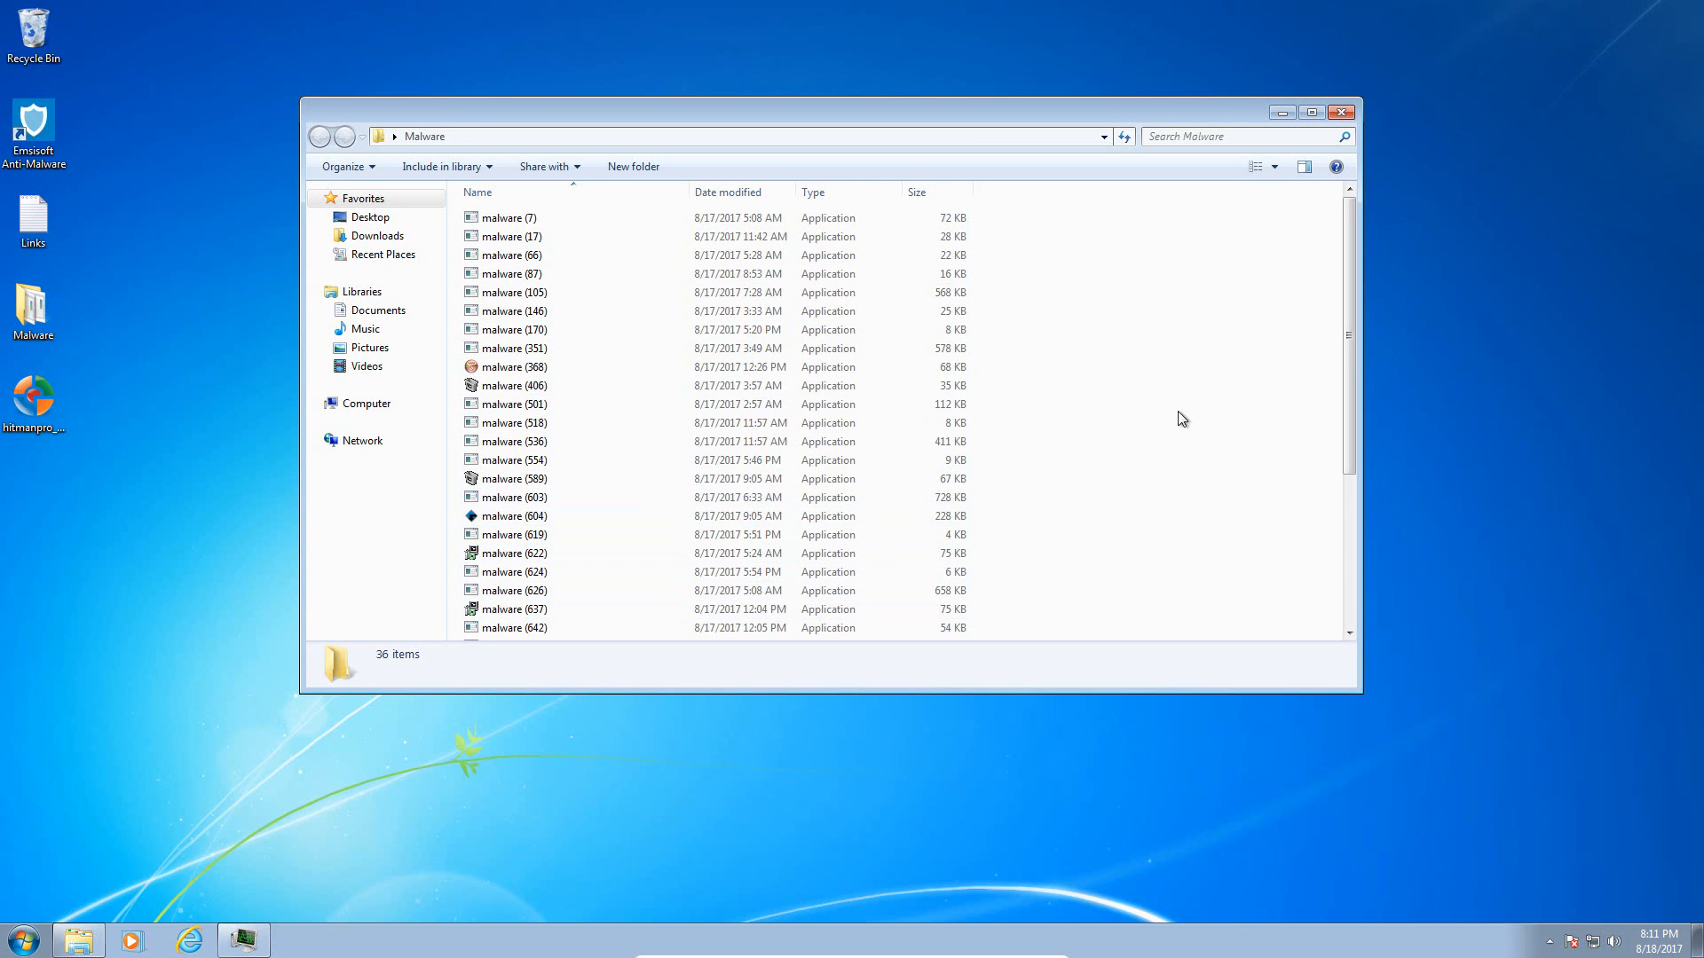
double_click(512, 590)
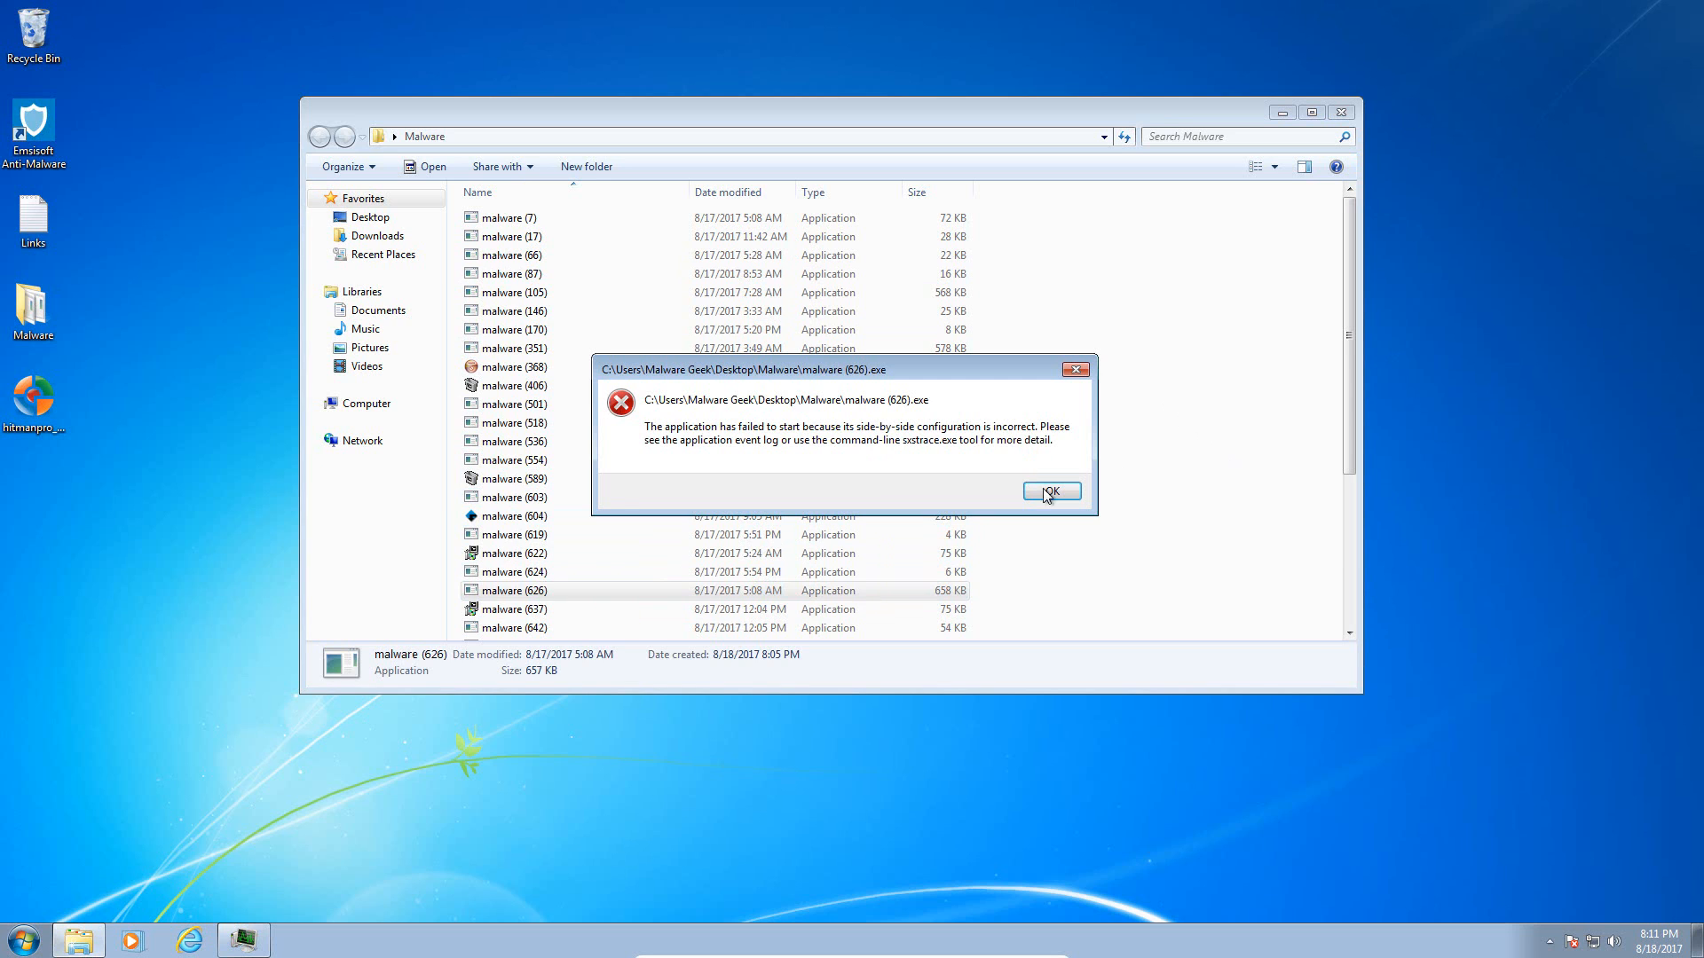
left_click(1050, 491)
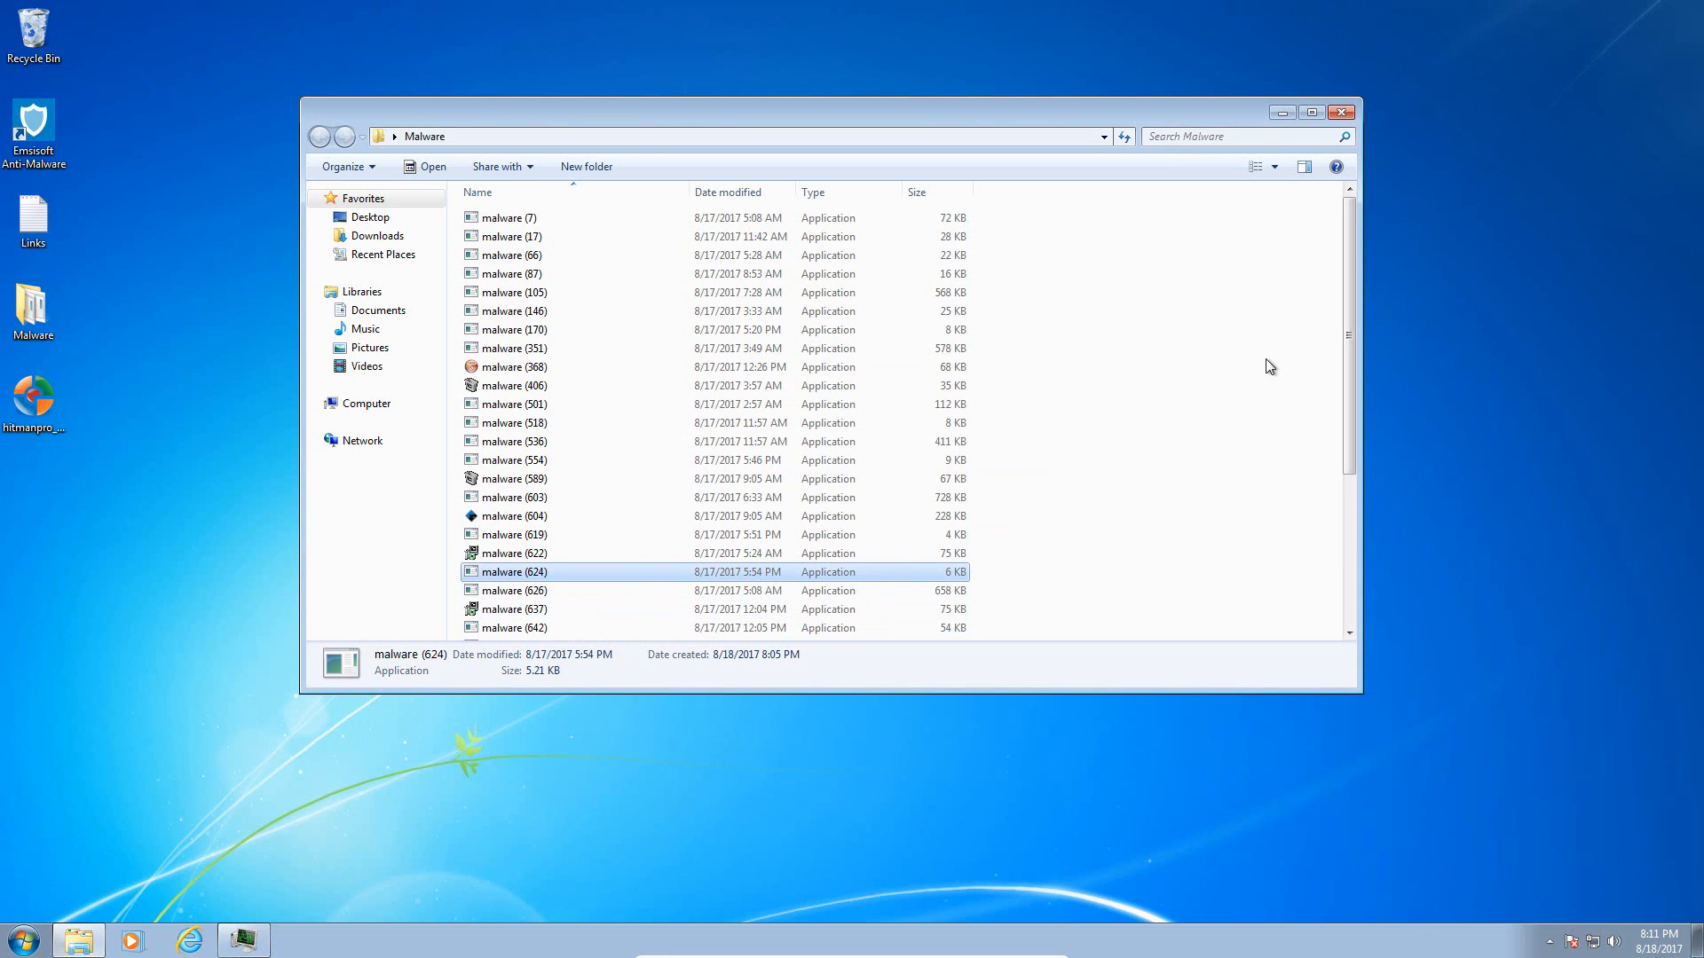
scroll("down", 3)
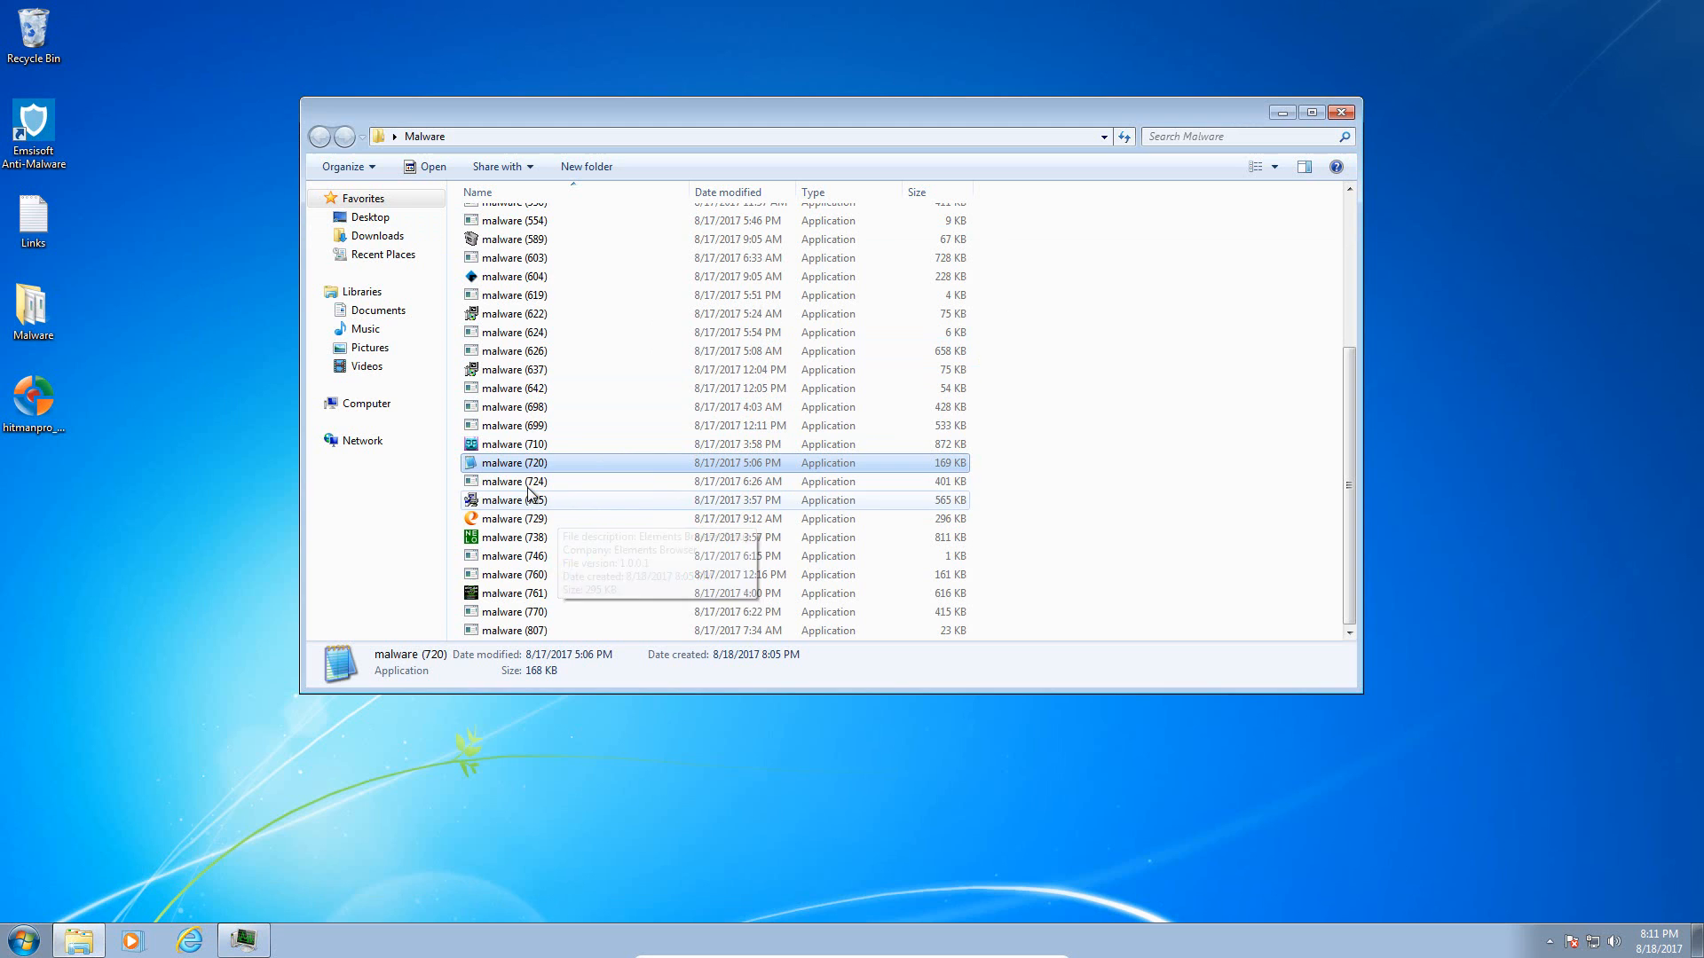
double_click(512, 499)
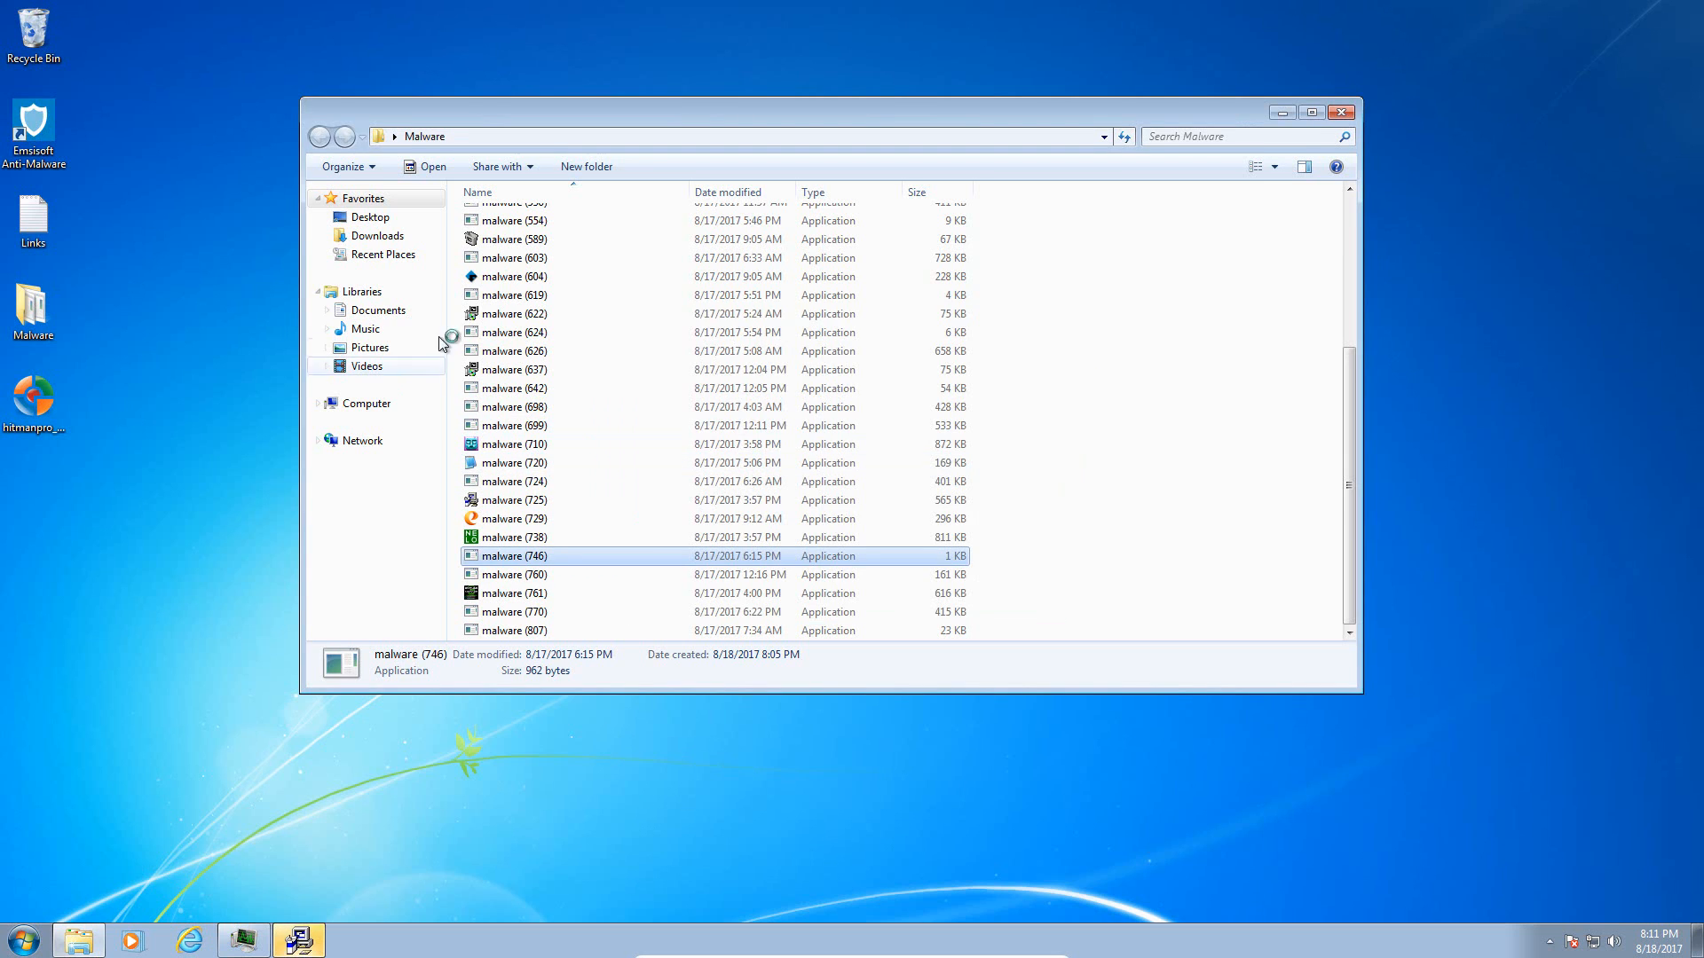
left_click(513, 276)
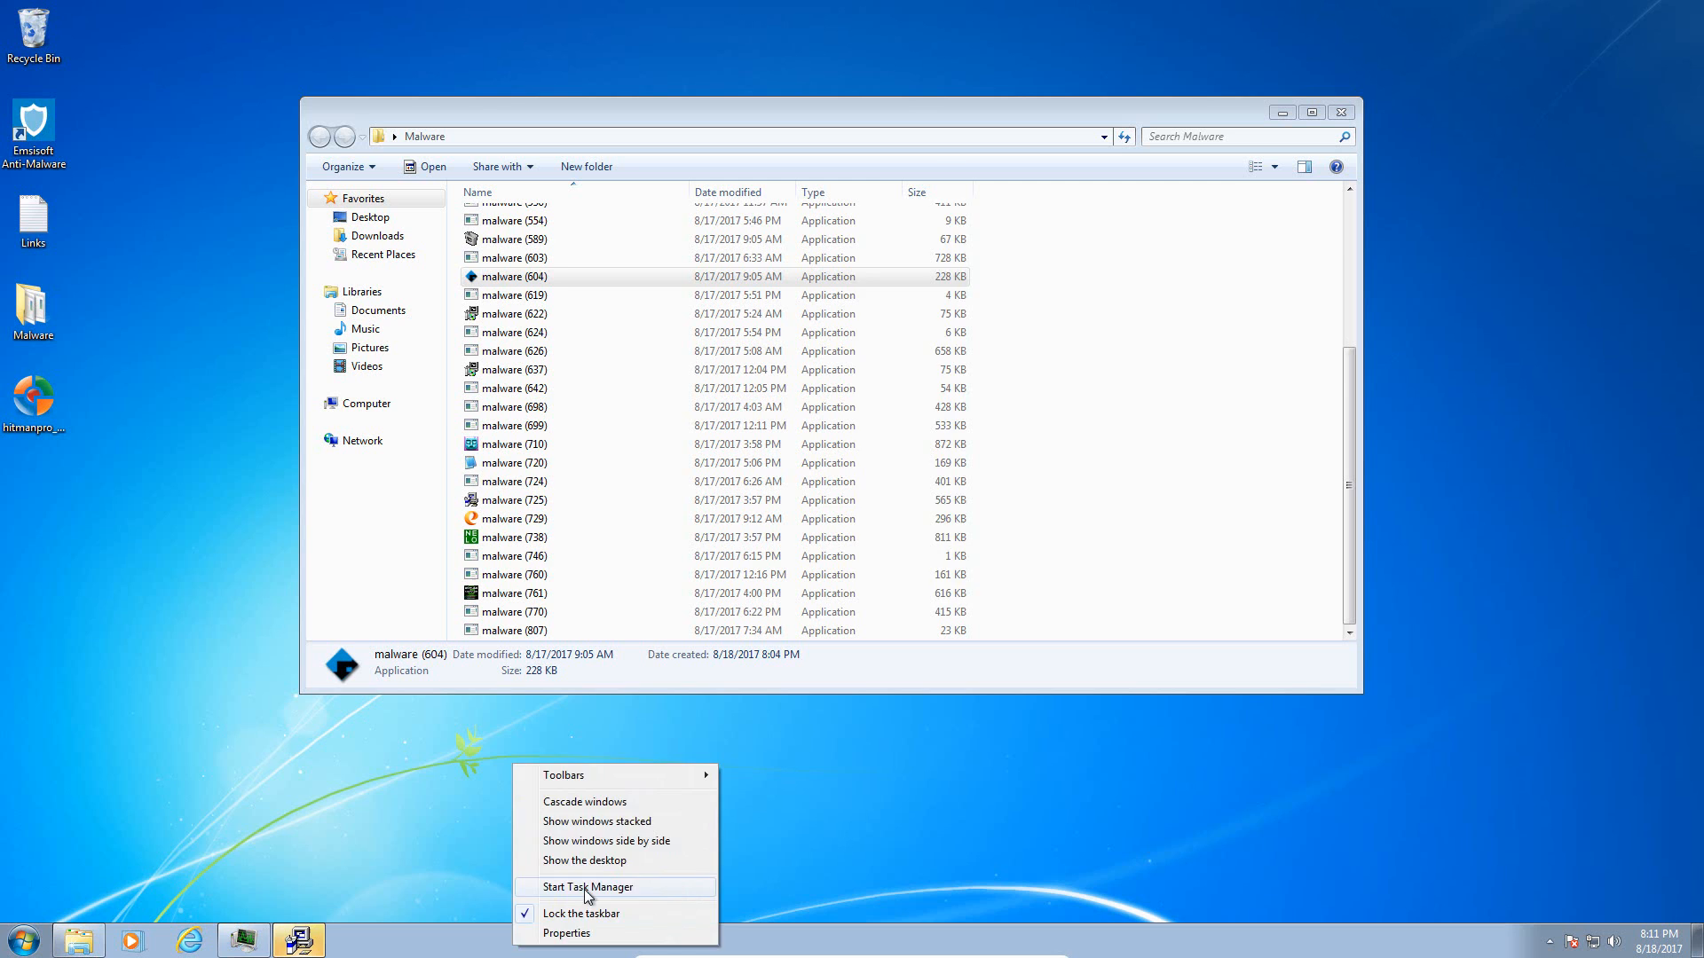
Start Task Manager and agree to the malware (604) installer's licence agreement.
left_click(587, 886)
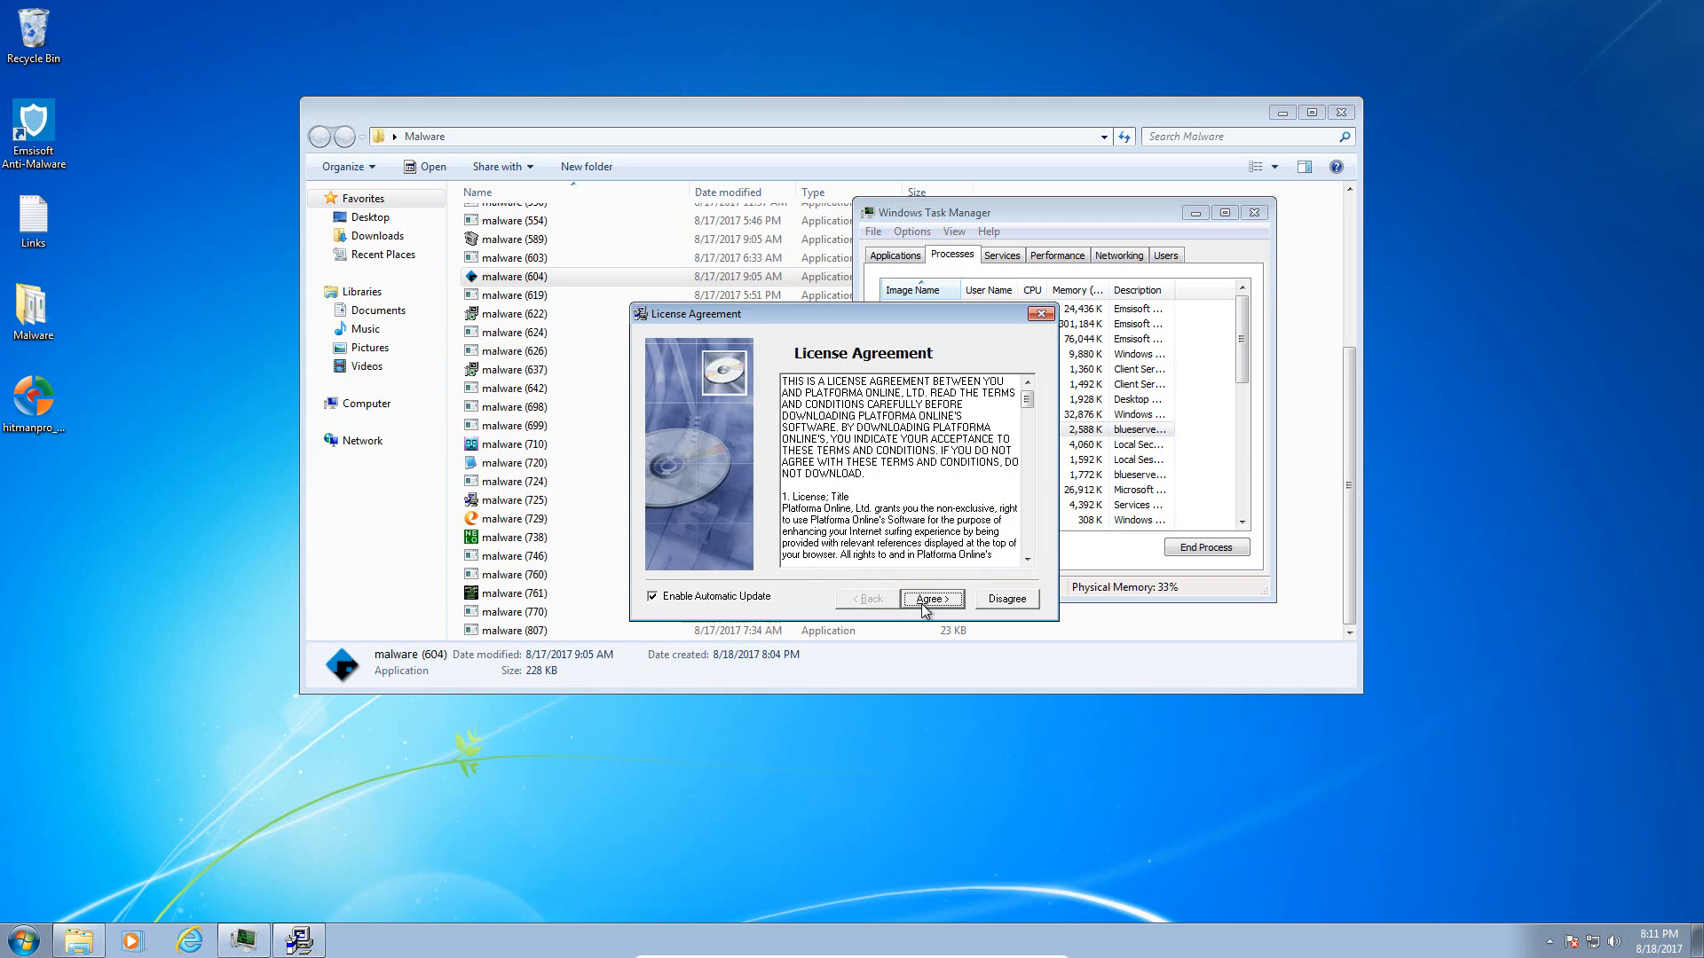
left_click(929, 599)
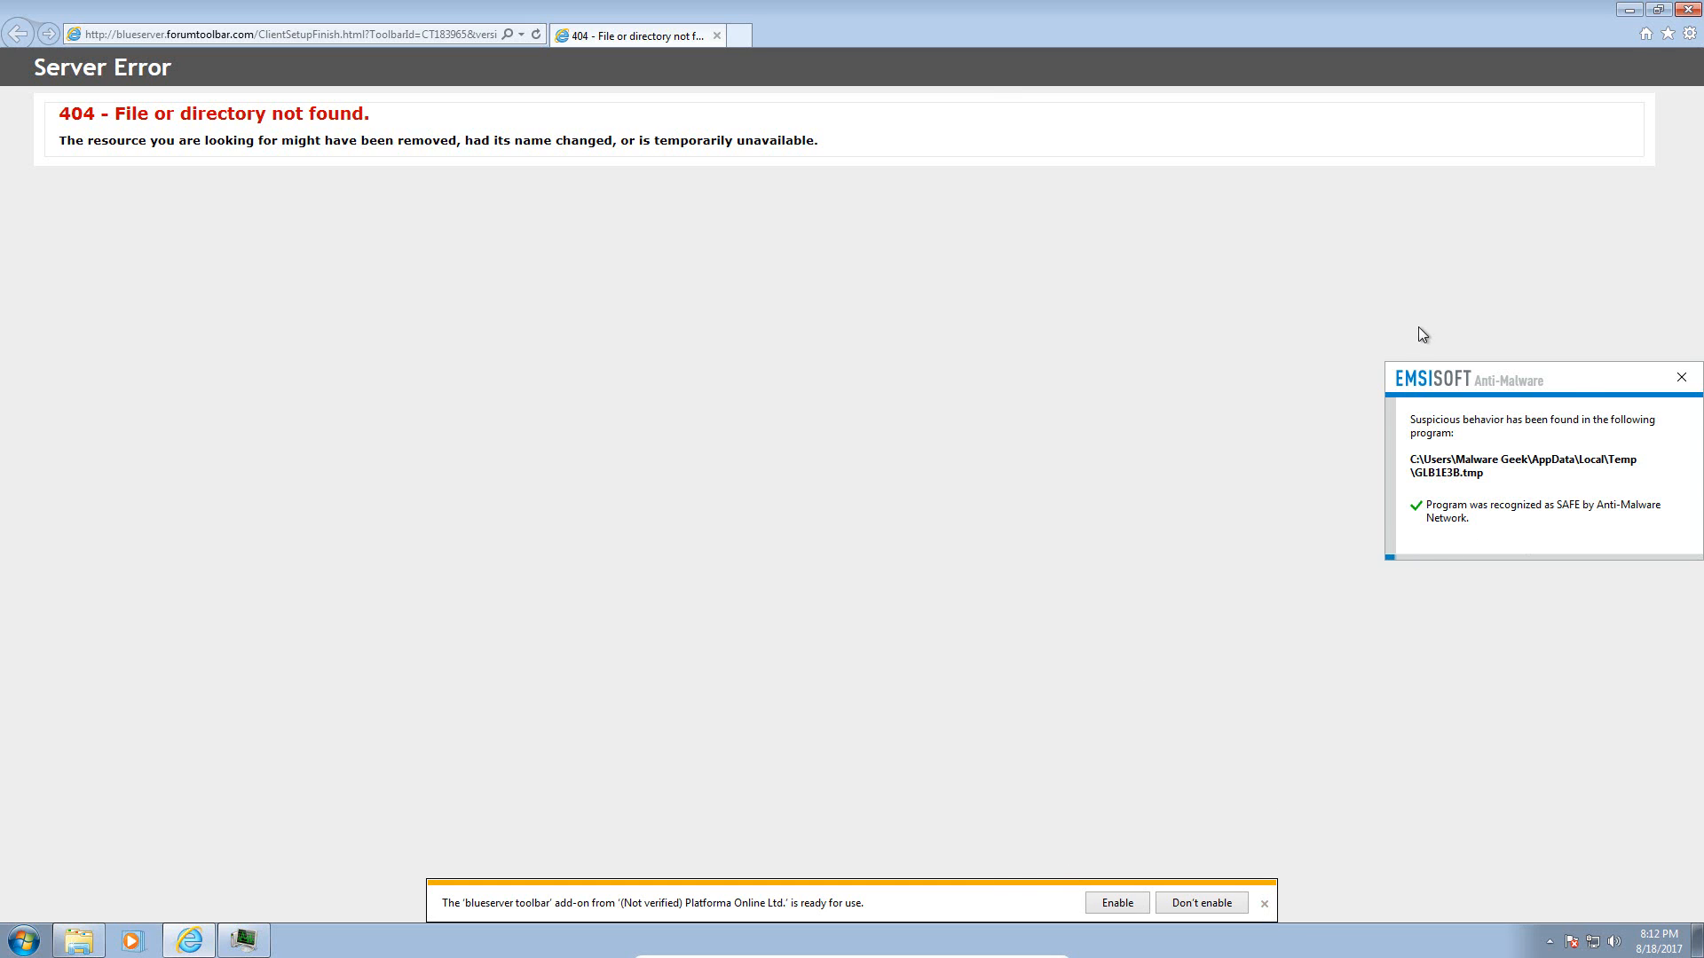
mouse_move(1590, 453)
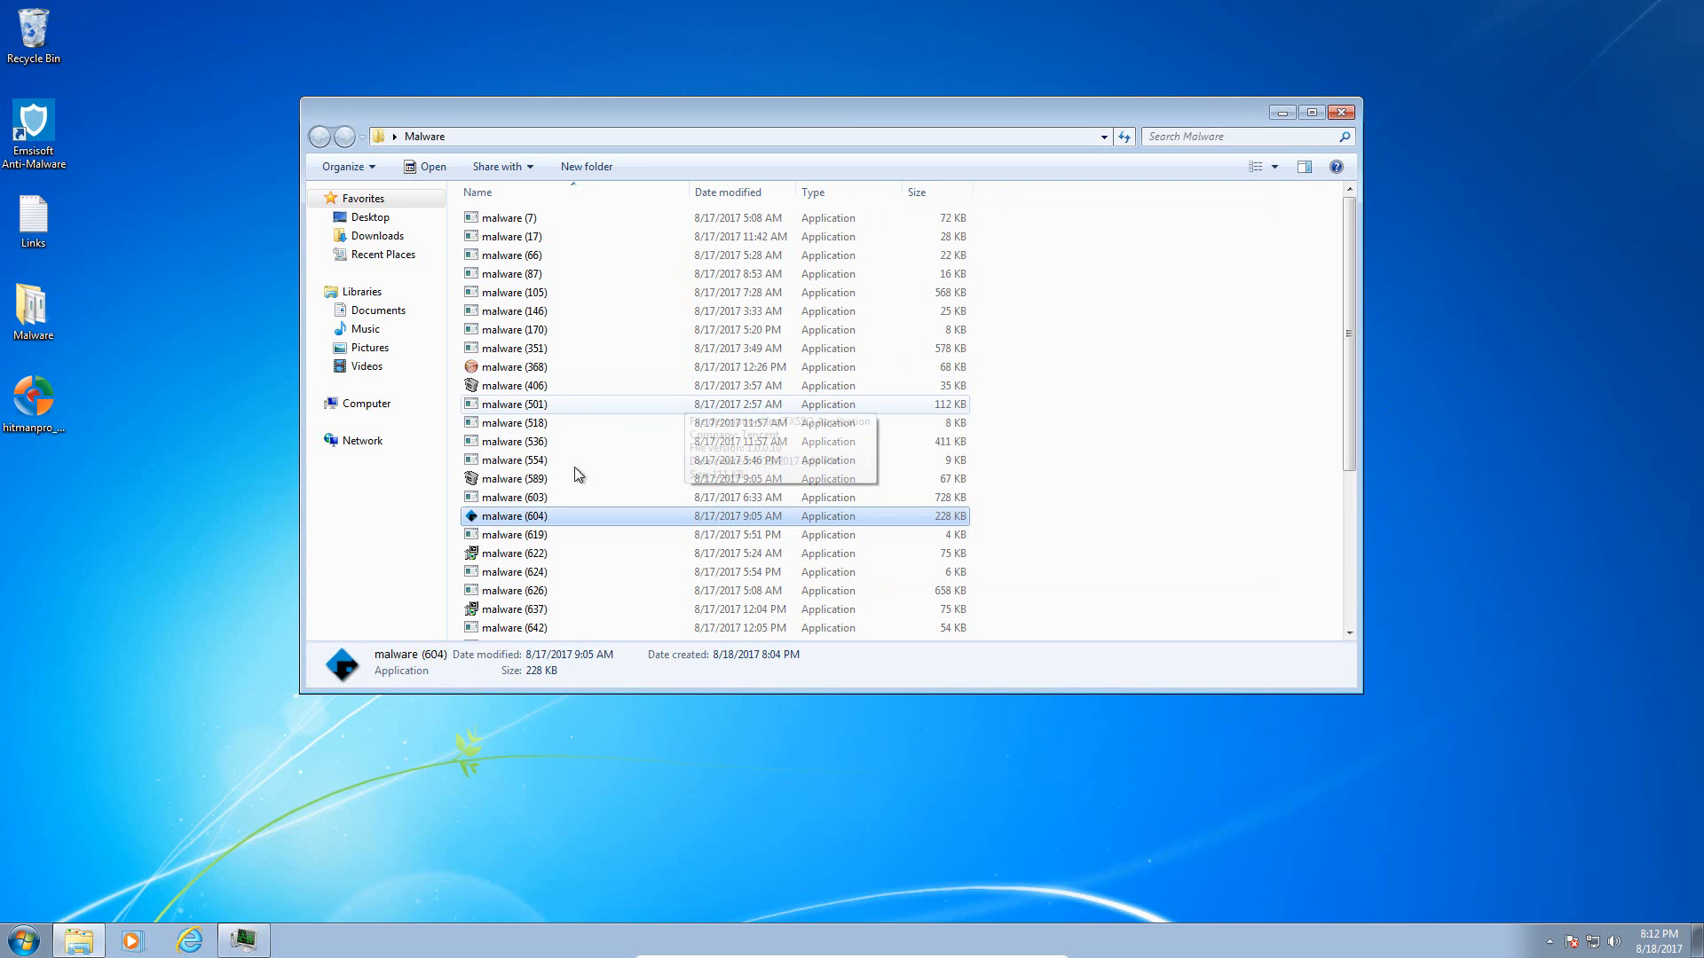
mouse_move(521, 367)
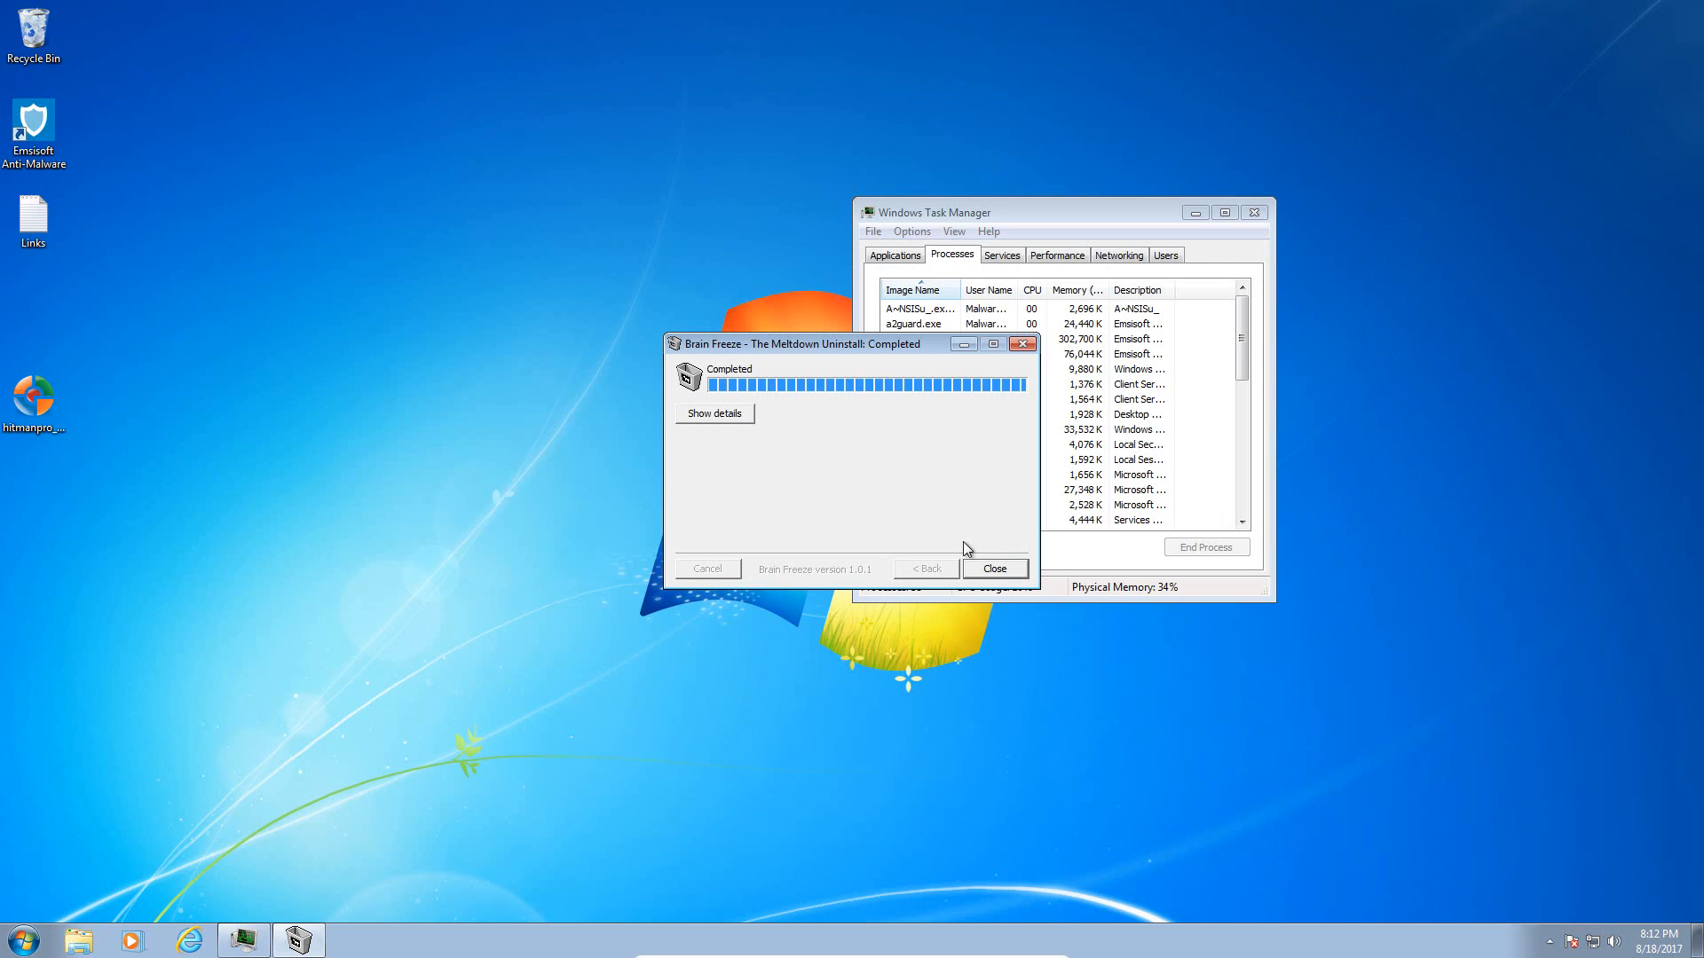
Close the finished Brain Freeze uninstall dialog and scroll down.
left_click(993, 568)
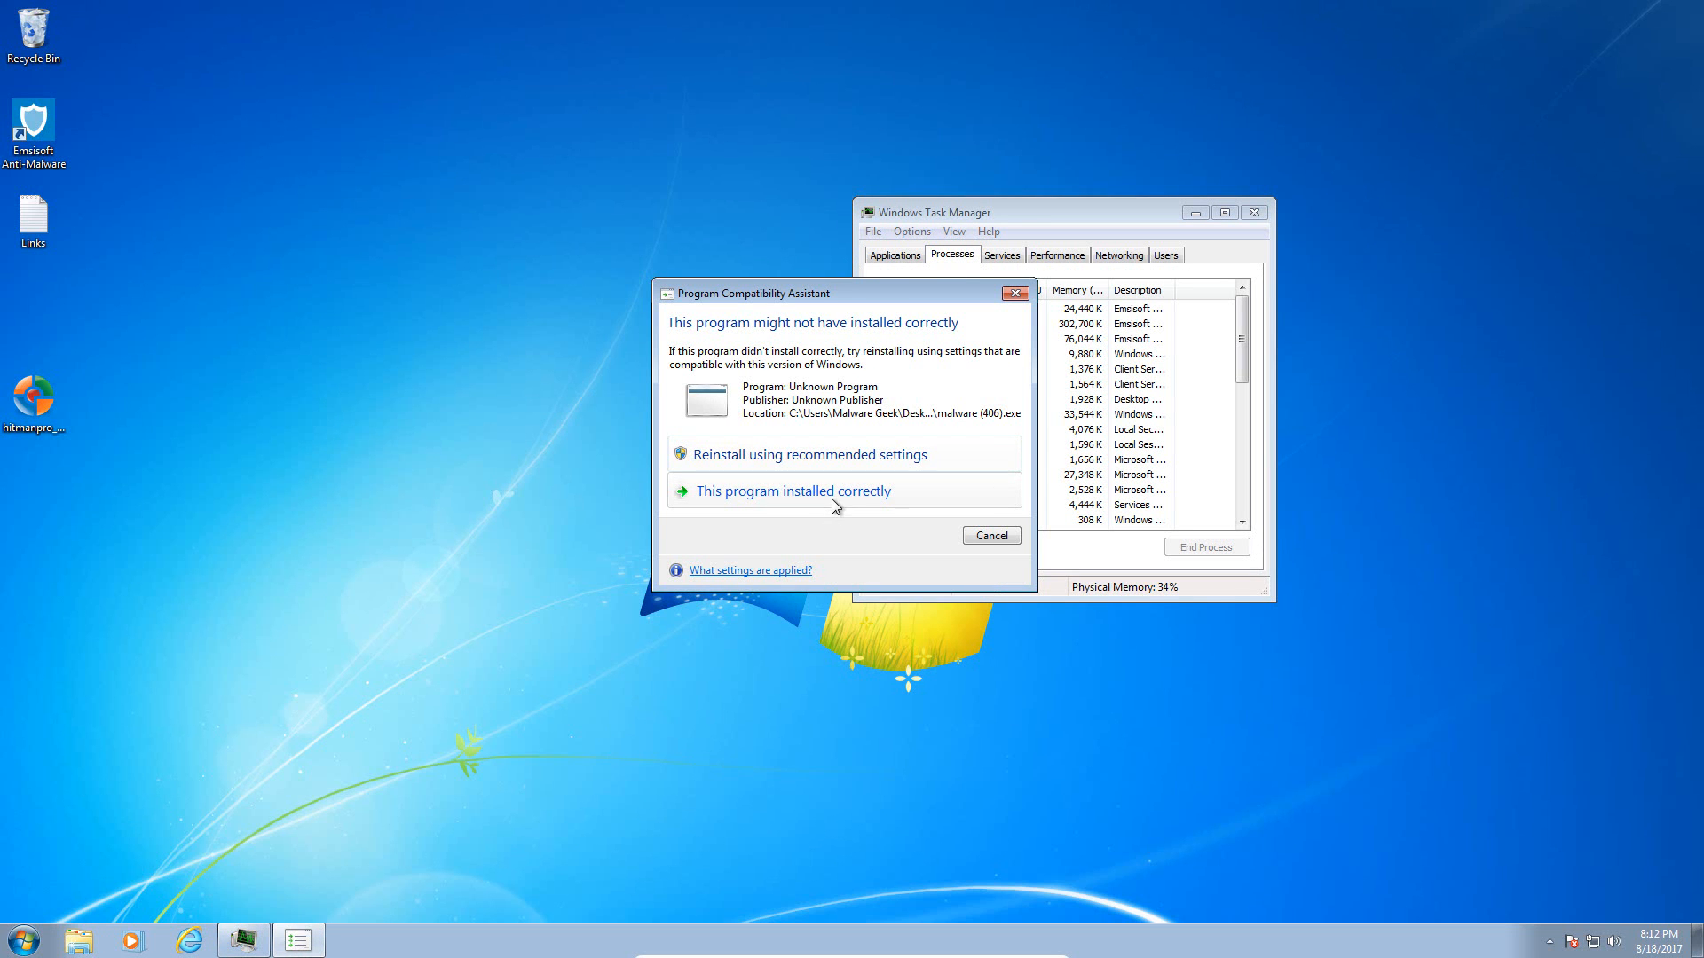
mouse_move(834, 470)
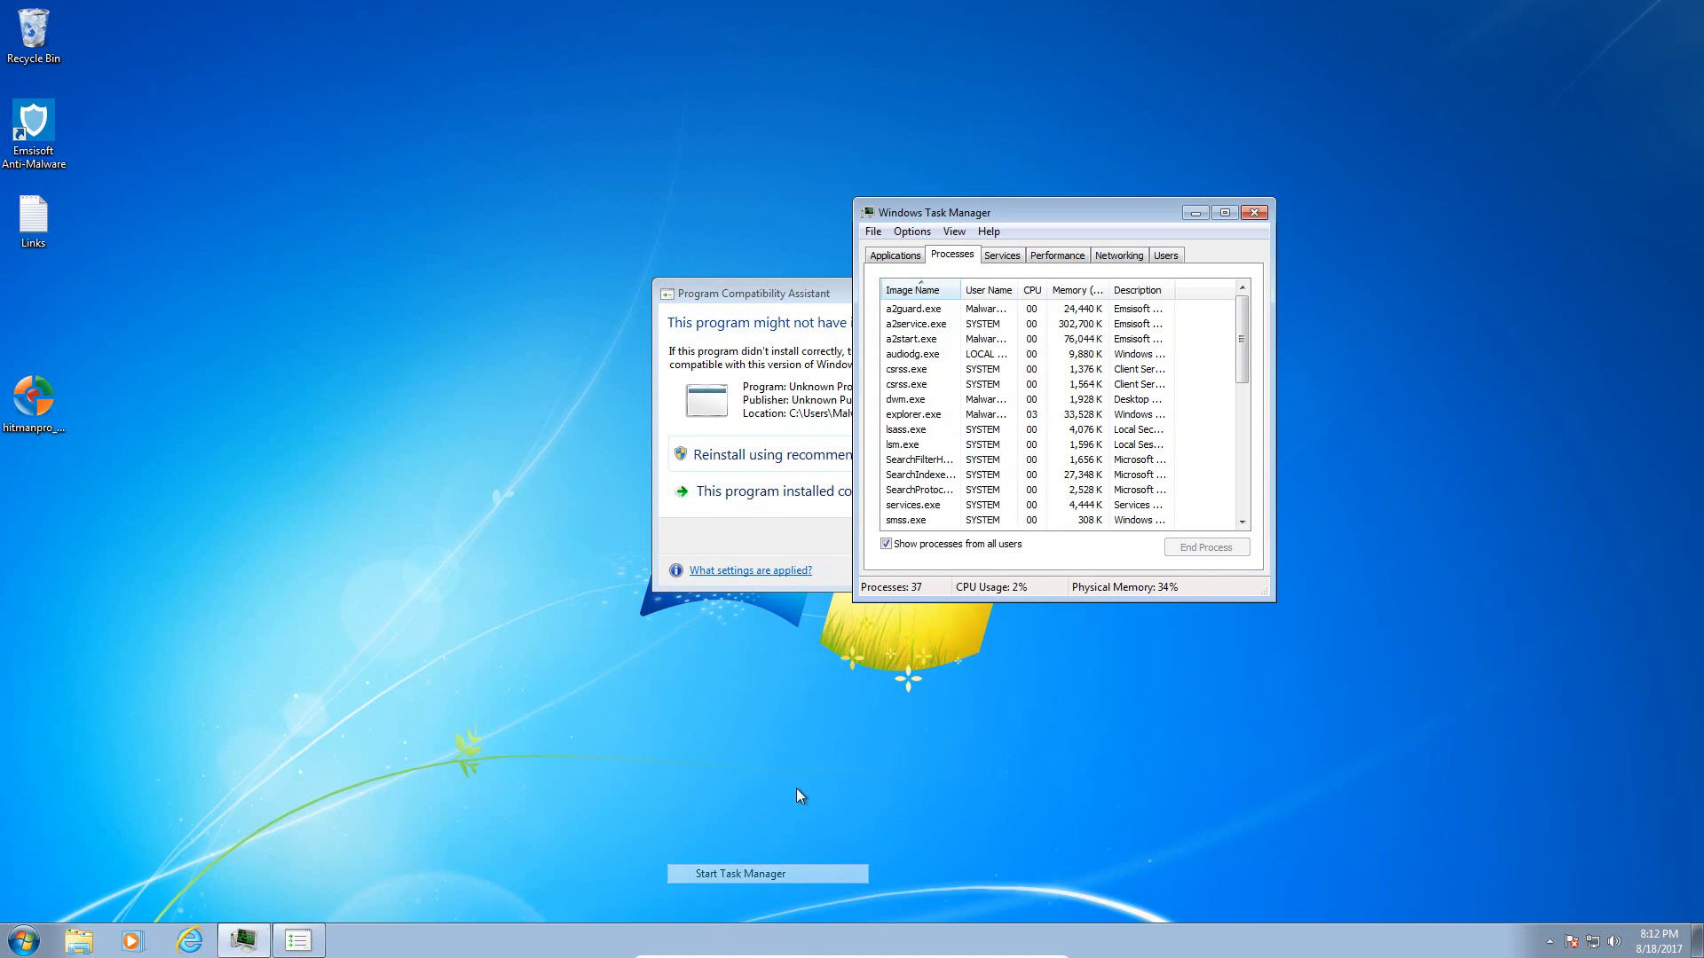
scroll("down", 3)
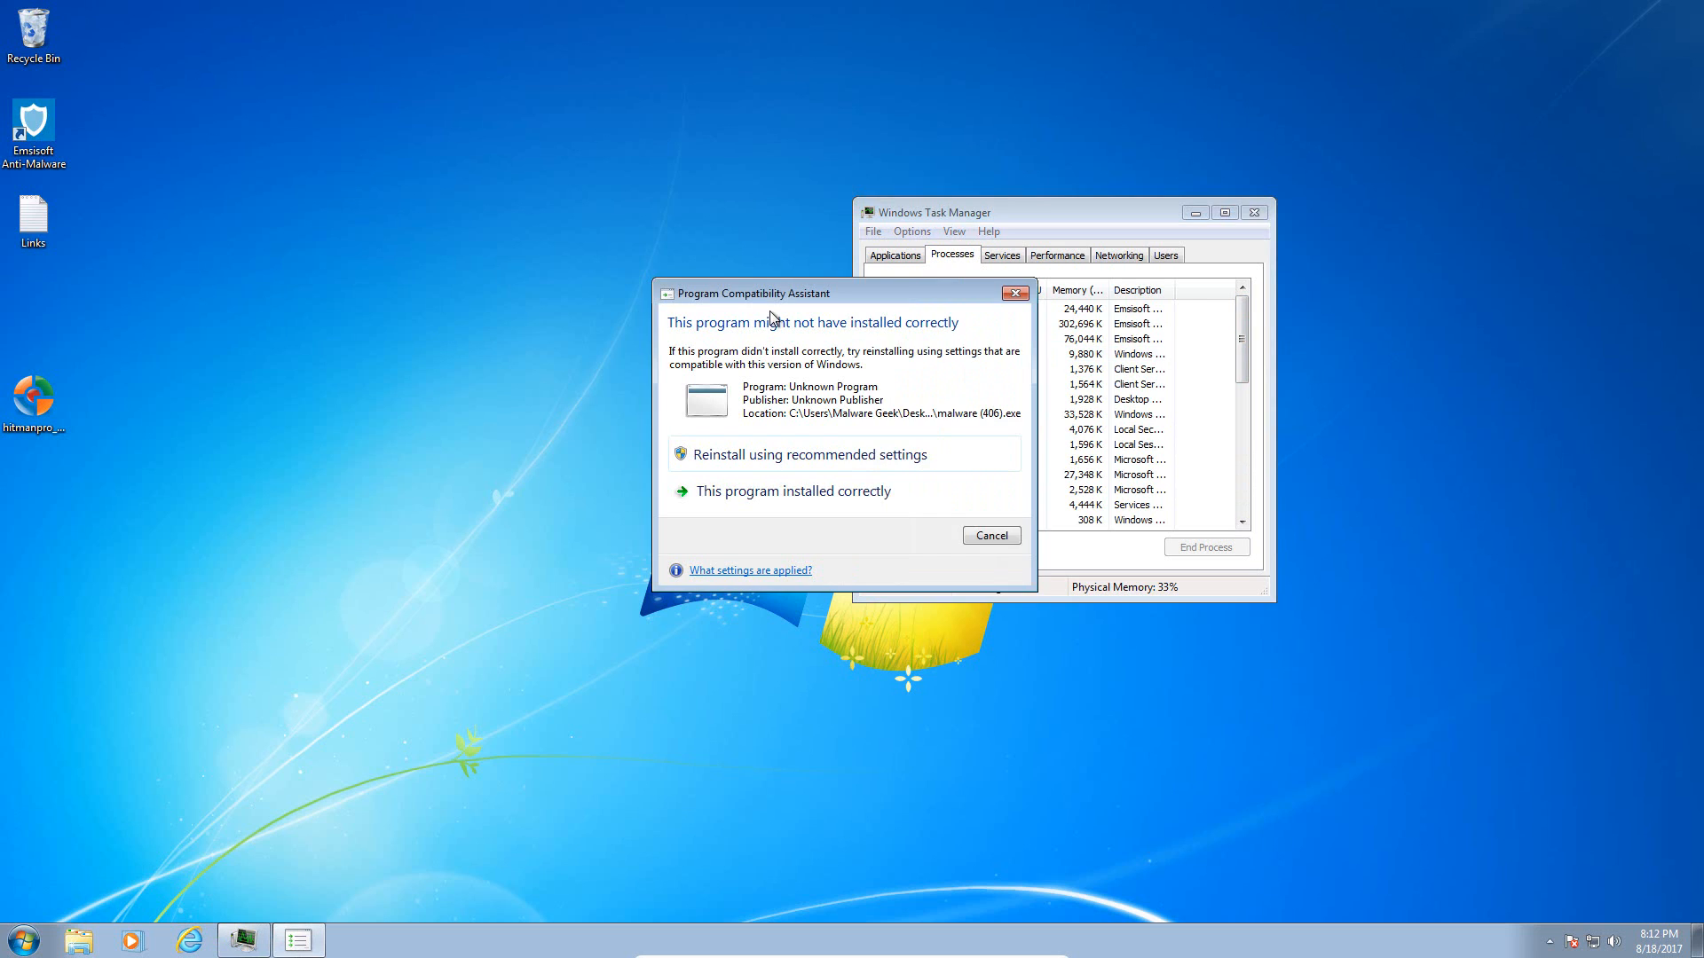
mouse_move(834, 506)
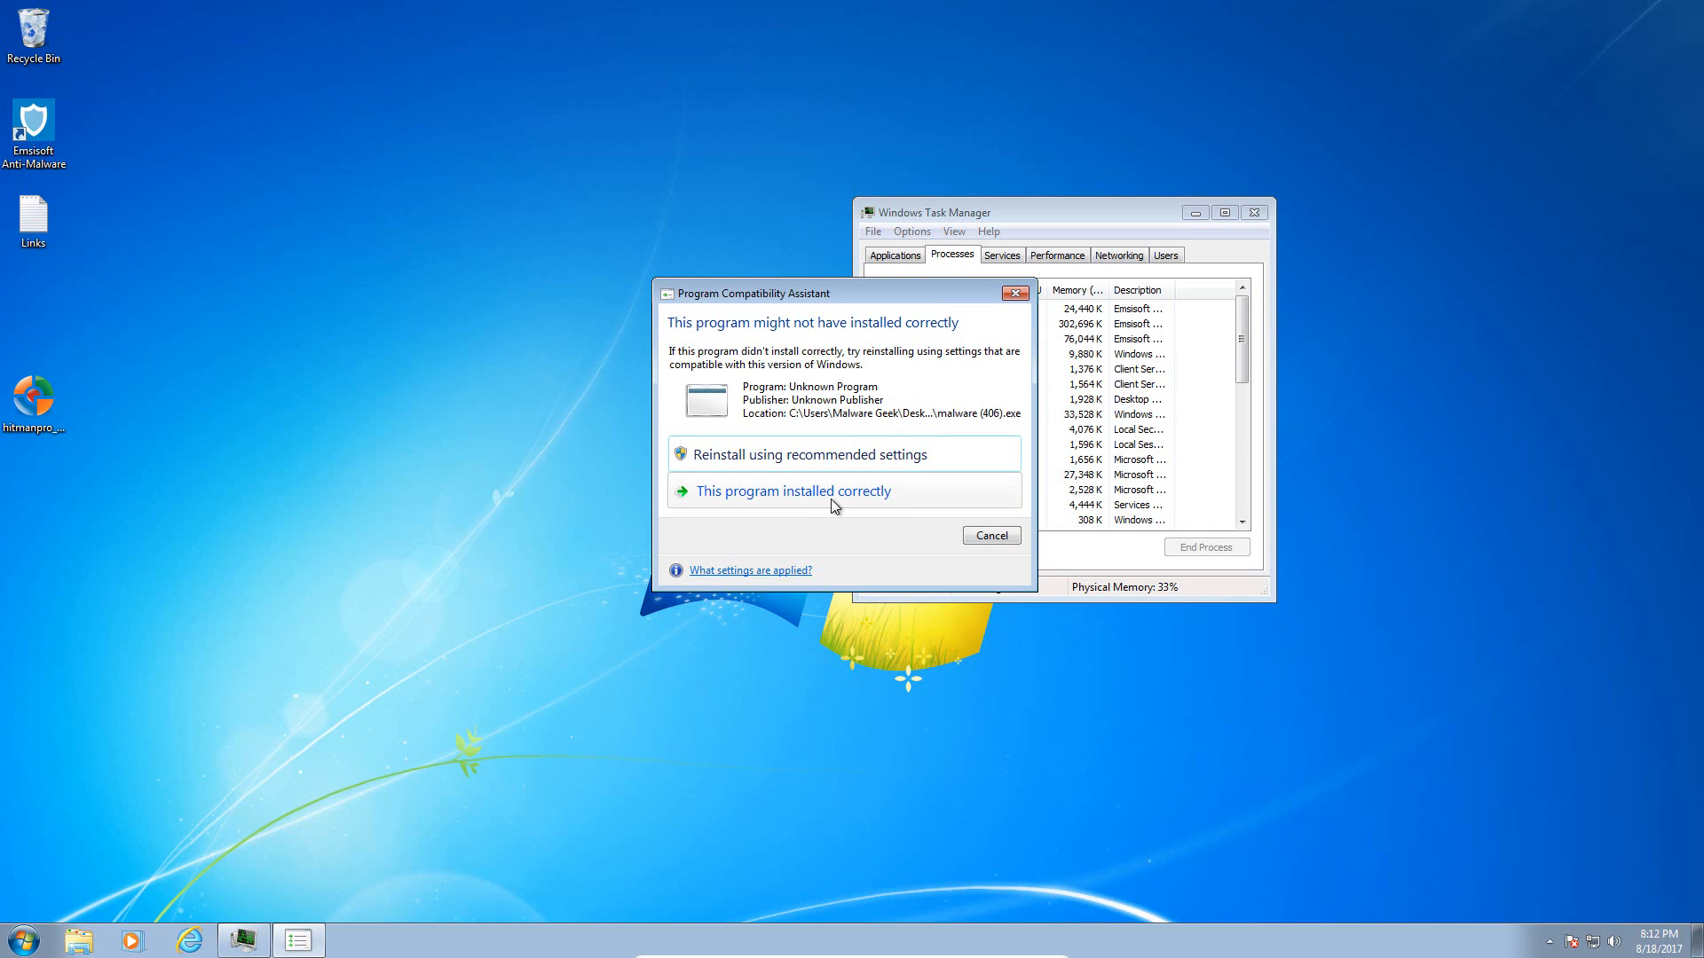
mouse_move(870, 455)
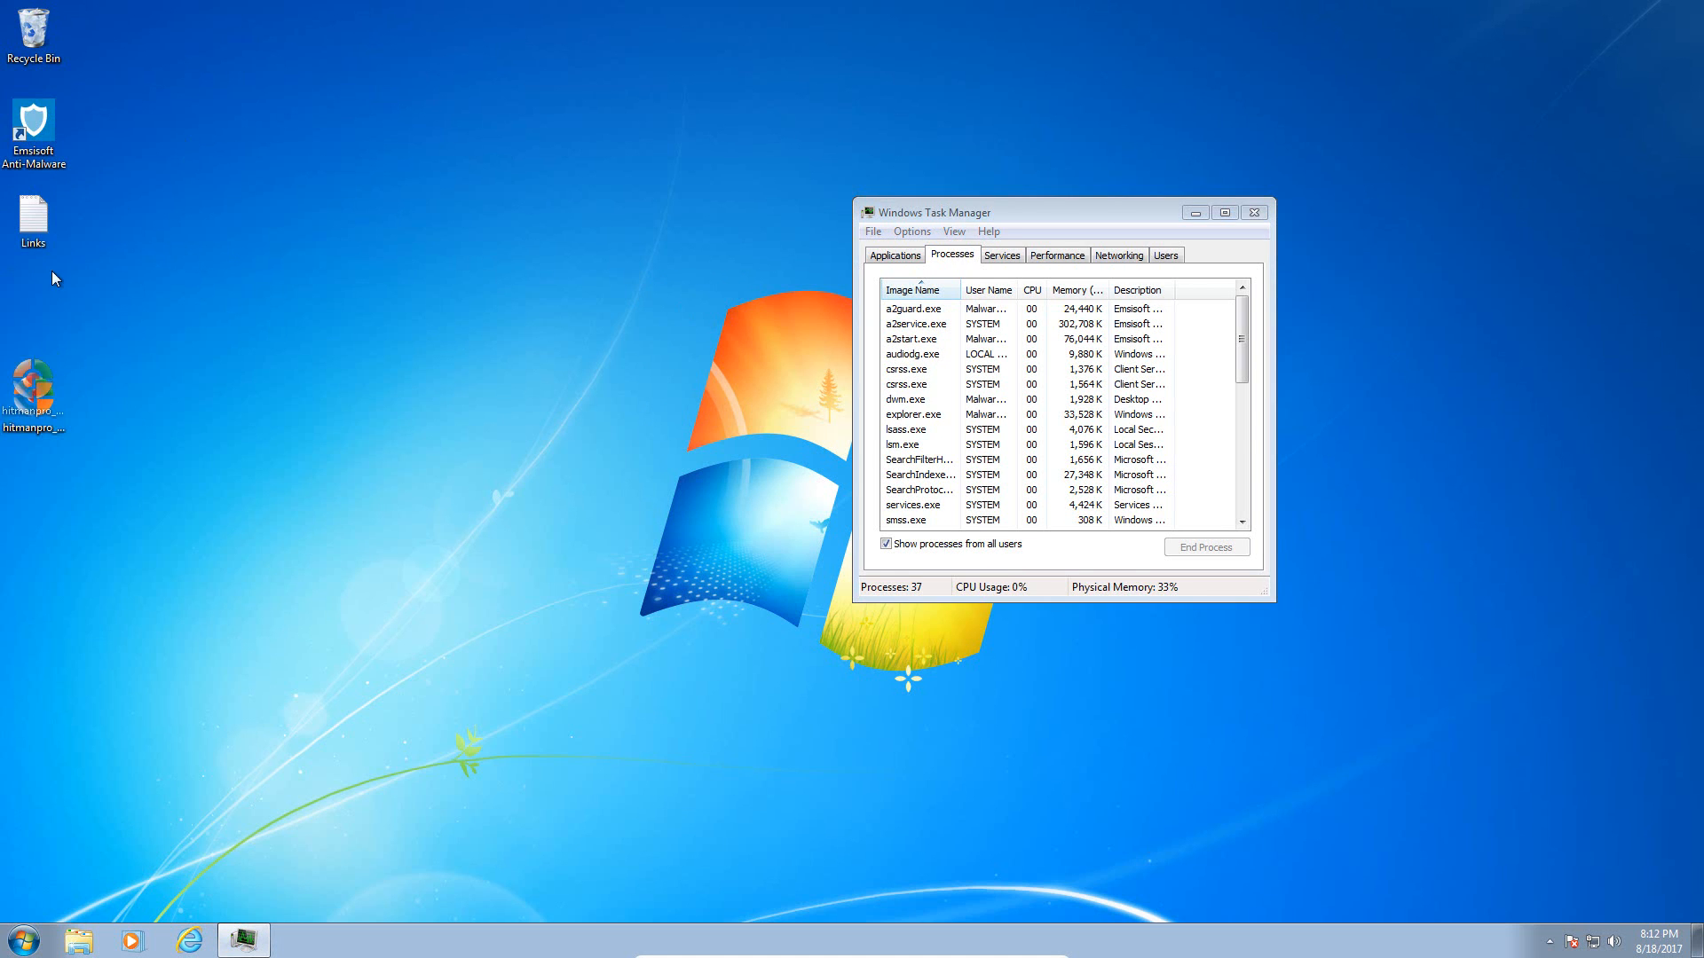
Launch HitmanPro and choose a one-time scan without registering.
double_click(33, 313)
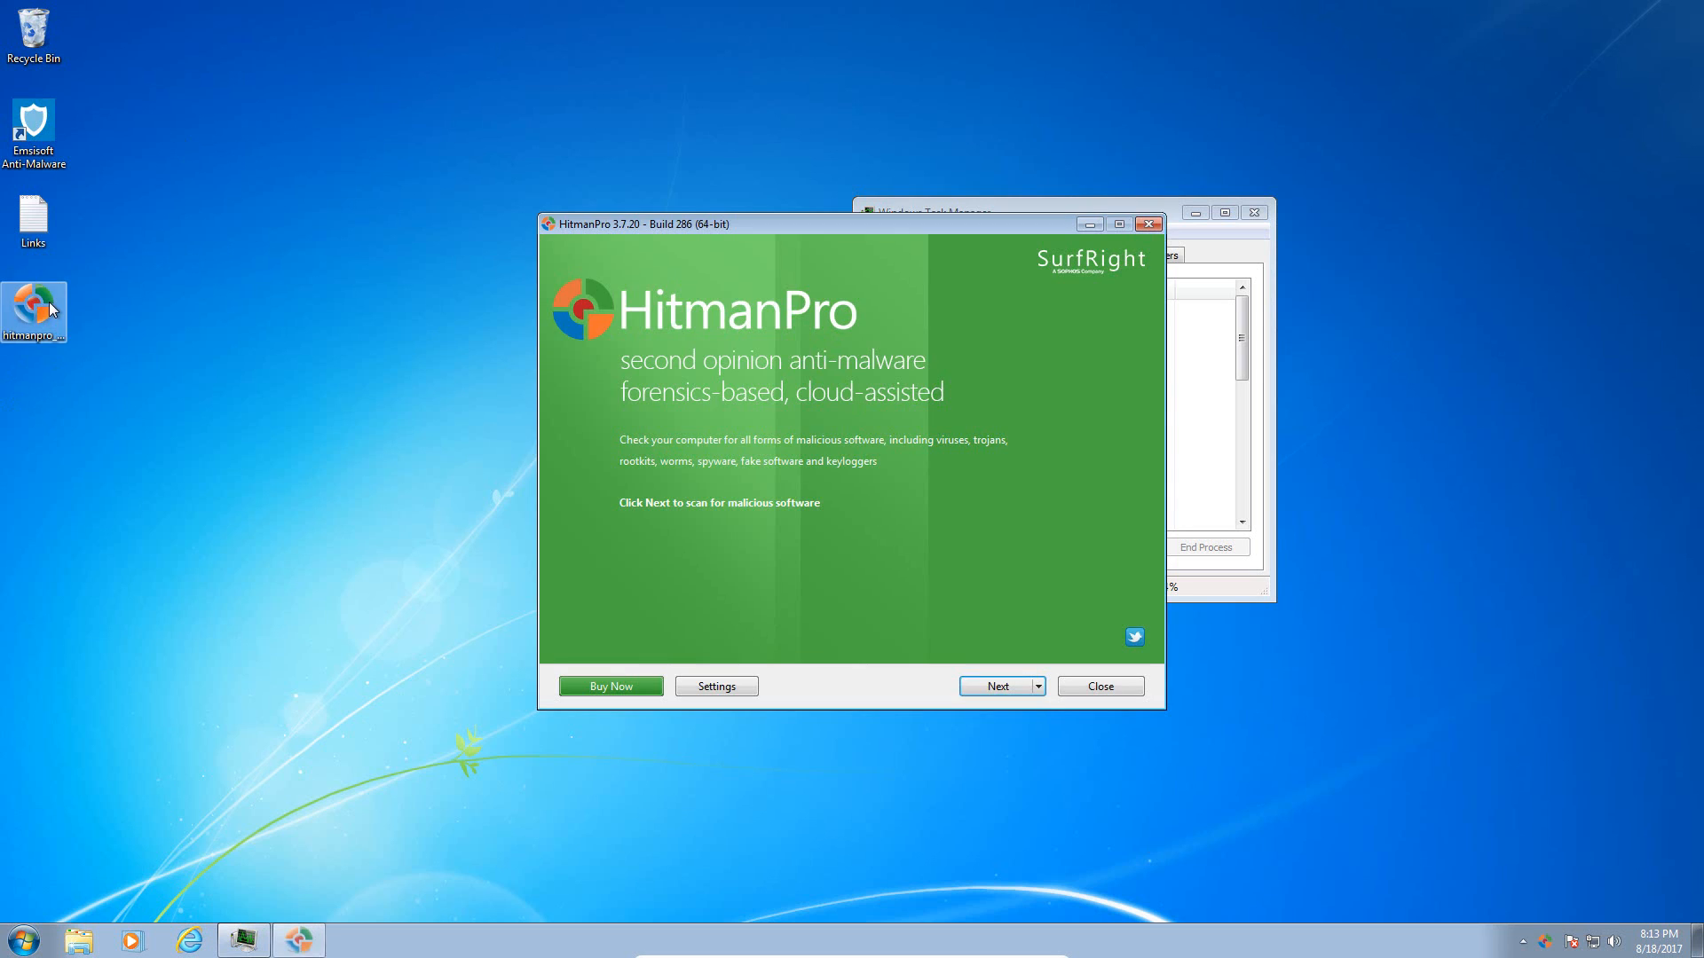
left_click(995, 686)
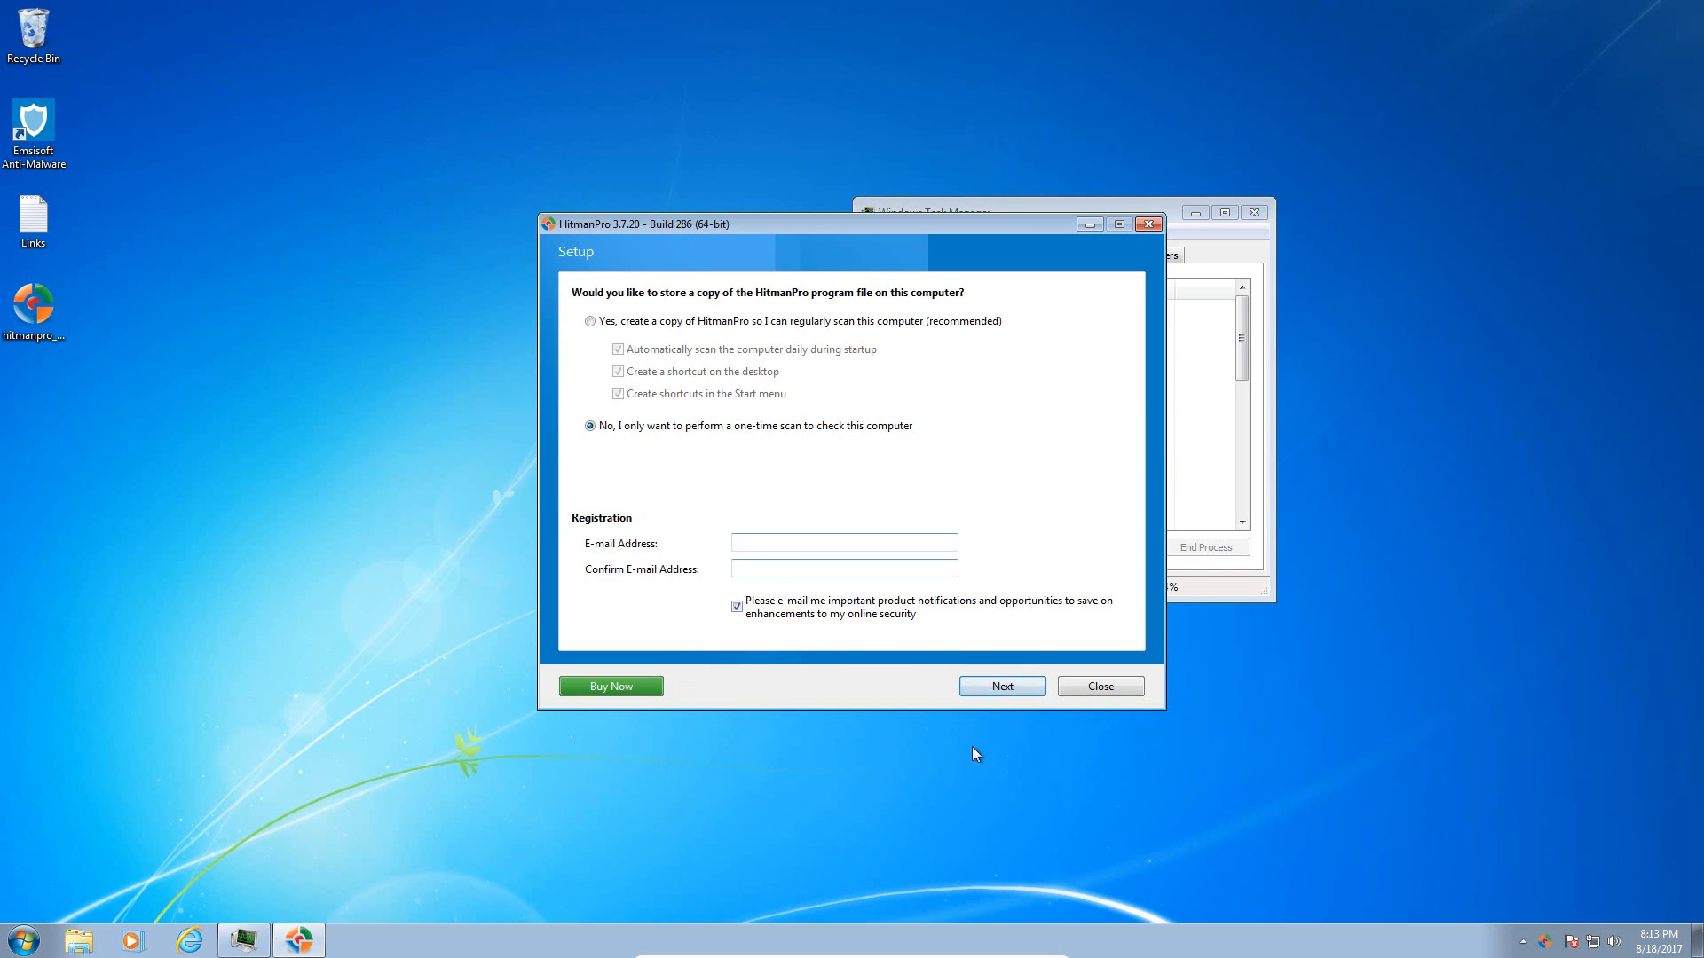
left_click(1000, 685)
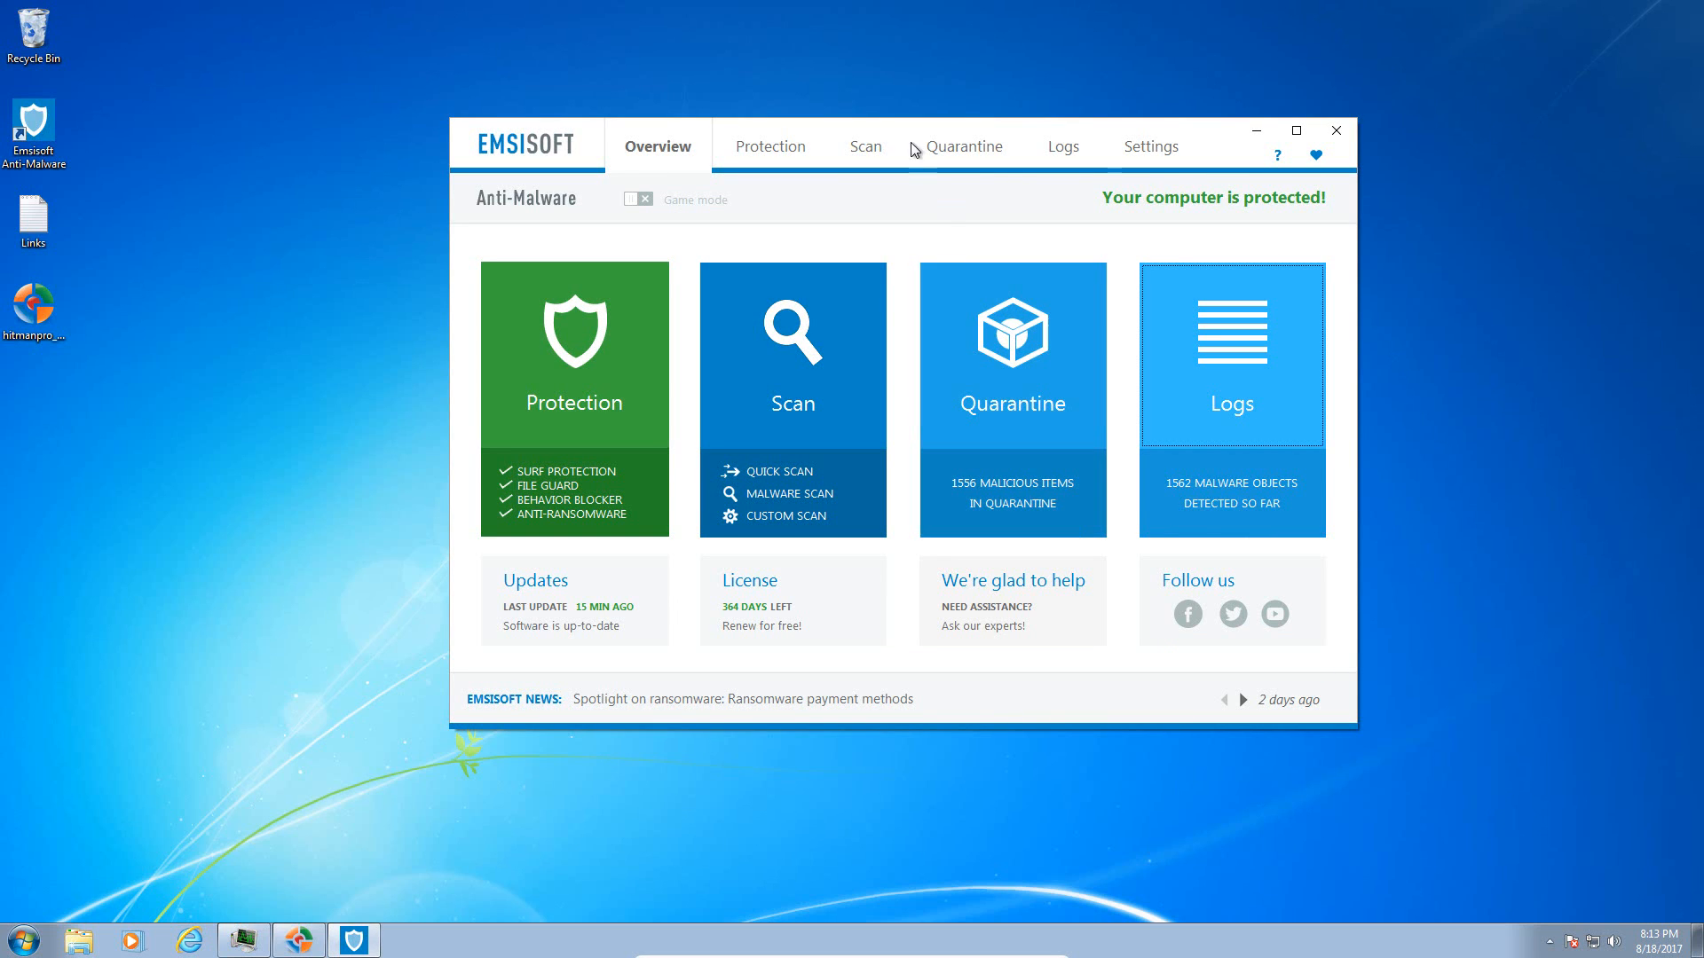
mouse_move(1235, 147)
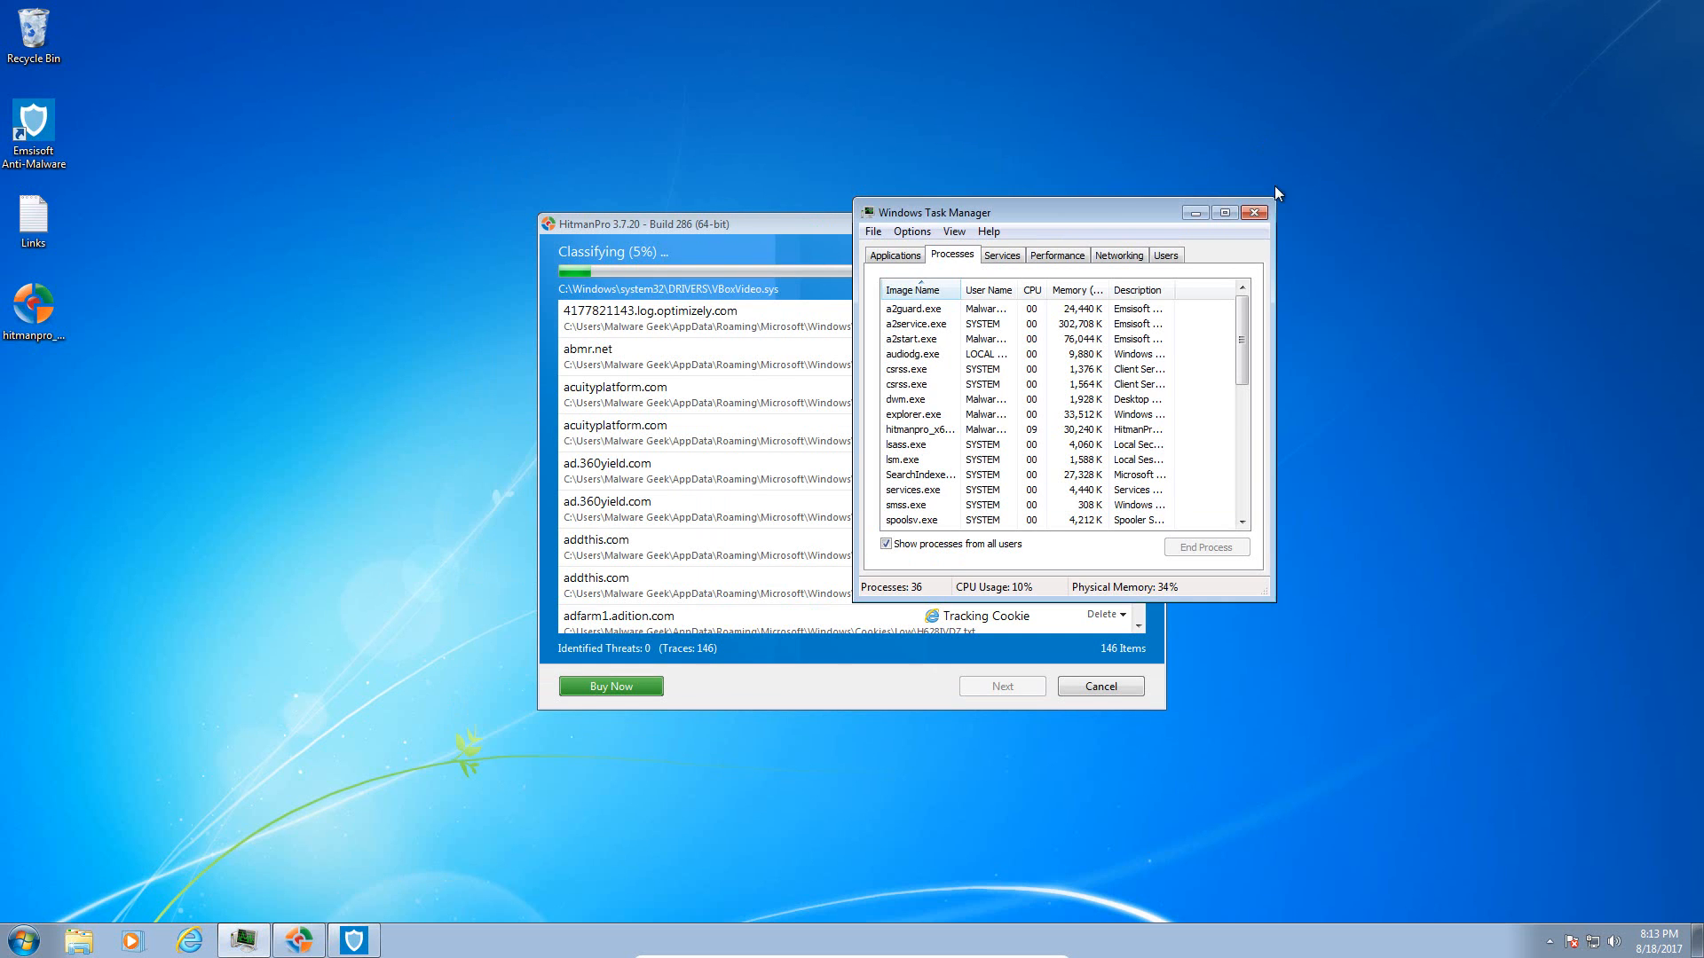
mouse_move(1301, 261)
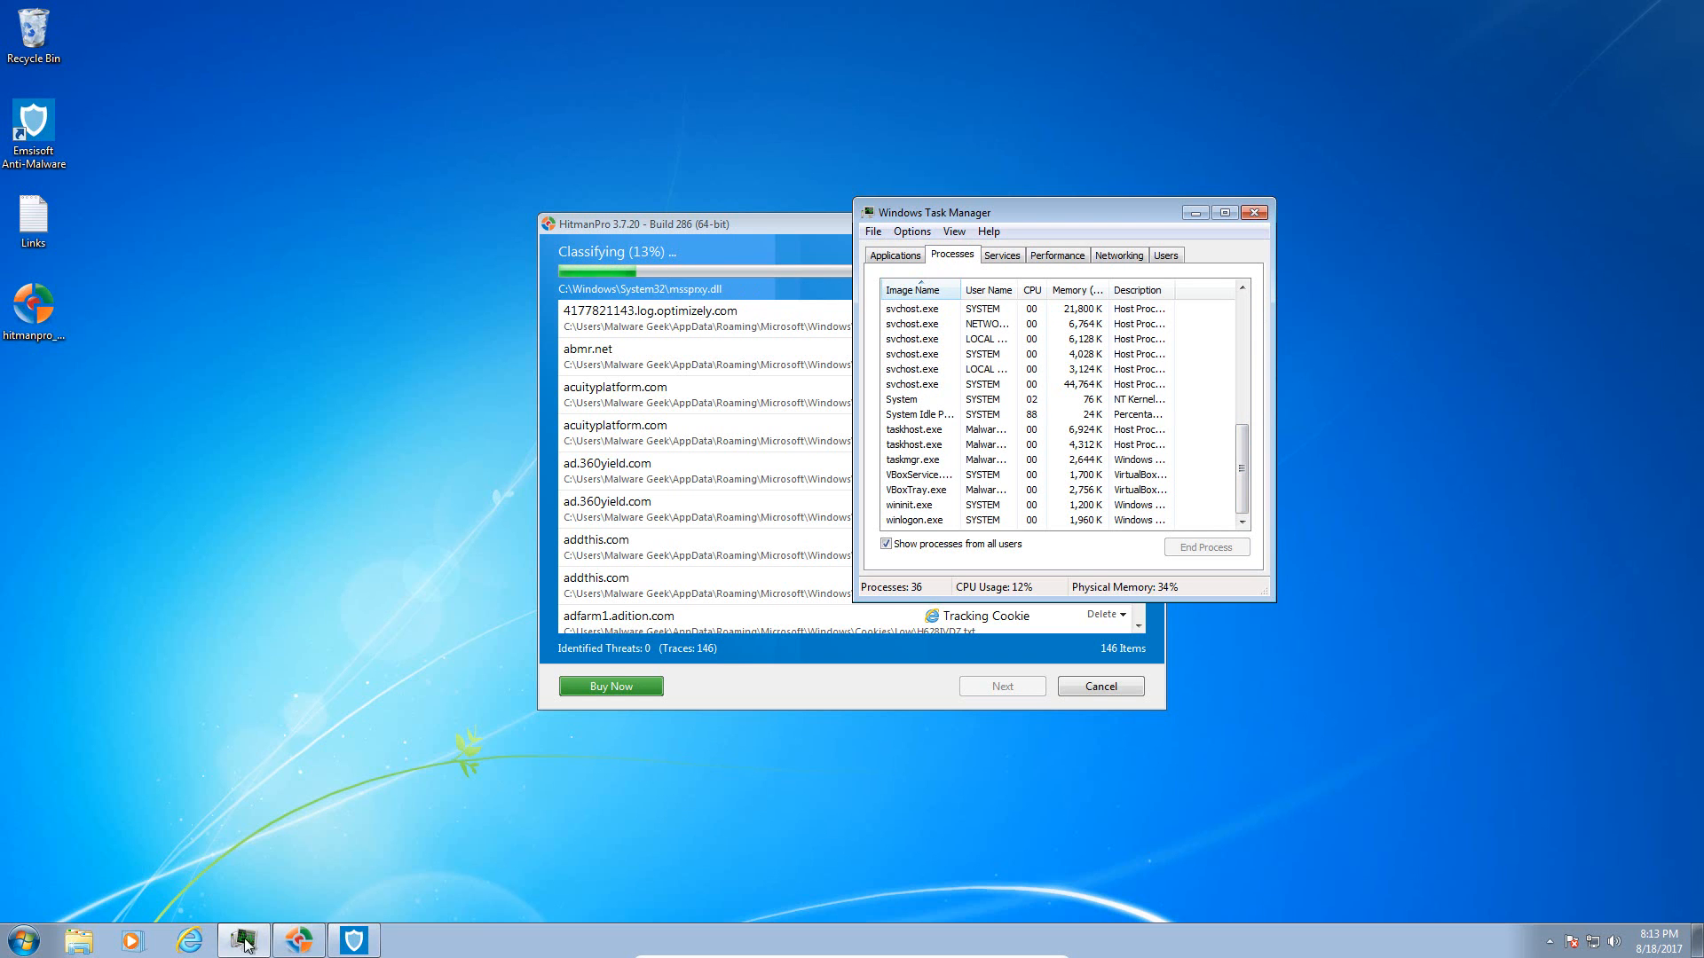
mouse_move(616, 669)
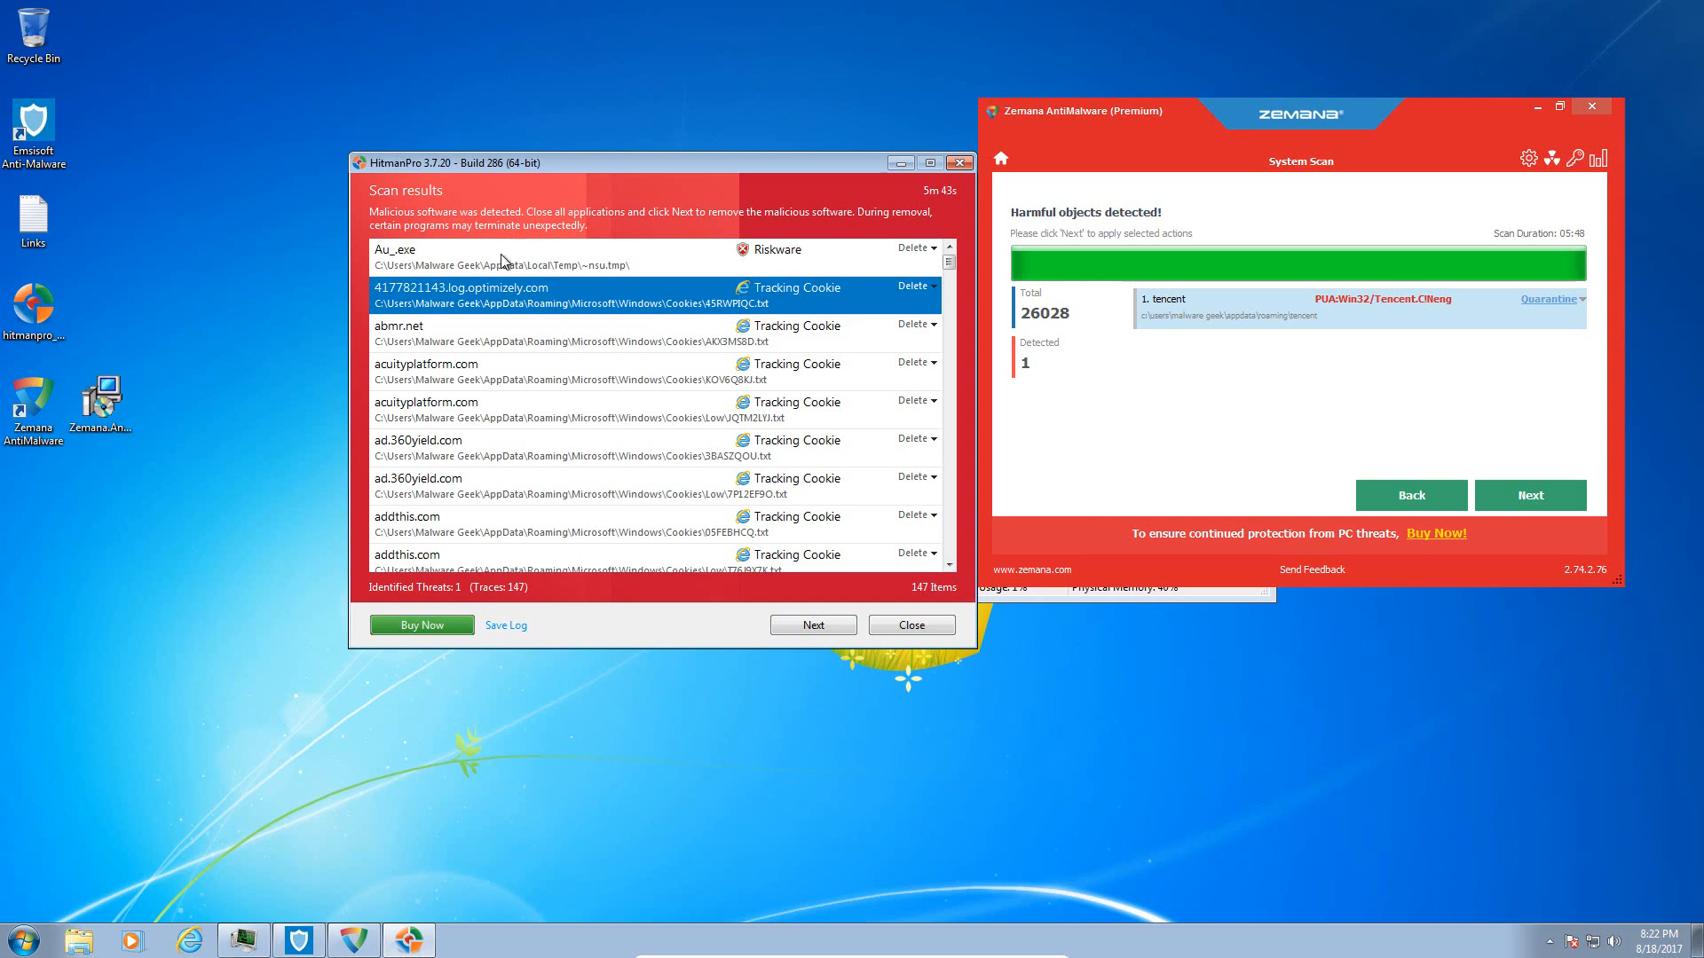
View the Au_.exe riskware detection, then close Zemana declining the pending actions.
left_click(489, 257)
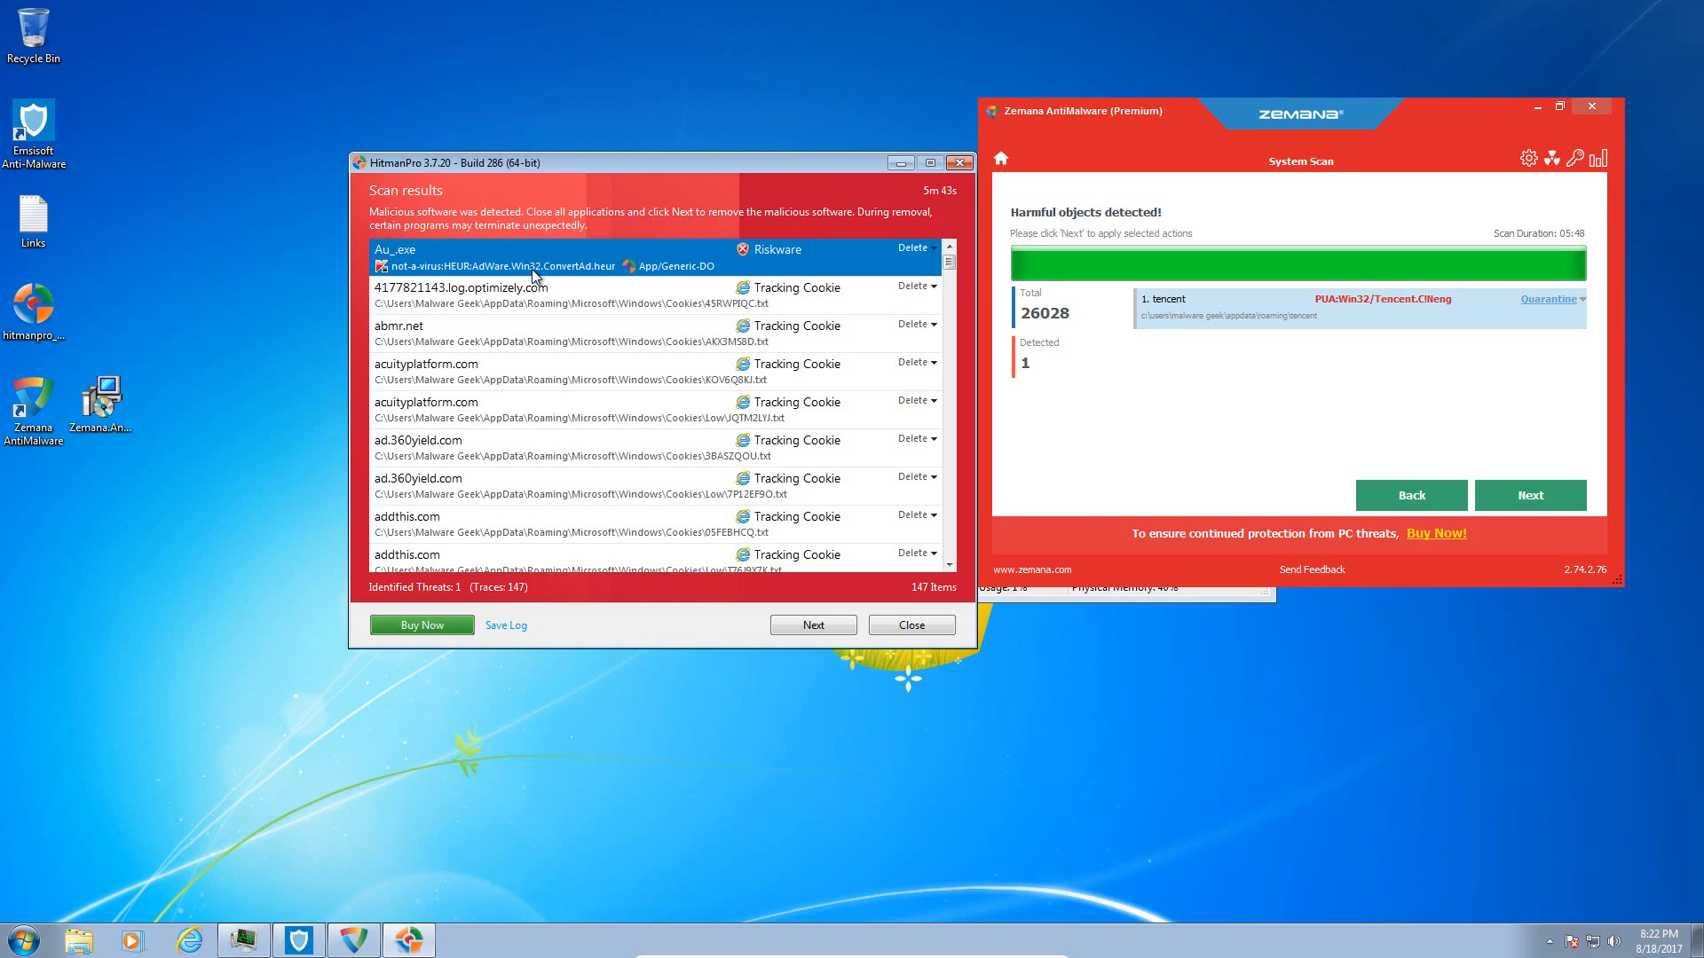
mouse_move(780, 253)
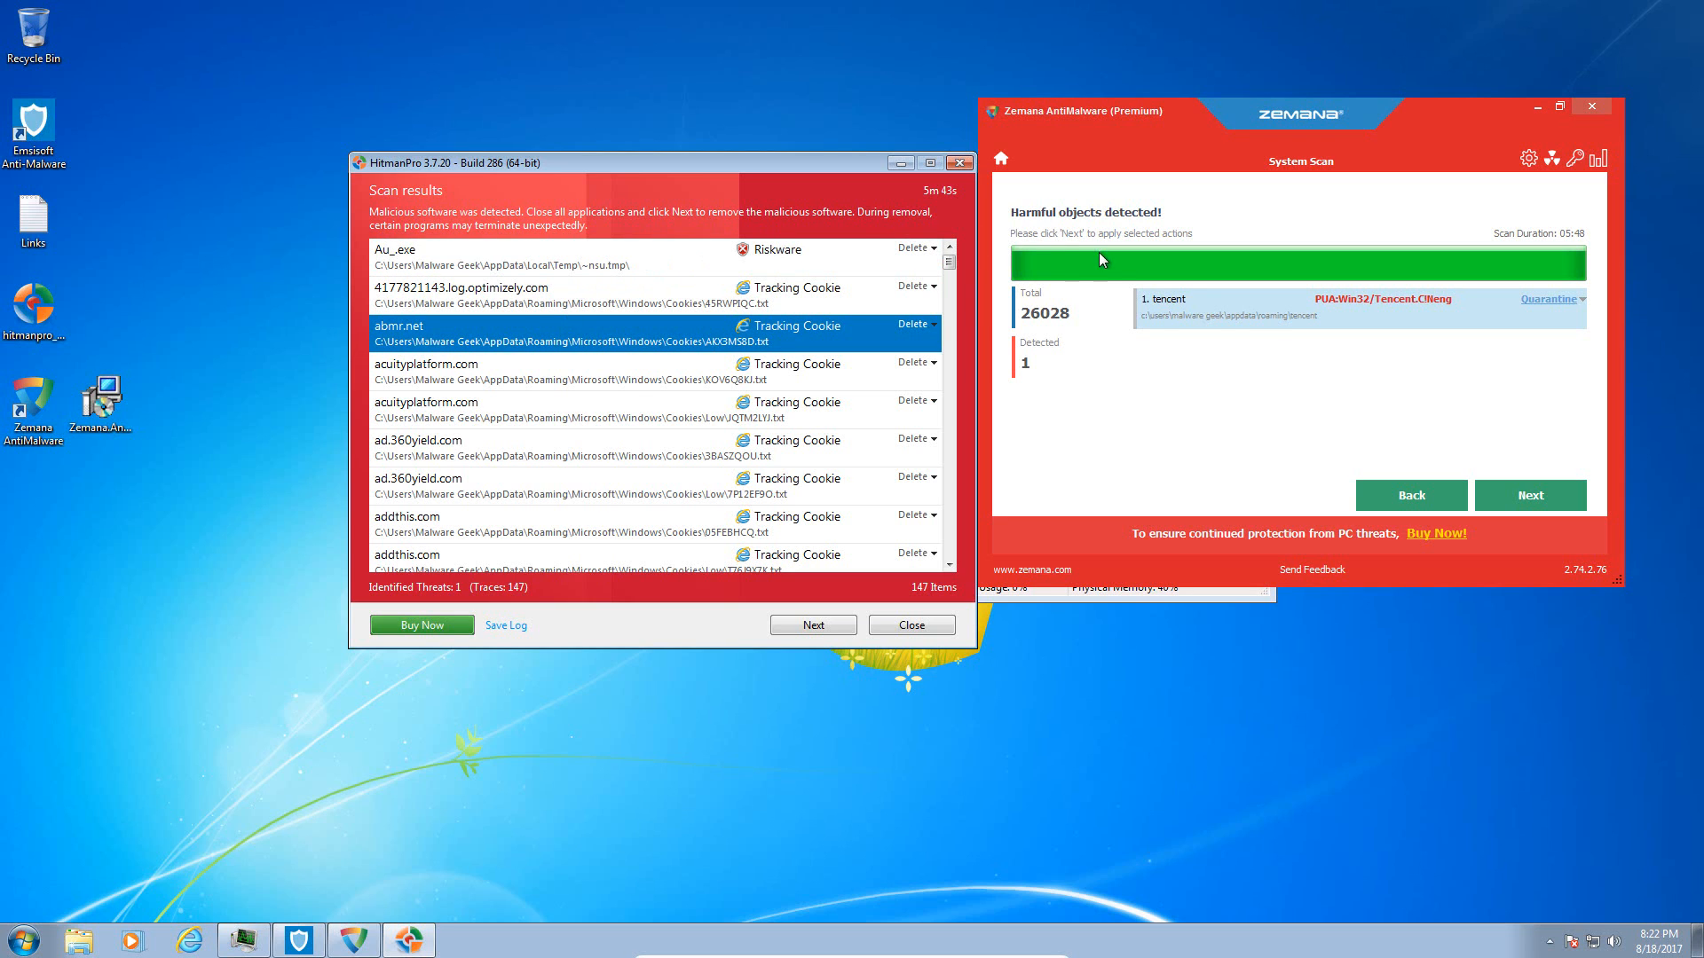
mouse_move(1219, 329)
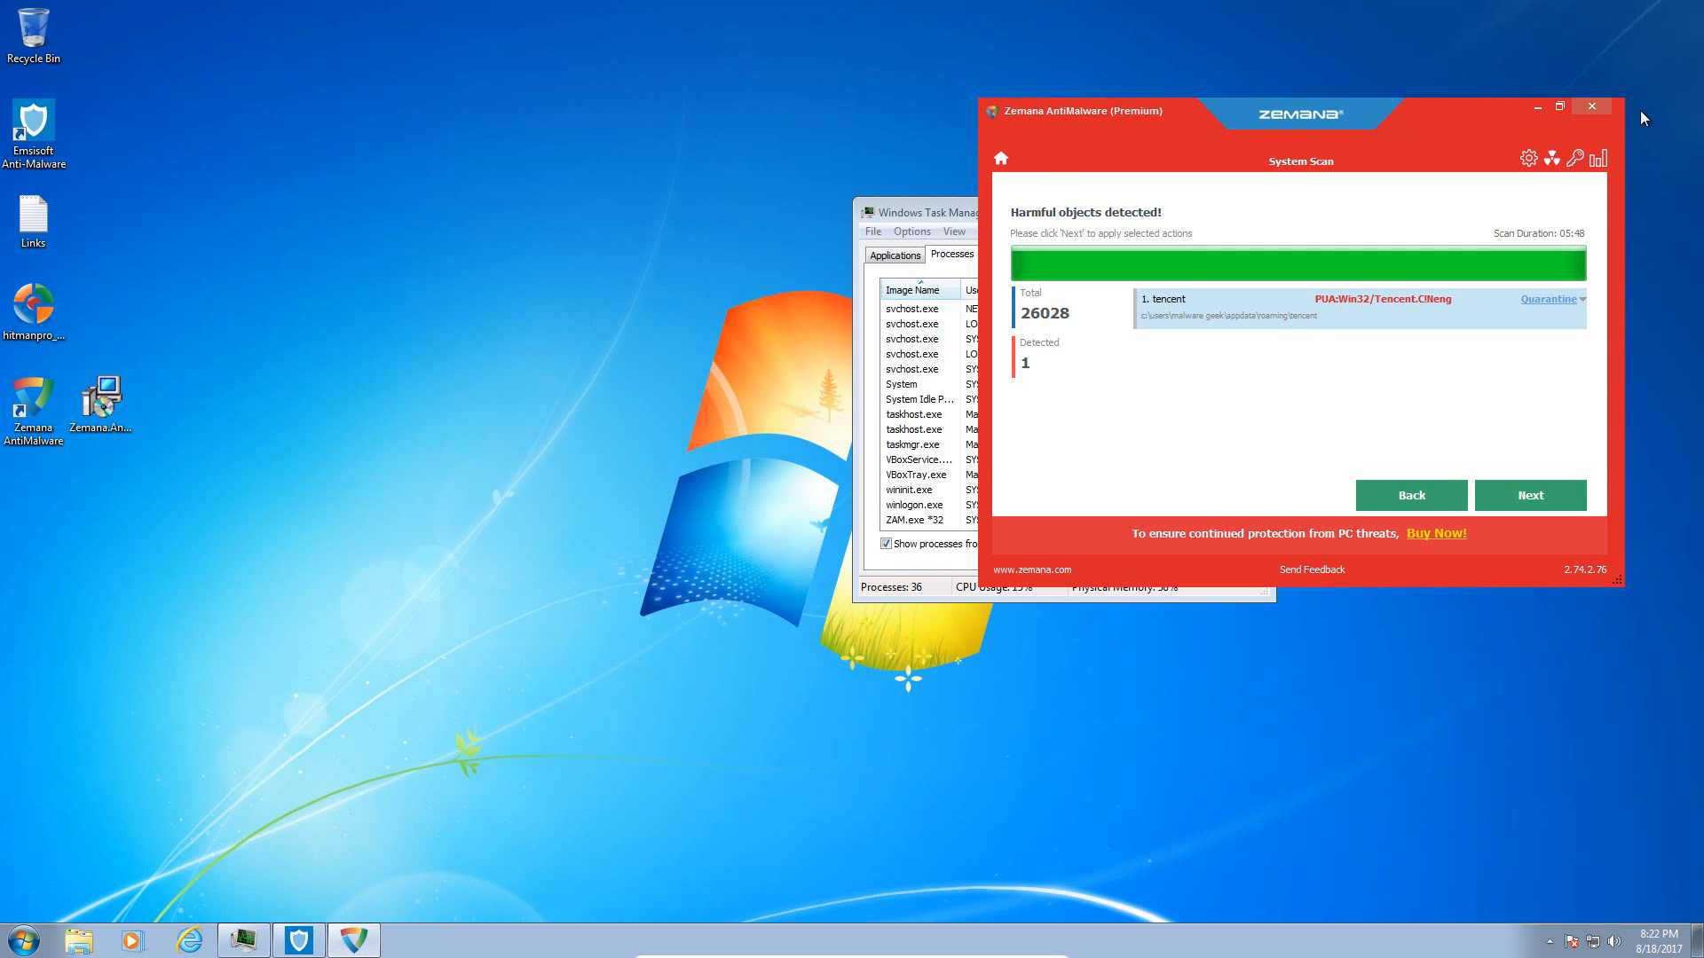
left_click(1528, 494)
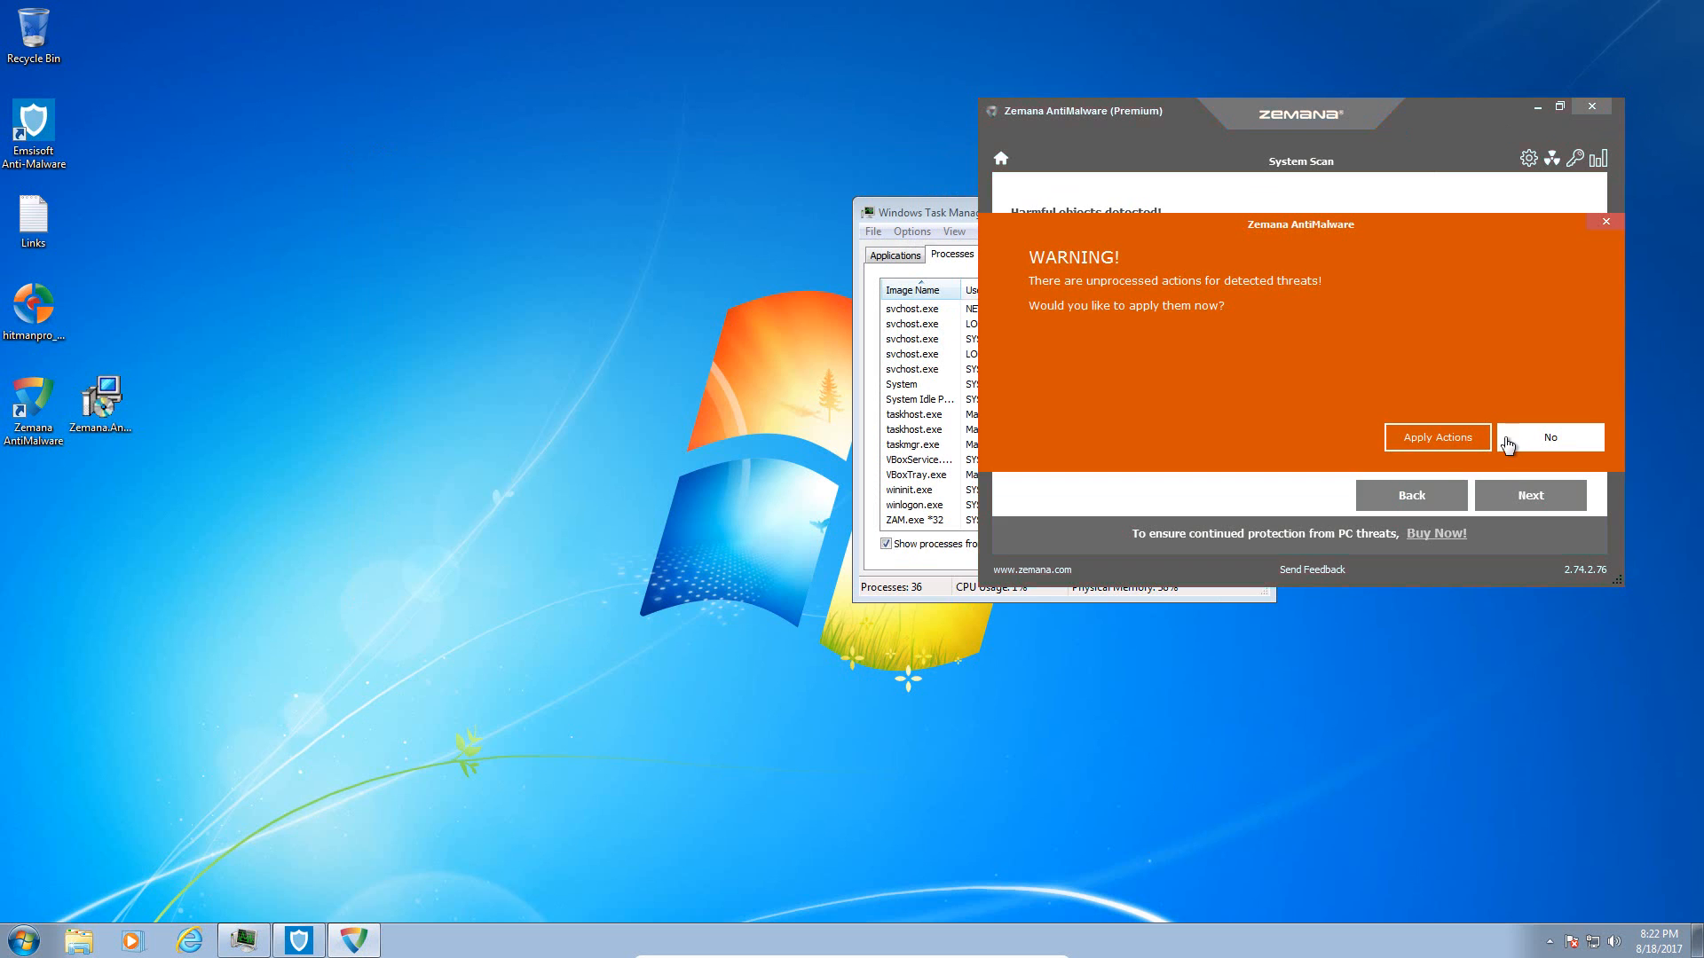
left_click(1548, 437)
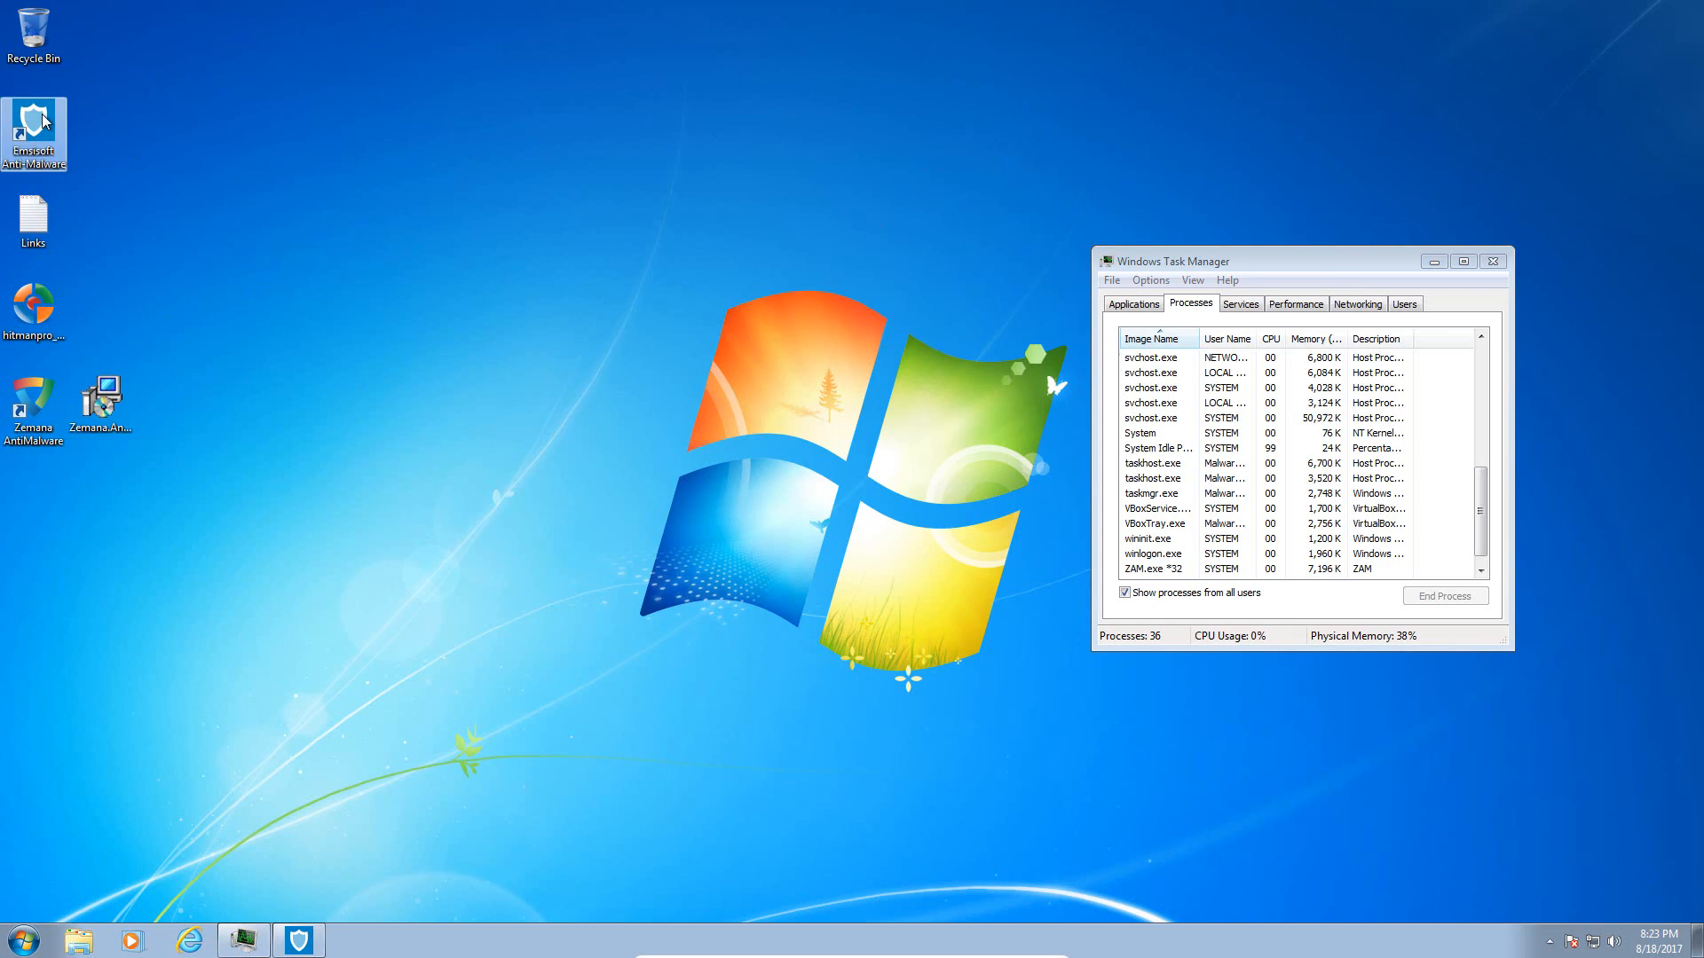
Launch Emsisoft Anti-Malware and bring its dashboard in front of Task Manager.
double_click(33, 127)
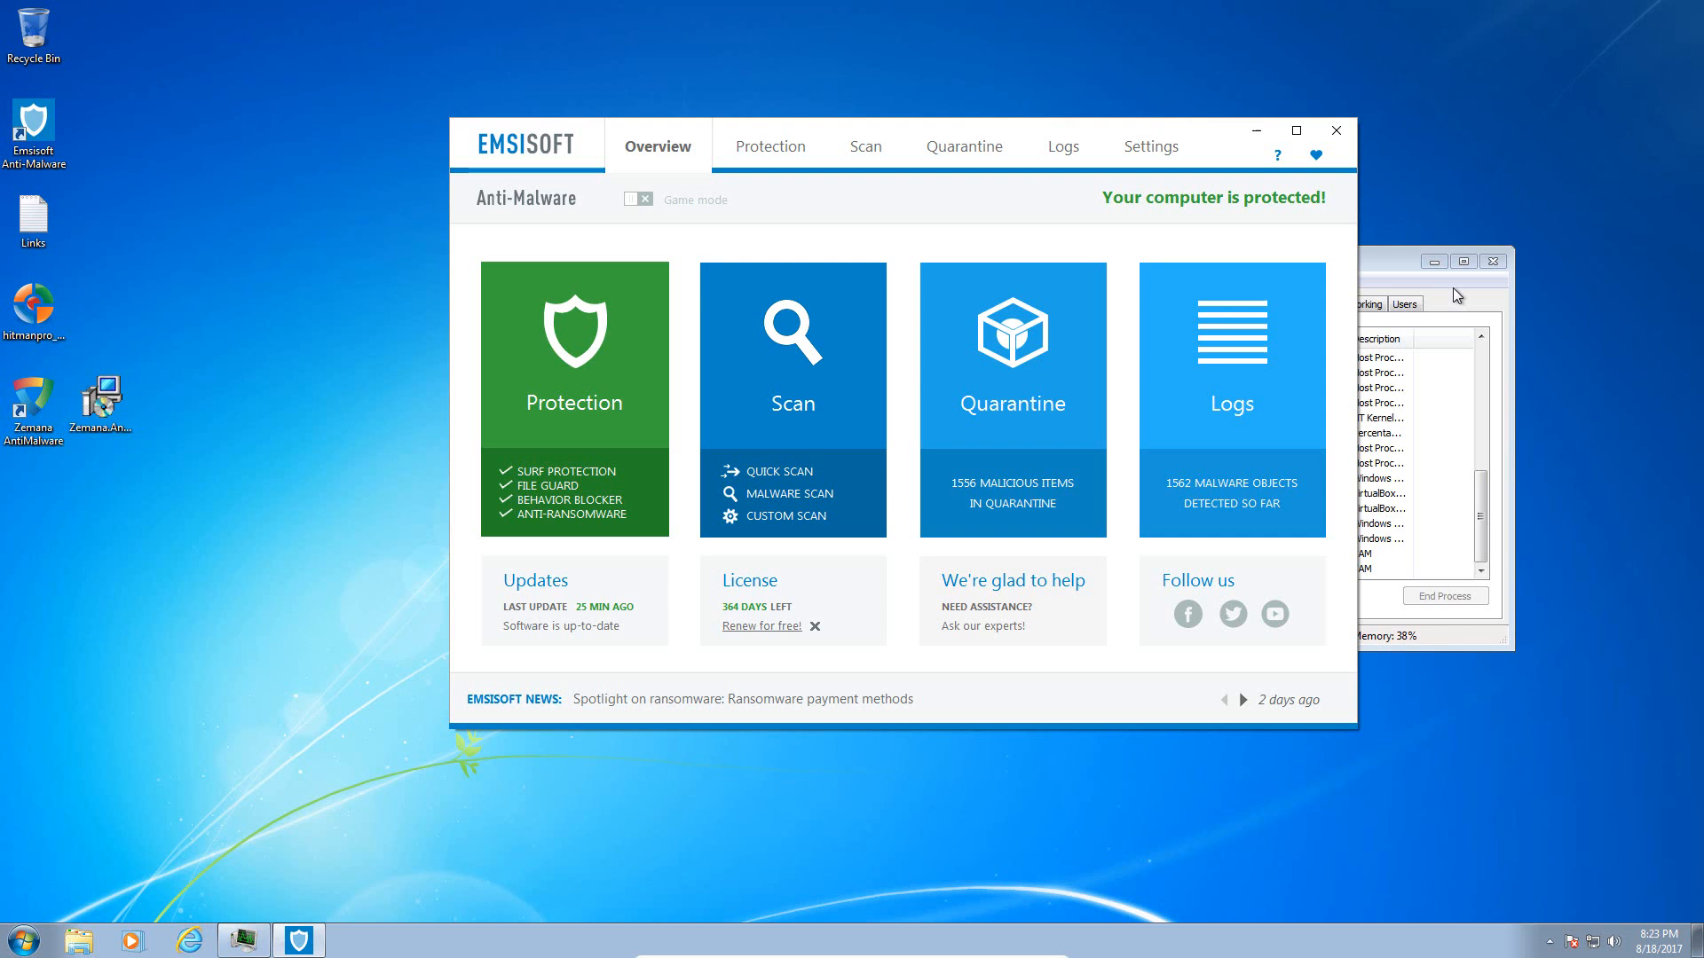
mouse_move(1407, 274)
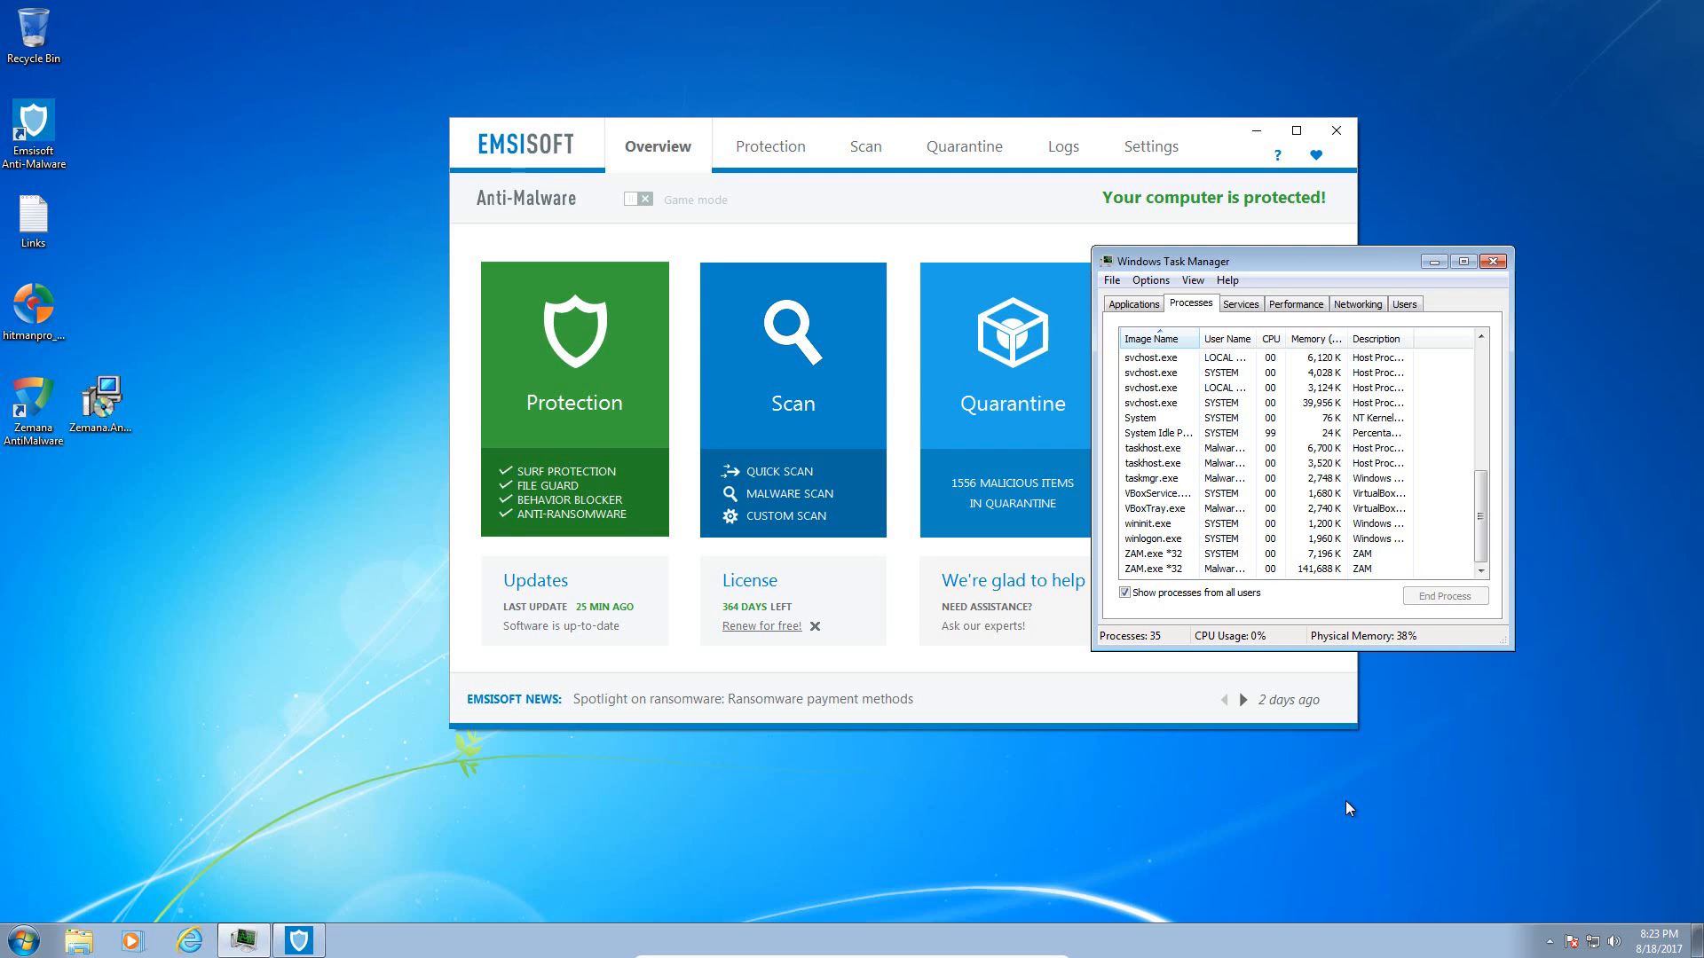
left_click(1493, 261)
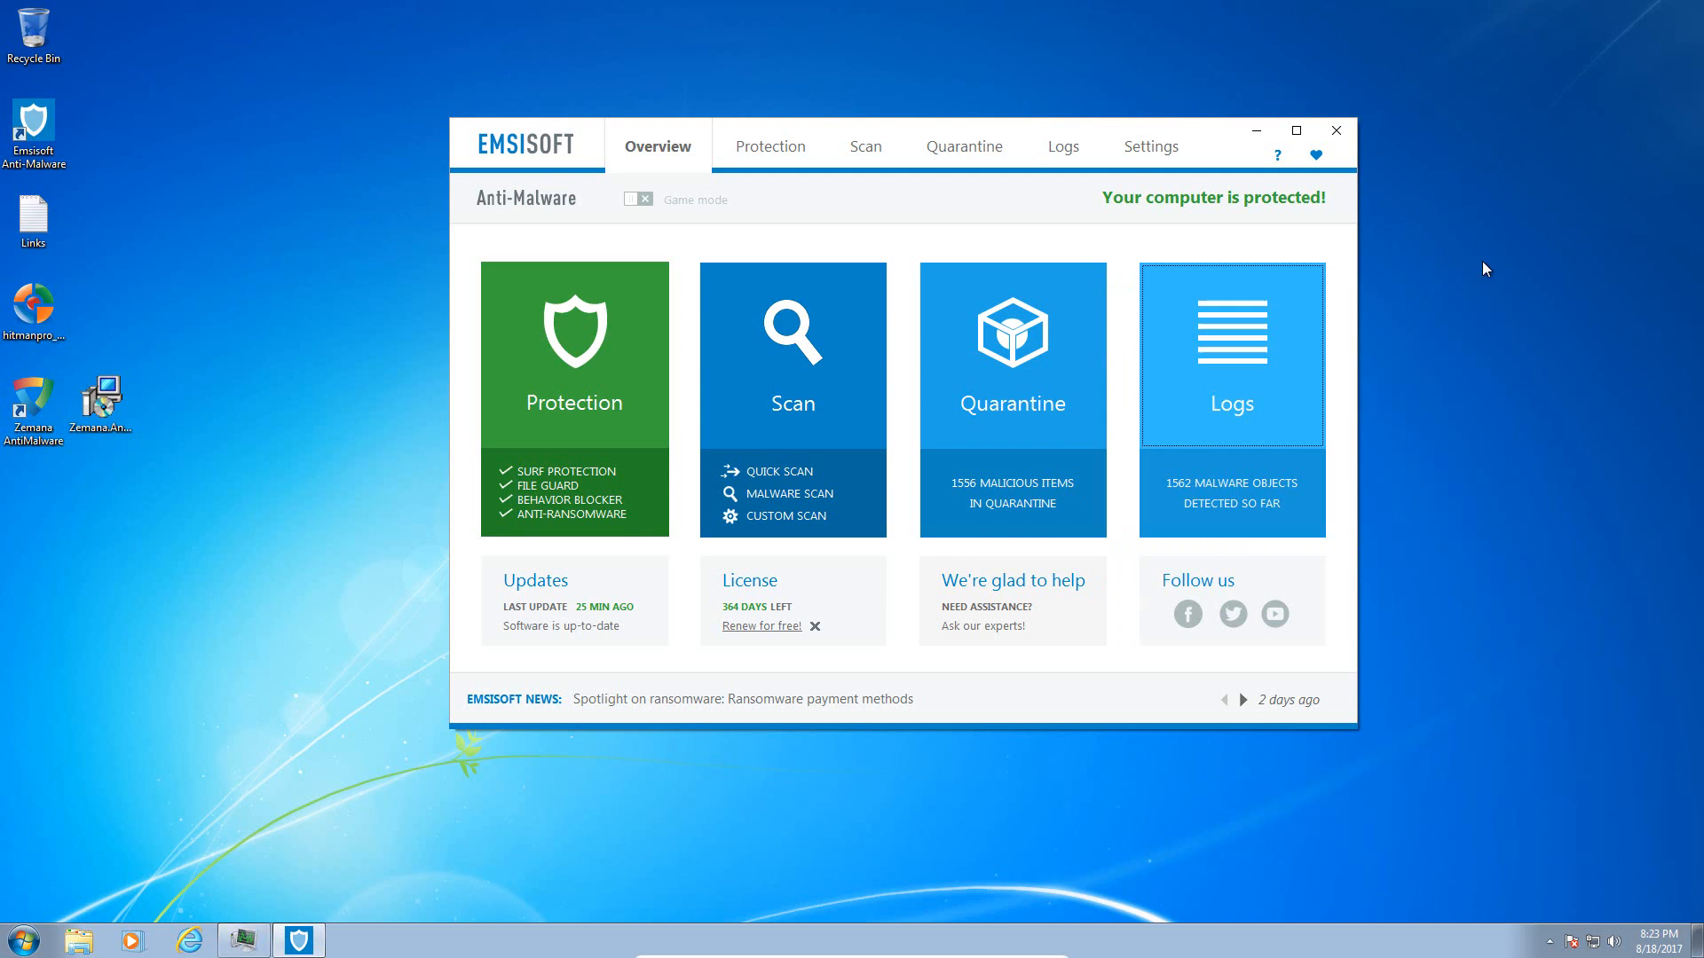
mouse_move(1163, 516)
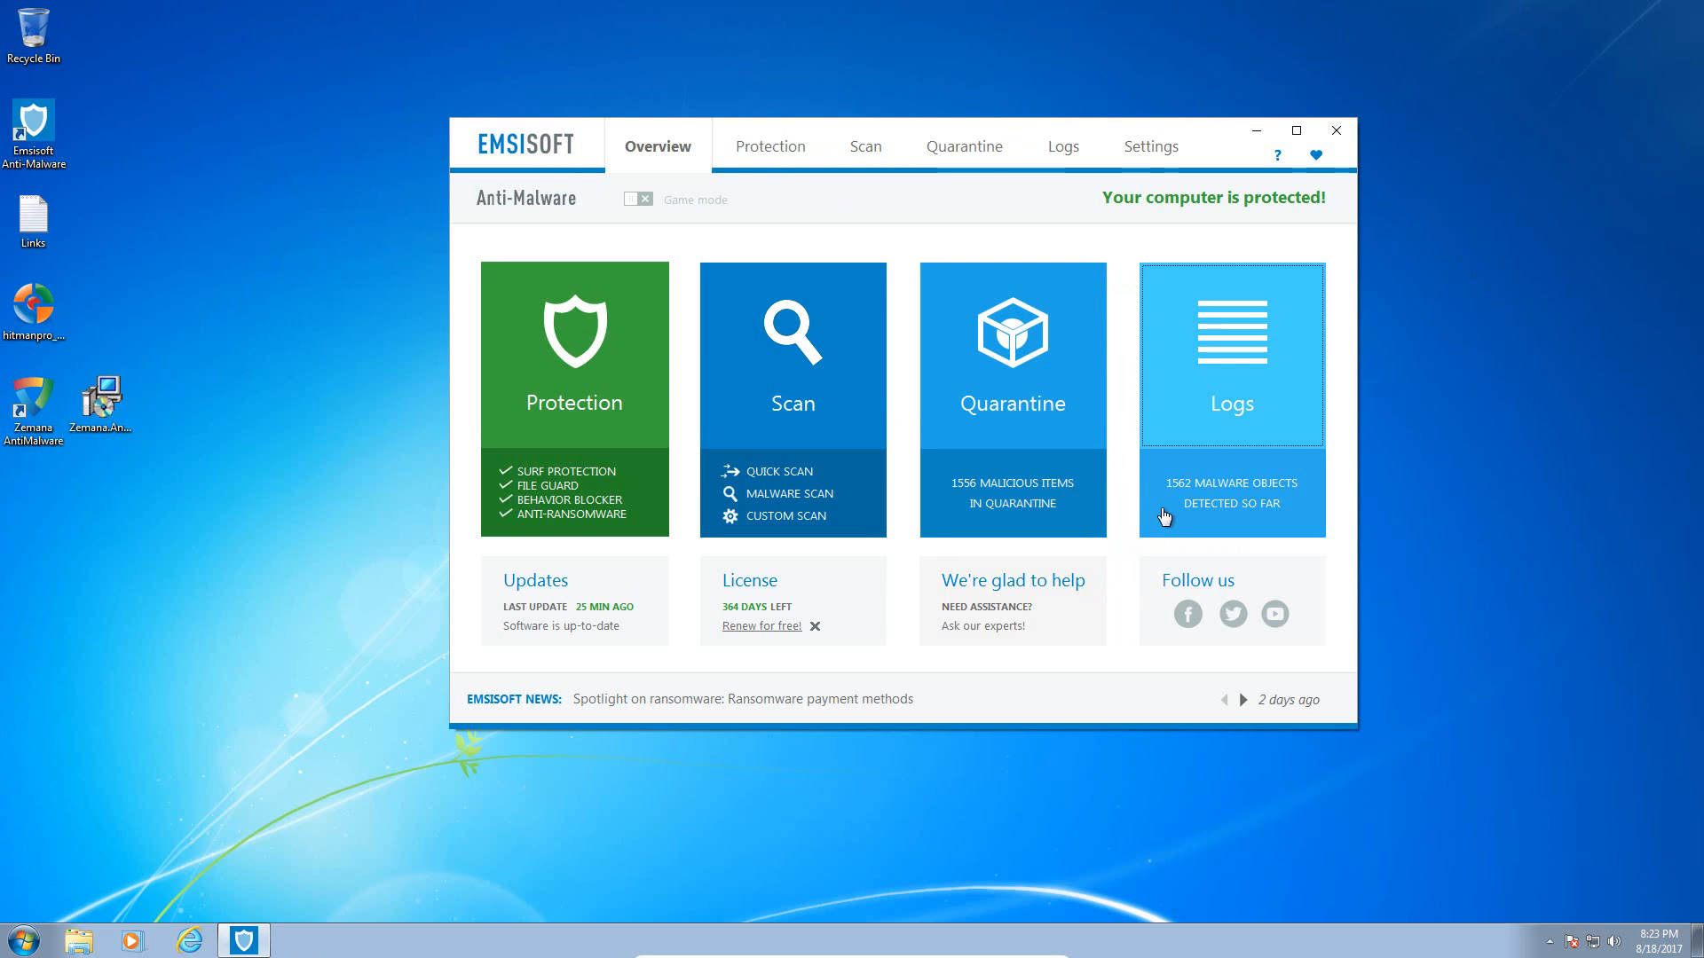